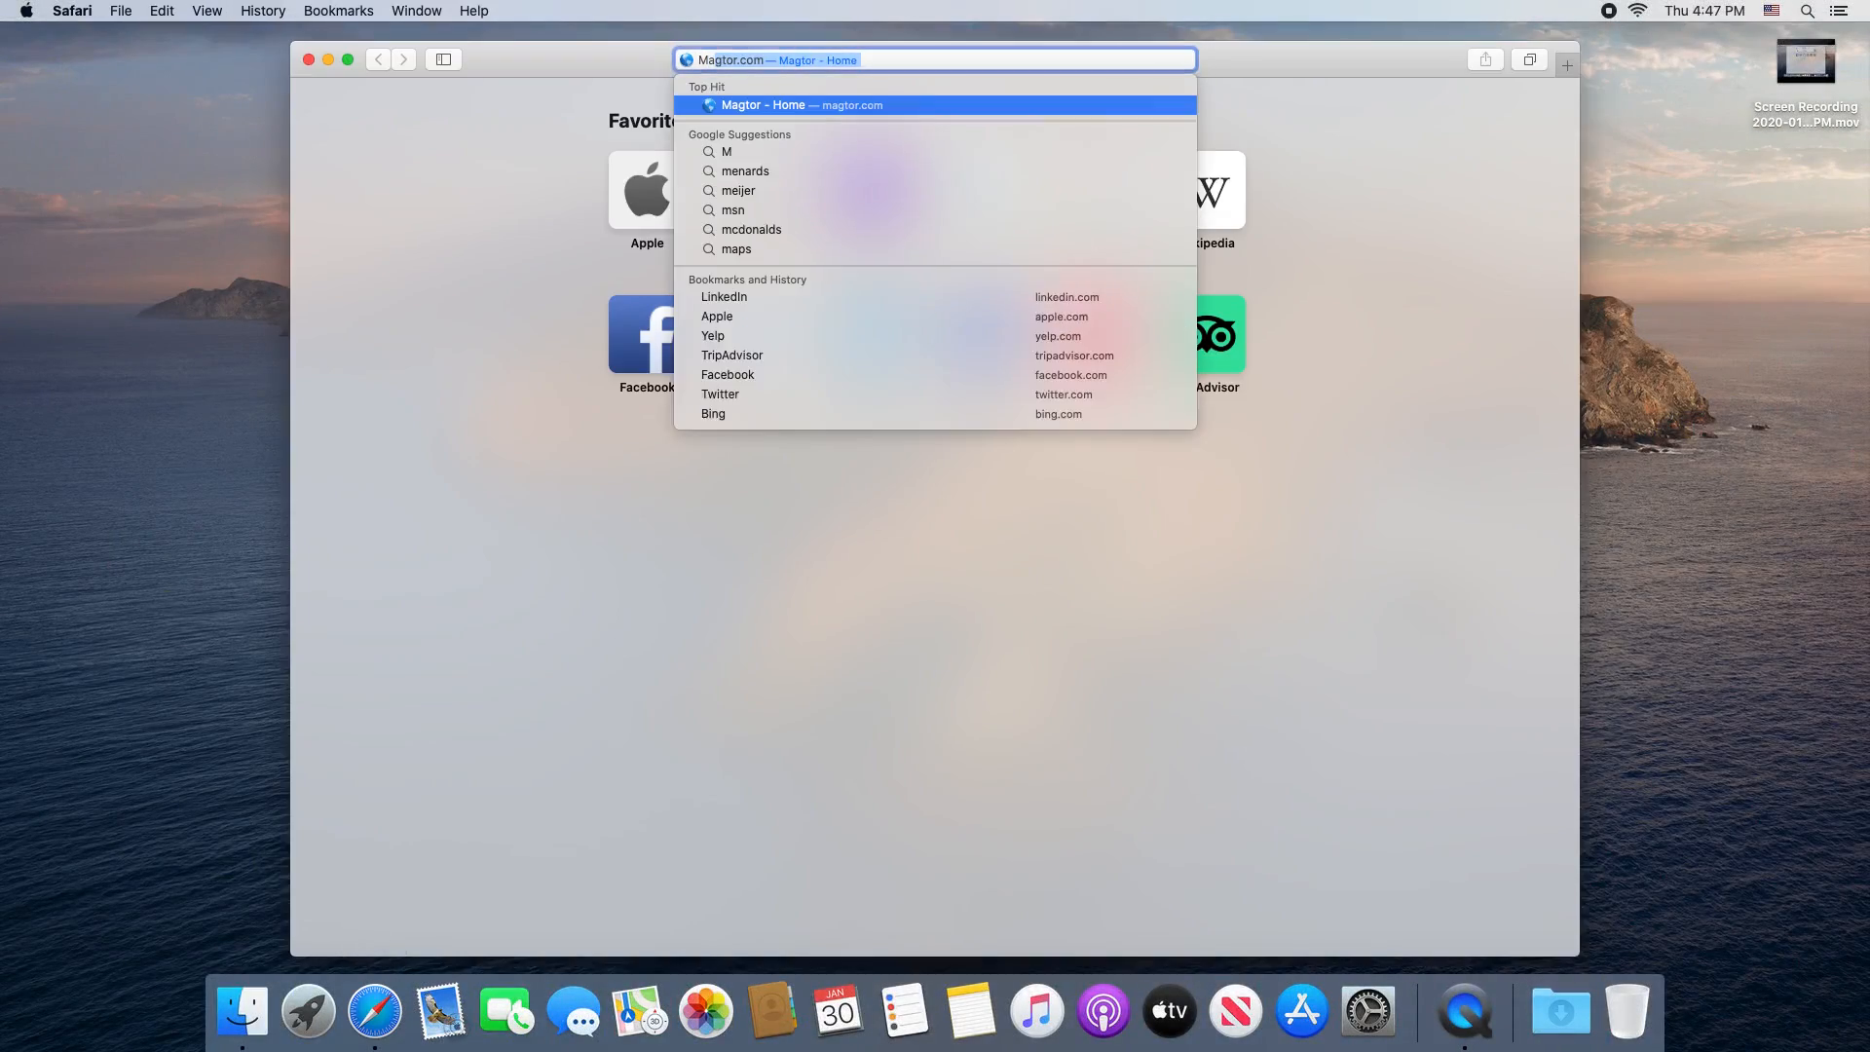
Step: Load magstor.com in Safari and enter its Technical Support Portal knowledge base
{"action": "type", "text": "MagStor"}
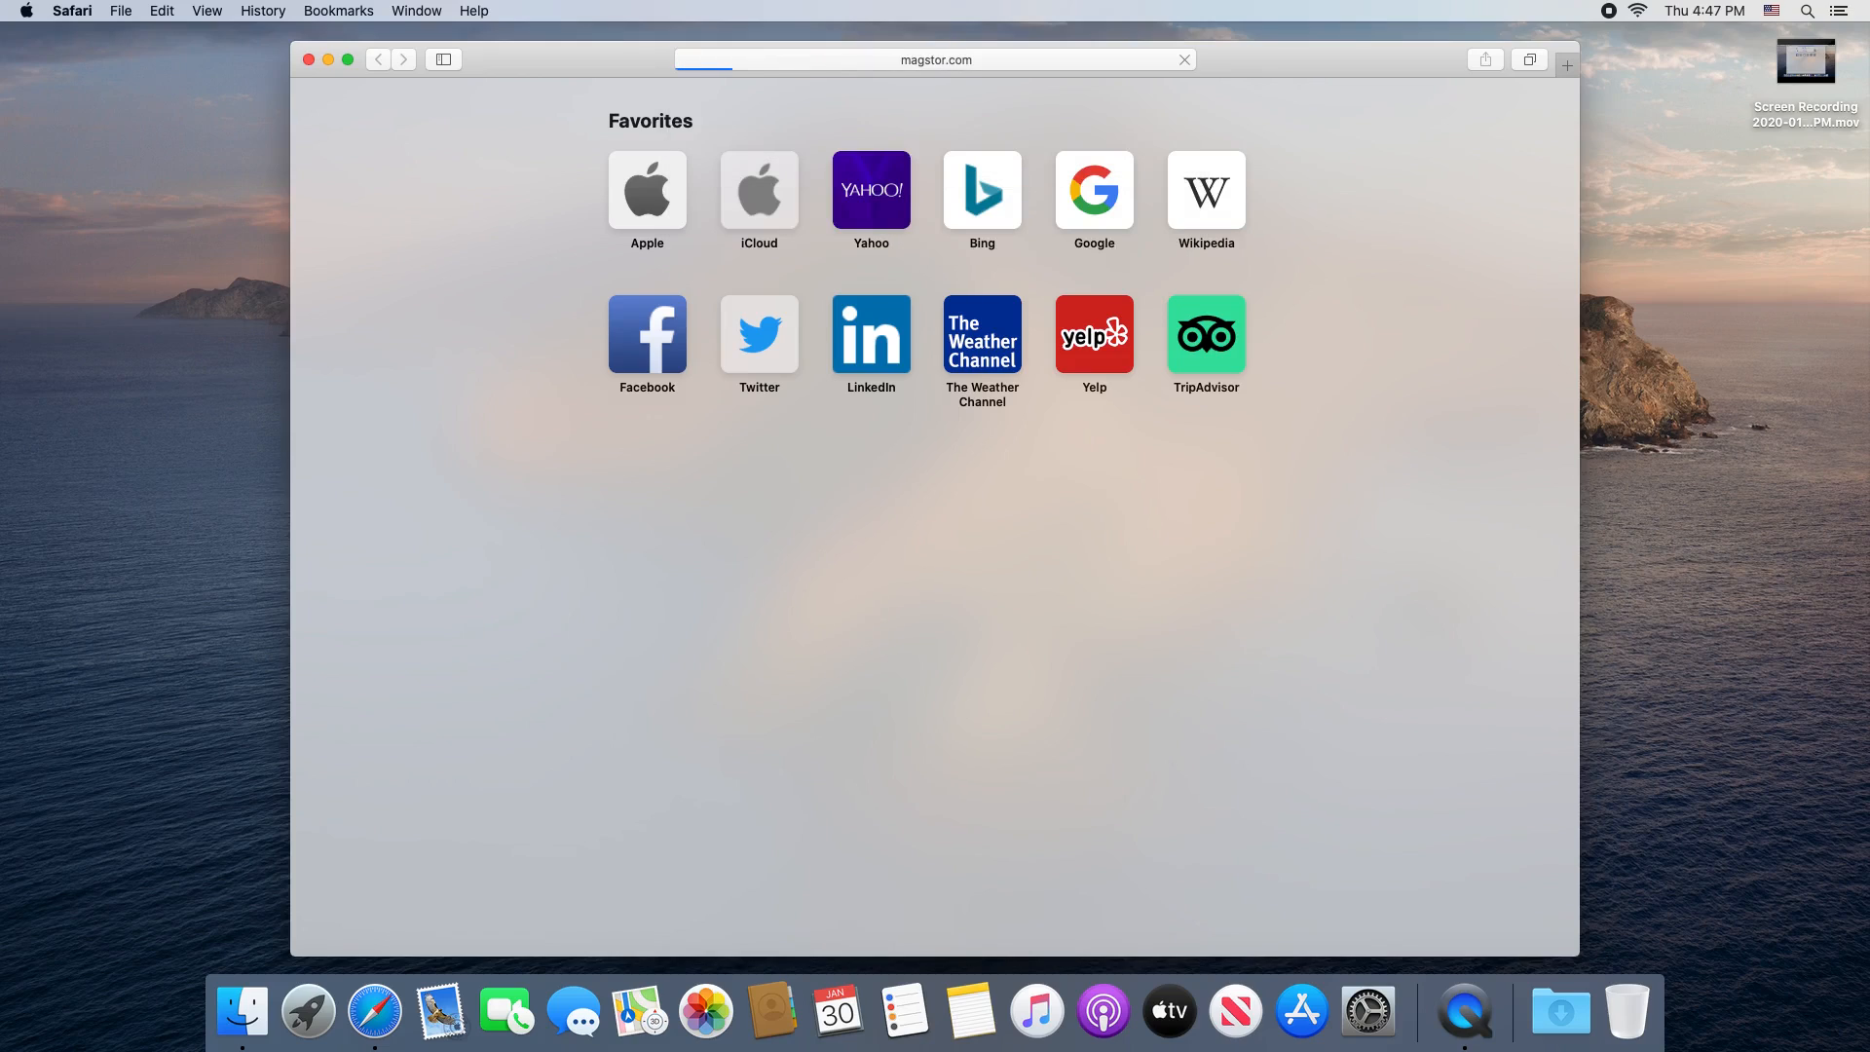
{"action": "key", "text": "Return"}
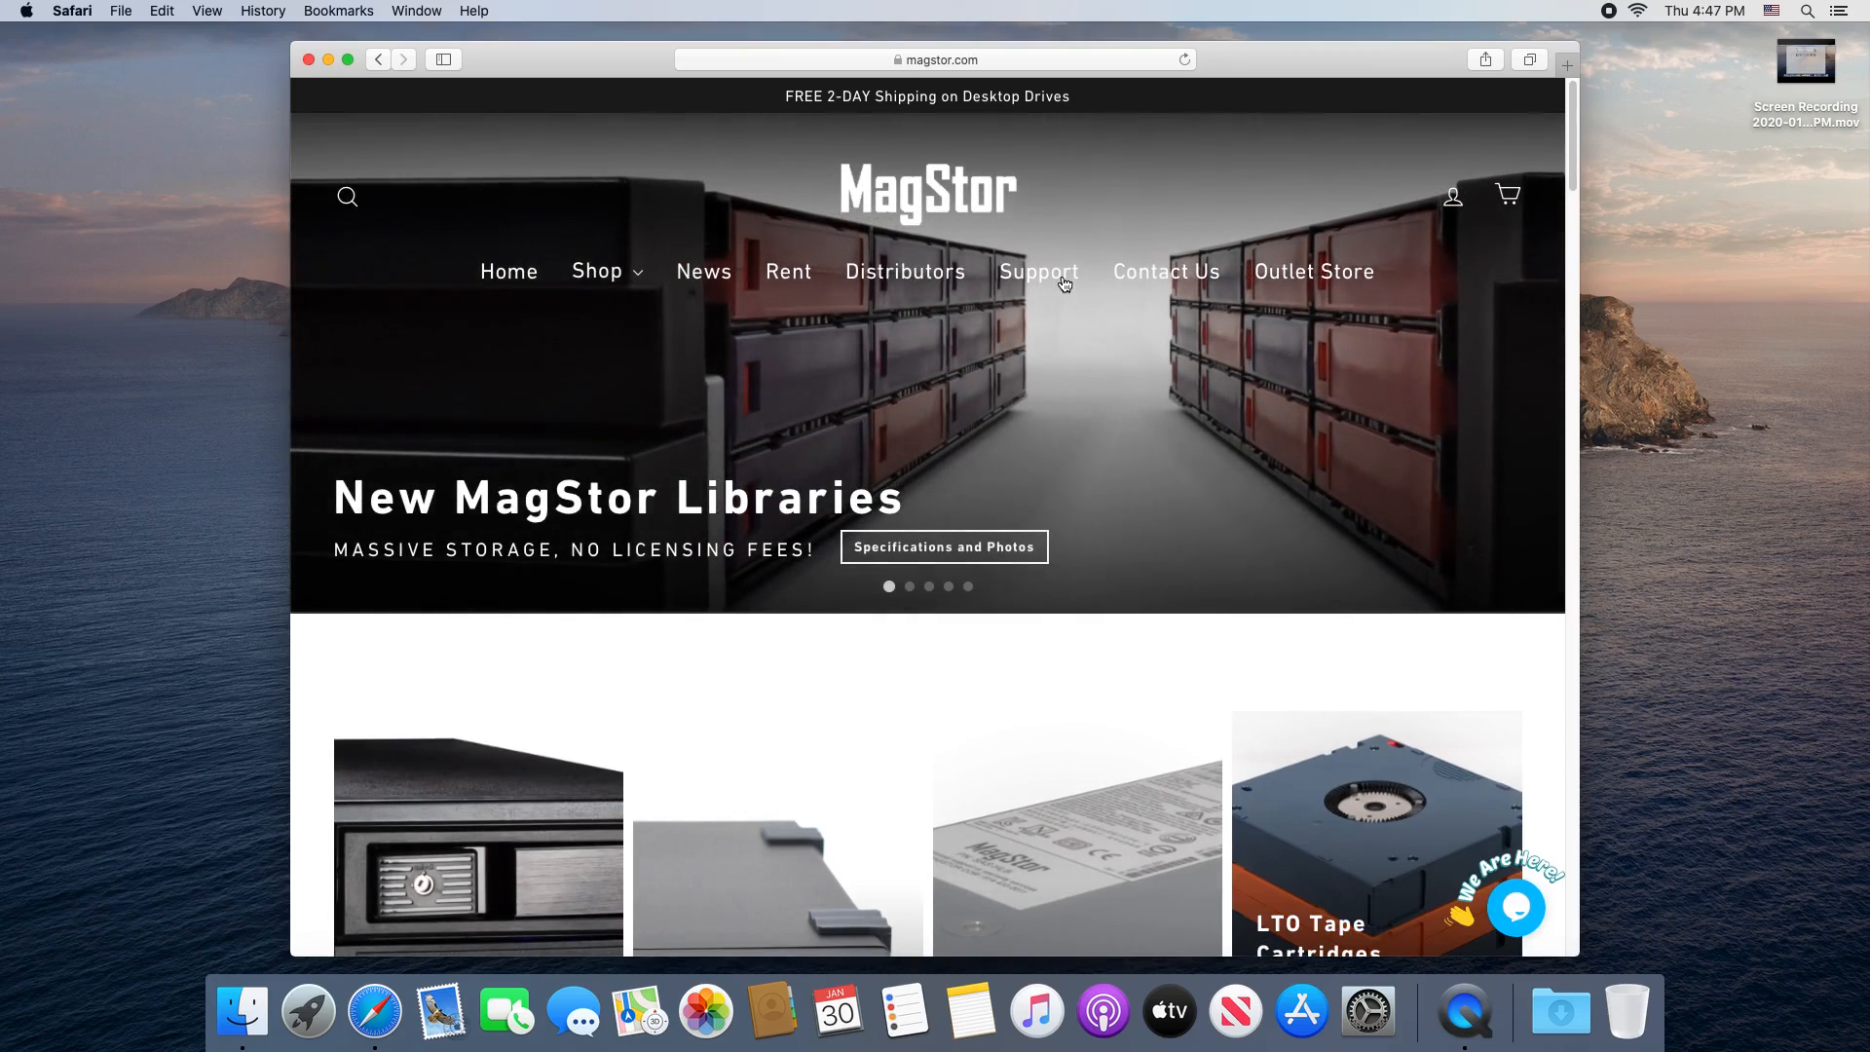
{"action": "left_click", "coordinate": [1036, 271]}
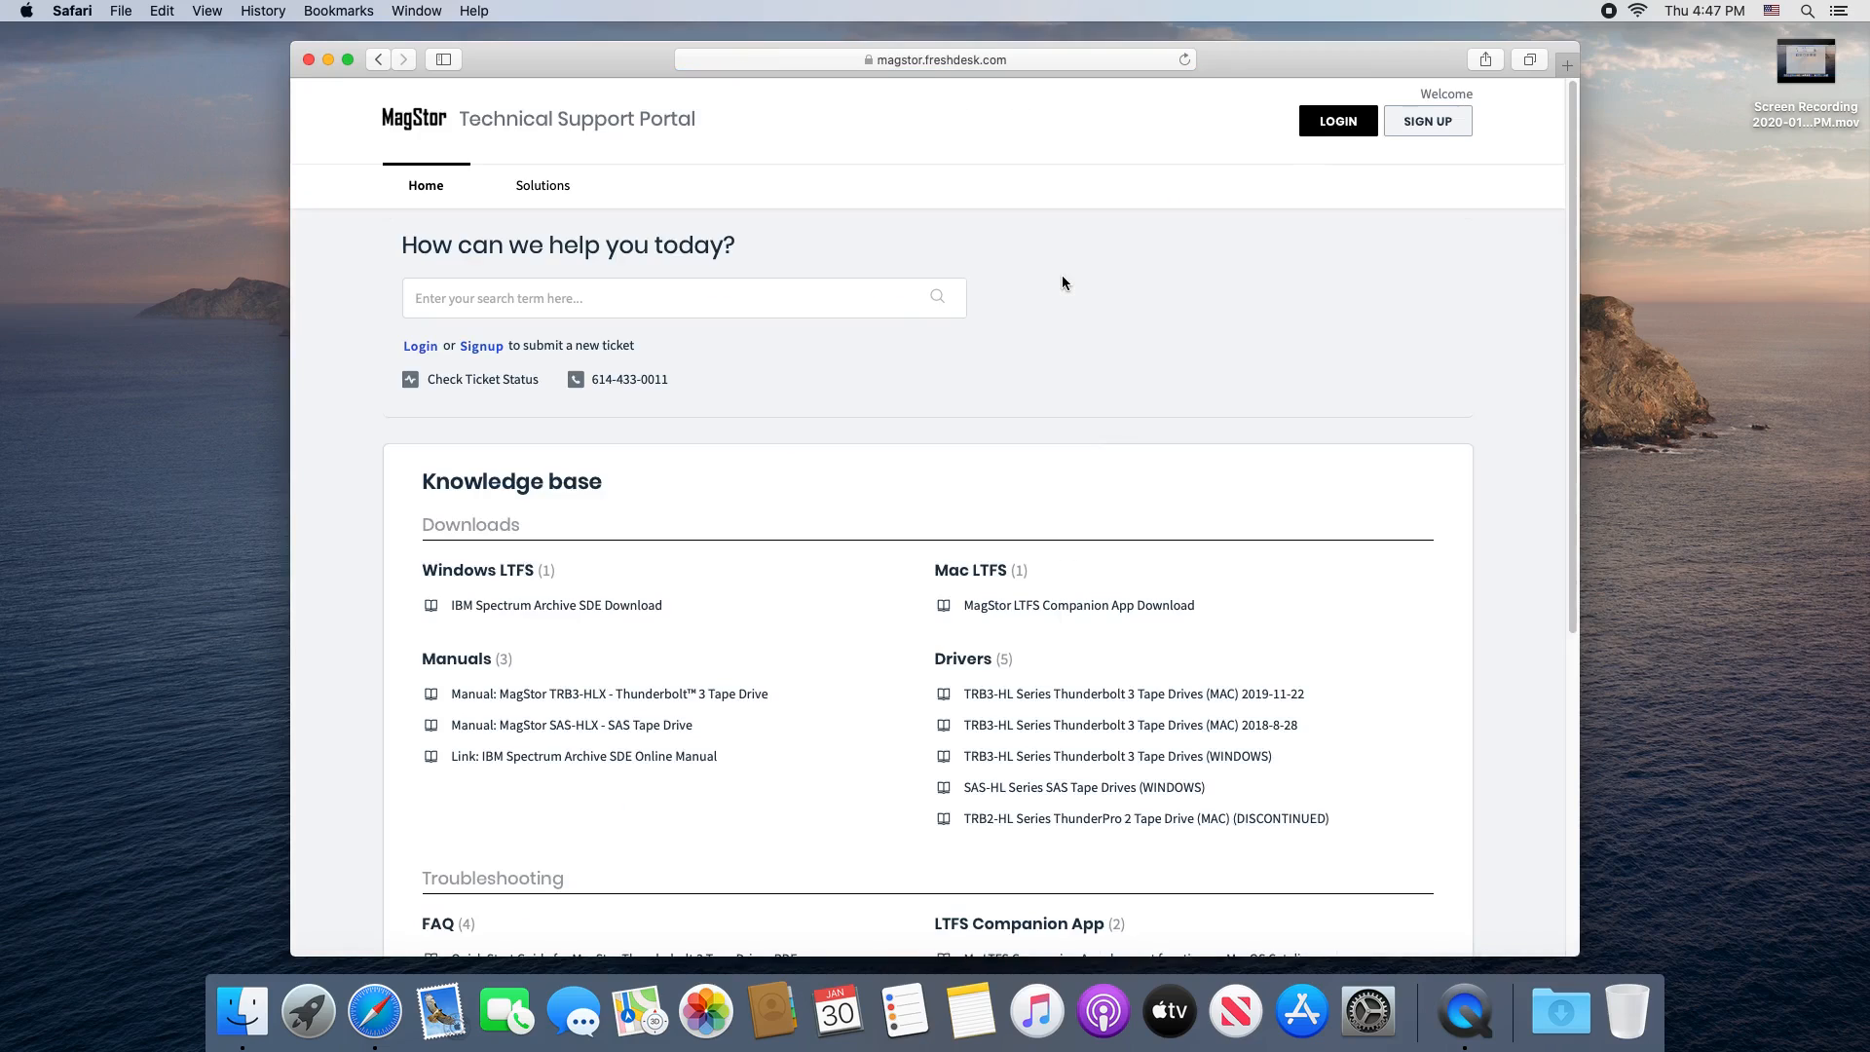
{"action": "mouse_move", "coordinate": [1038, 768]}
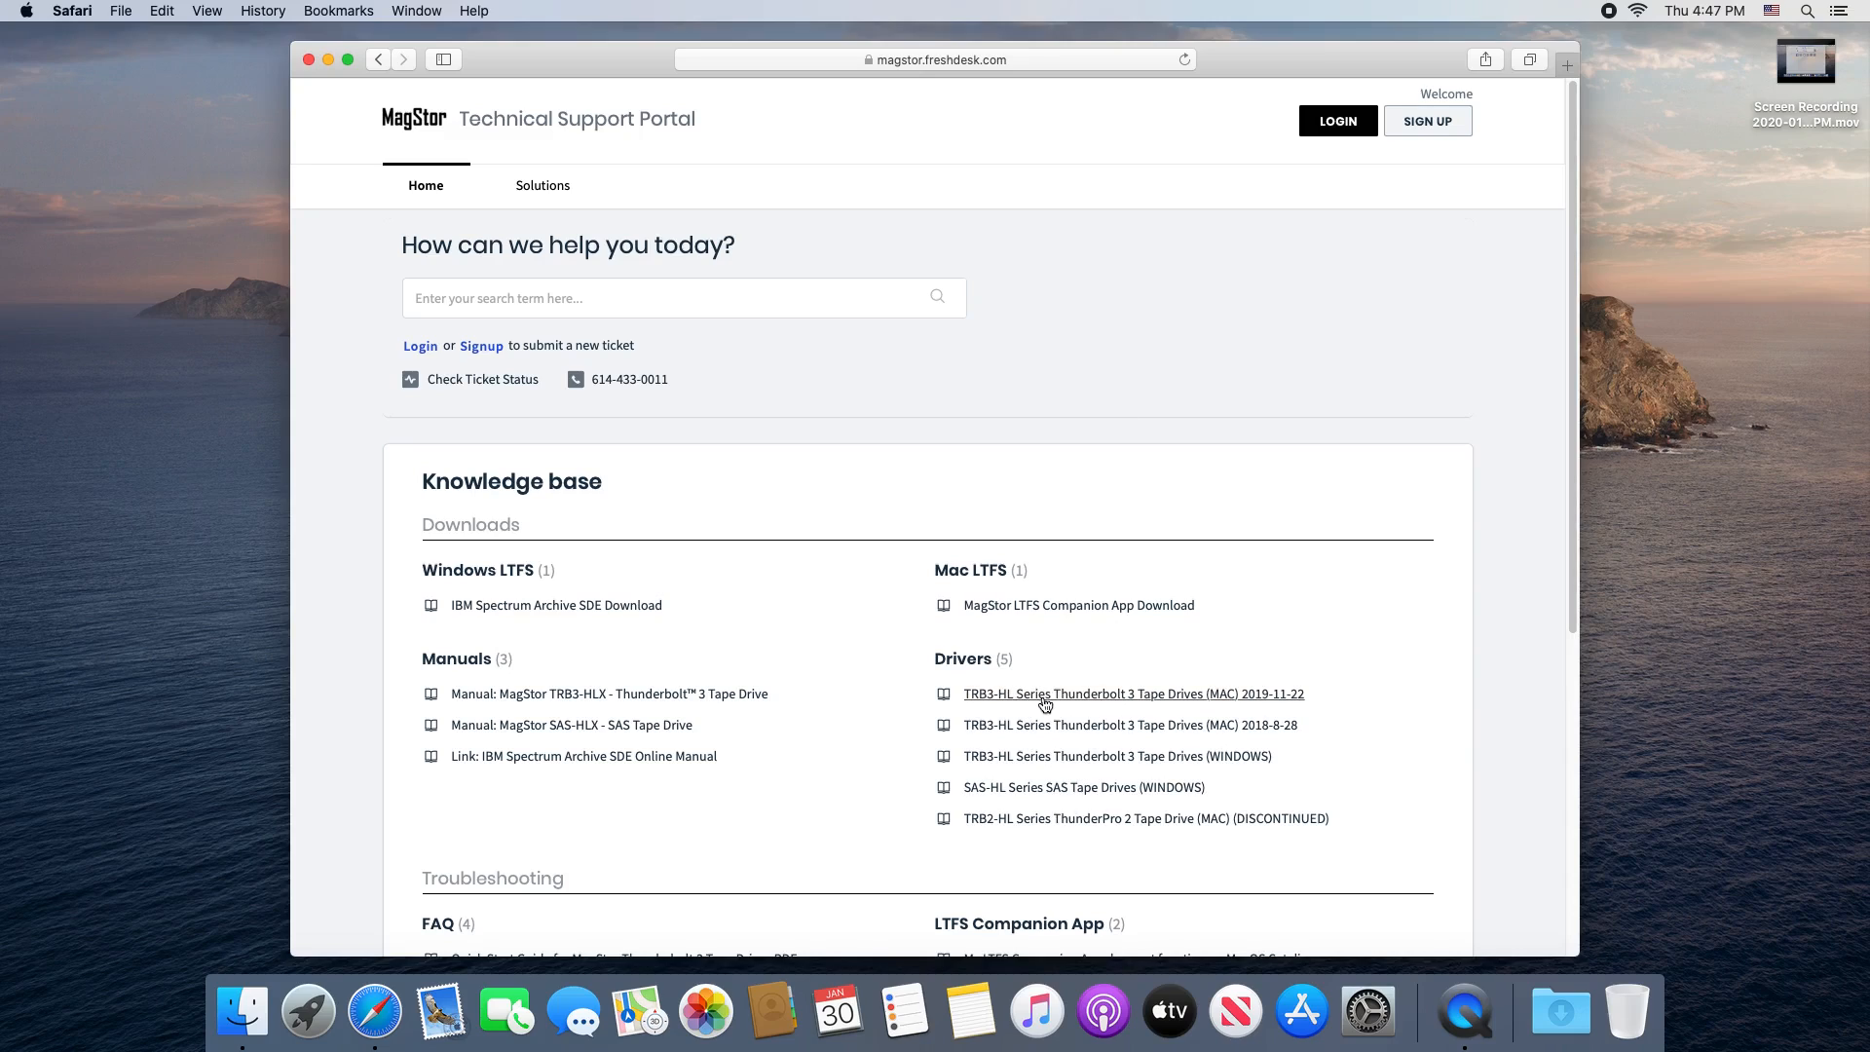
Step: Download the MagStor Mac driver from the TRB3-HL Thunderbolt 3 article, allowing downloads from the site
{"action": "left_click", "coordinate": [1134, 694]}
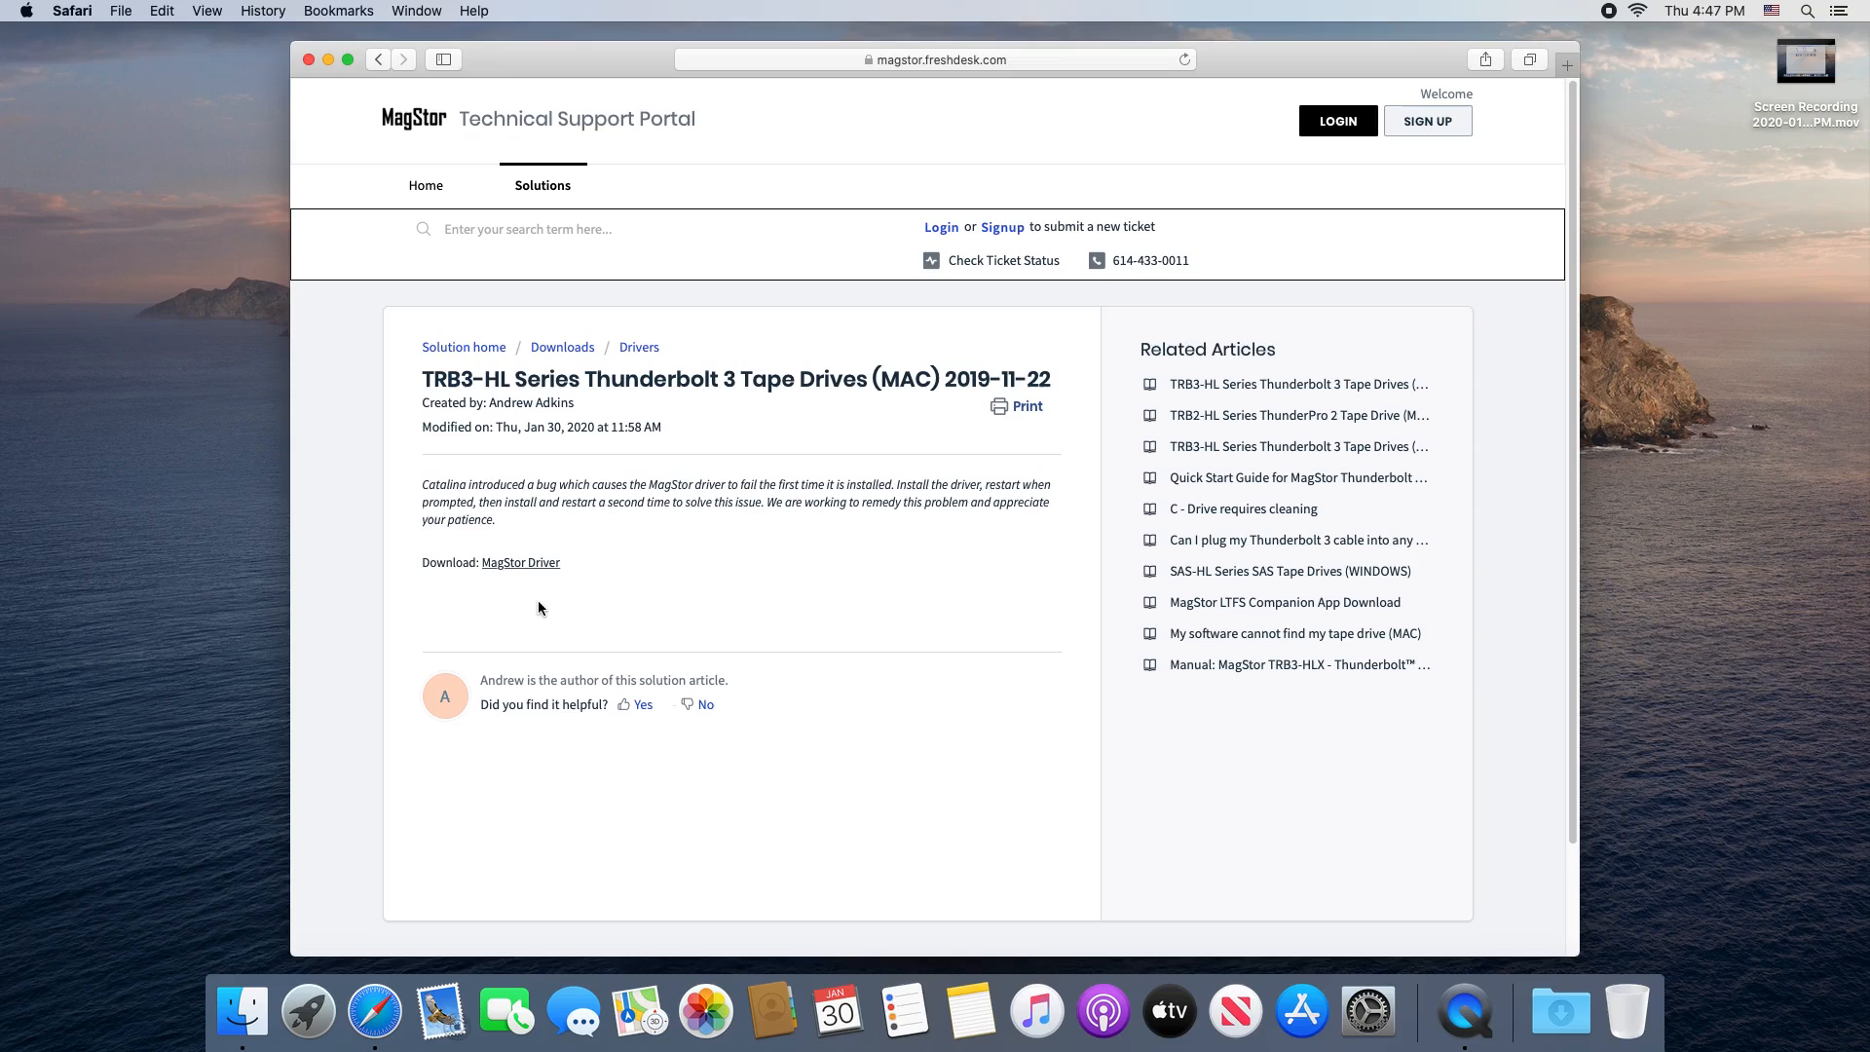
{"action": "left_click", "coordinate": [518, 561]}
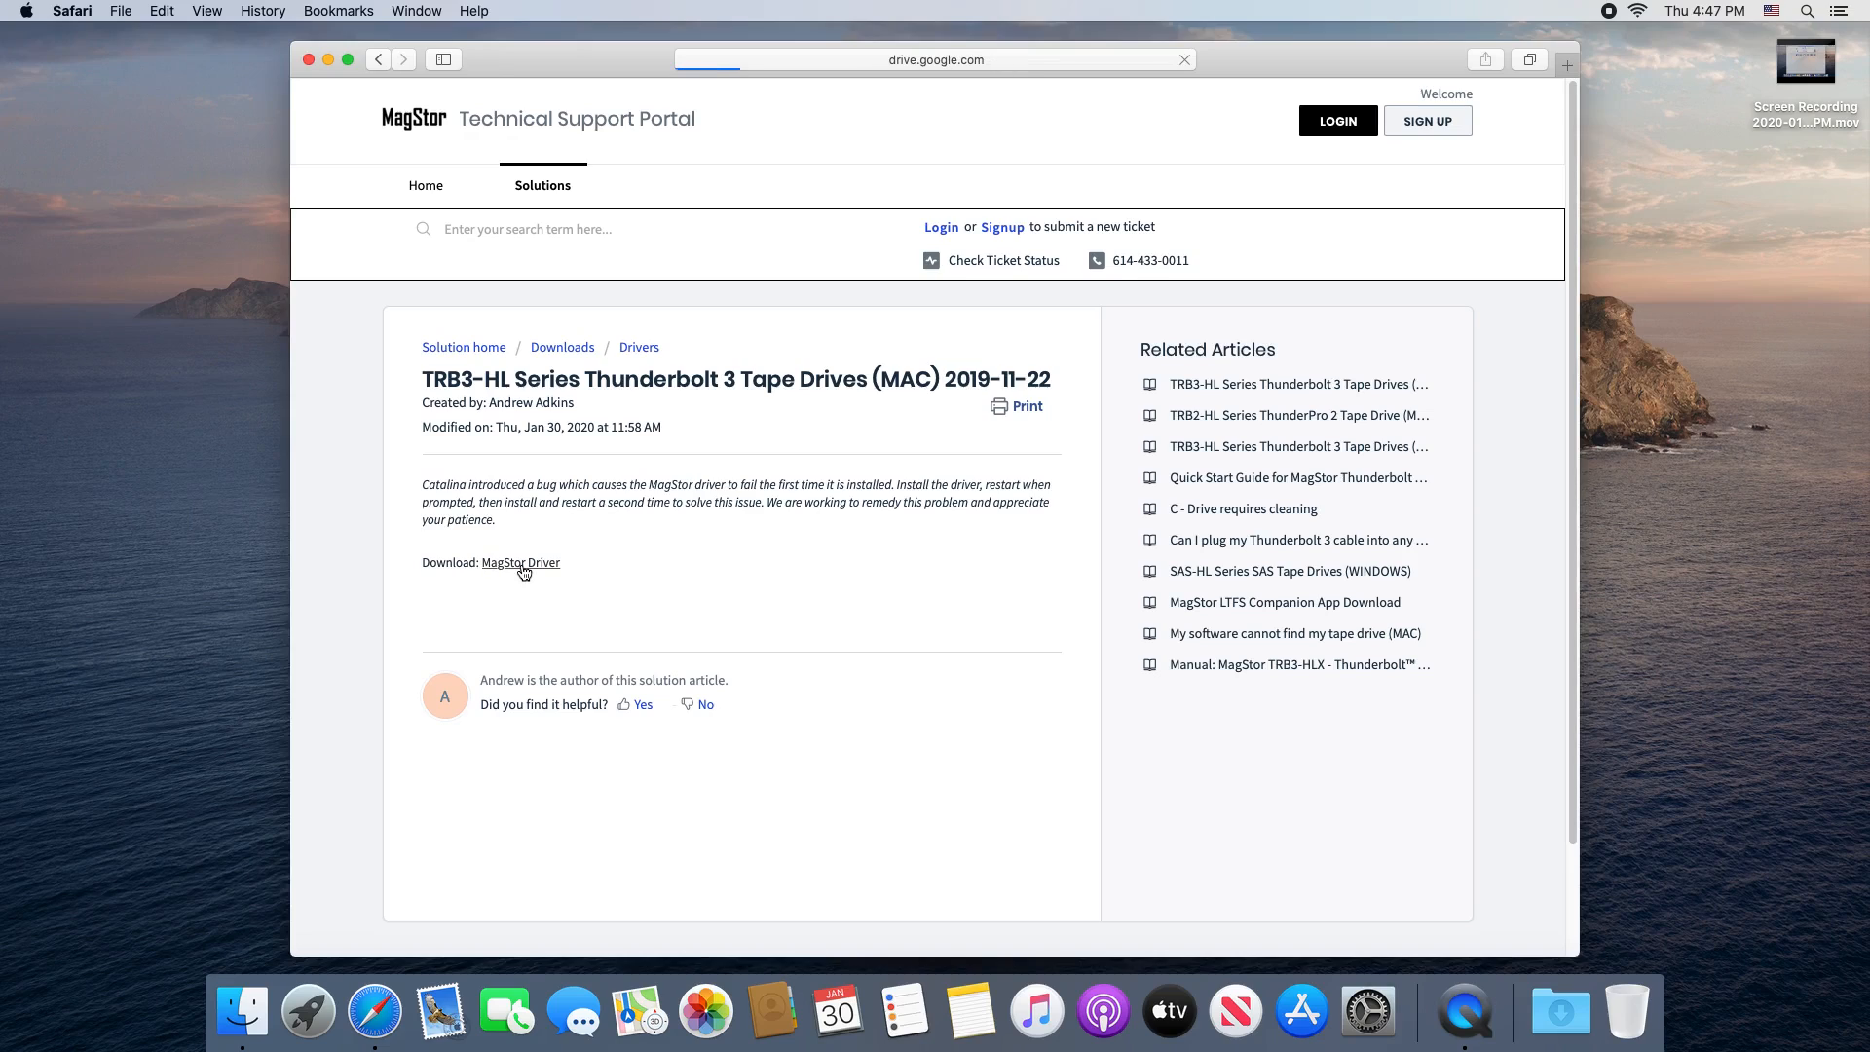
{"action": "left_click", "coordinate": [519, 561]}
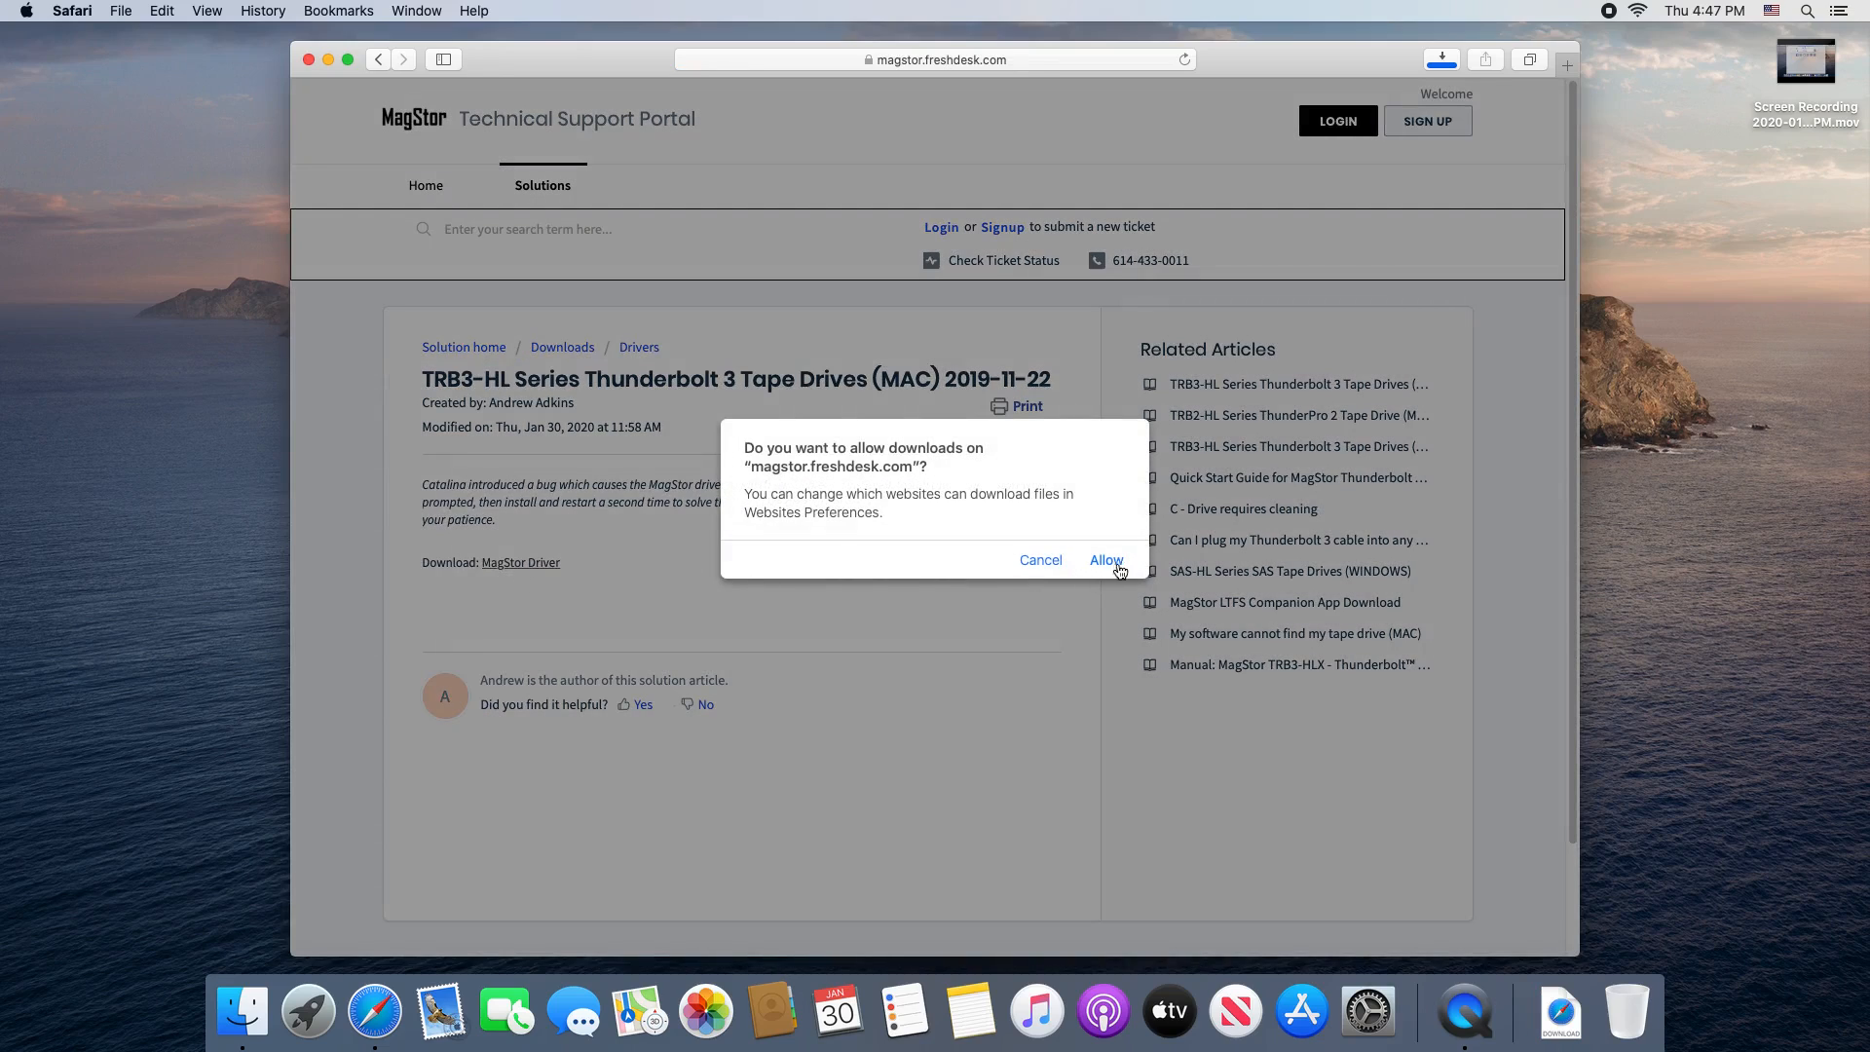
{"action": "left_click", "coordinate": [1105, 559]}
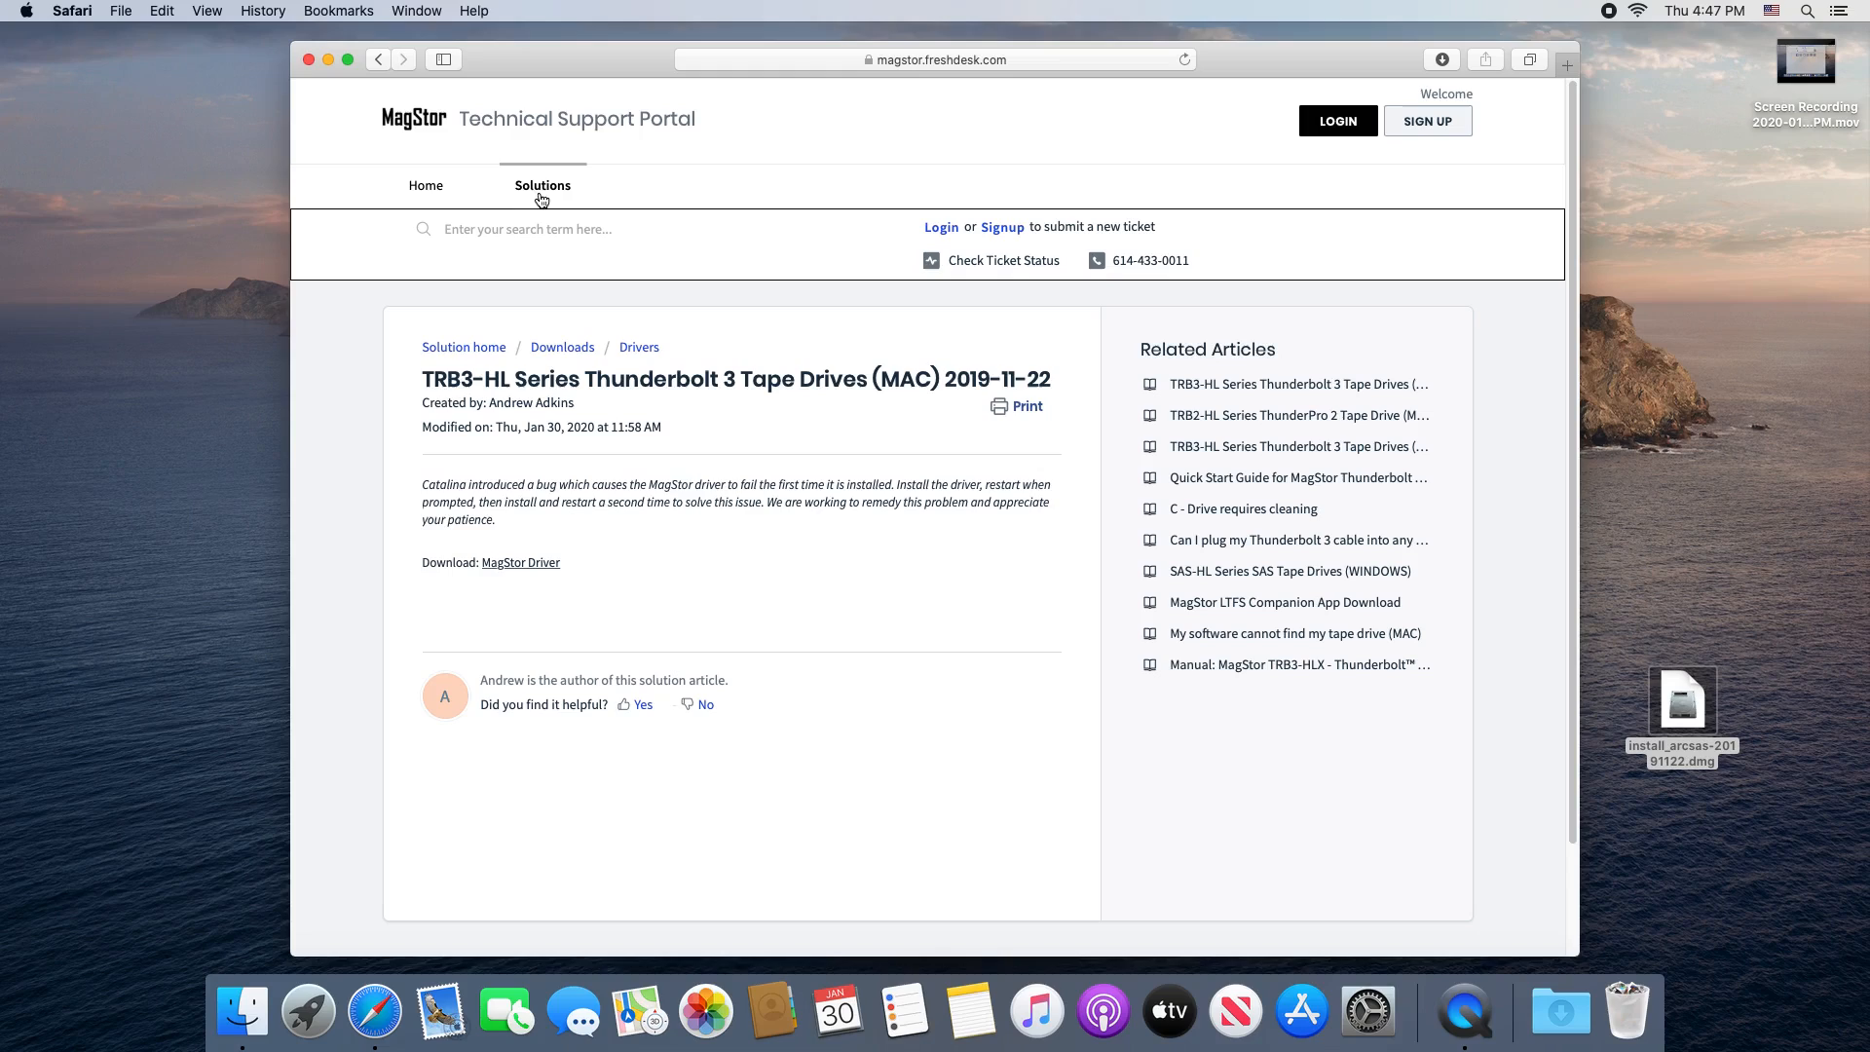
Step: Download the MagStor LTFS Companion App V1.01 from its knowledge base article
{"action": "left_click", "coordinate": [542, 185]}
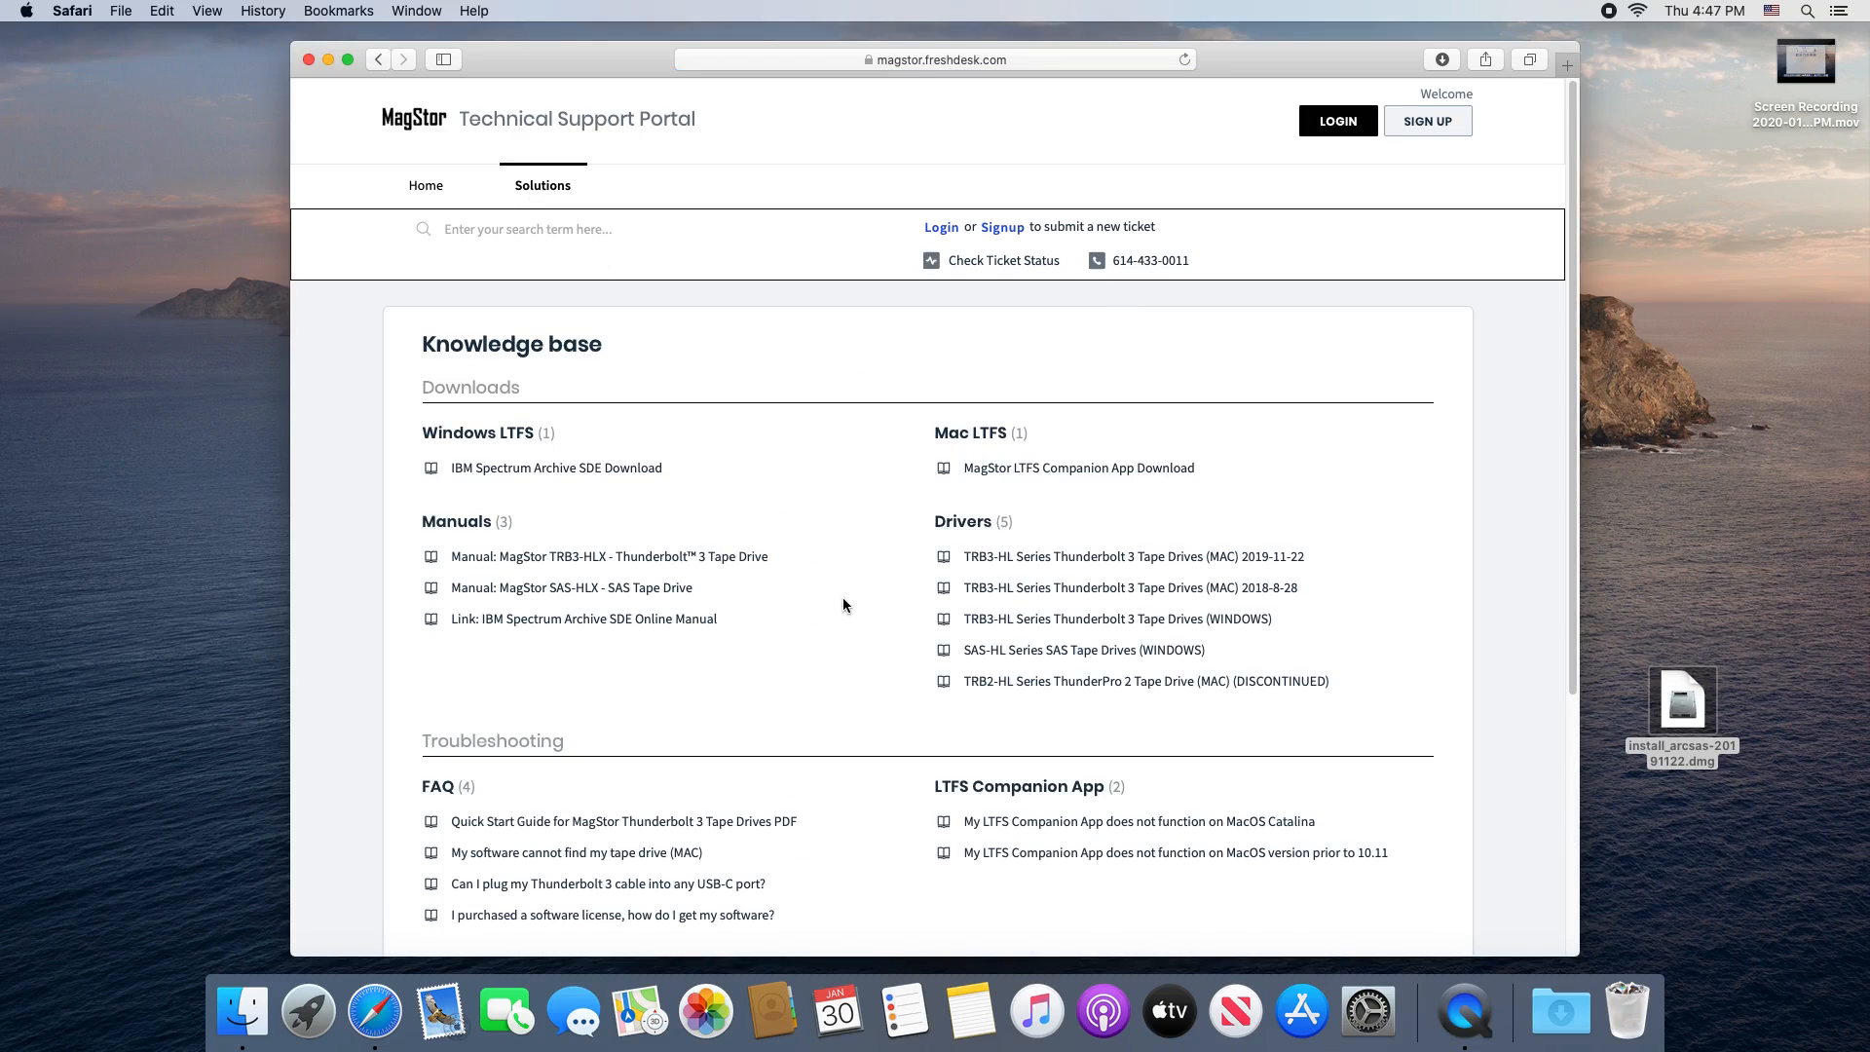
{"action": "left_click", "coordinate": [1077, 467]}
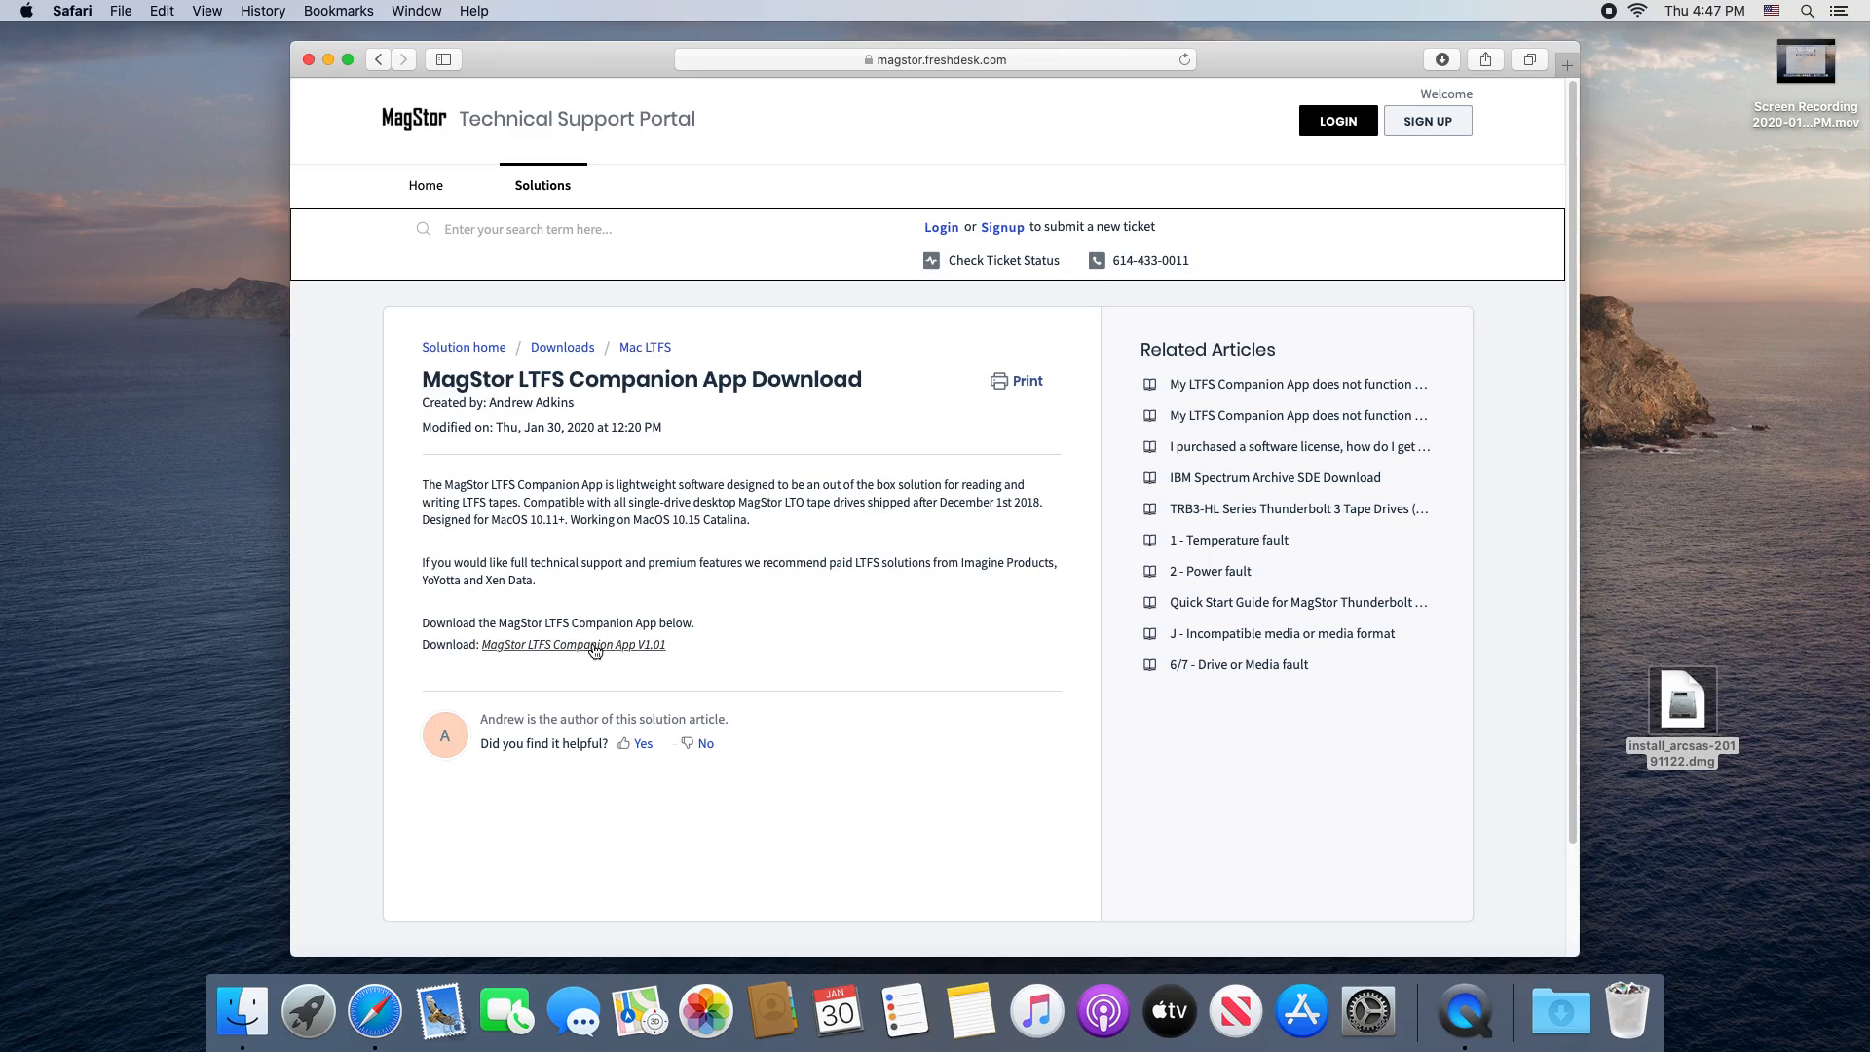
{"action": "left_click", "coordinate": [573, 645]}
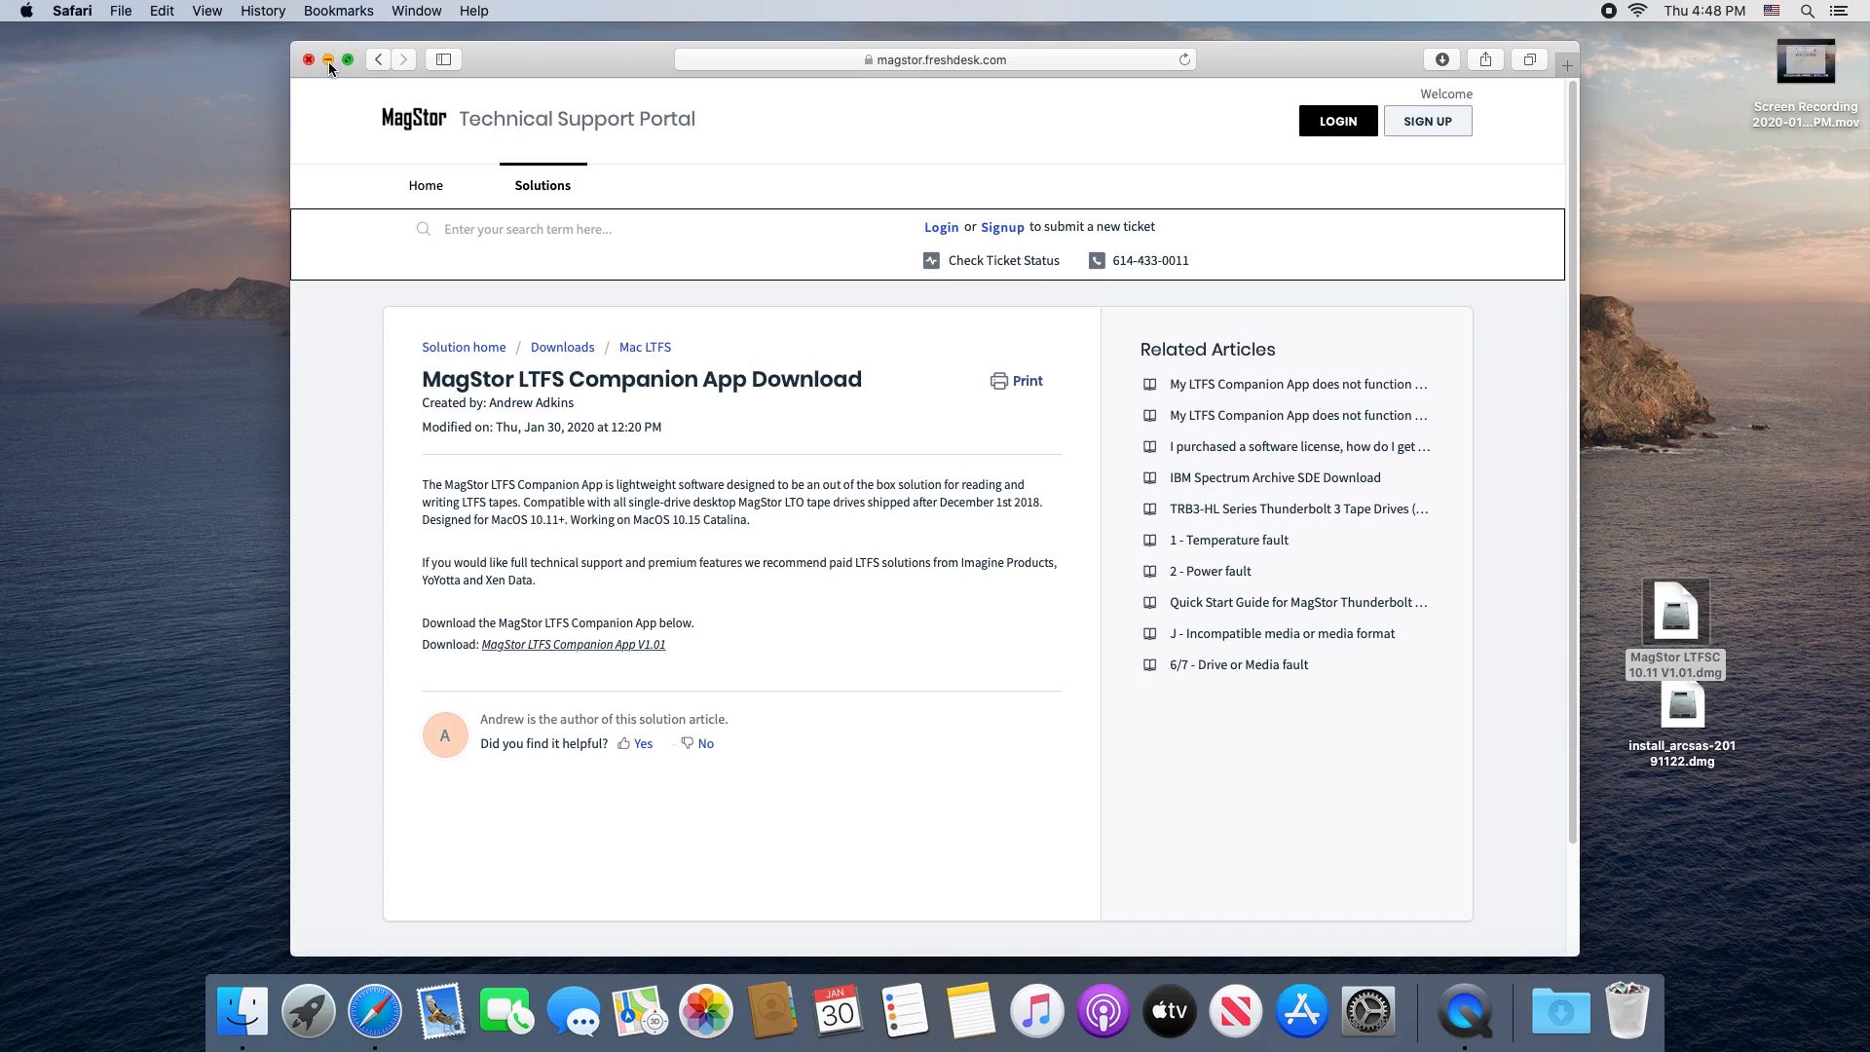
Step: Mount the MagStor LTFSC 10.11 V1.01 disk image and launch the FUSE for macOS 3.10.3 package
{"action": "left_click", "coordinate": [310, 61]}
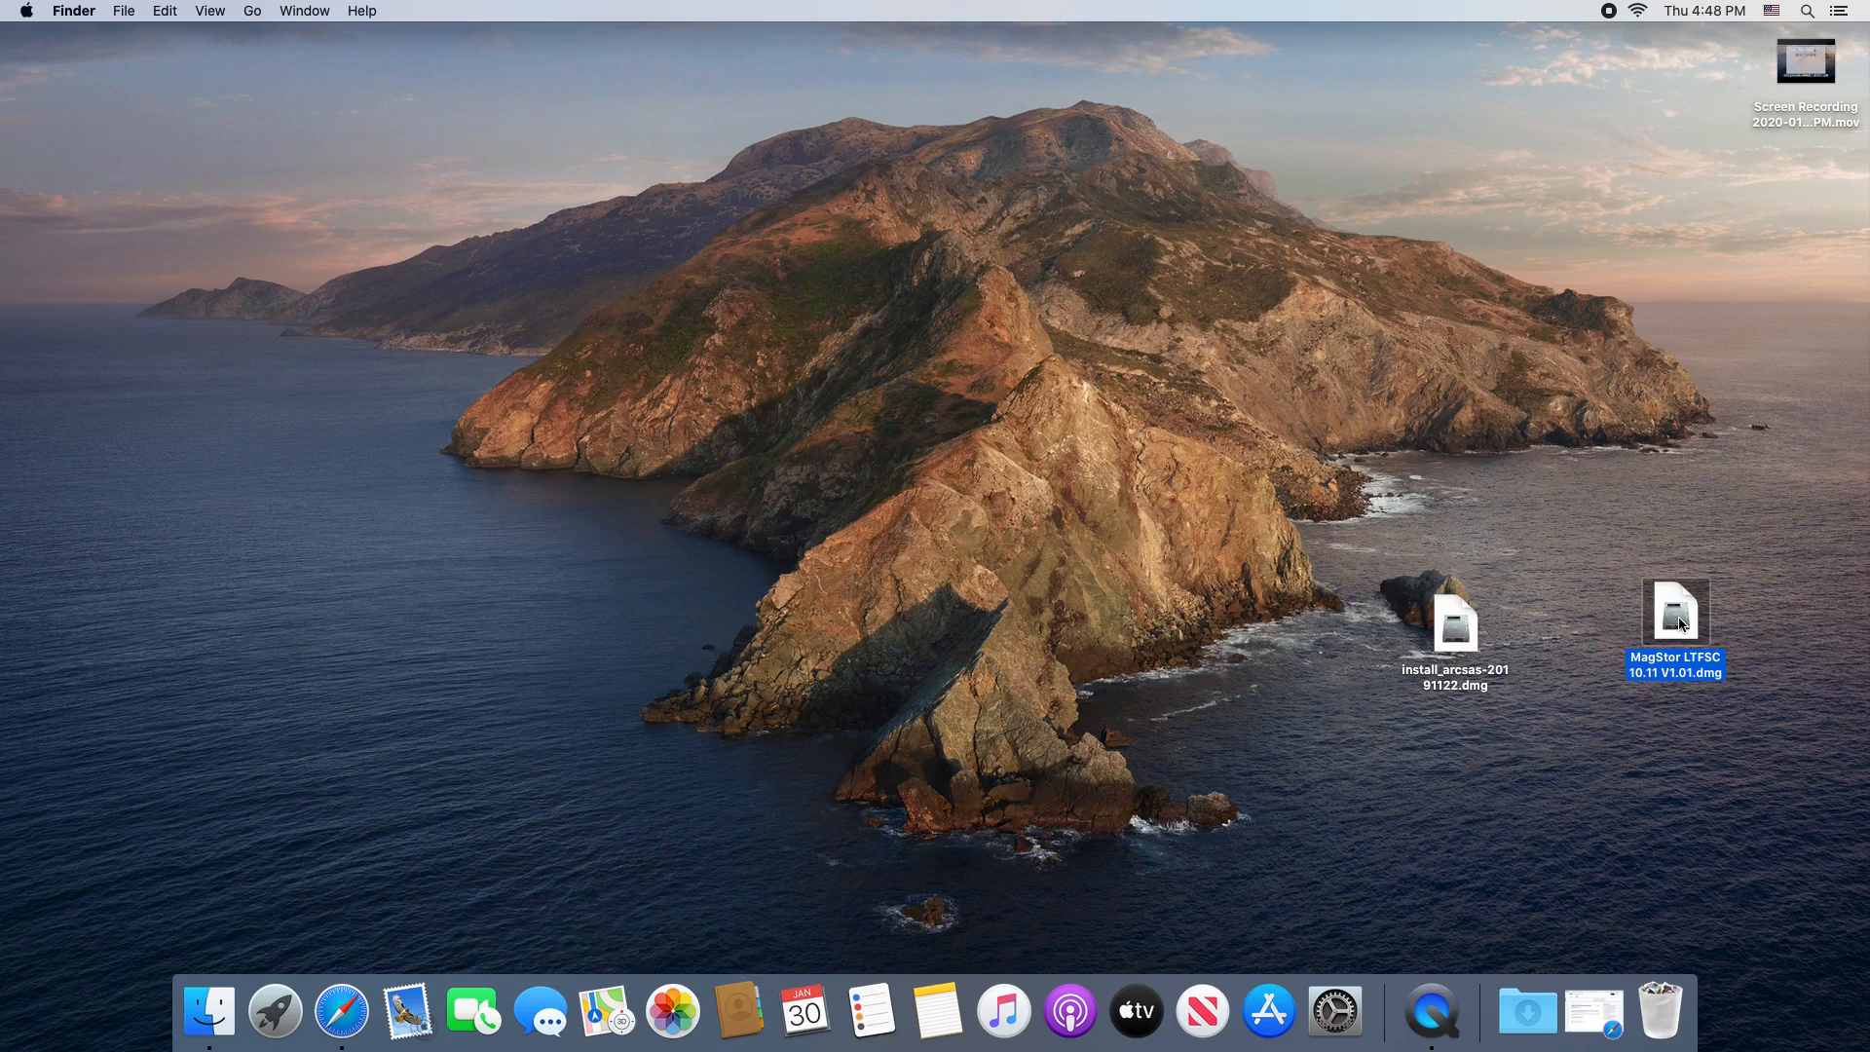
{"action": "double_click", "coordinate": [1675, 612]}
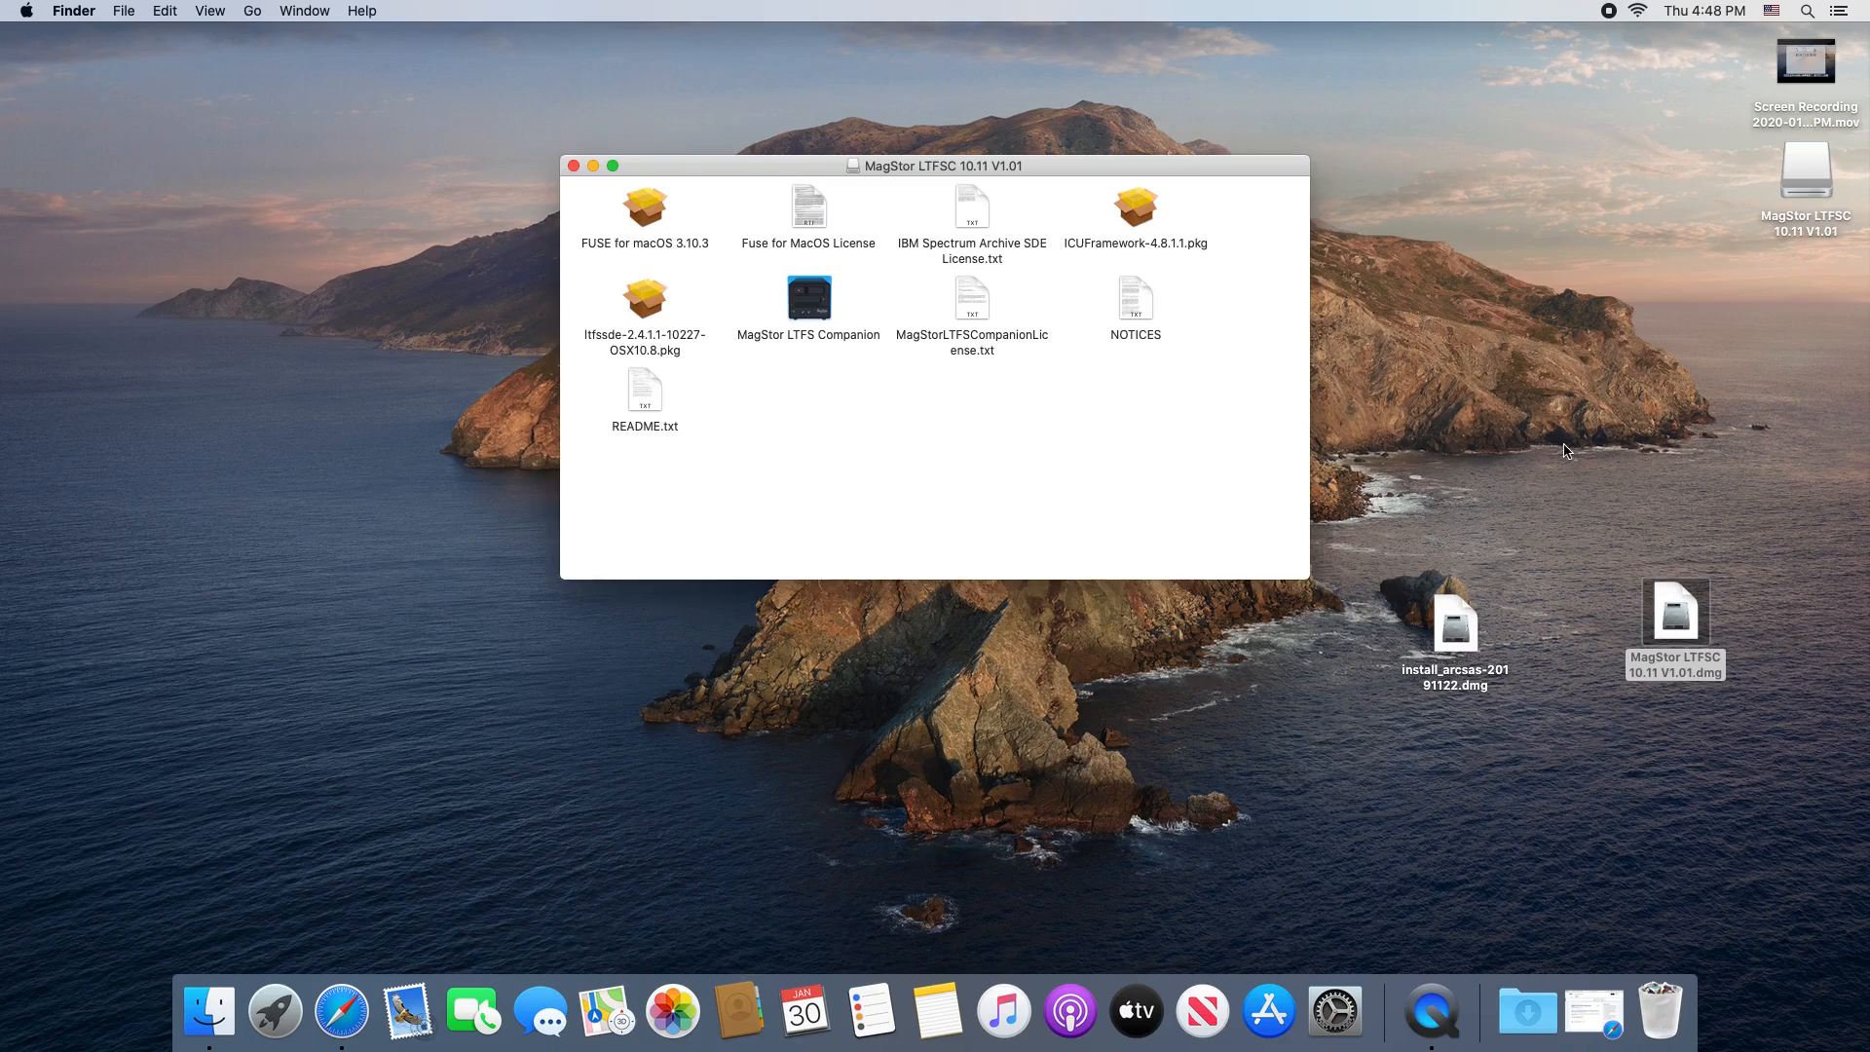
{"action": "mouse_move", "coordinate": [902, 308]}
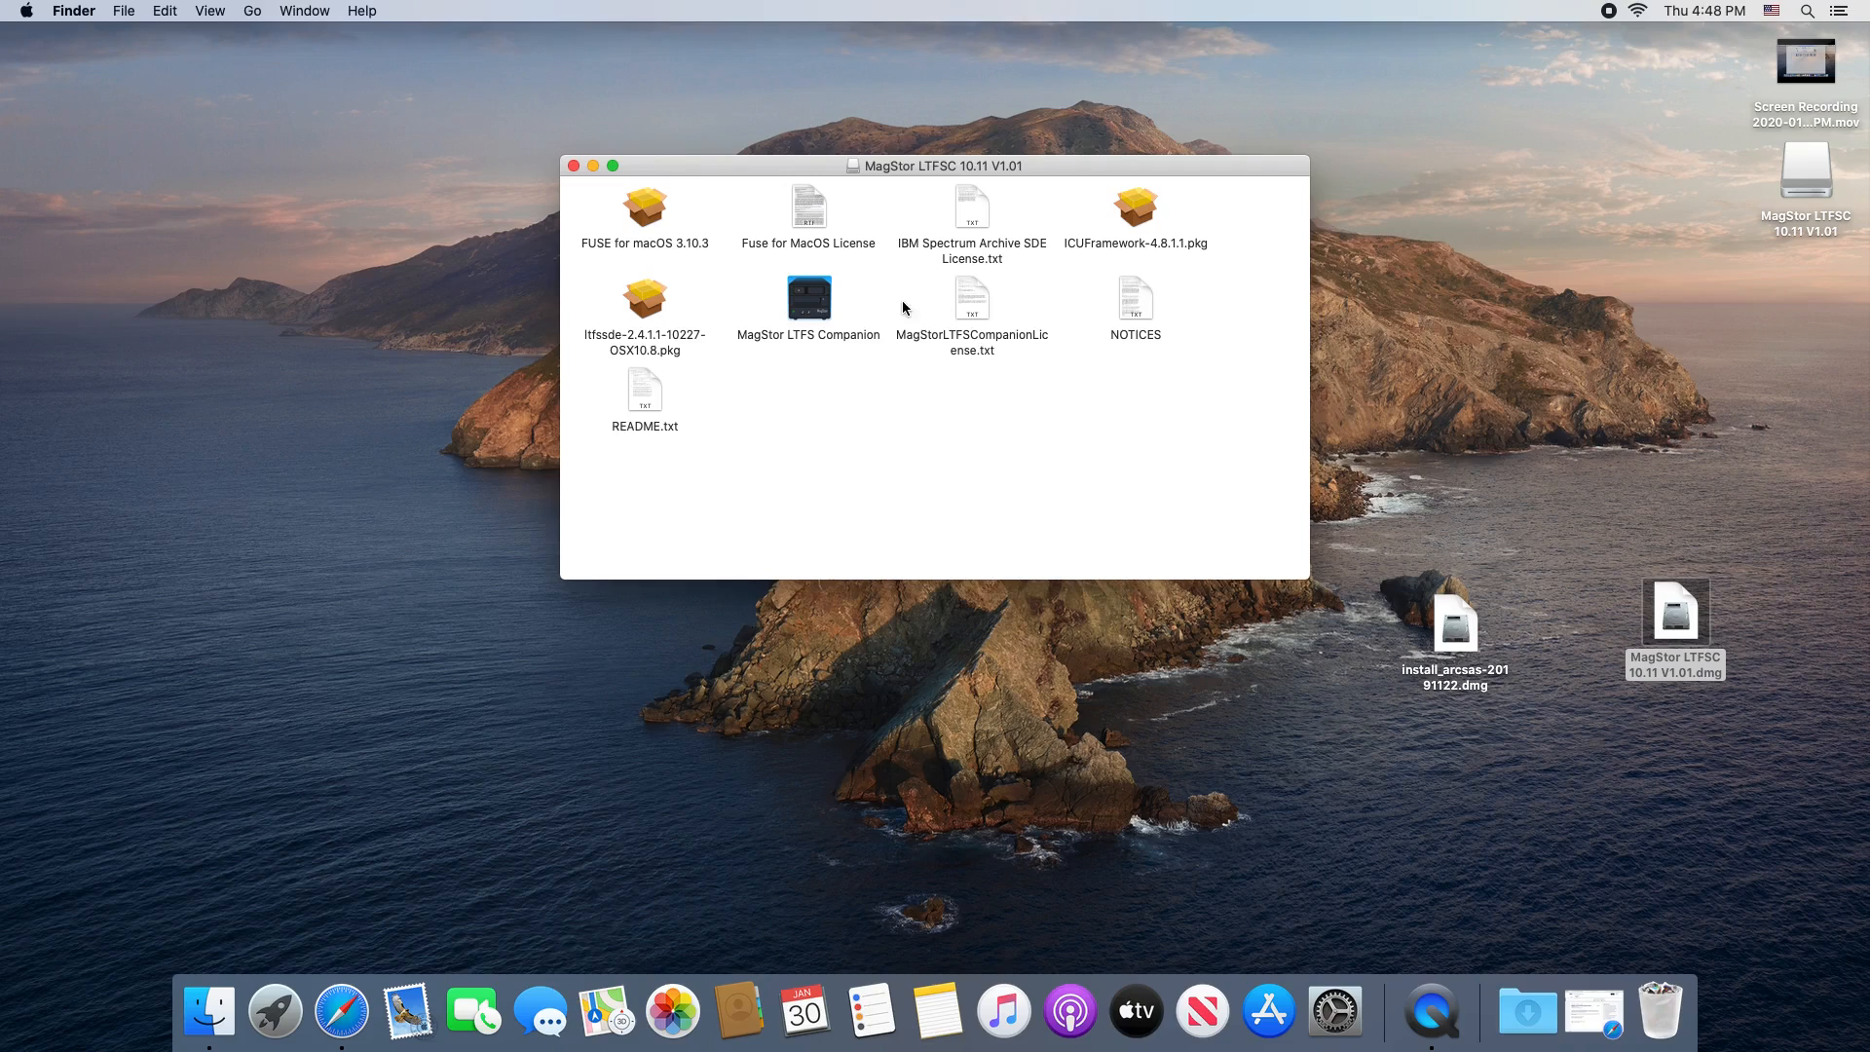
{"action": "right_click", "coordinate": [645, 205]}
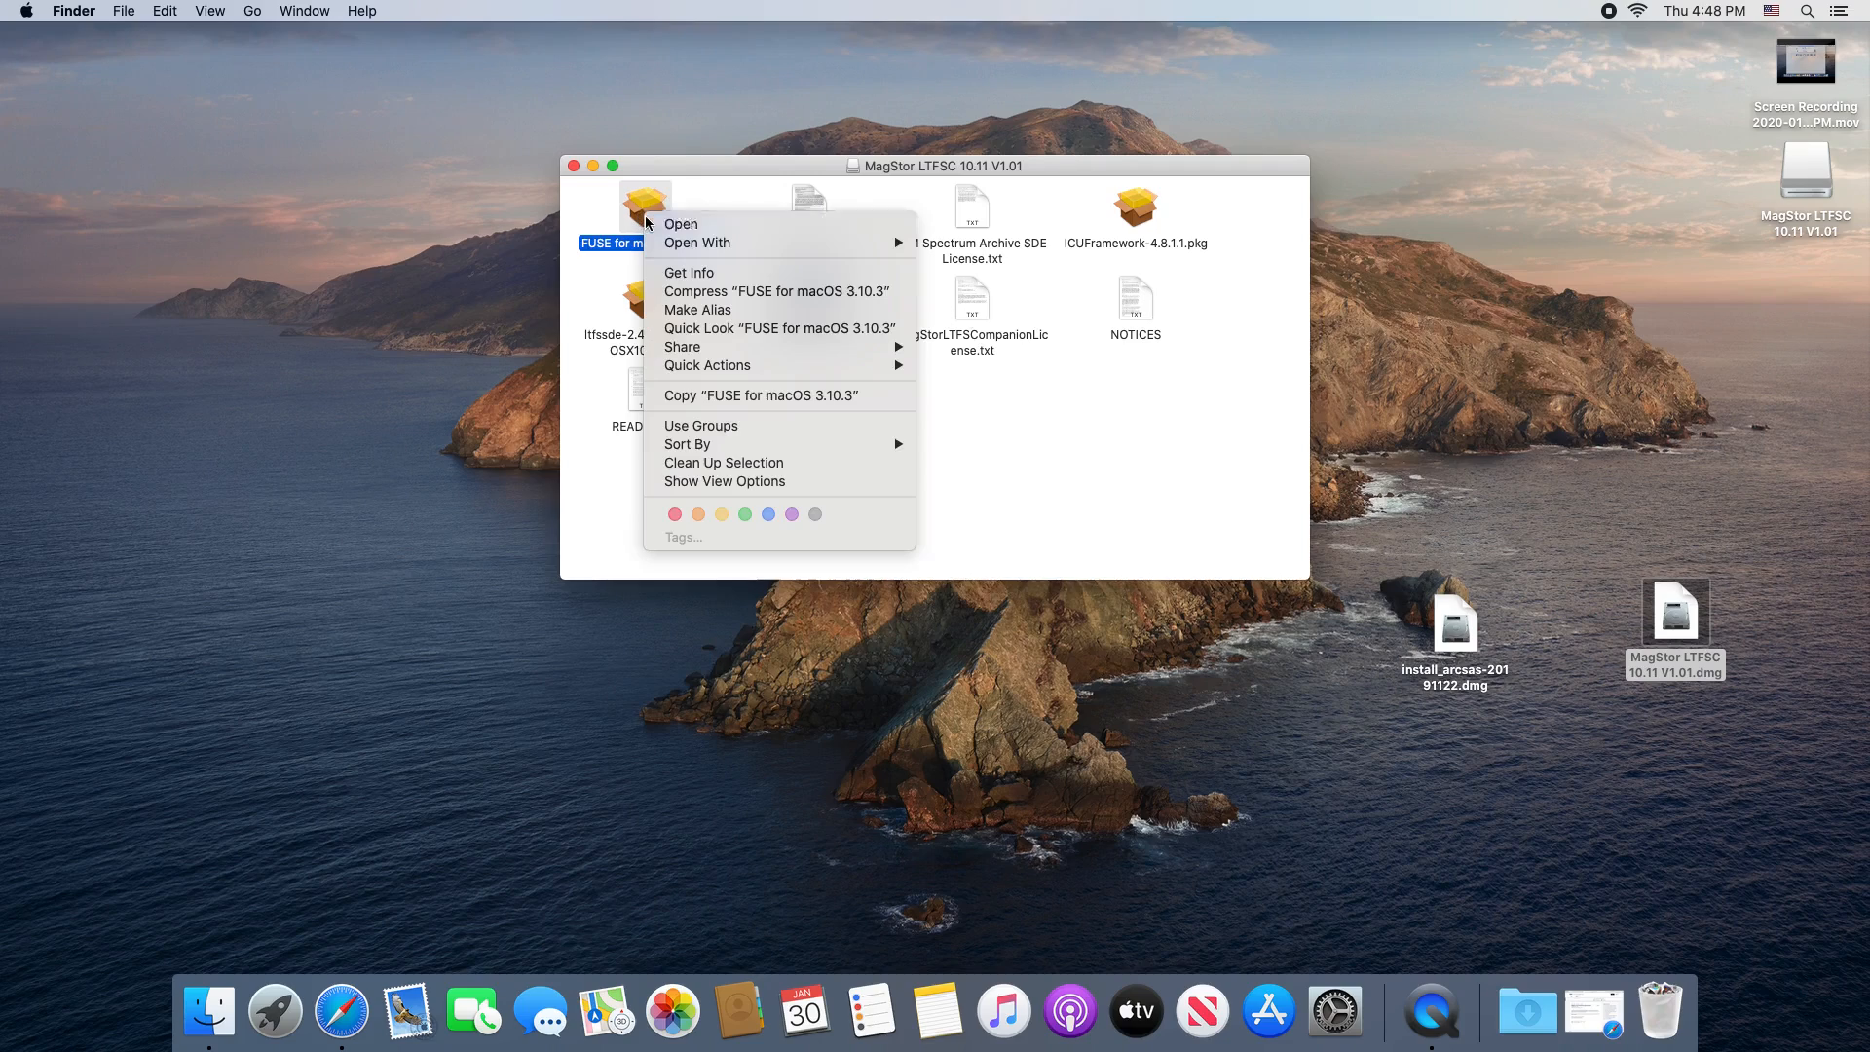
{"action": "left_click", "coordinate": [680, 224]}
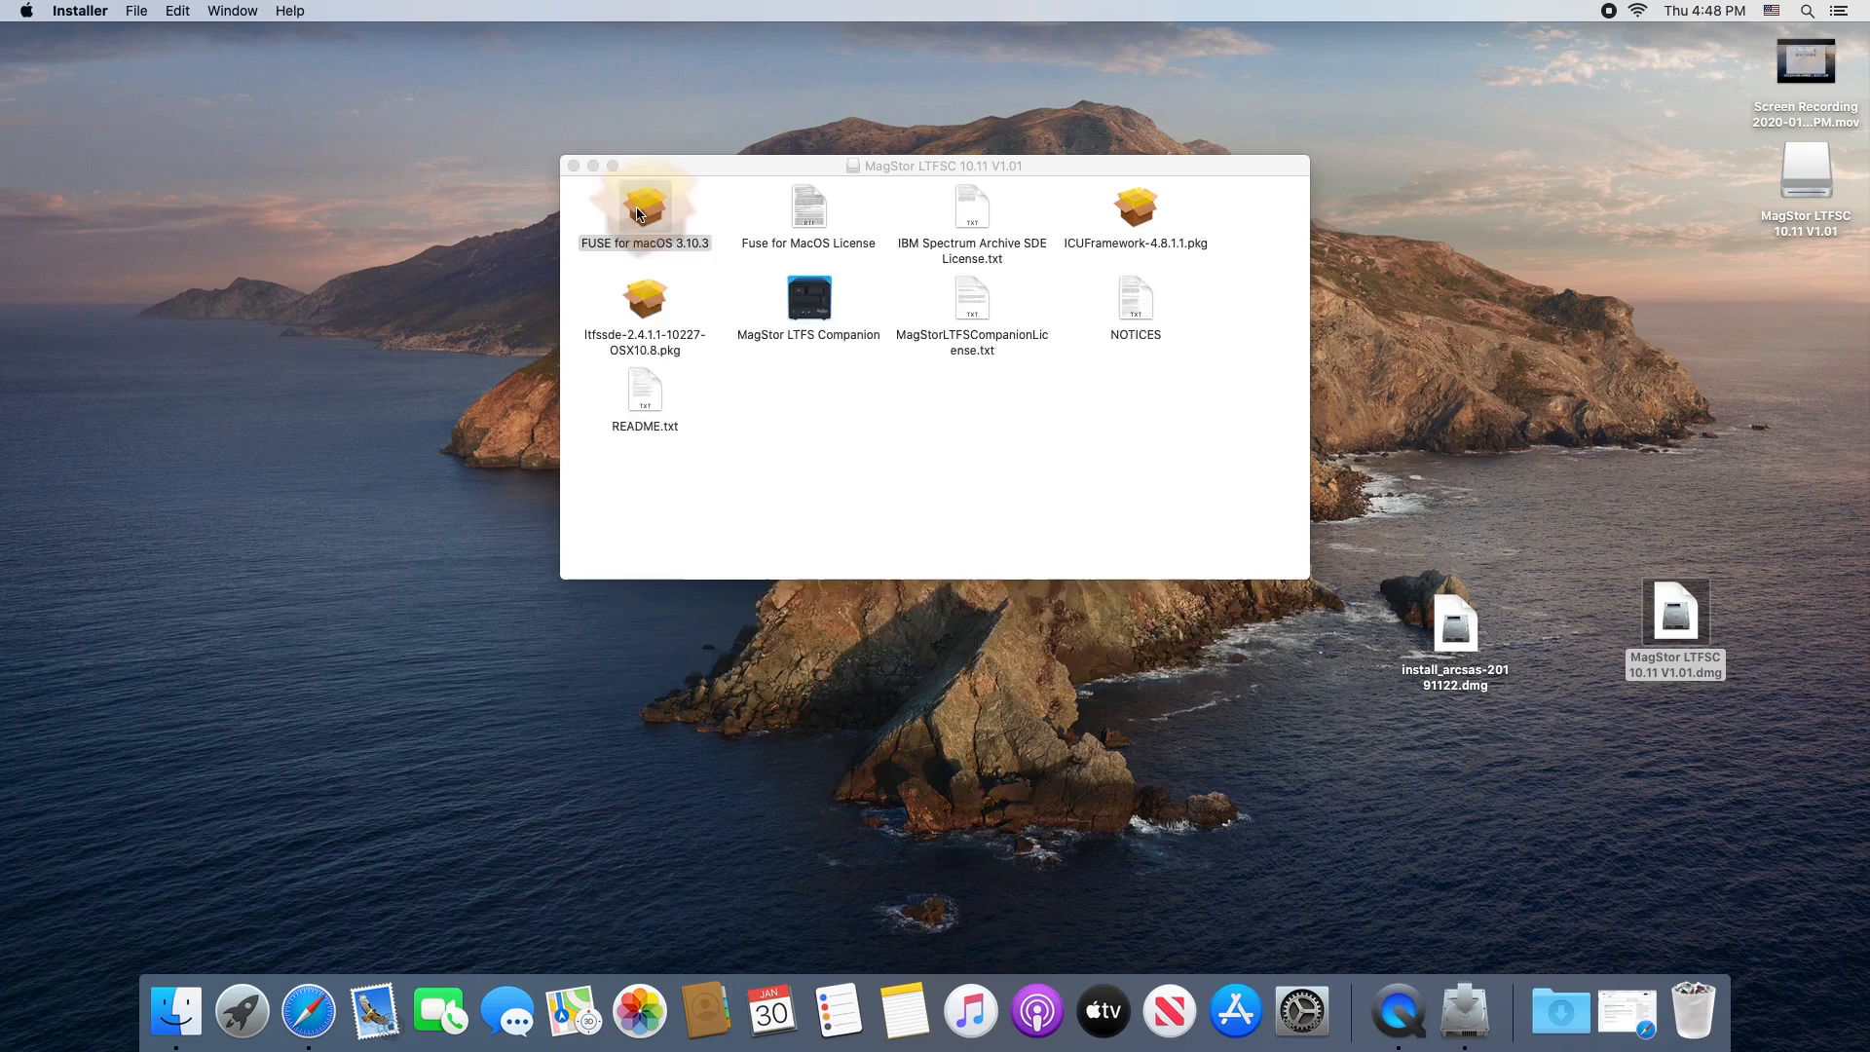
Step: Run the FUSE for macOS installer through license and standard install, then head to Security & Privacy for the blocked extension
{"action": "double_click", "coordinate": [644, 204]}
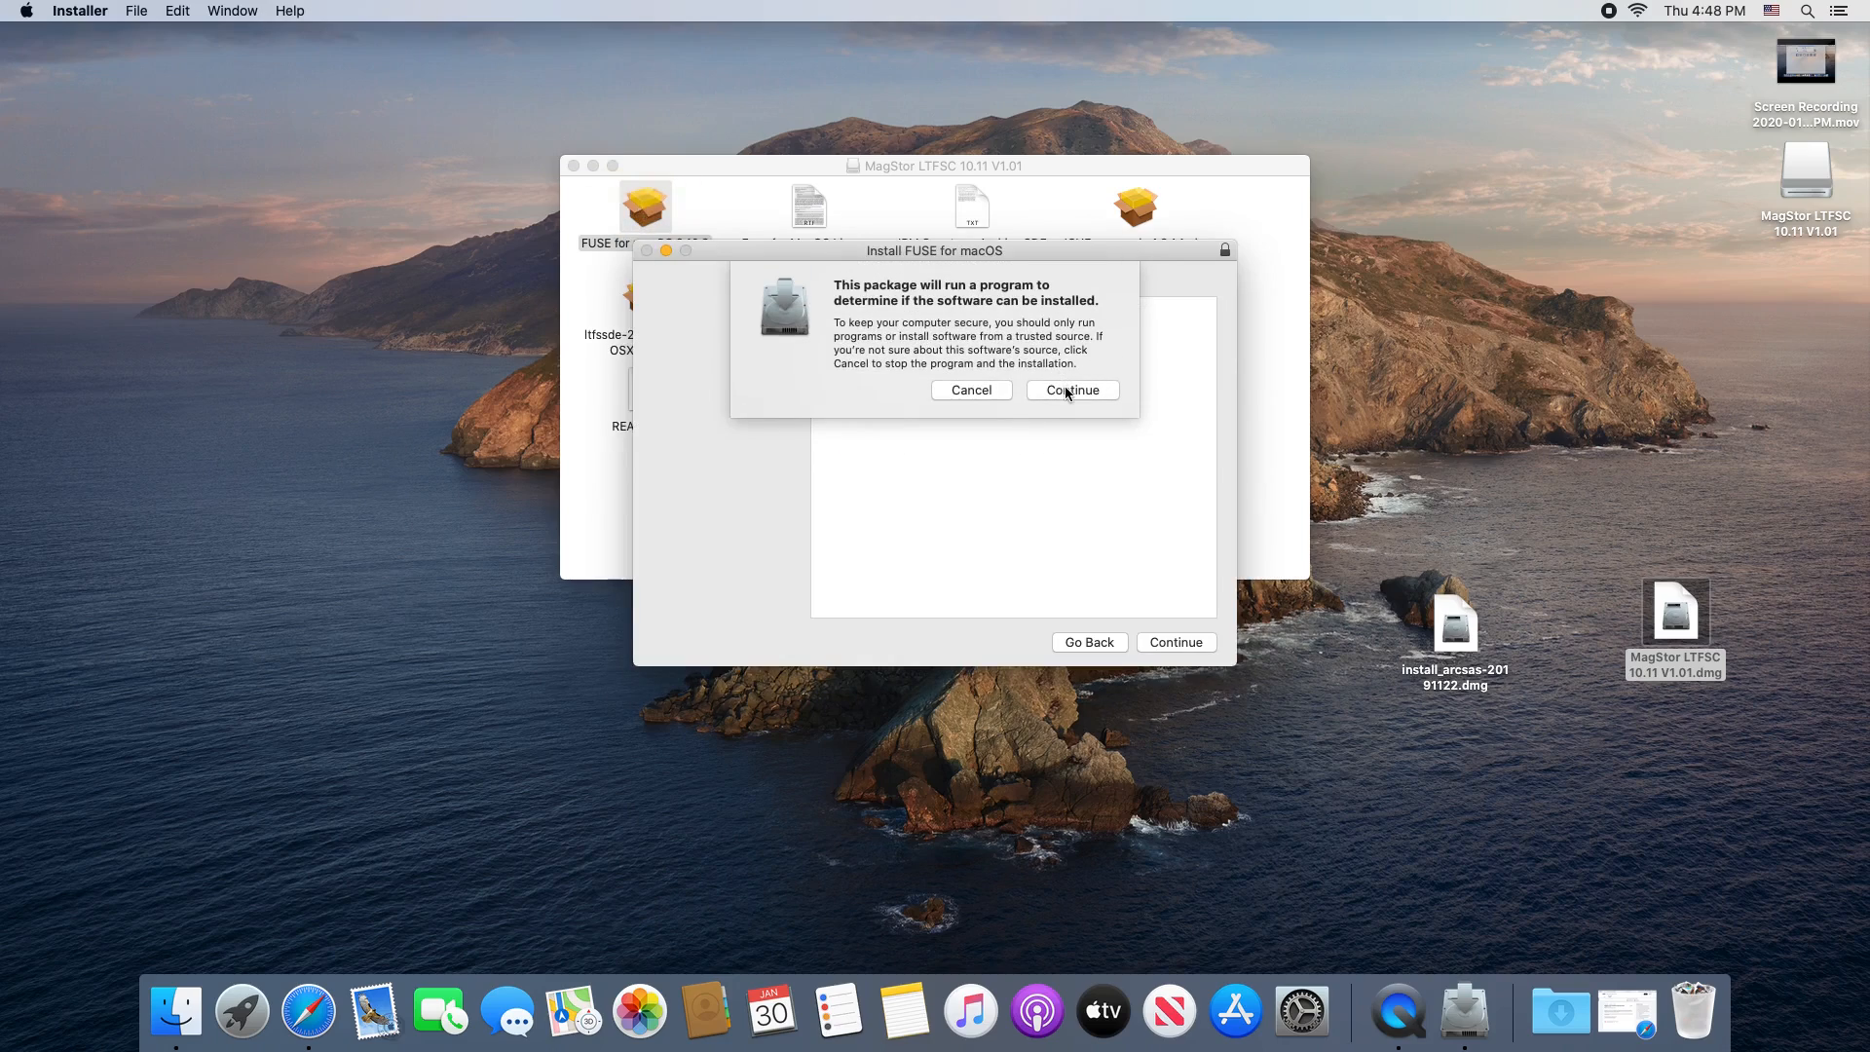
{"action": "left_click", "coordinate": [1069, 389]}
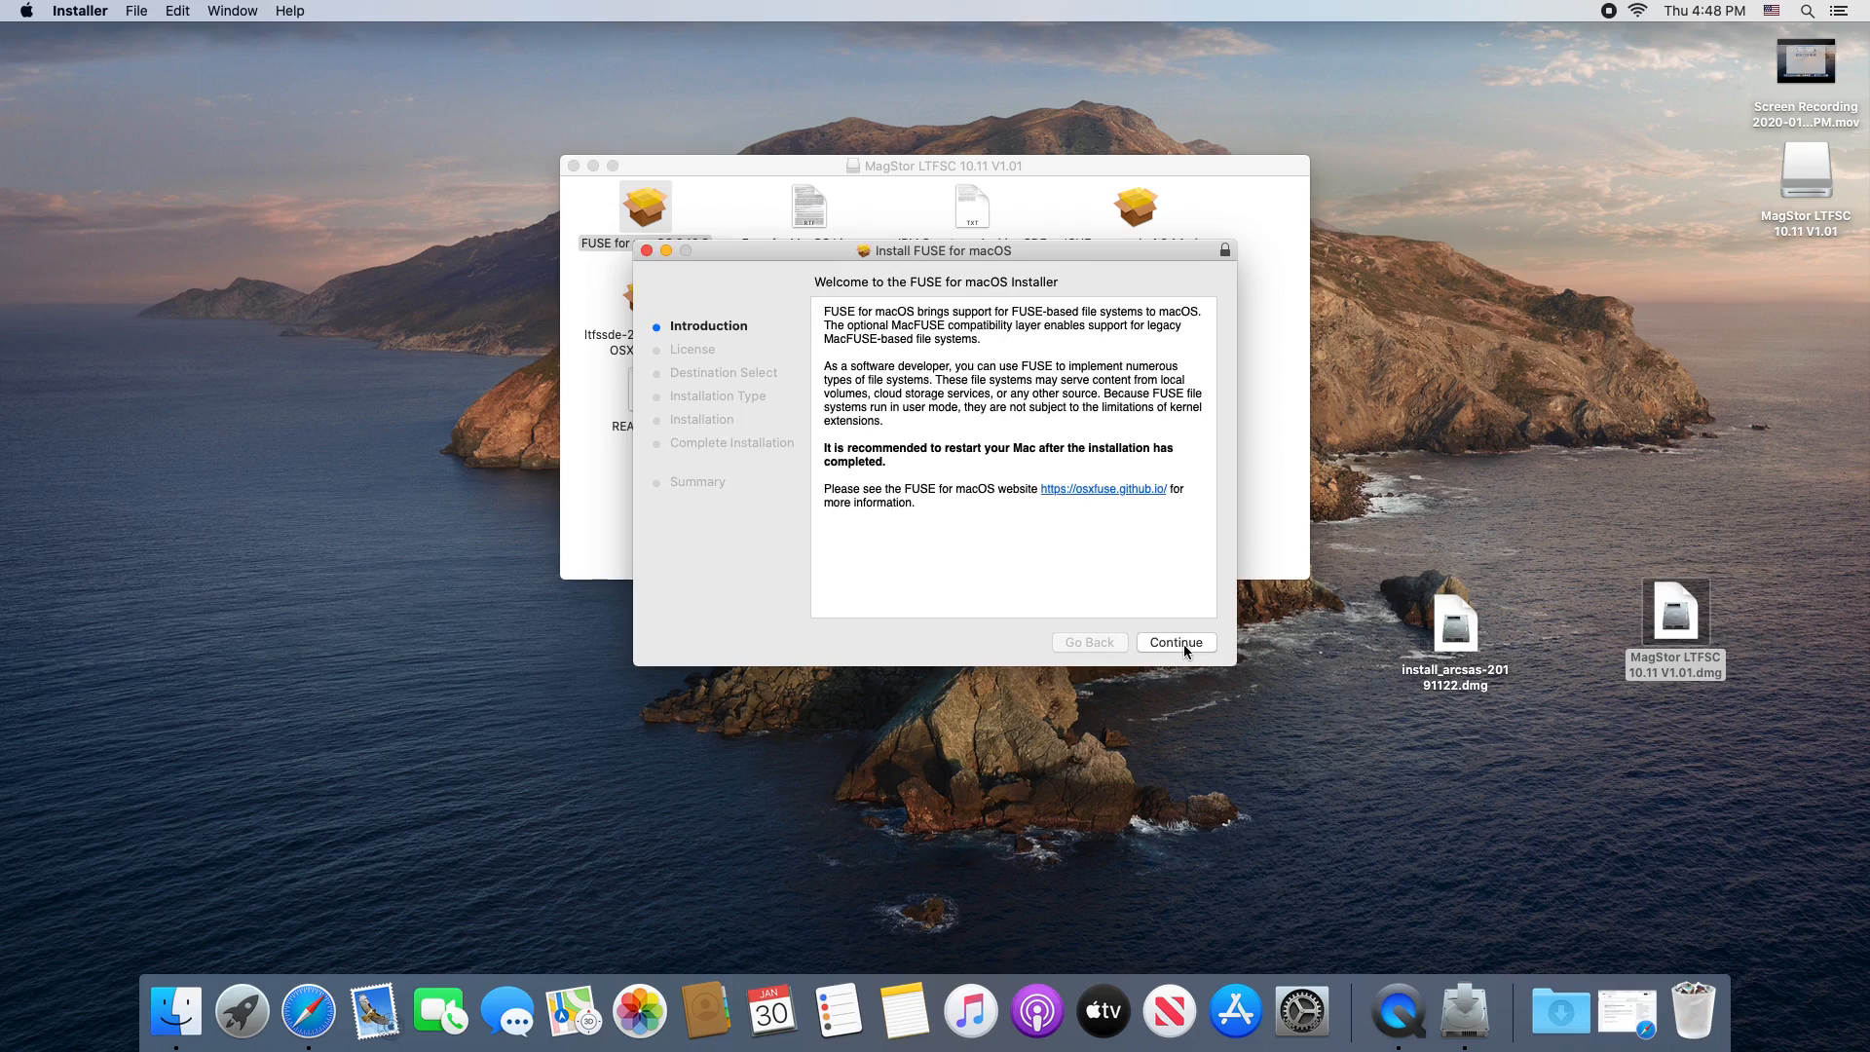
{"action": "left_click", "coordinate": [1174, 641]}
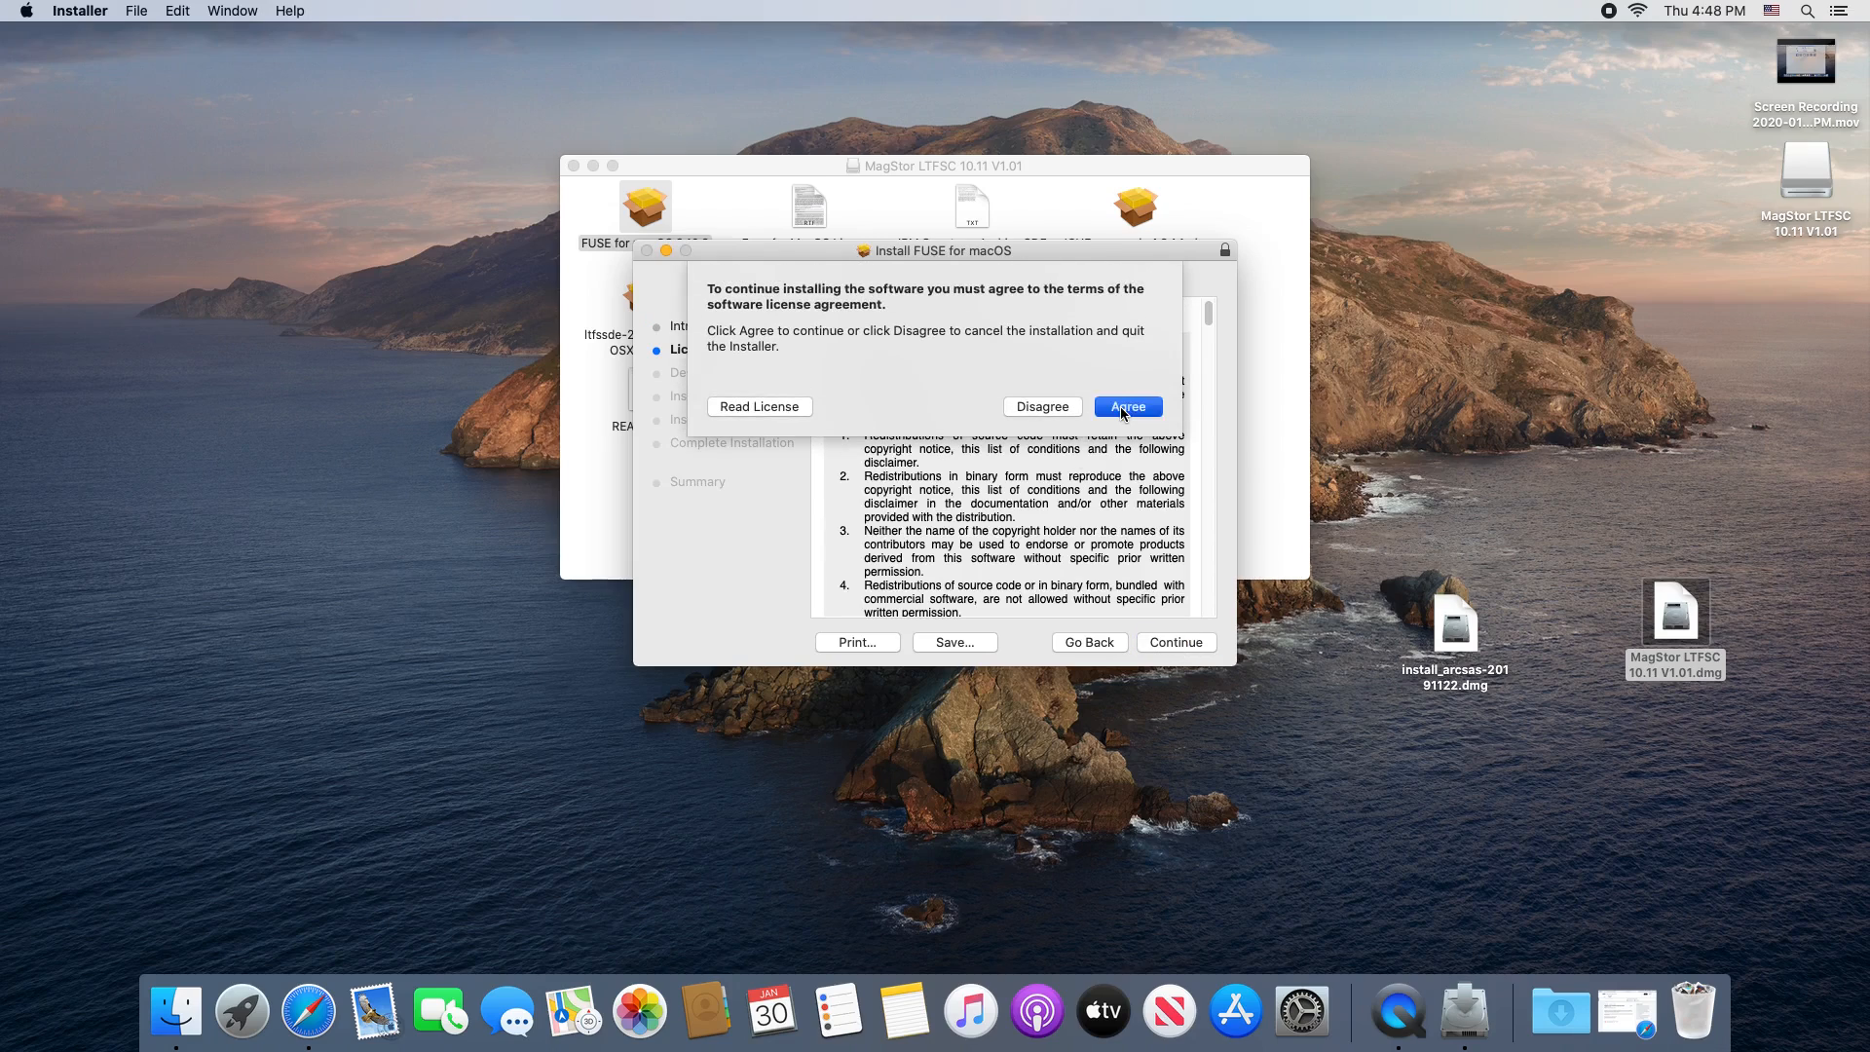
{"action": "left_click", "coordinate": [1123, 407]}
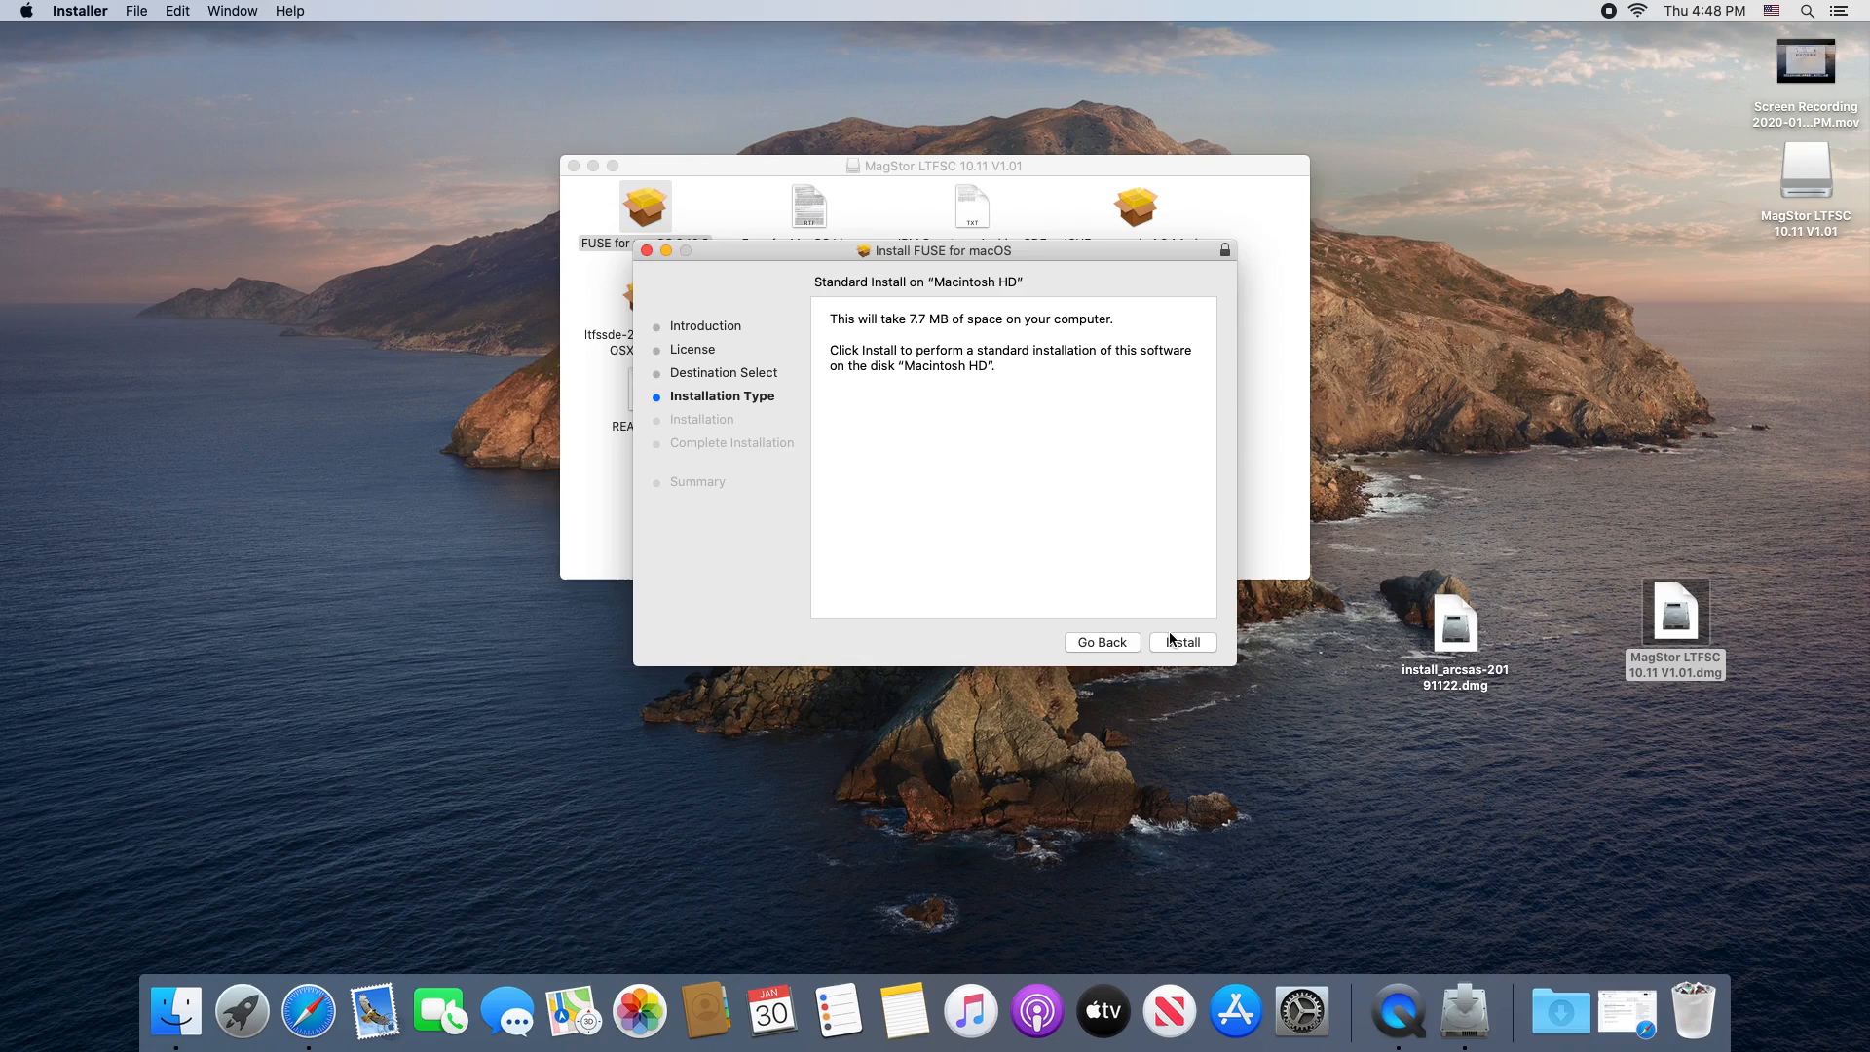
{"action": "left_click", "coordinate": [1180, 641]}
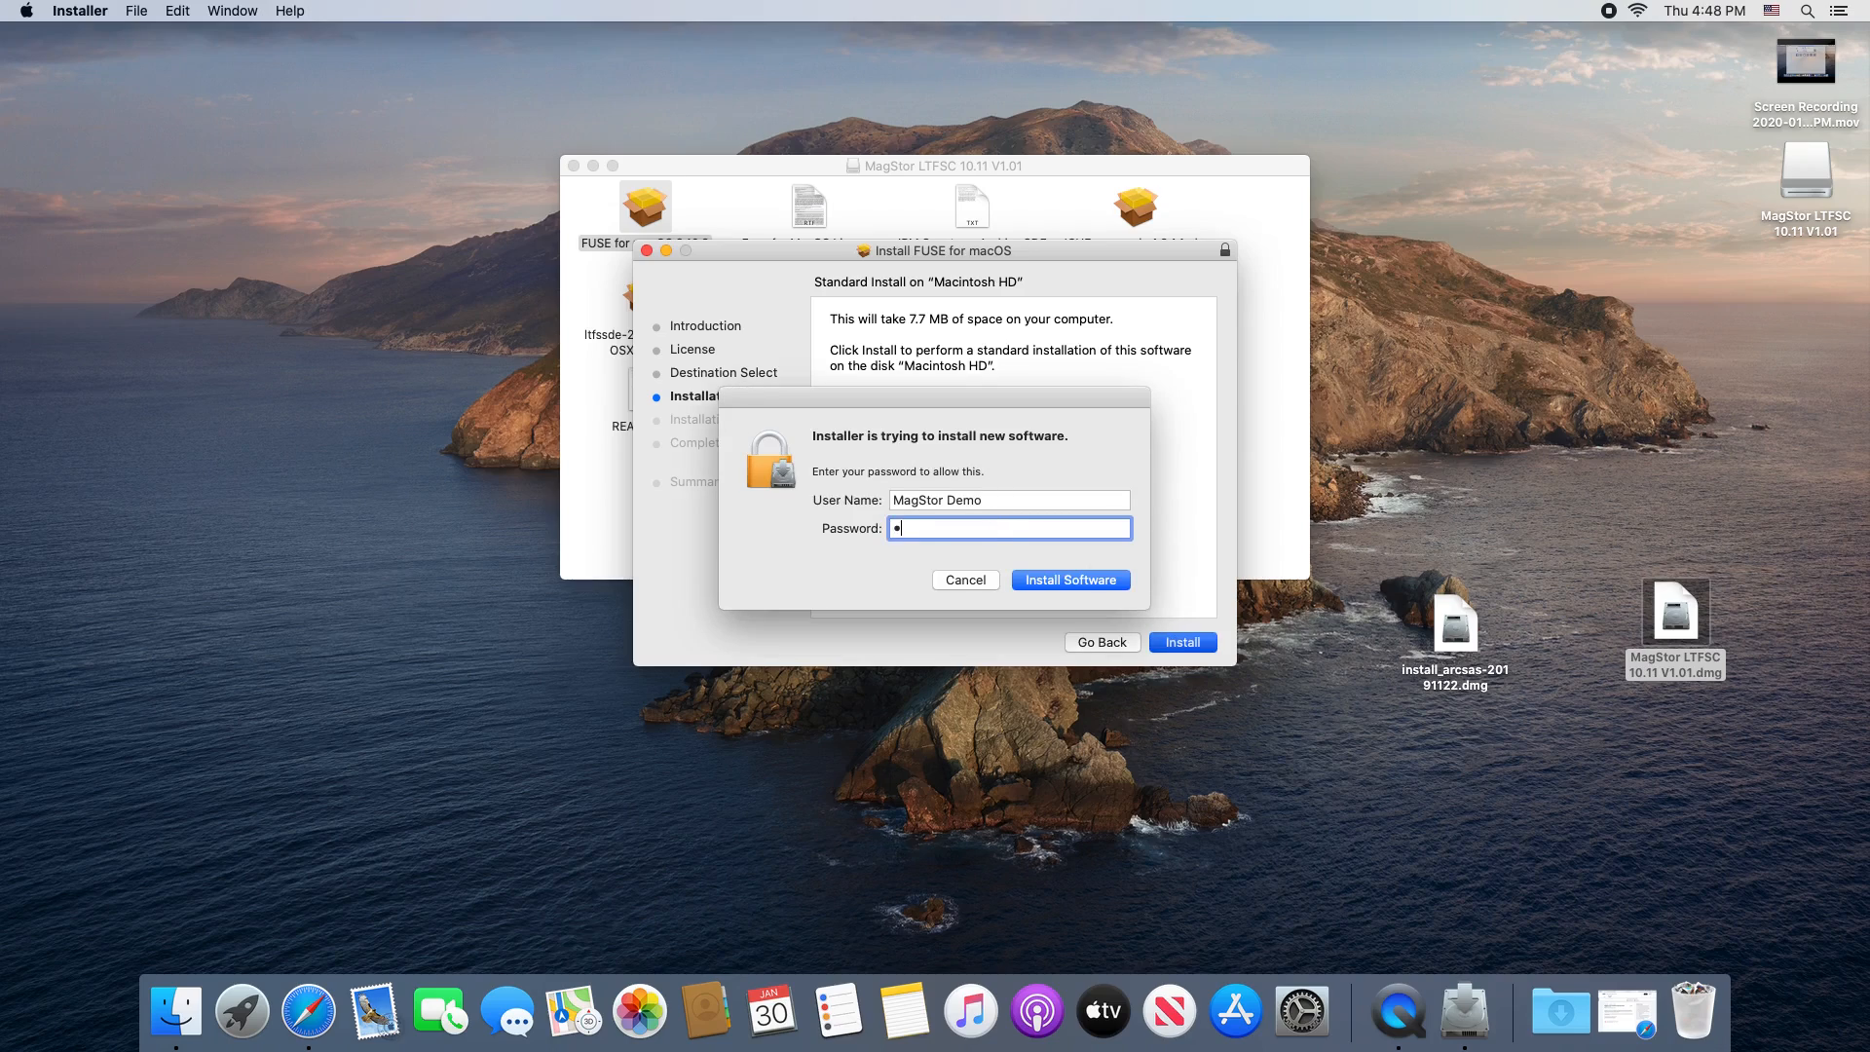
{"action": "left_click", "coordinate": [1069, 580]}
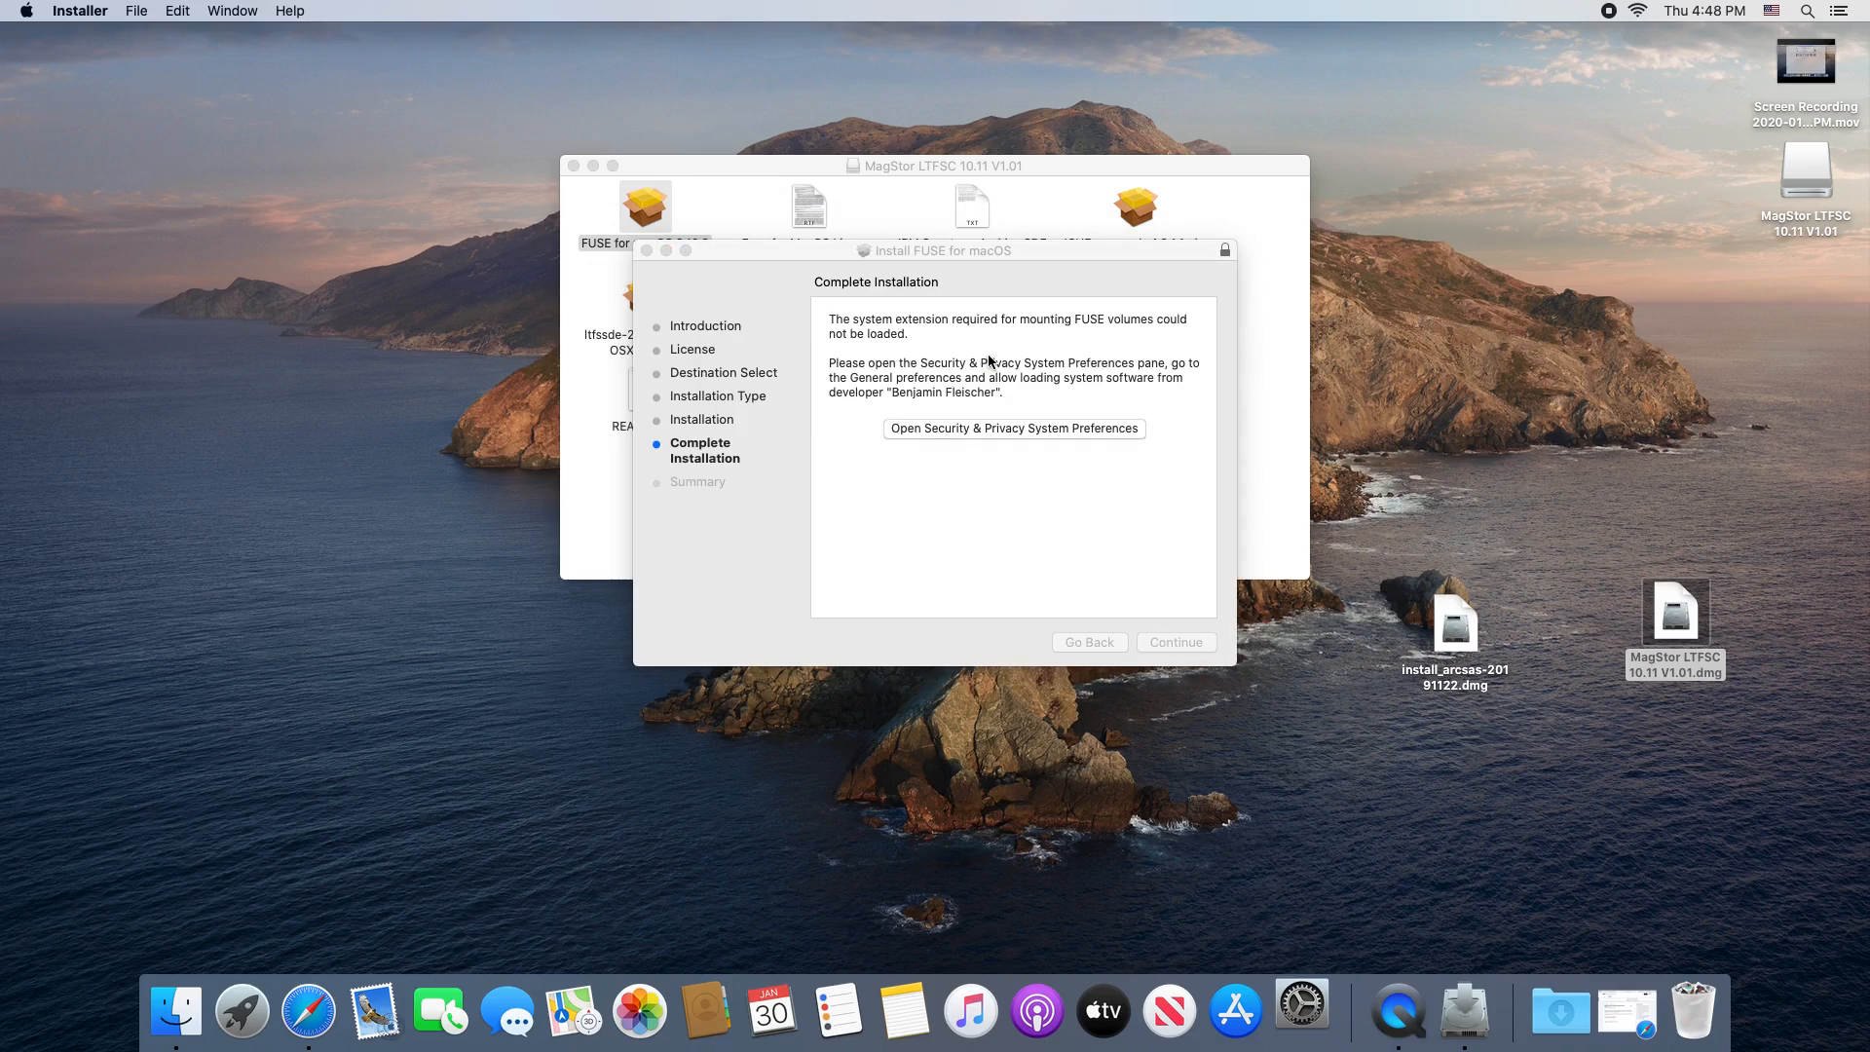
{"action": "left_click", "coordinate": [1012, 429]}
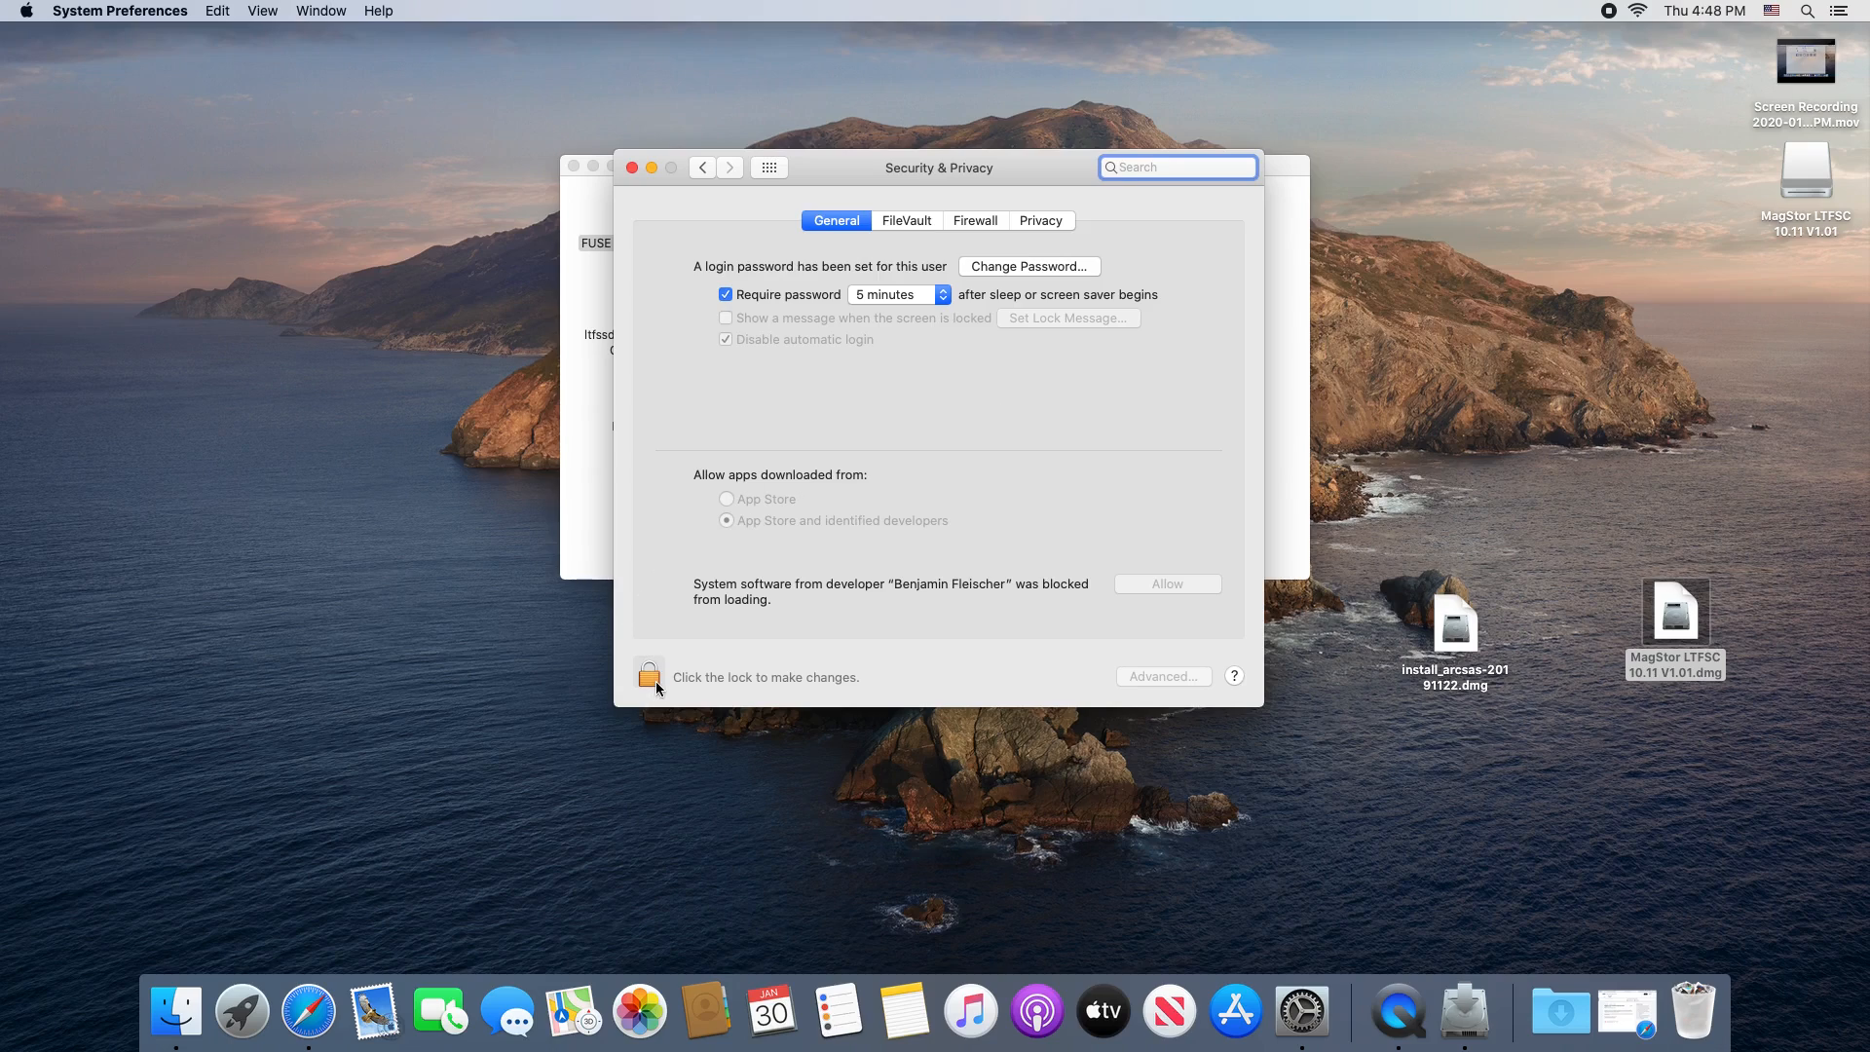
Step: Unlock Security & Privacy with the password, then close it and return to the preference panes
{"action": "left_click", "coordinate": [651, 676]}
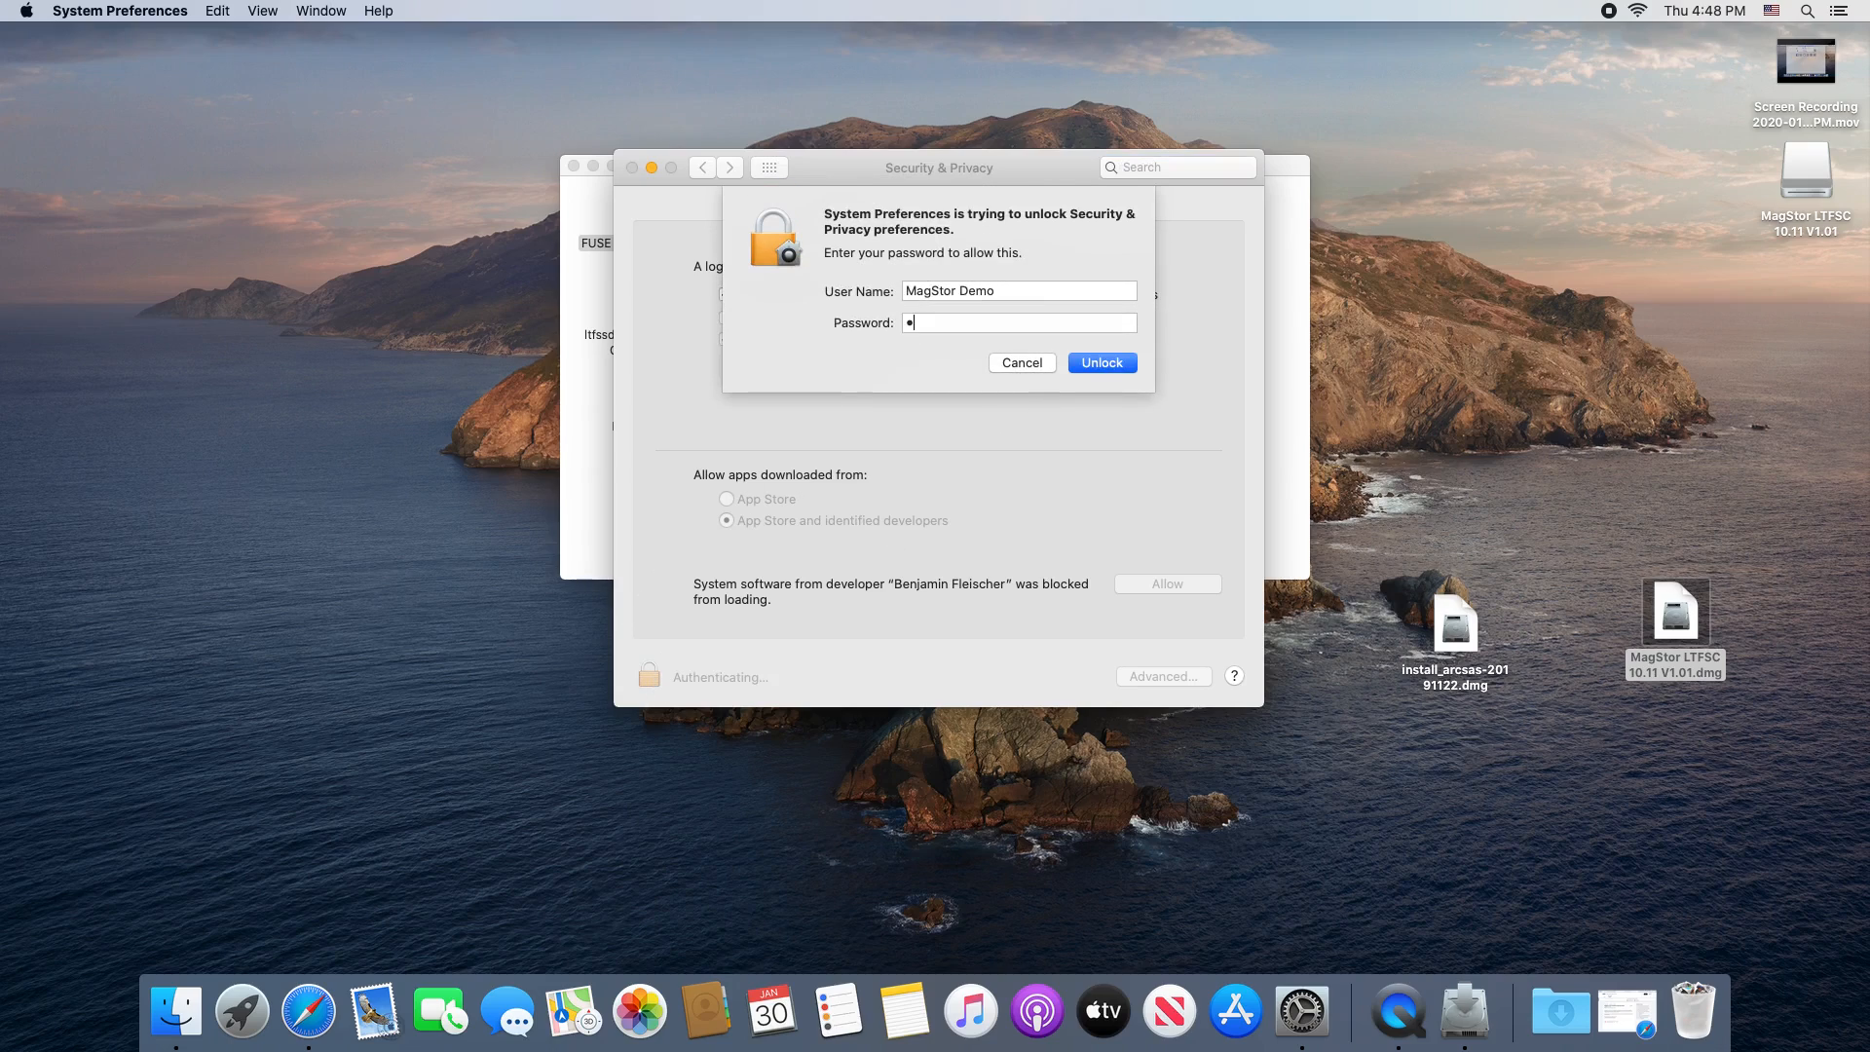
{"action": "left_click", "coordinate": [1098, 363]}
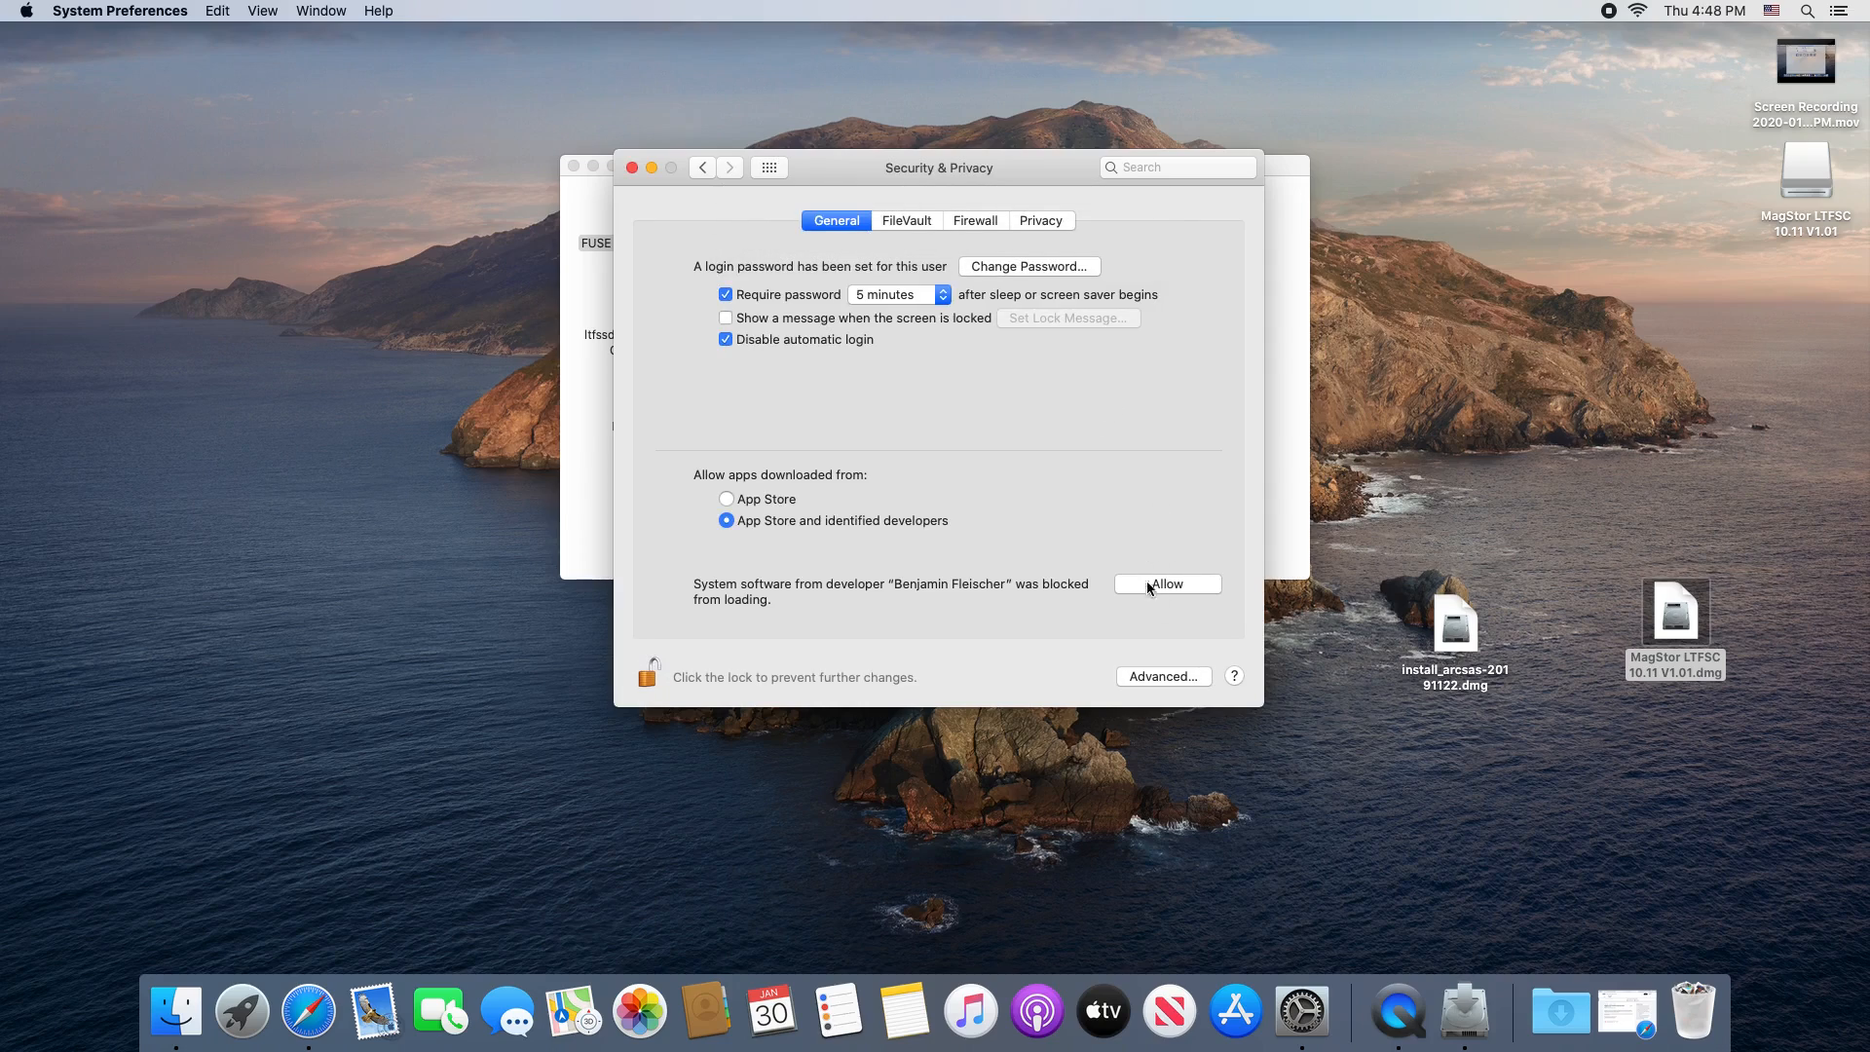
{"action": "mouse_move", "coordinate": [629, 179]}
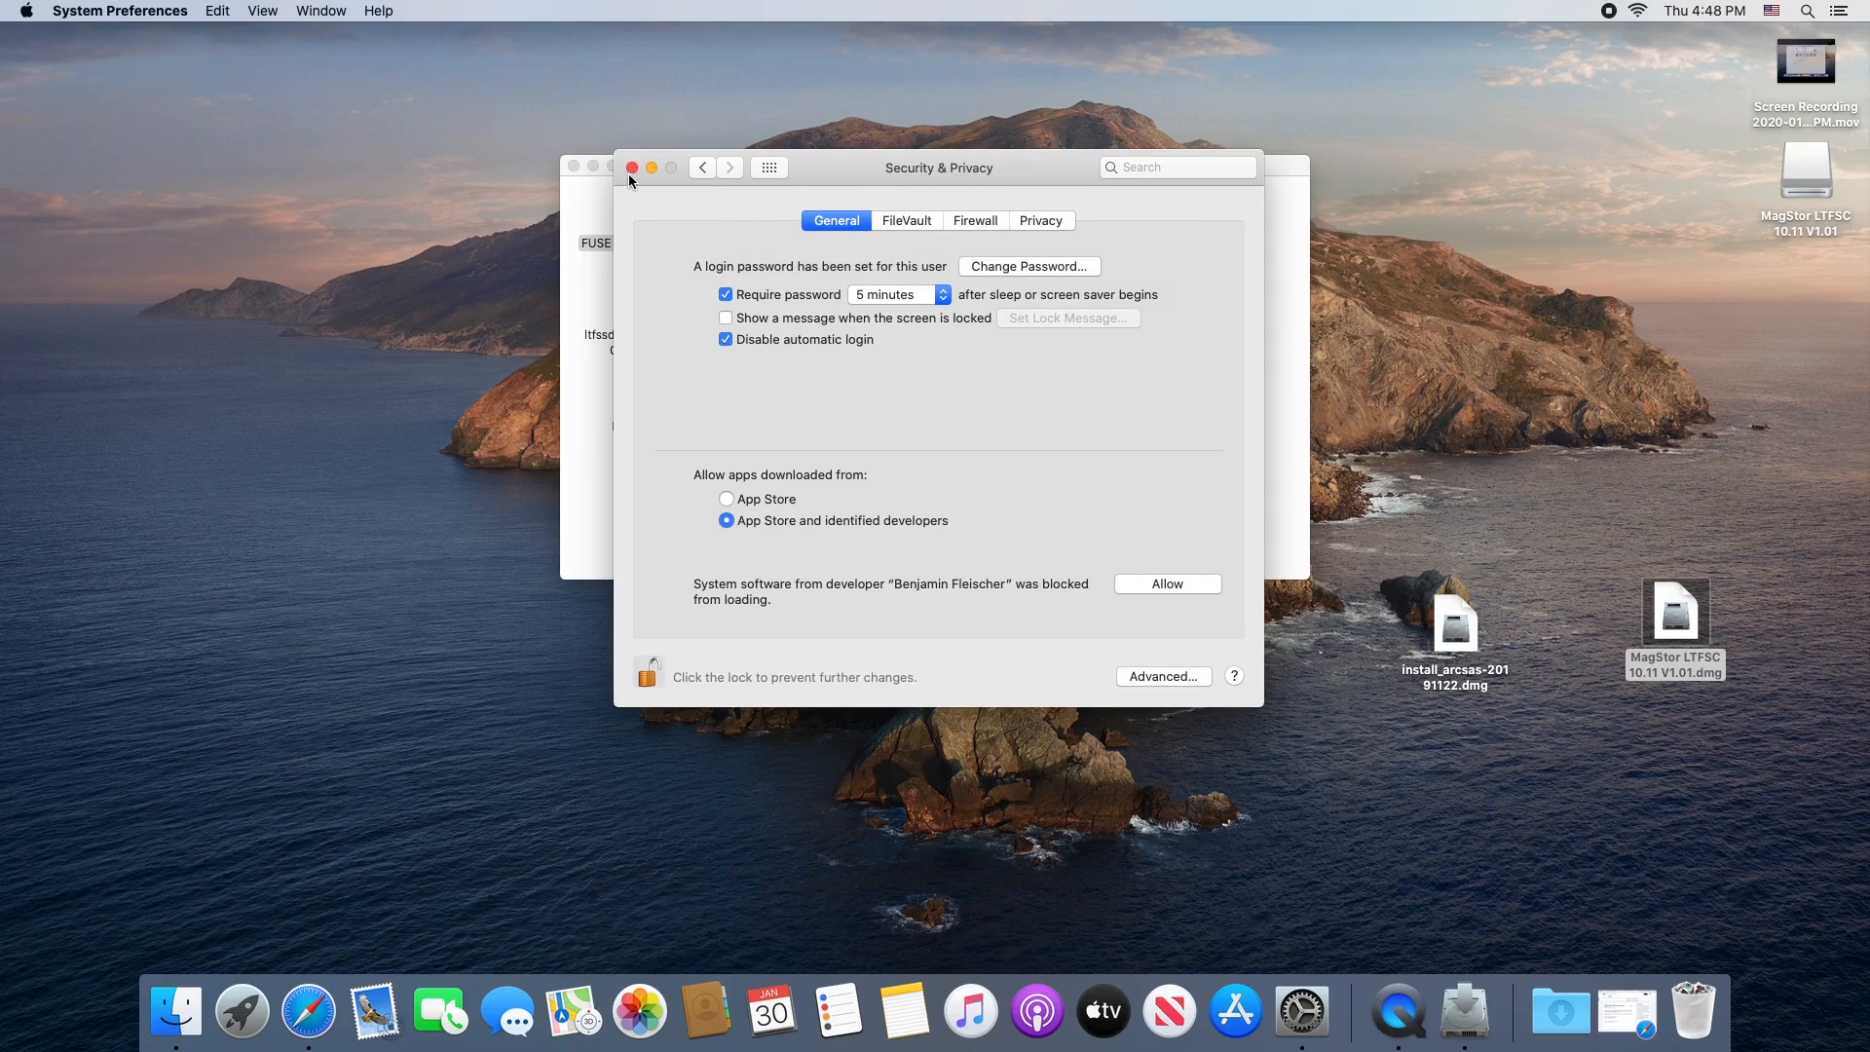
{"action": "left_click", "coordinate": [631, 168]}
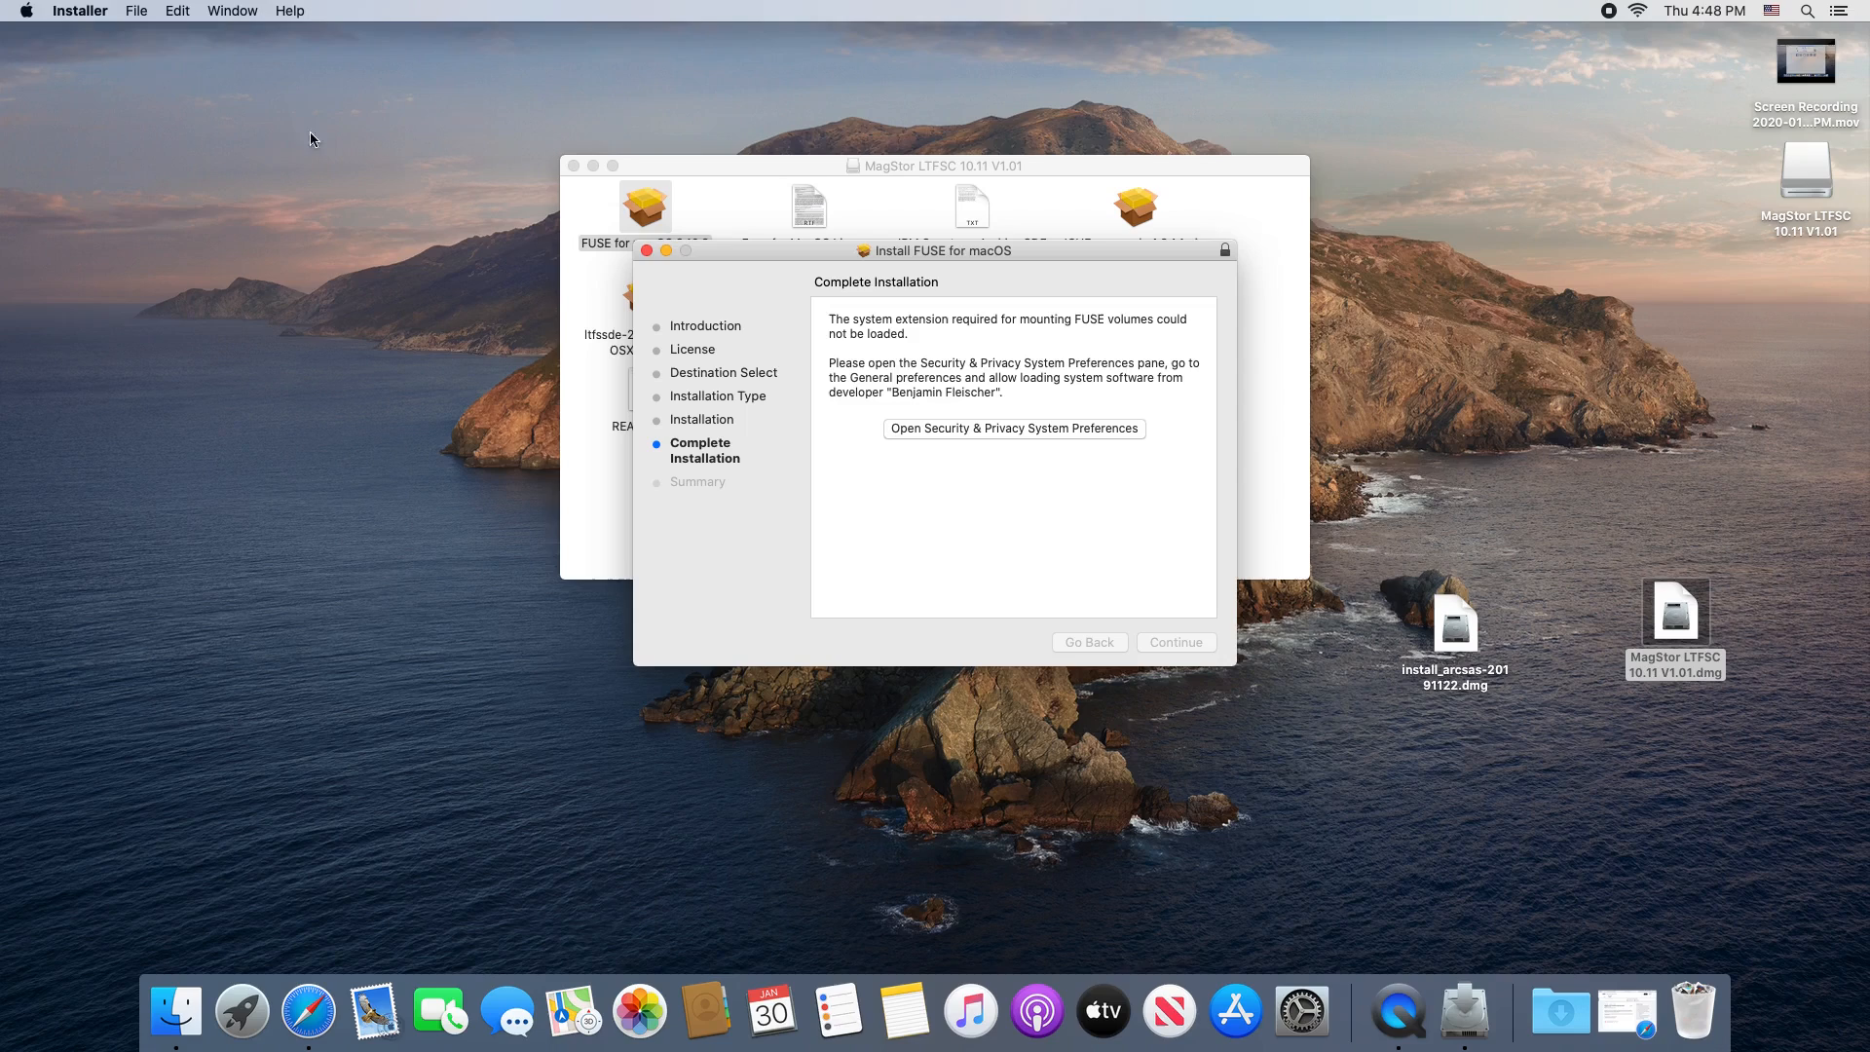
{"action": "left_click", "coordinate": [24, 12]}
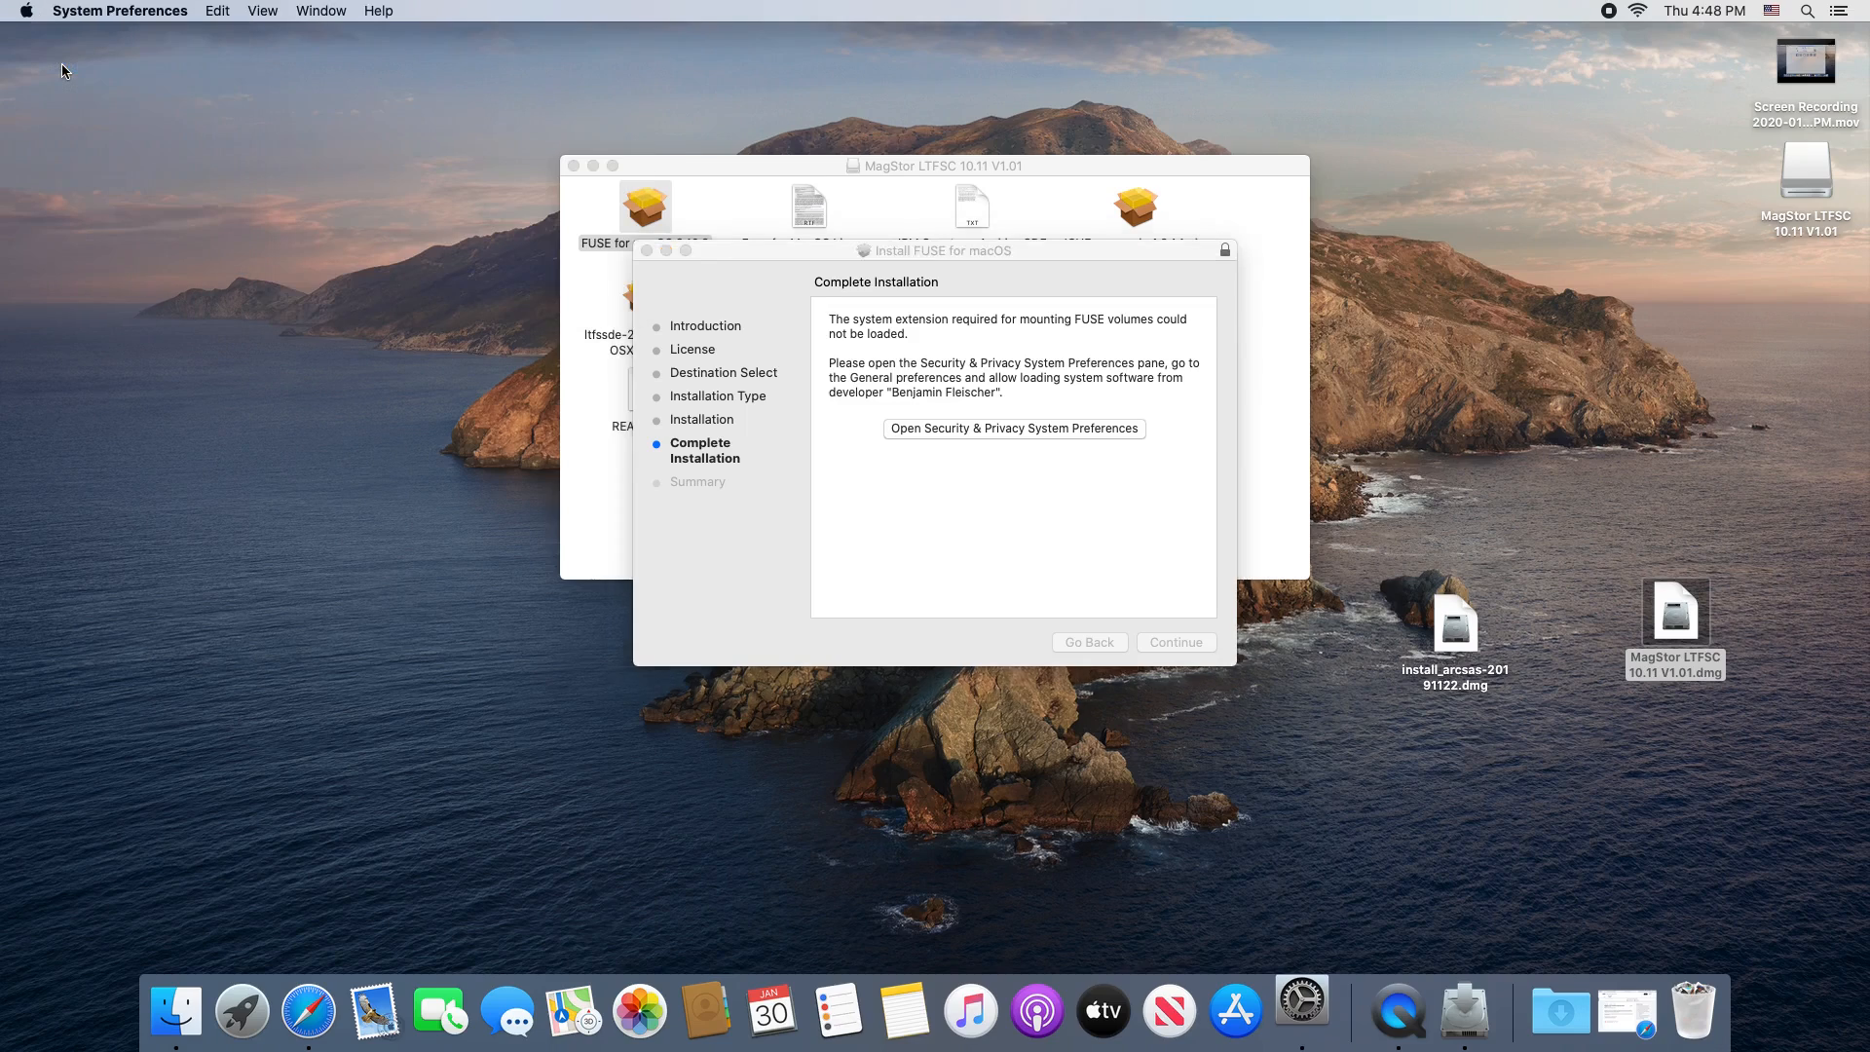
{"action": "left_click", "coordinate": [1013, 428]}
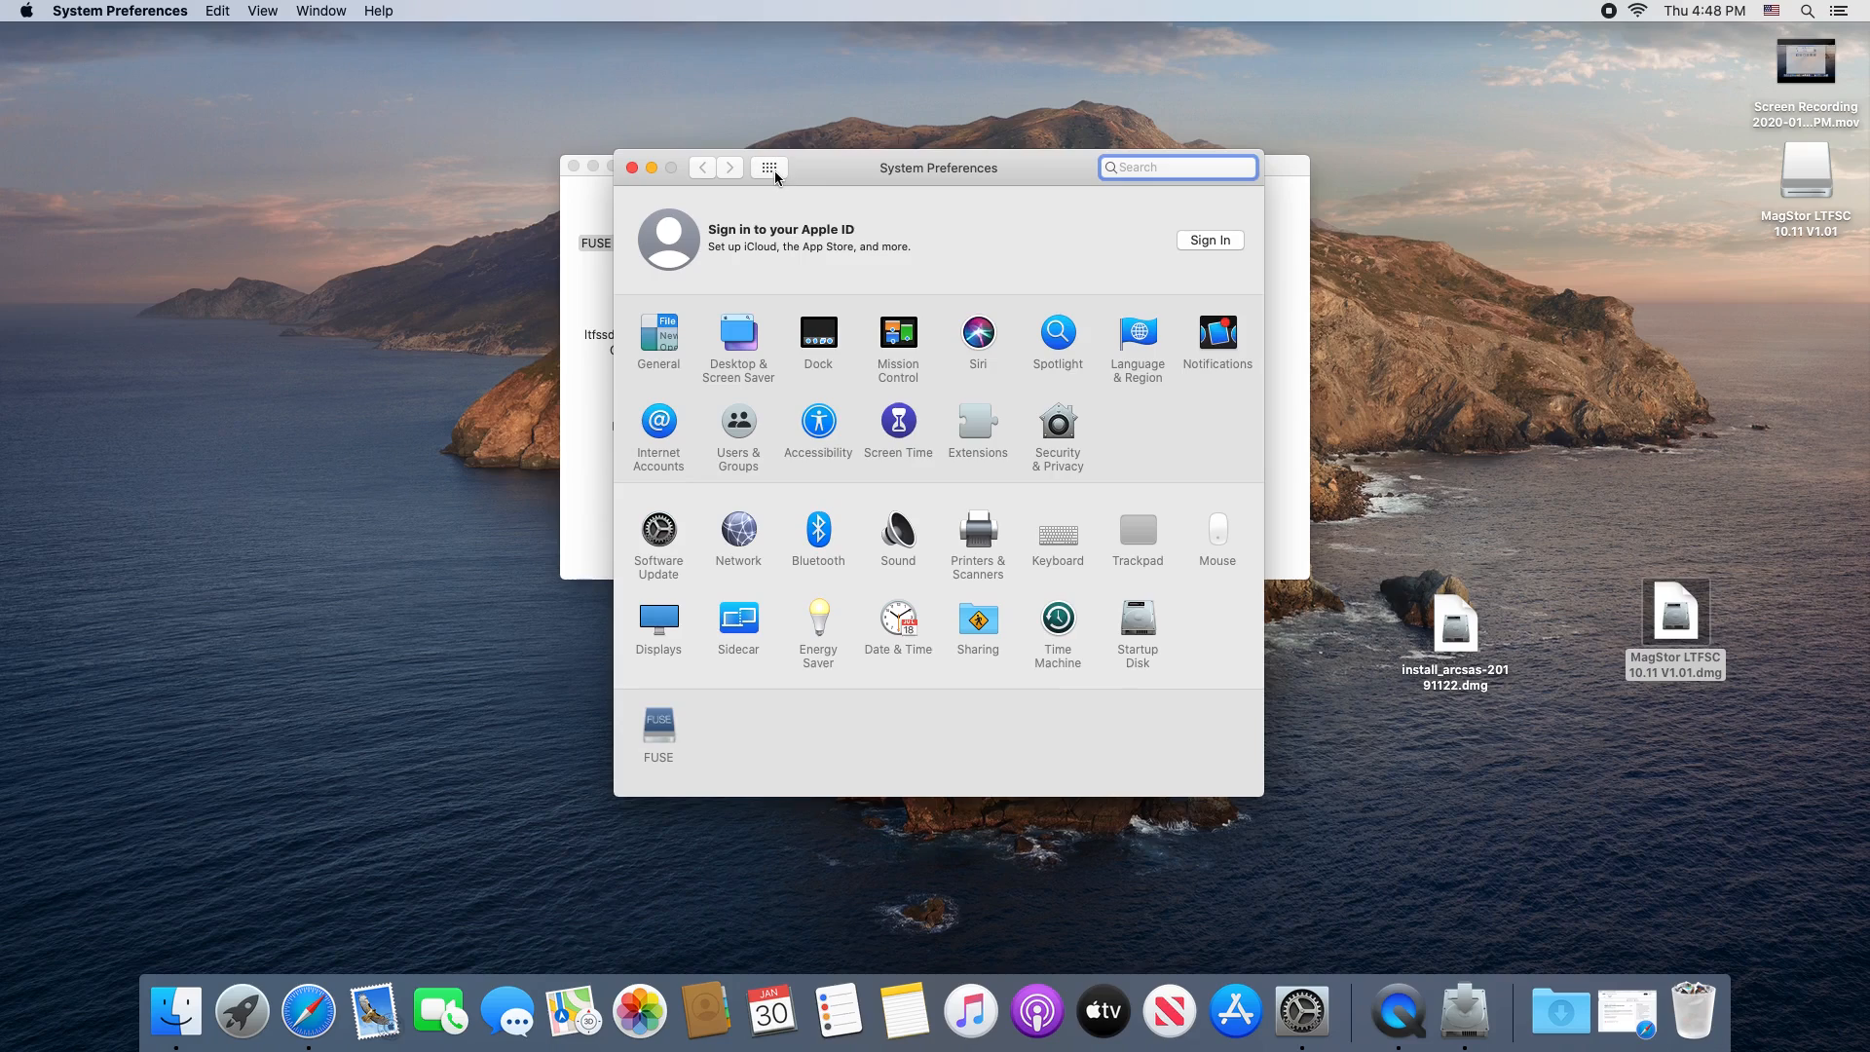
{"action": "mouse_move", "coordinate": [1077, 438]}
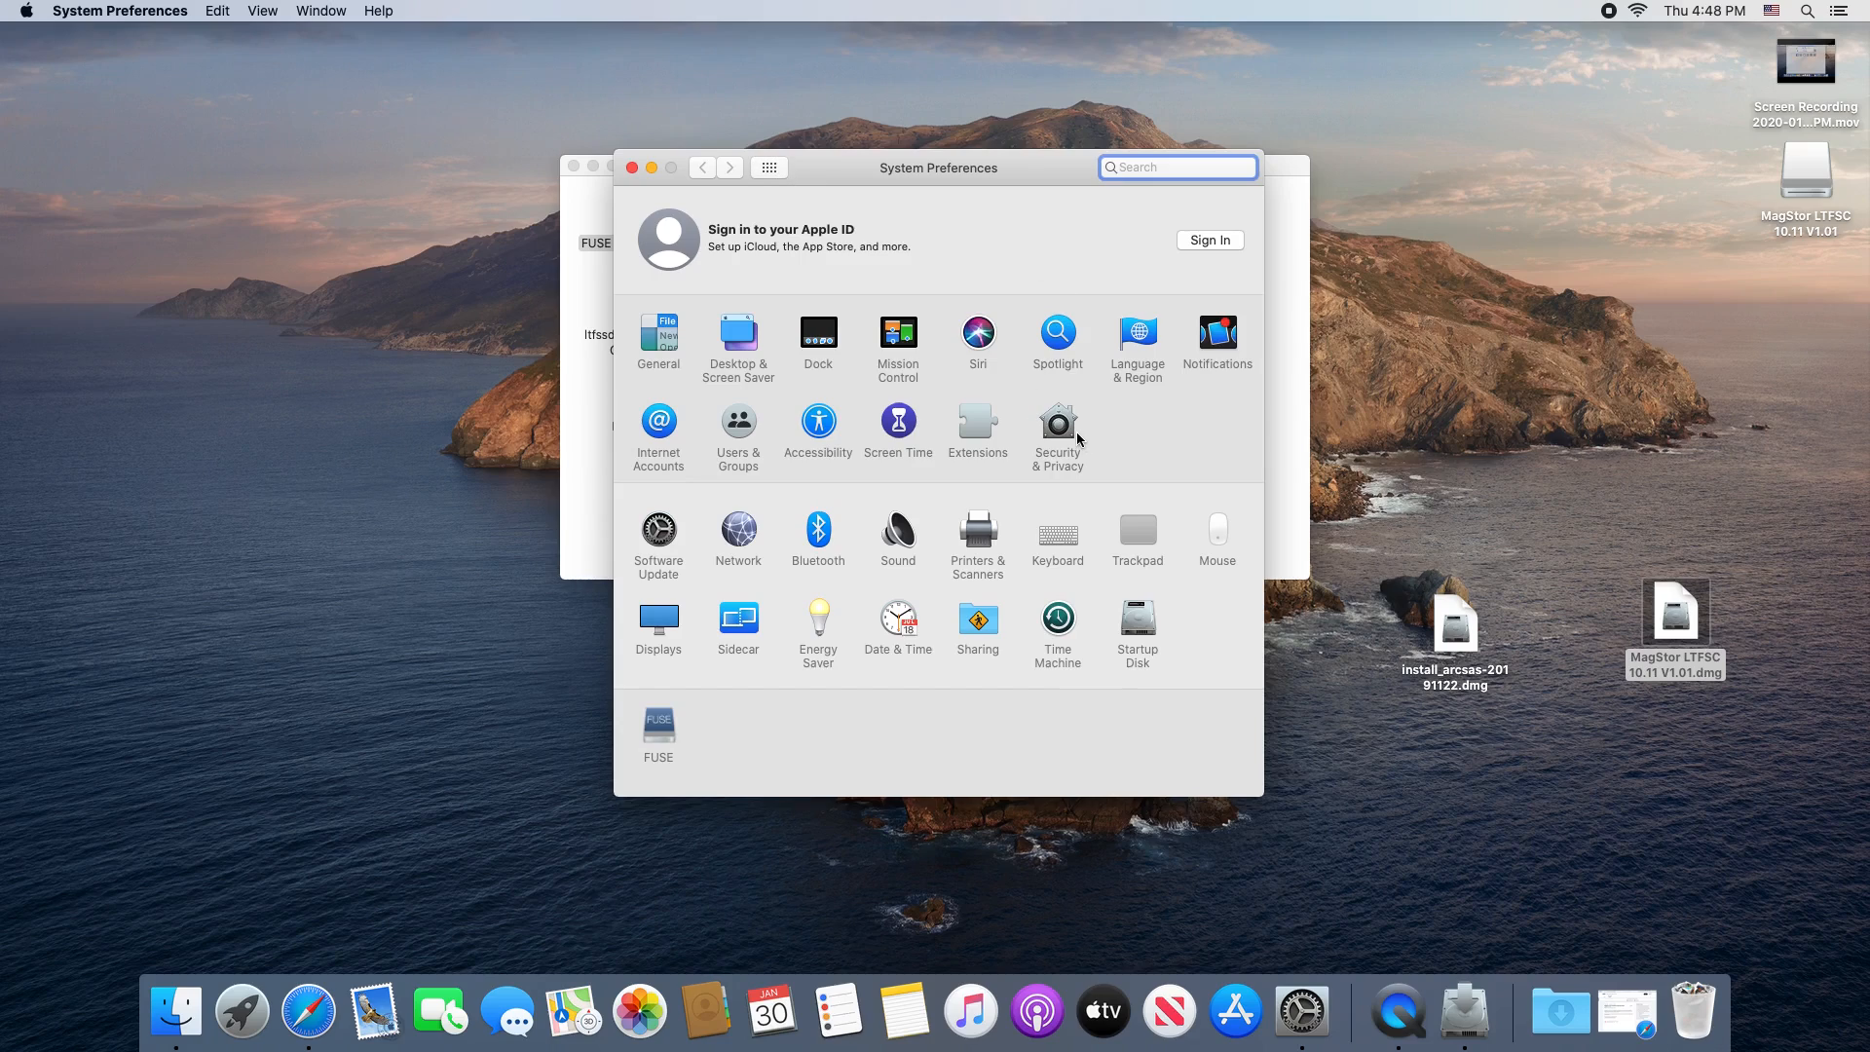
Step: Reopen Security & Privacy, unlock it again and Allow the blocked FUSE system software to load
{"action": "left_click", "coordinate": [1055, 426]}
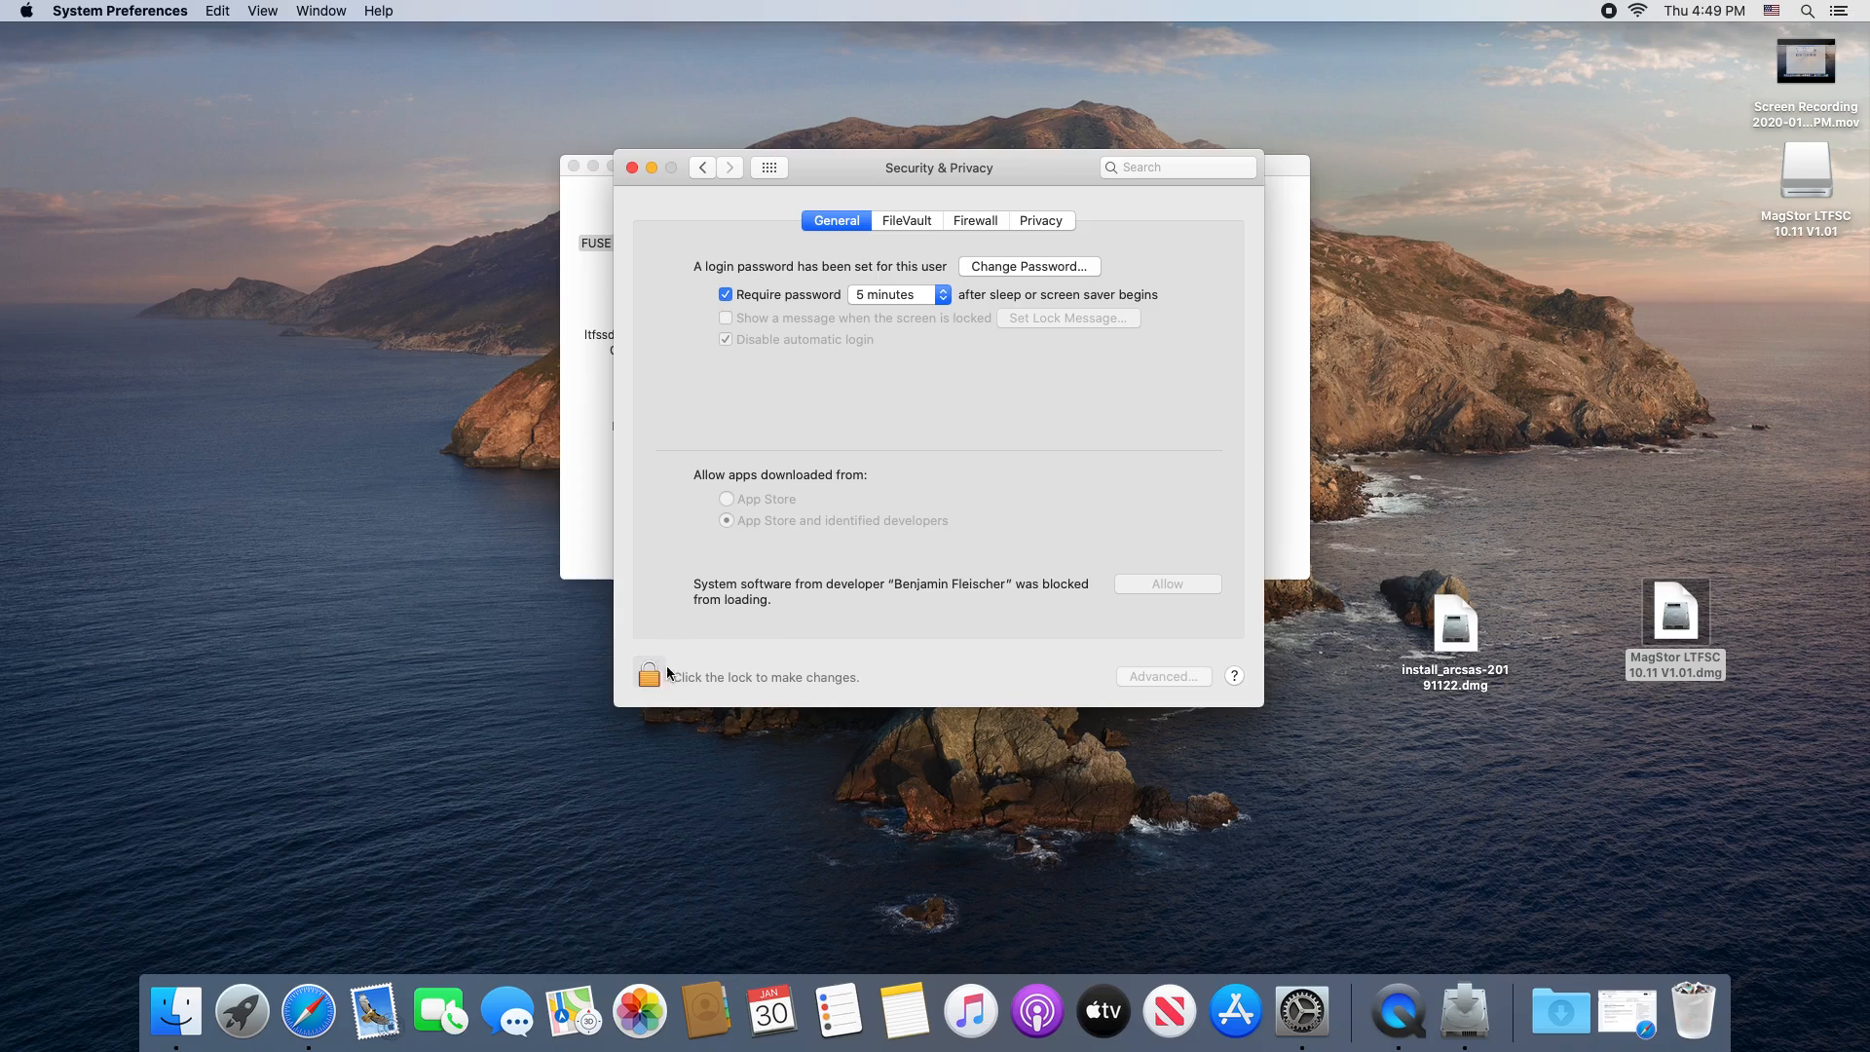
{"action": "left_click", "coordinate": [650, 675]}
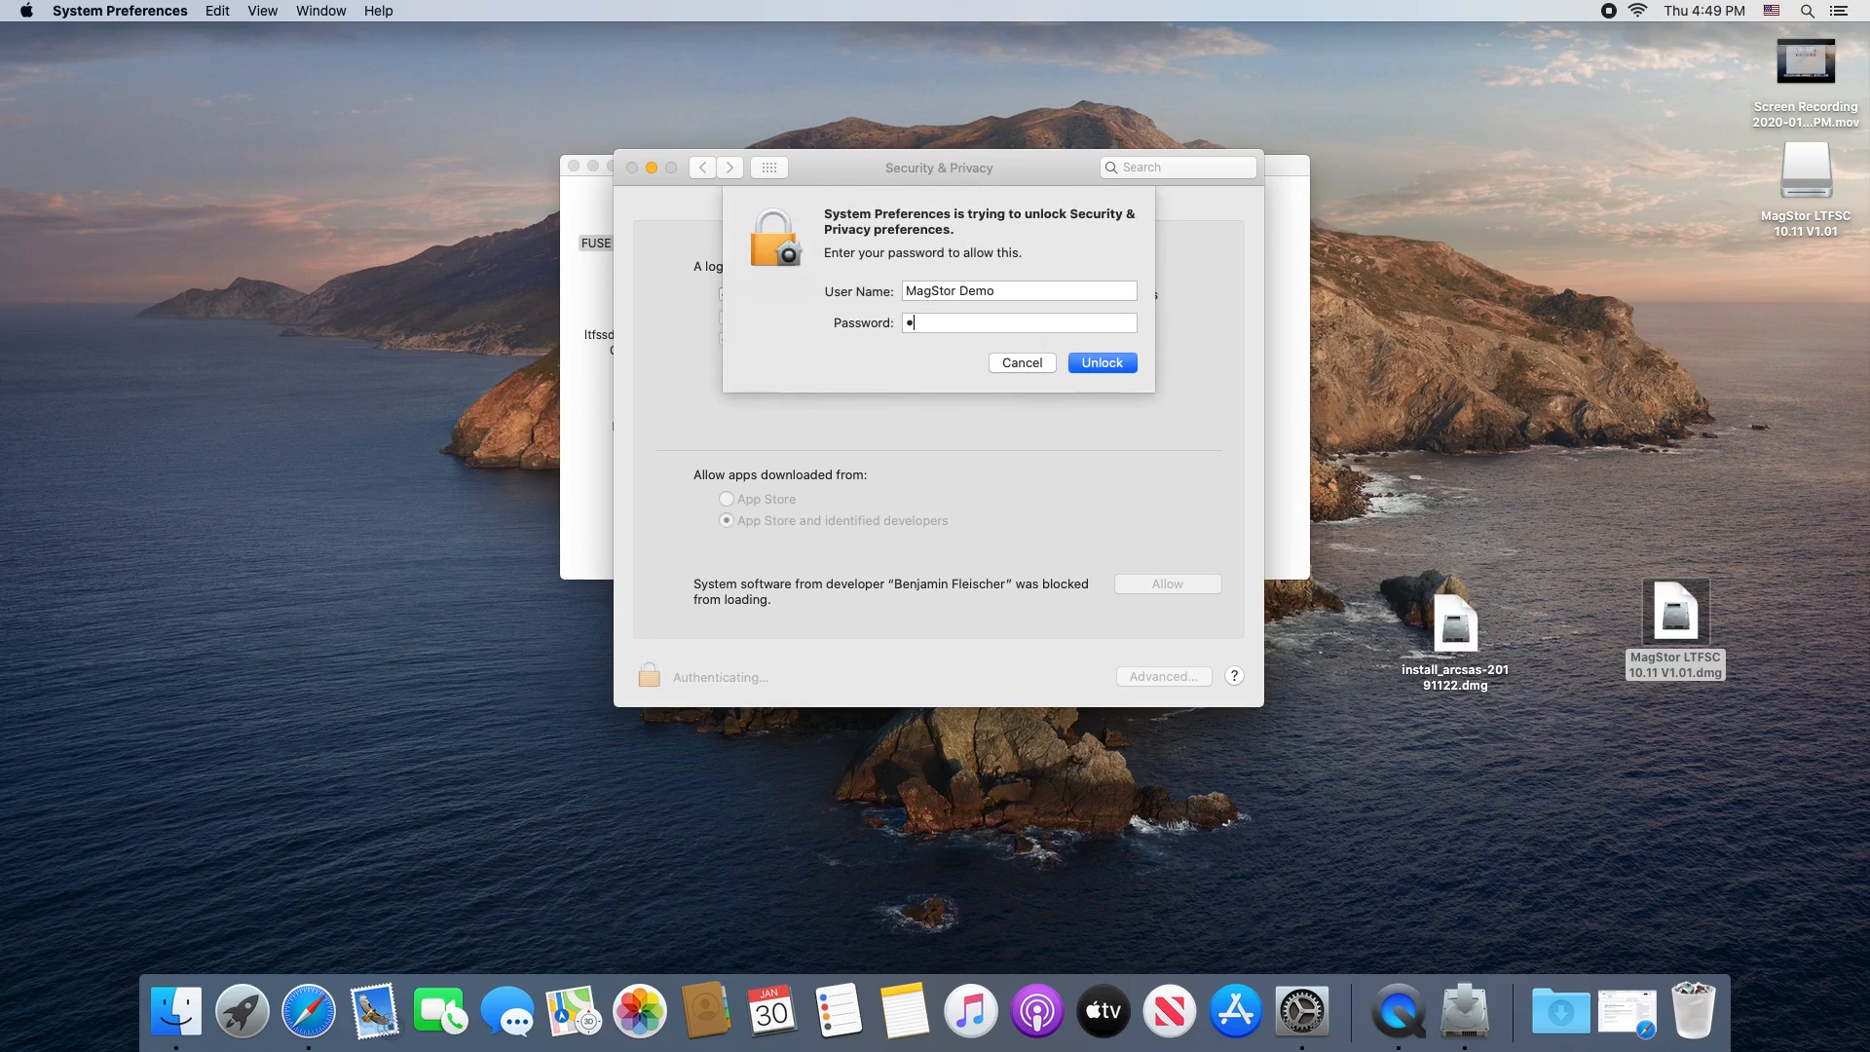
{"action": "left_click", "coordinate": [1099, 363]}
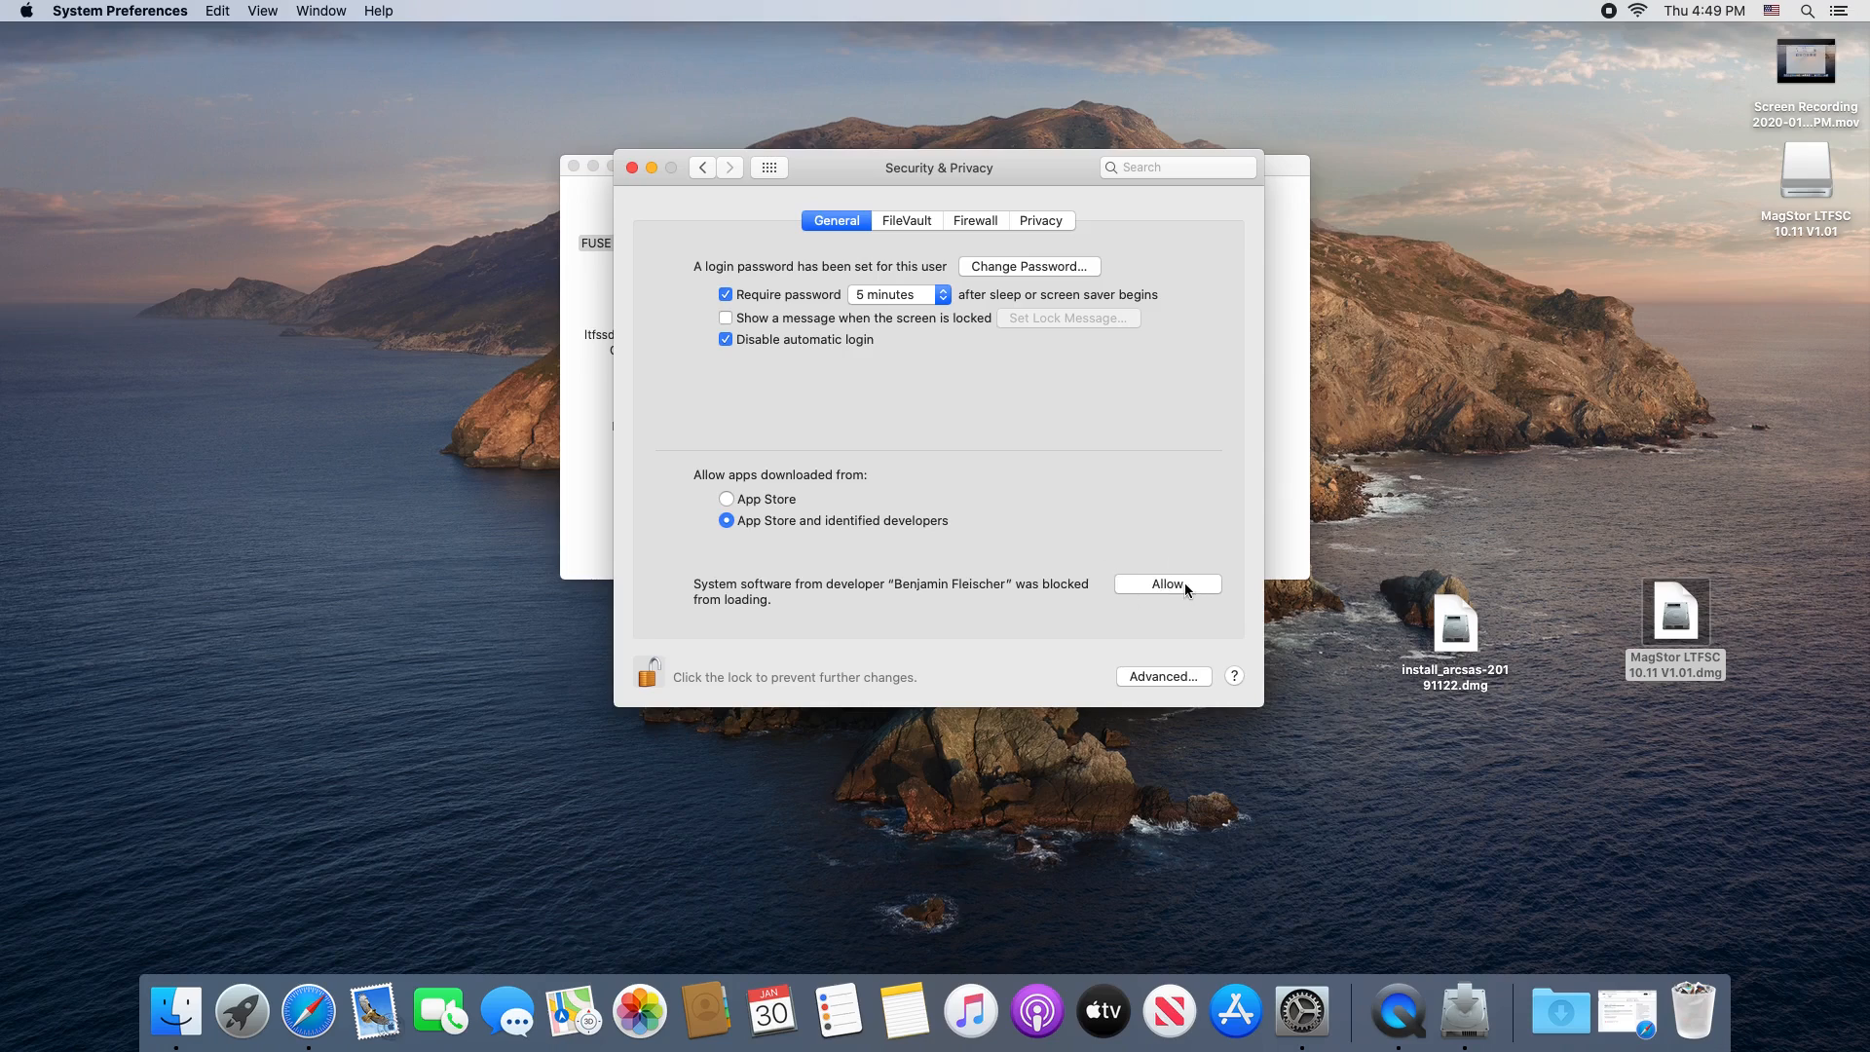
{"action": "left_click", "coordinate": [1166, 583]}
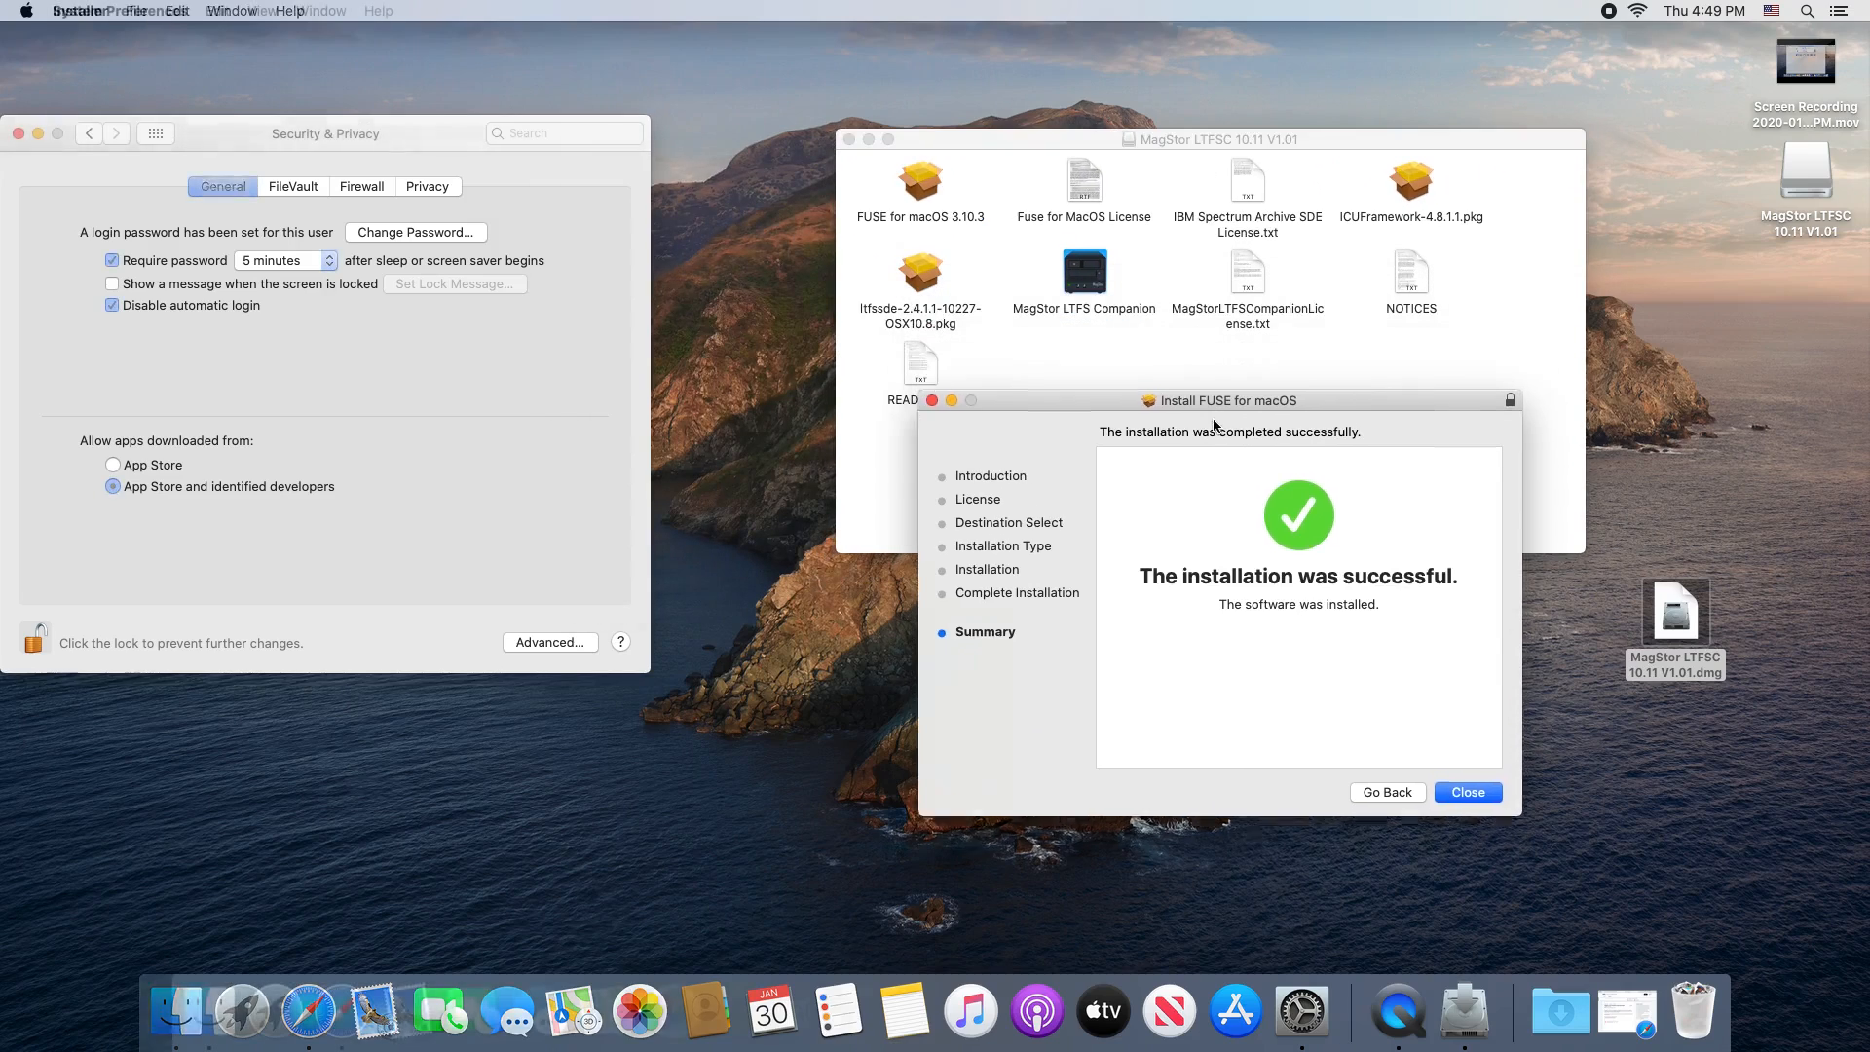
Step: Close the FUSE installer, approve the blocked ICU Framework package and continue through its installer
{"action": "left_click", "coordinate": [1464, 792]}
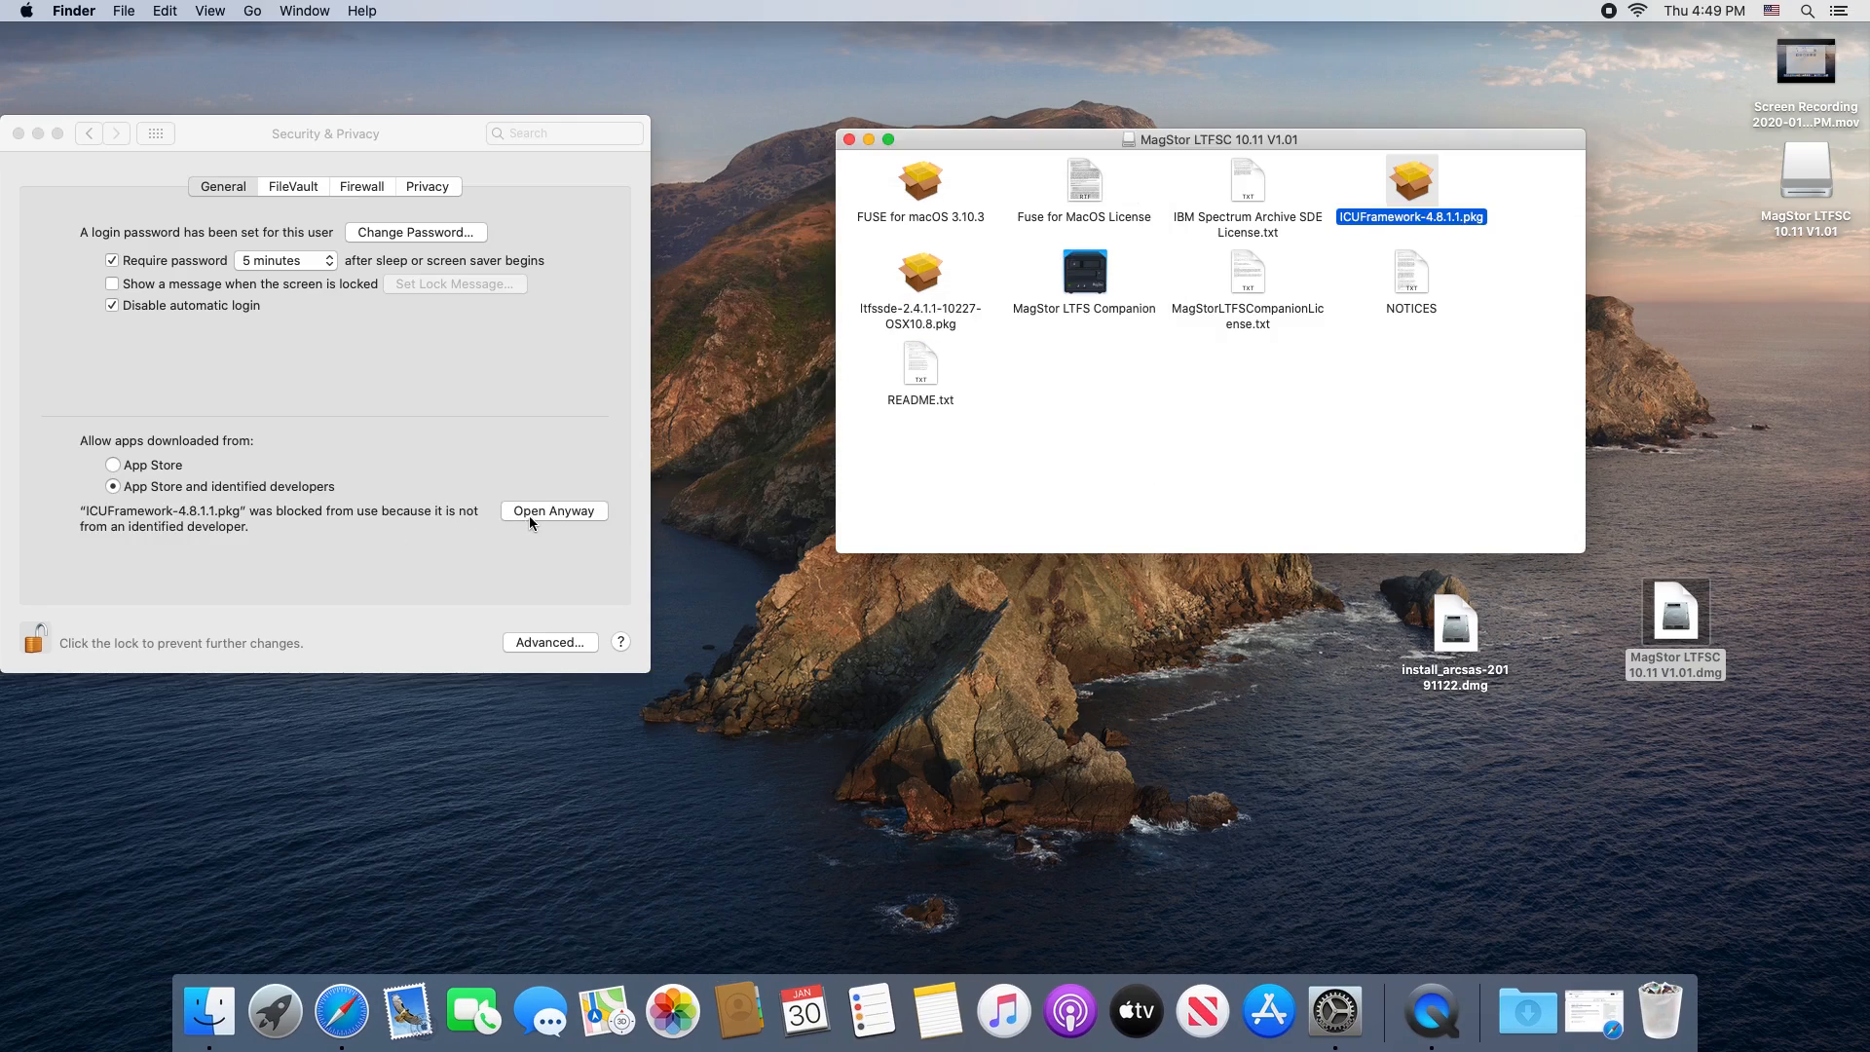
{"action": "left_click", "coordinate": [553, 510]}
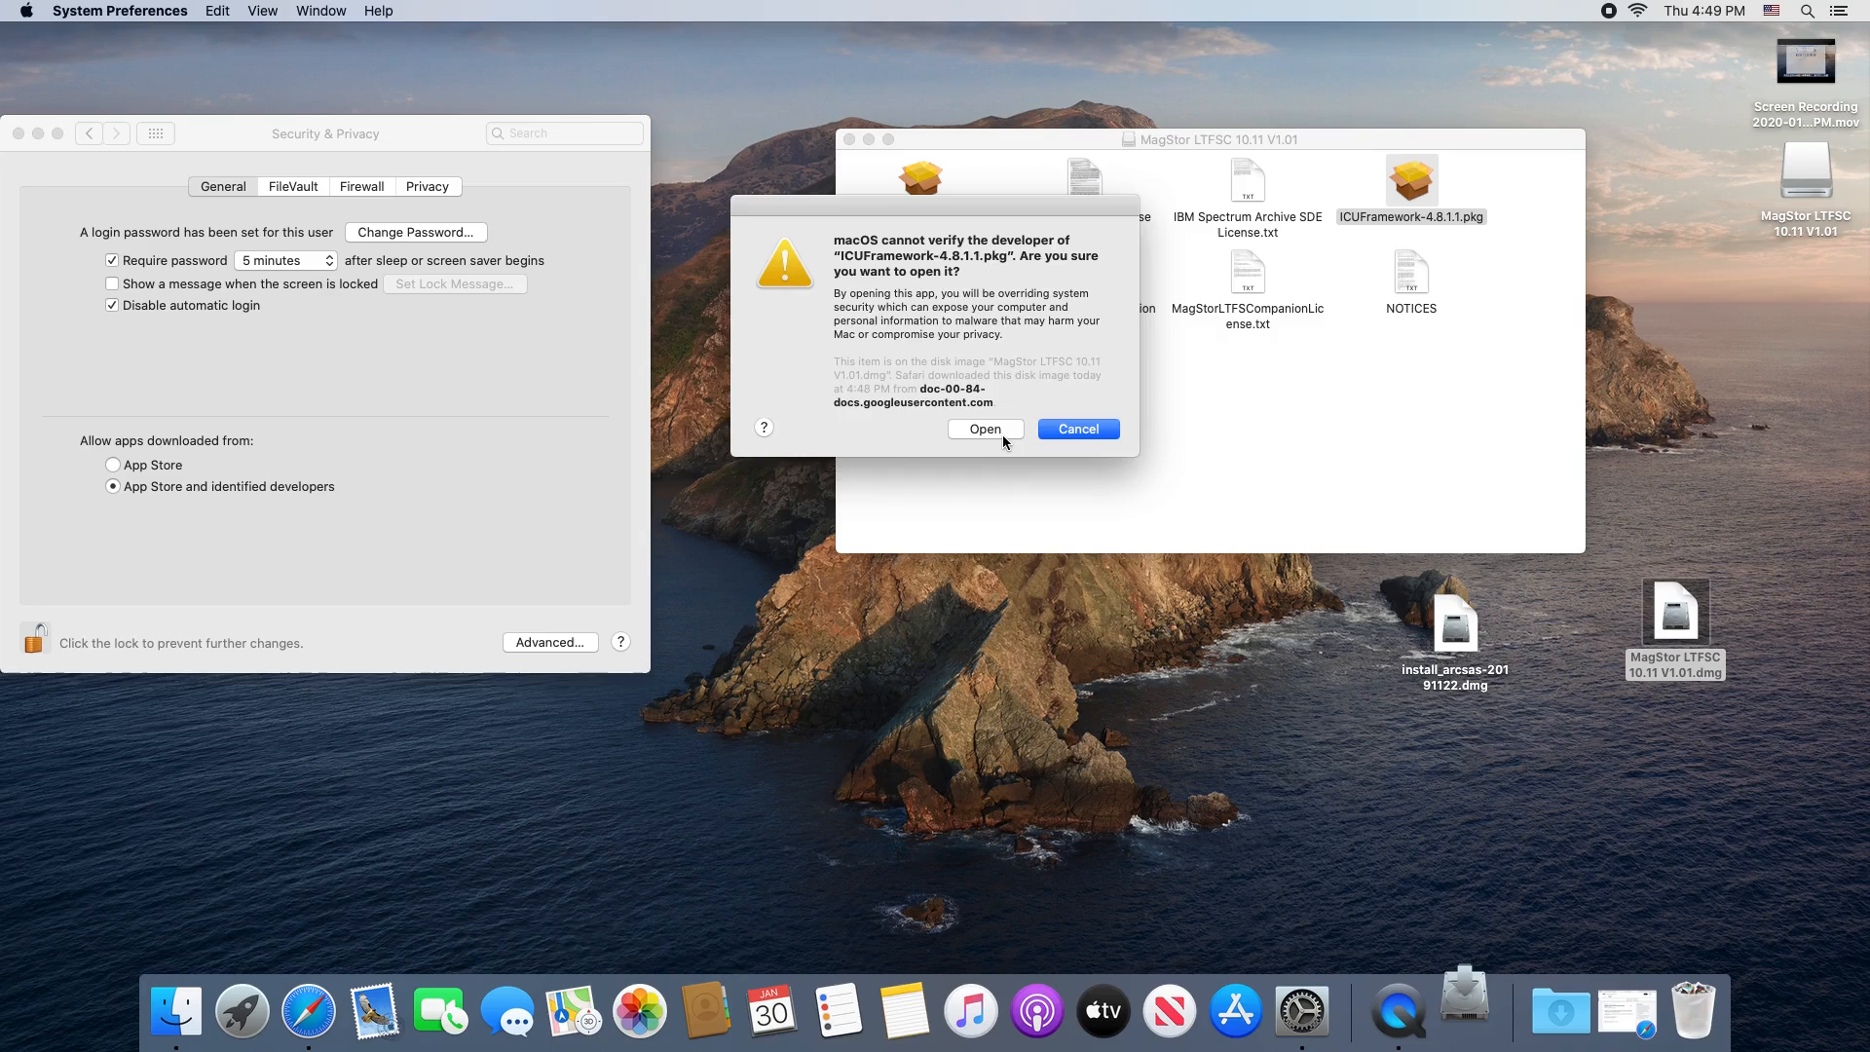
{"action": "left_click", "coordinate": [983, 429]}
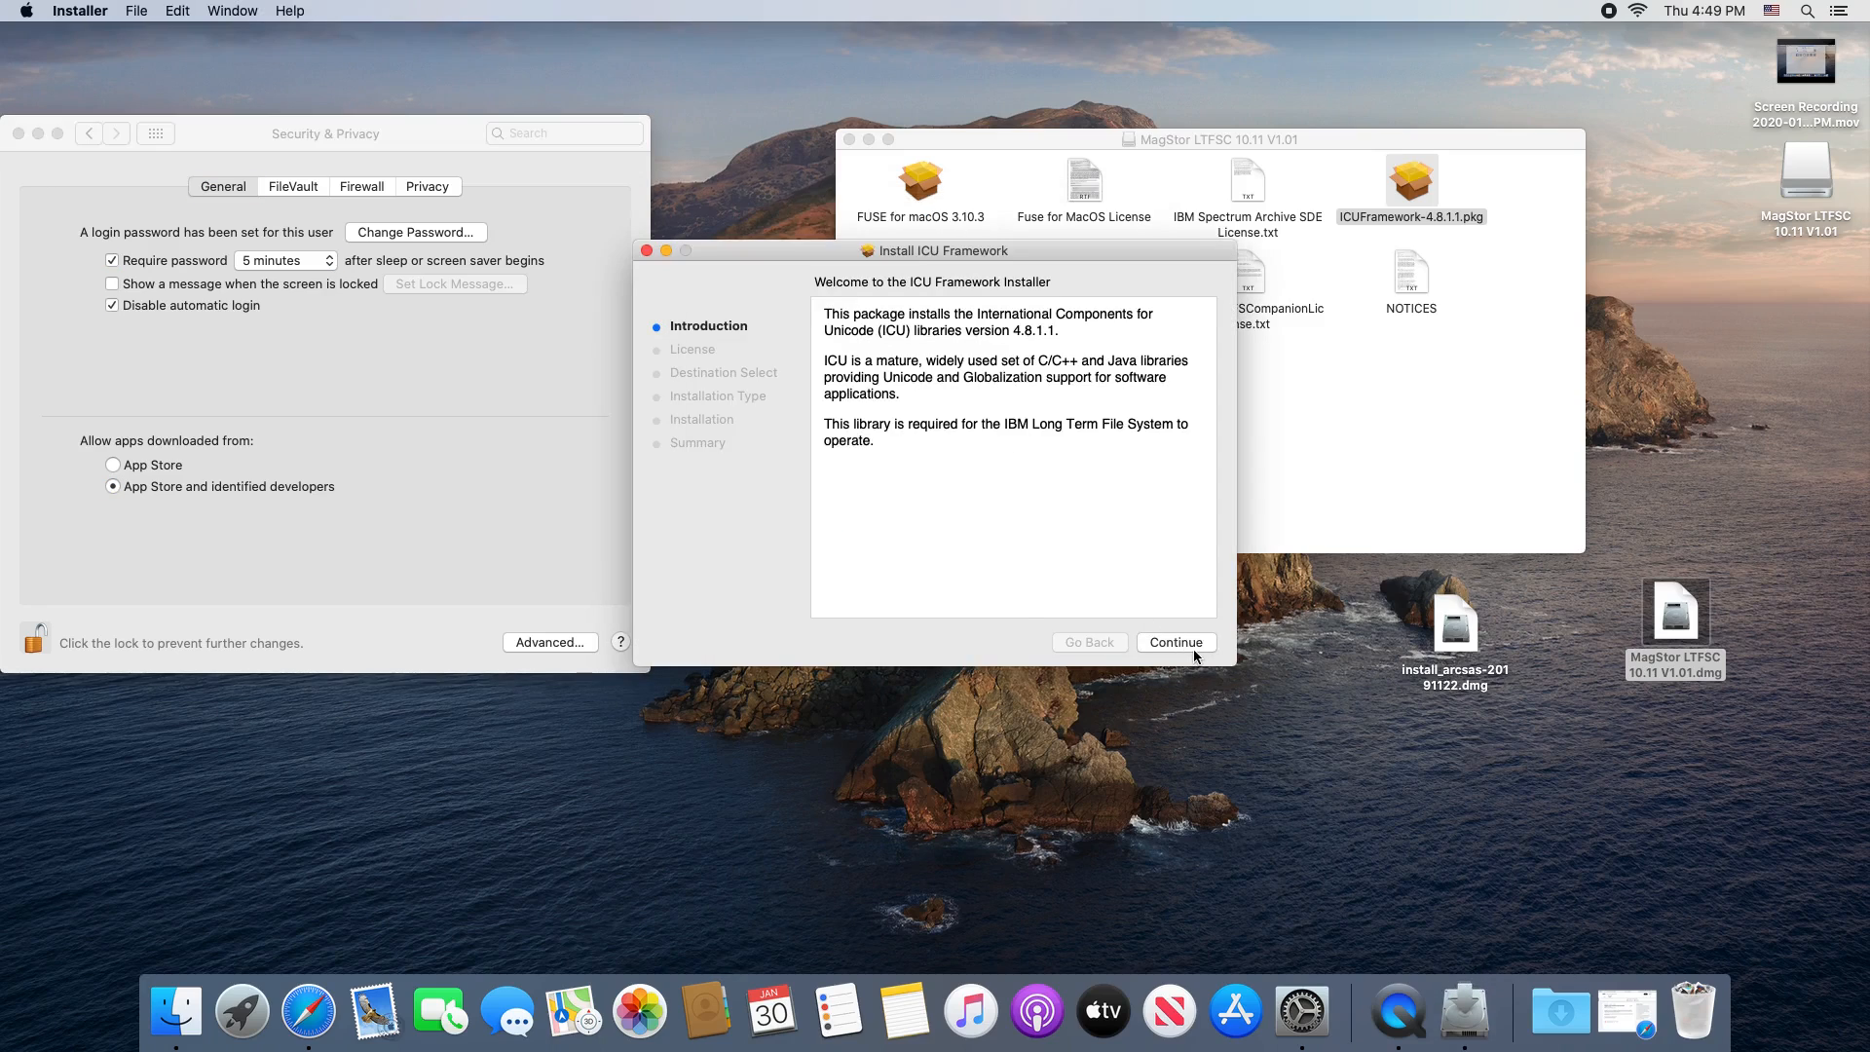
{"action": "left_click", "coordinate": [1172, 641]}
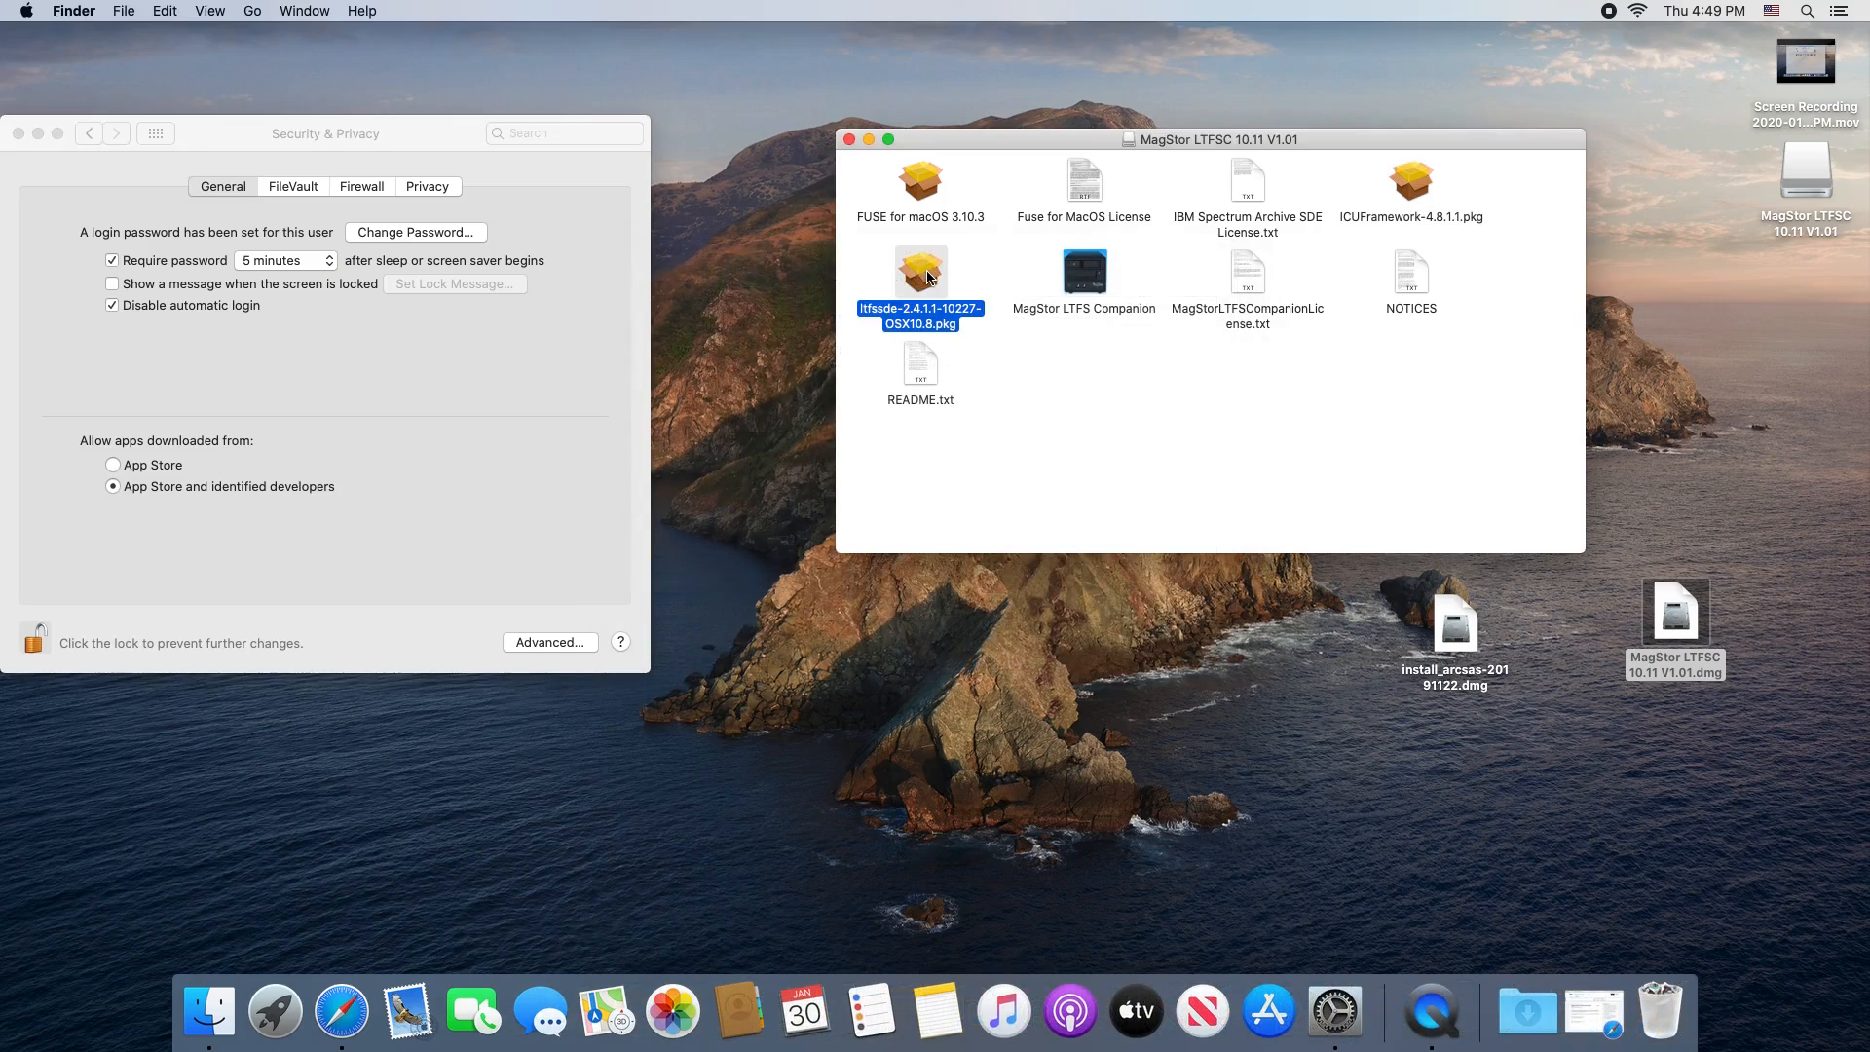
Step: Launch the ltfssde package, approve it despite the block and continue past the IBM Spectrum Archive introduction
{"action": "double_click", "coordinate": [919, 269]}
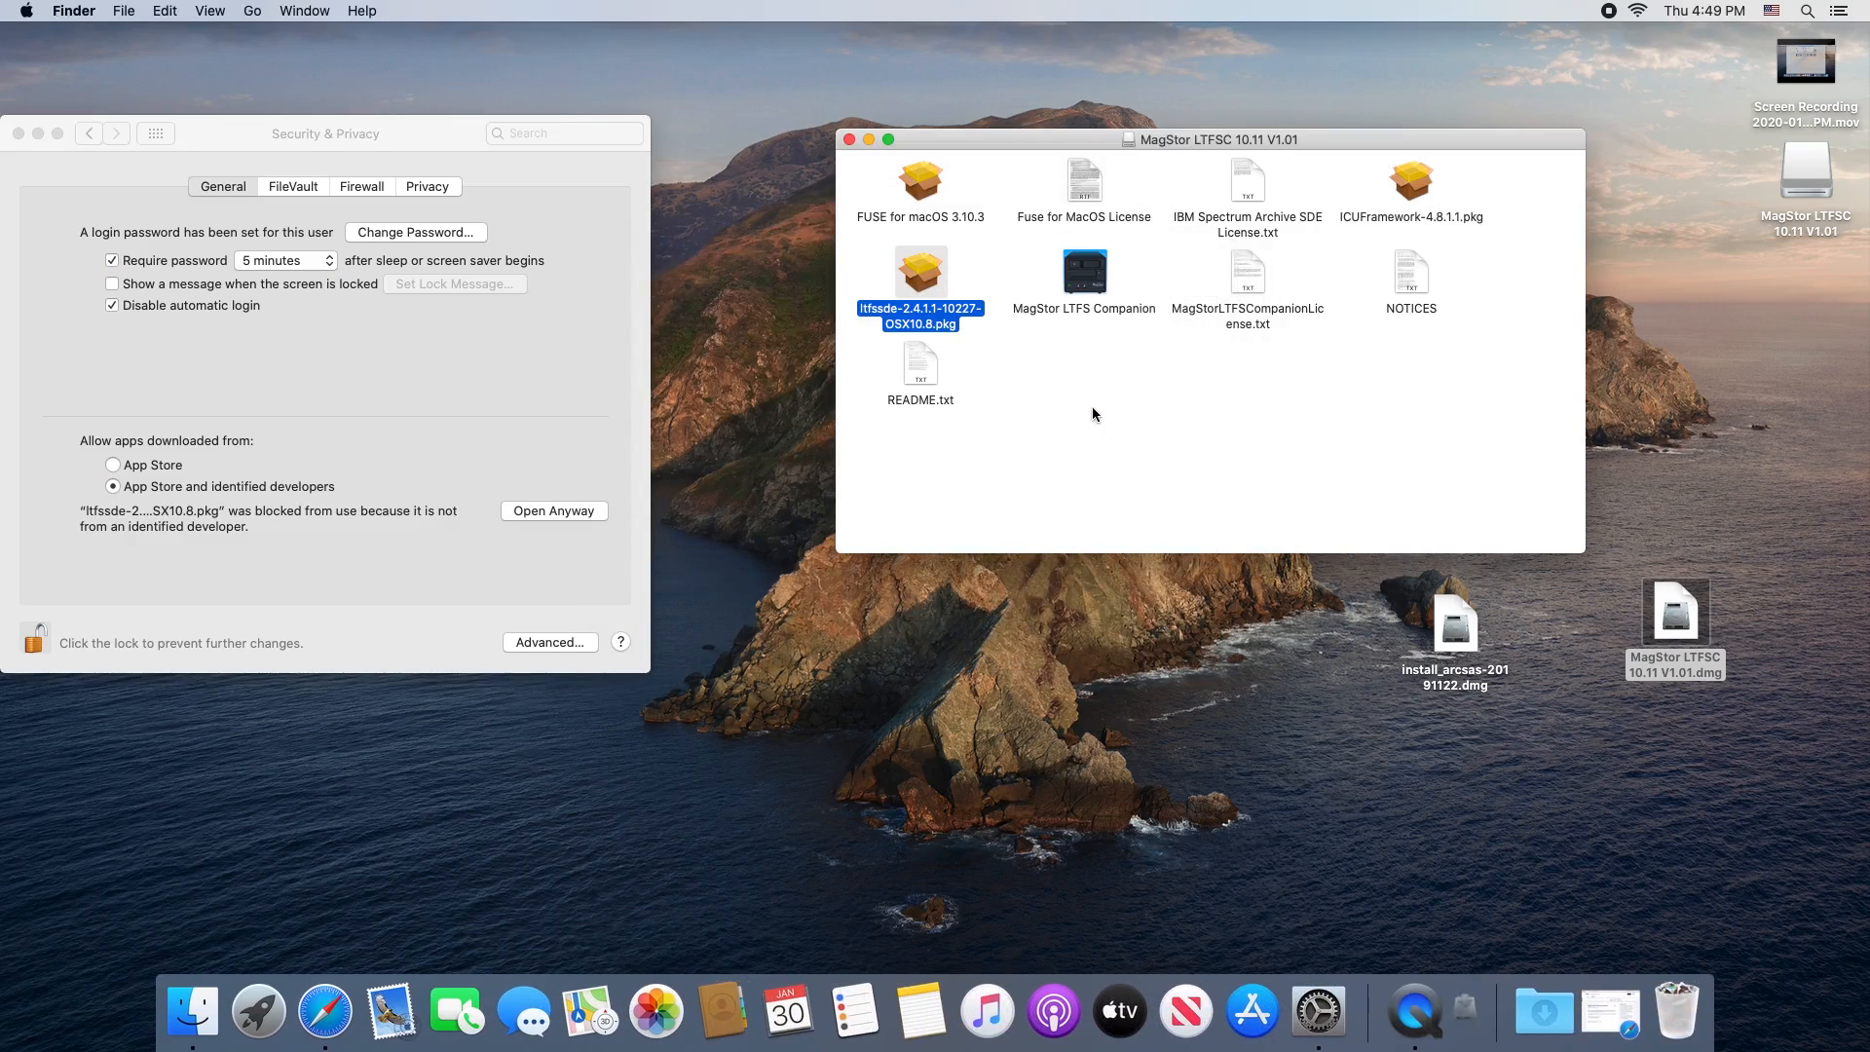
{"action": "left_click", "coordinate": [553, 510]}
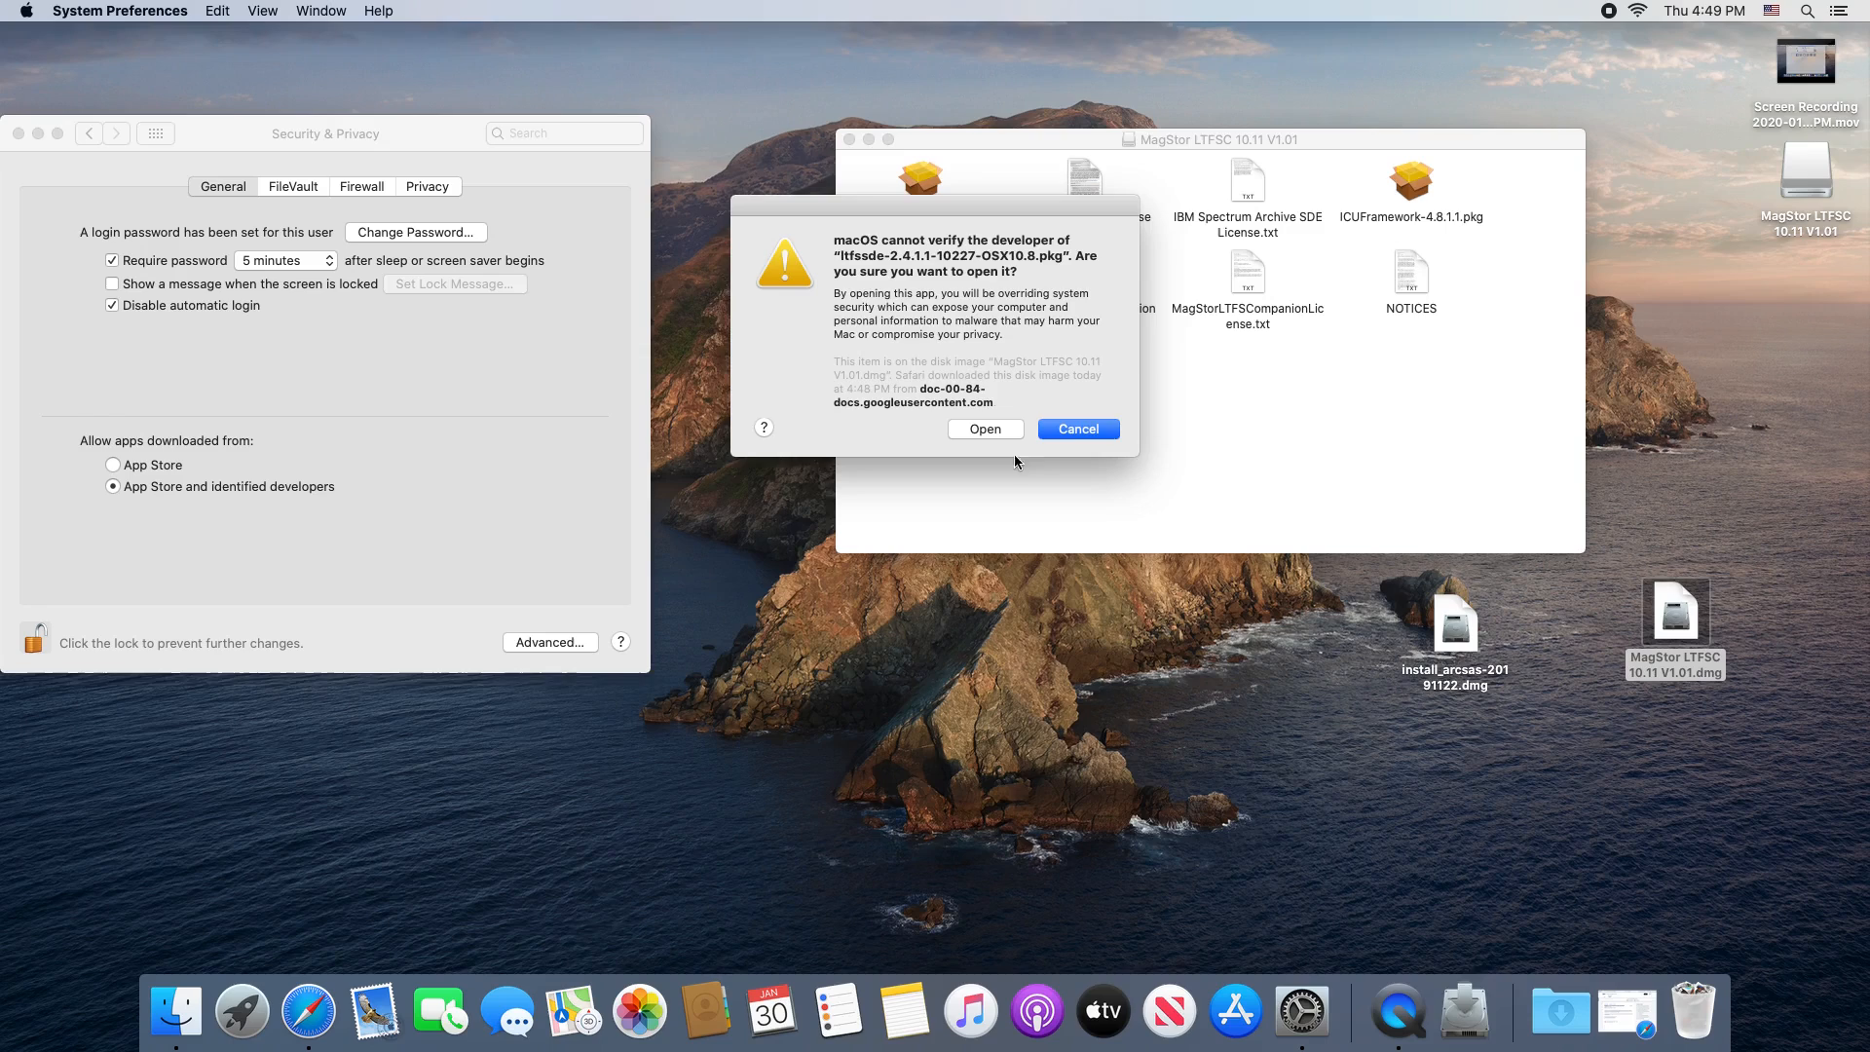
{"action": "left_click", "coordinate": [984, 429]}
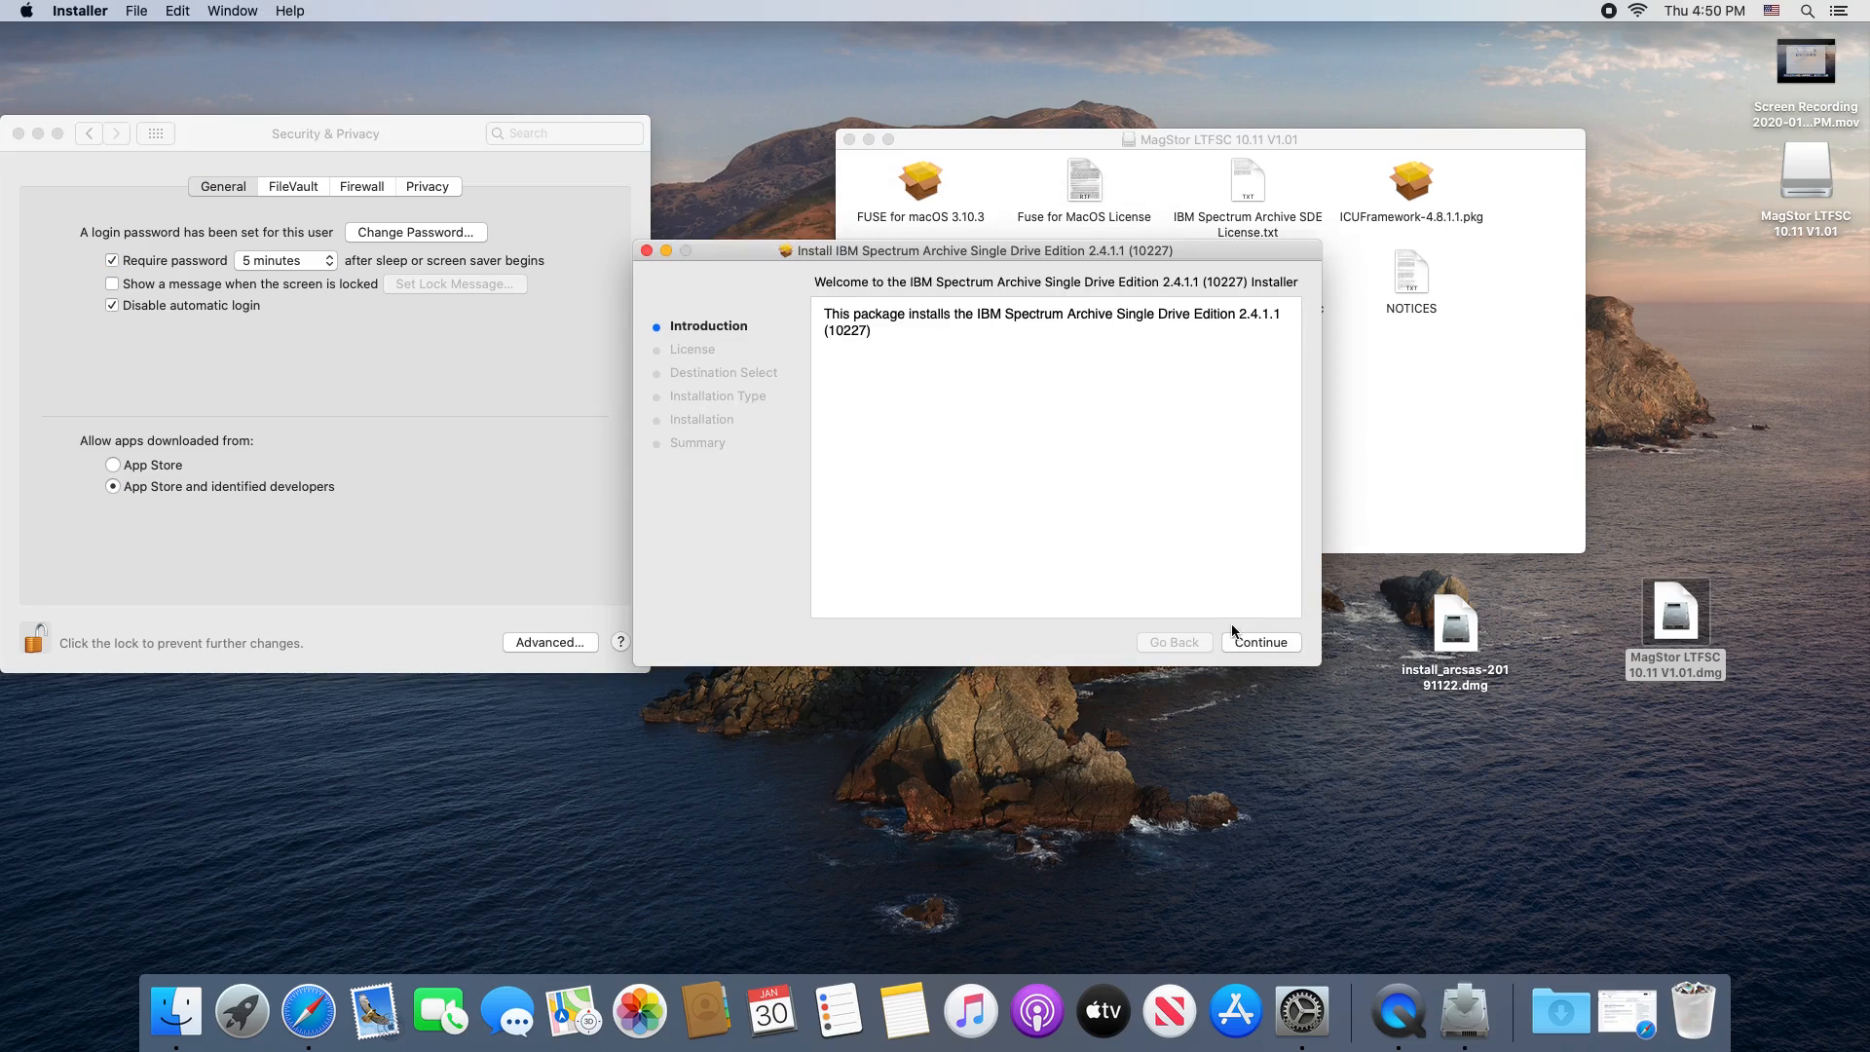
{"action": "left_click", "coordinate": [1260, 641]}
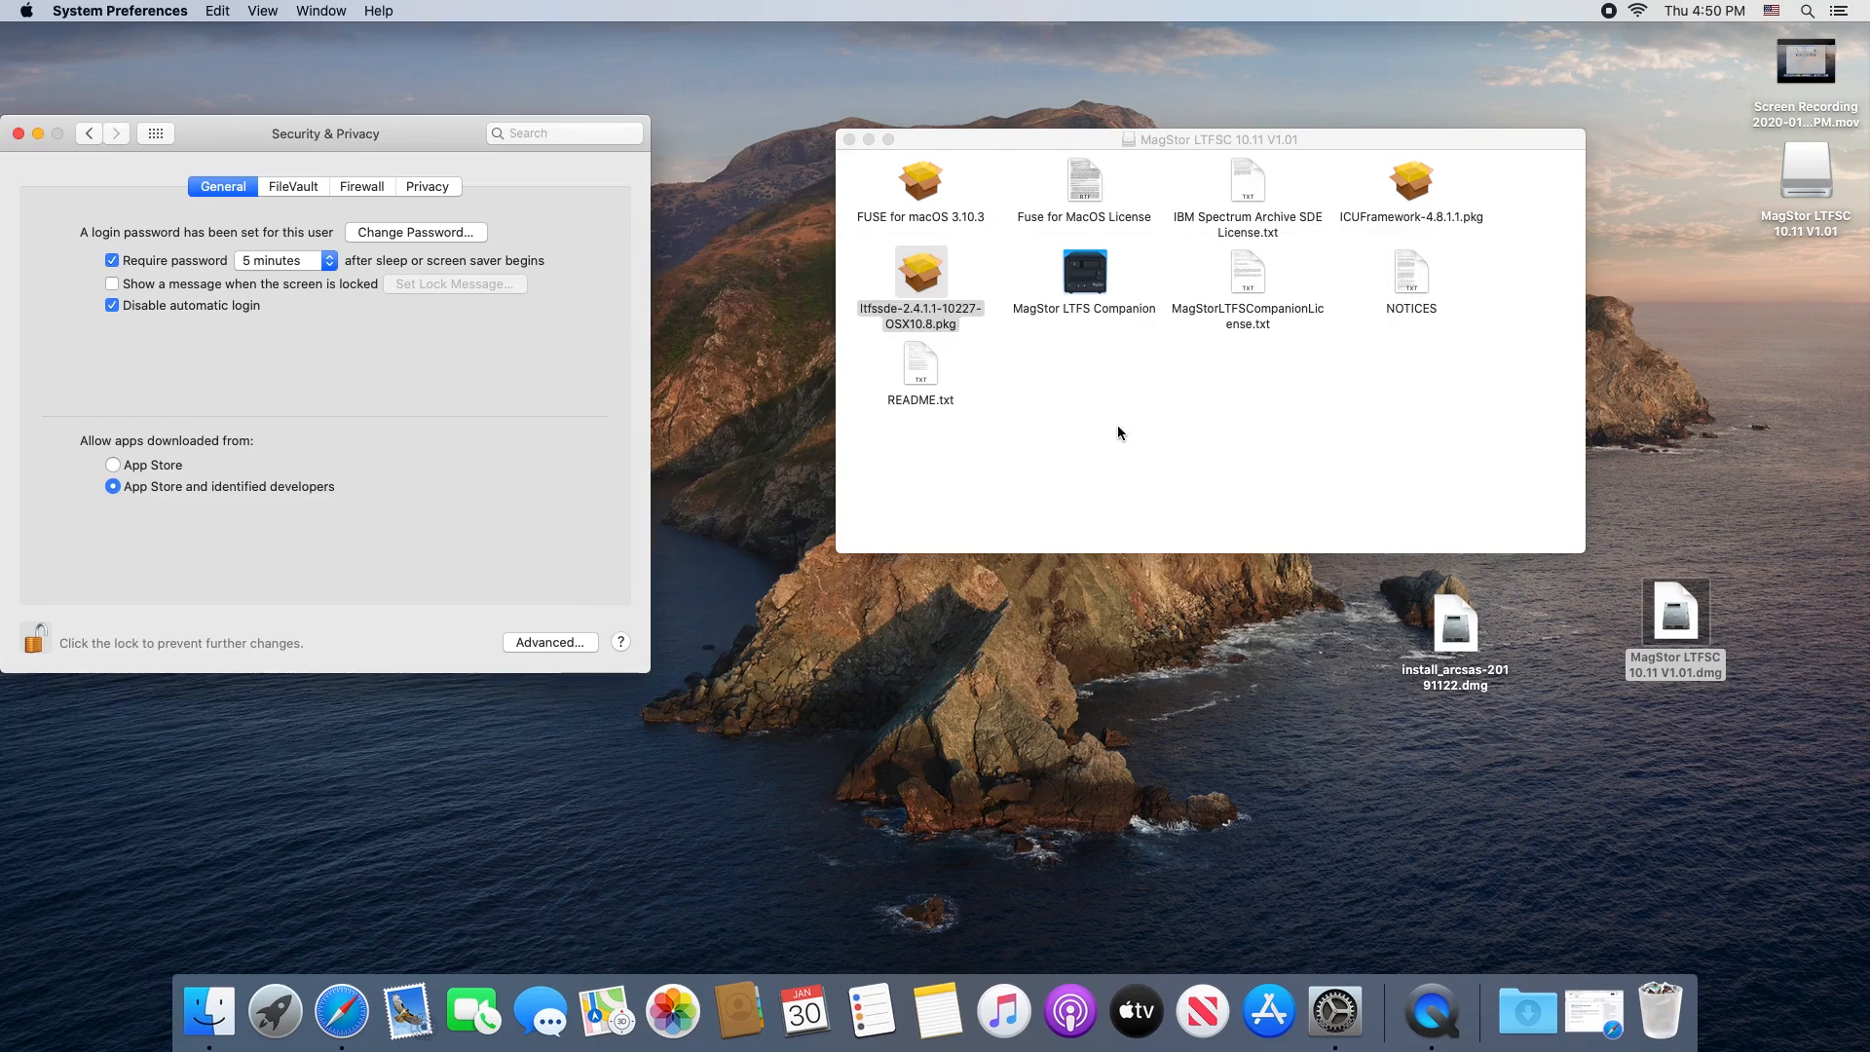
Step: Install install_arcsas.pkg from its disk image onto Macintosh HD, accepting the required restart
{"action": "left_click", "coordinate": [1453, 623]}
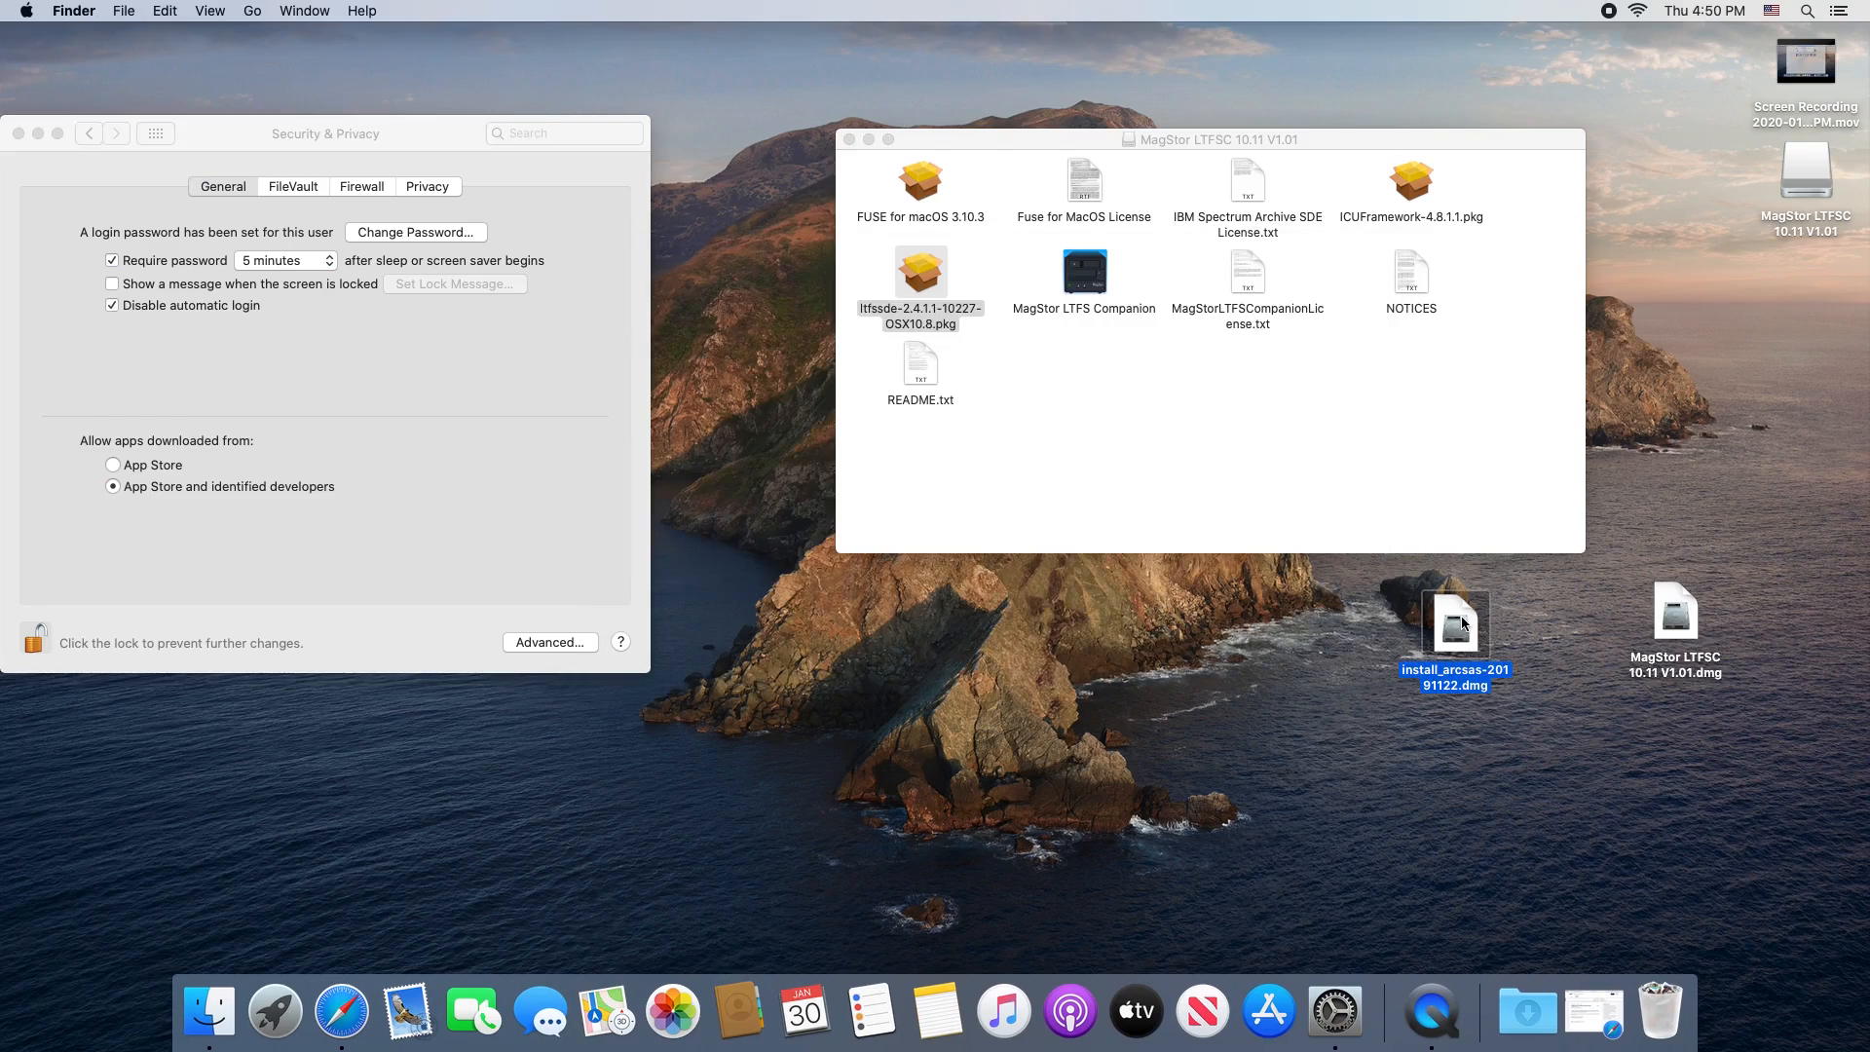
{"action": "double_click", "coordinate": [1453, 625]}
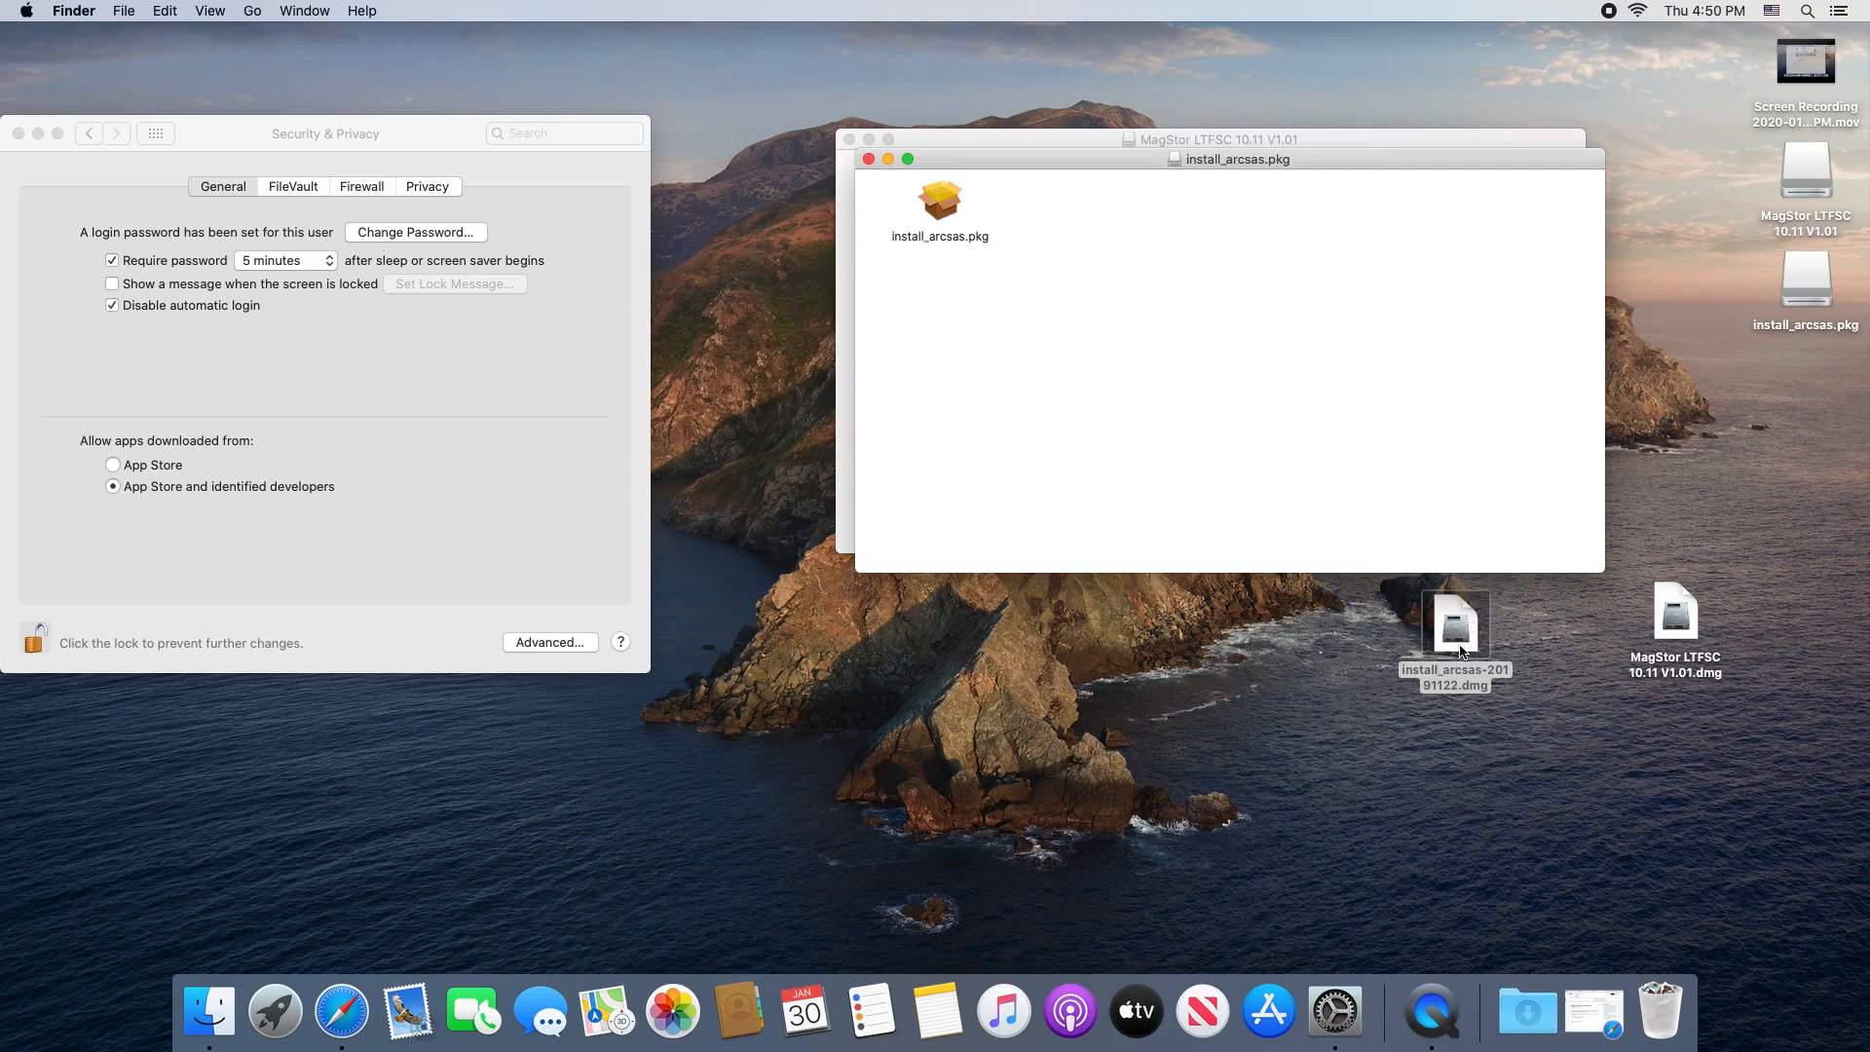
{"action": "left_click", "coordinate": [939, 199]}
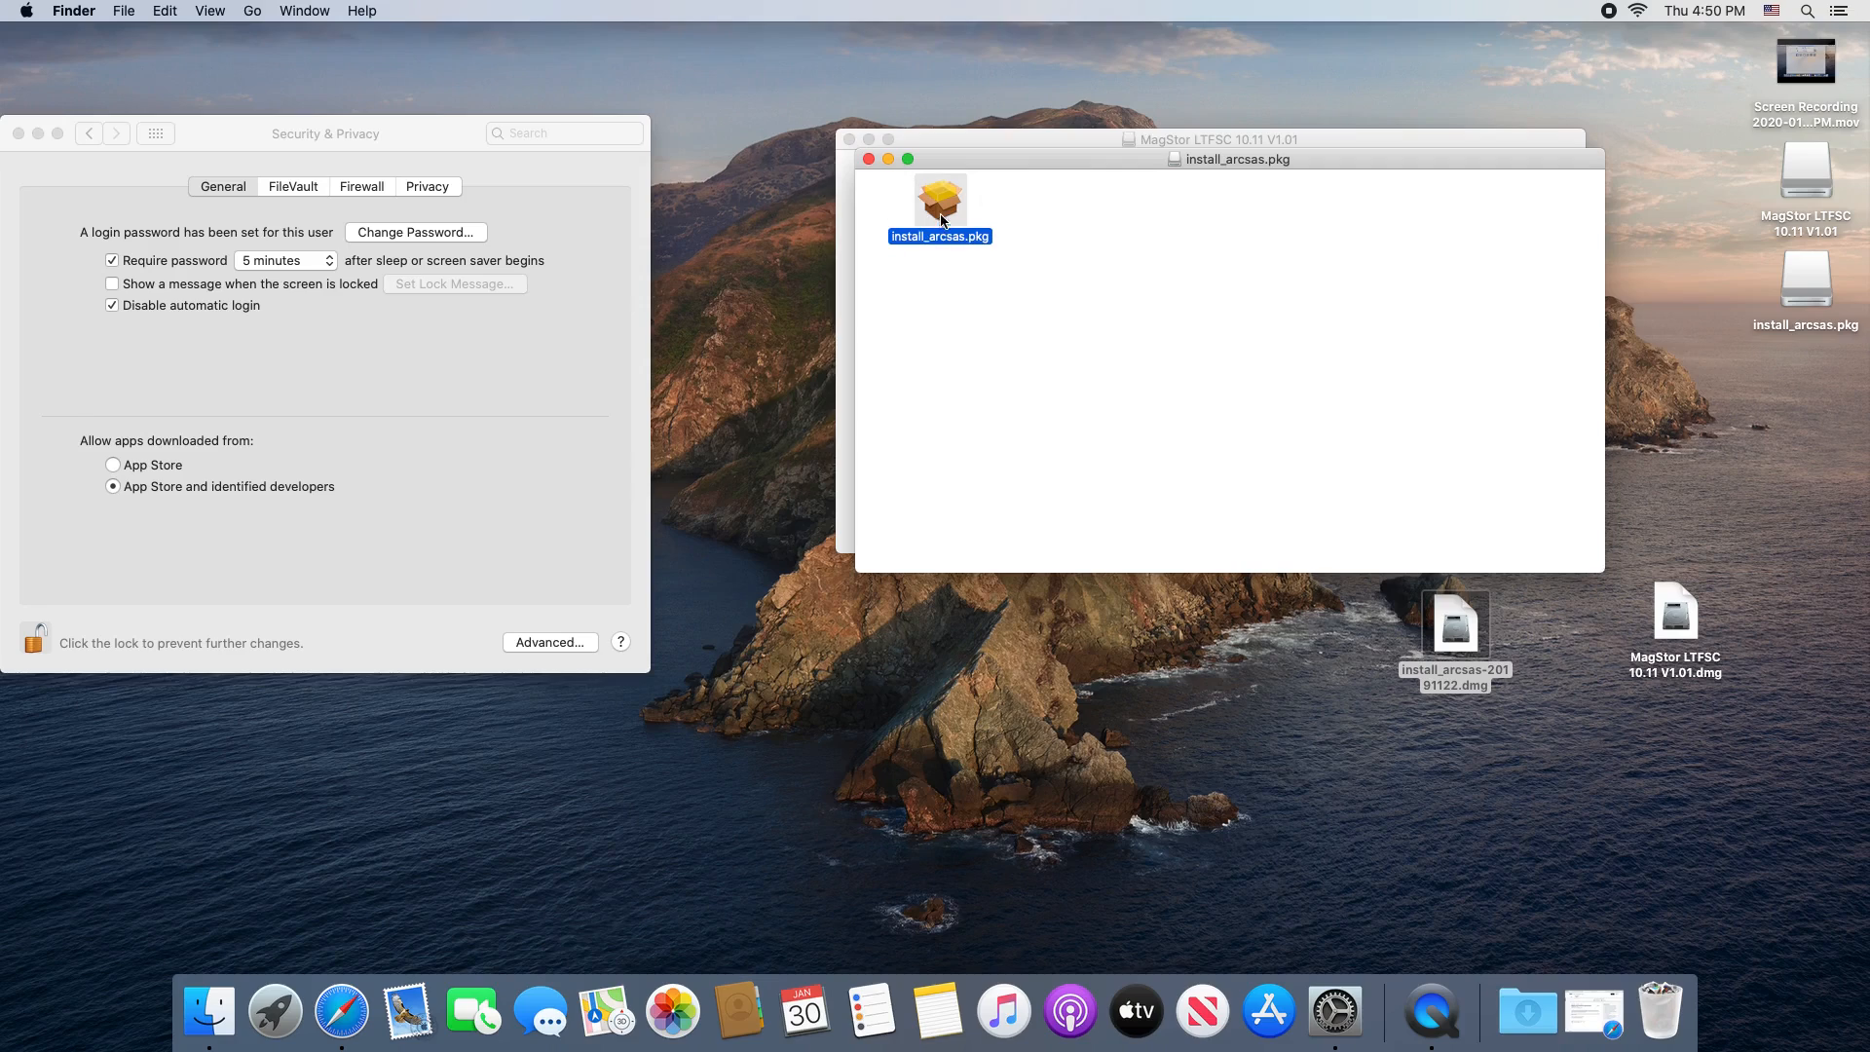
{"action": "double_click", "coordinate": [939, 200]}
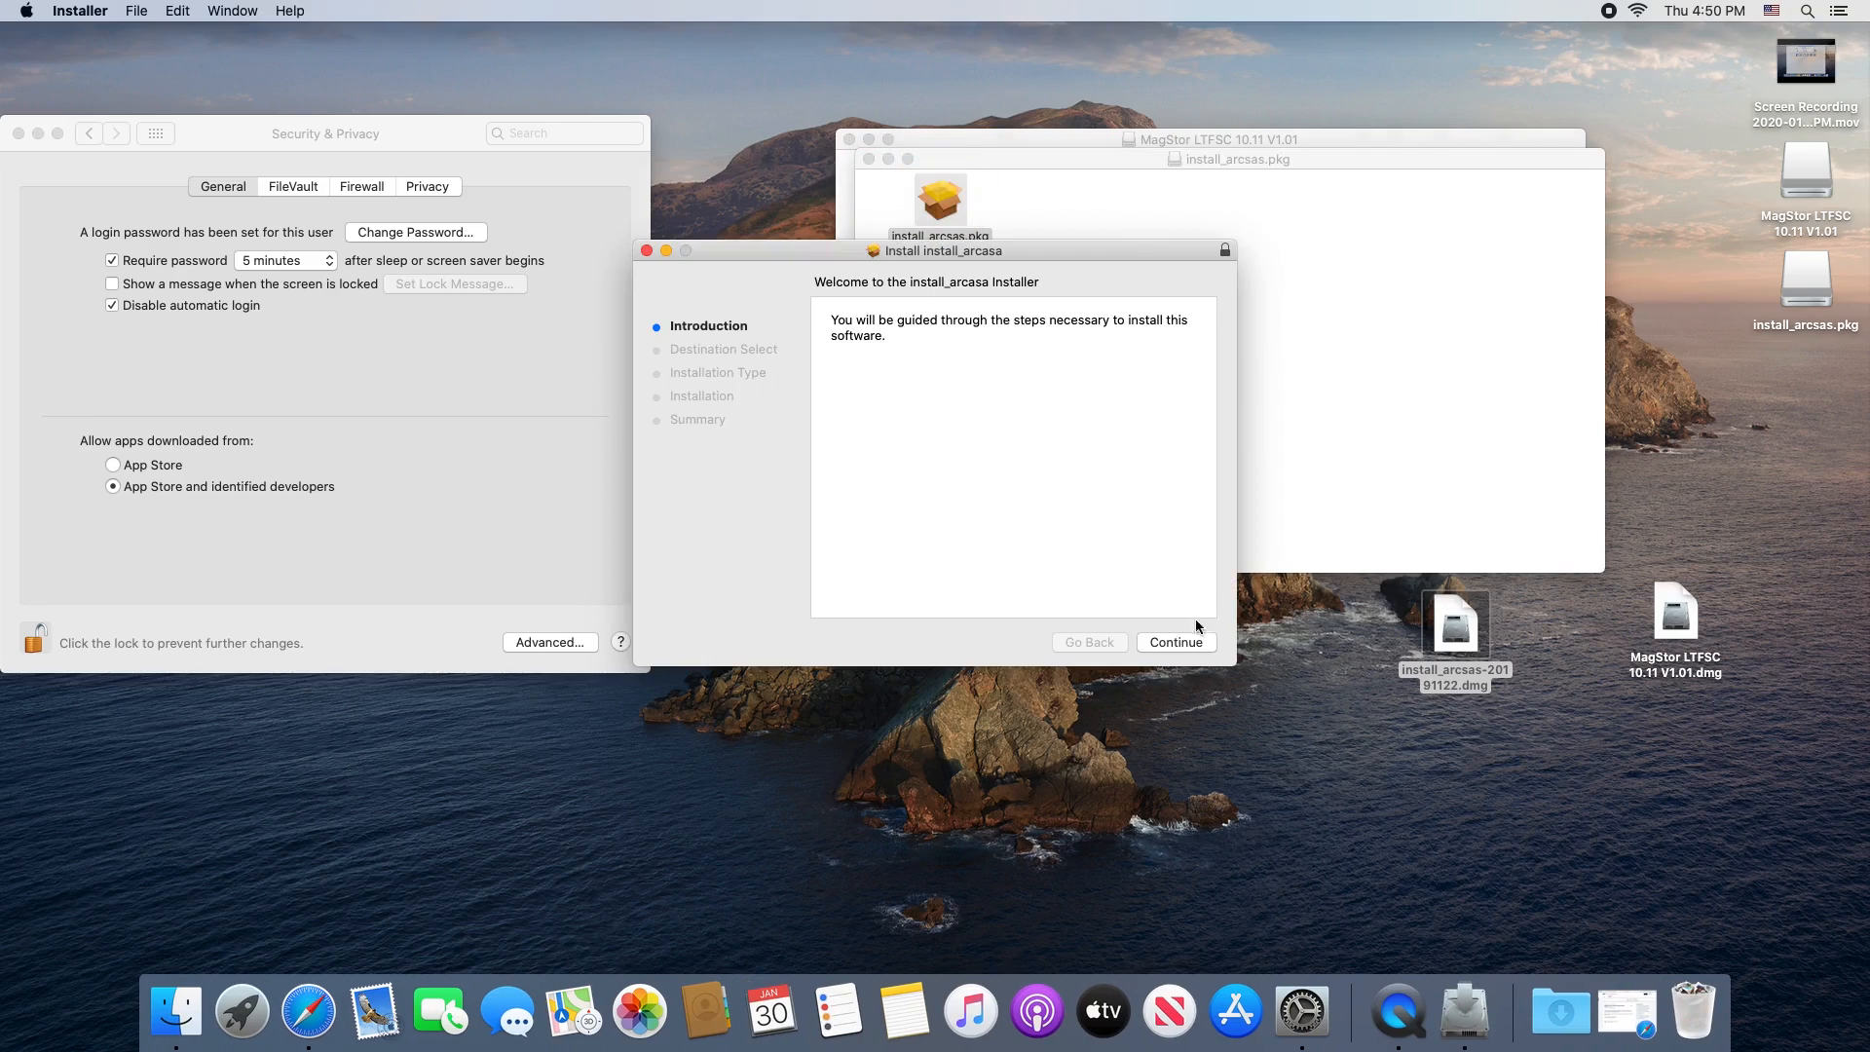
{"action": "left_click", "coordinate": [1174, 640]}
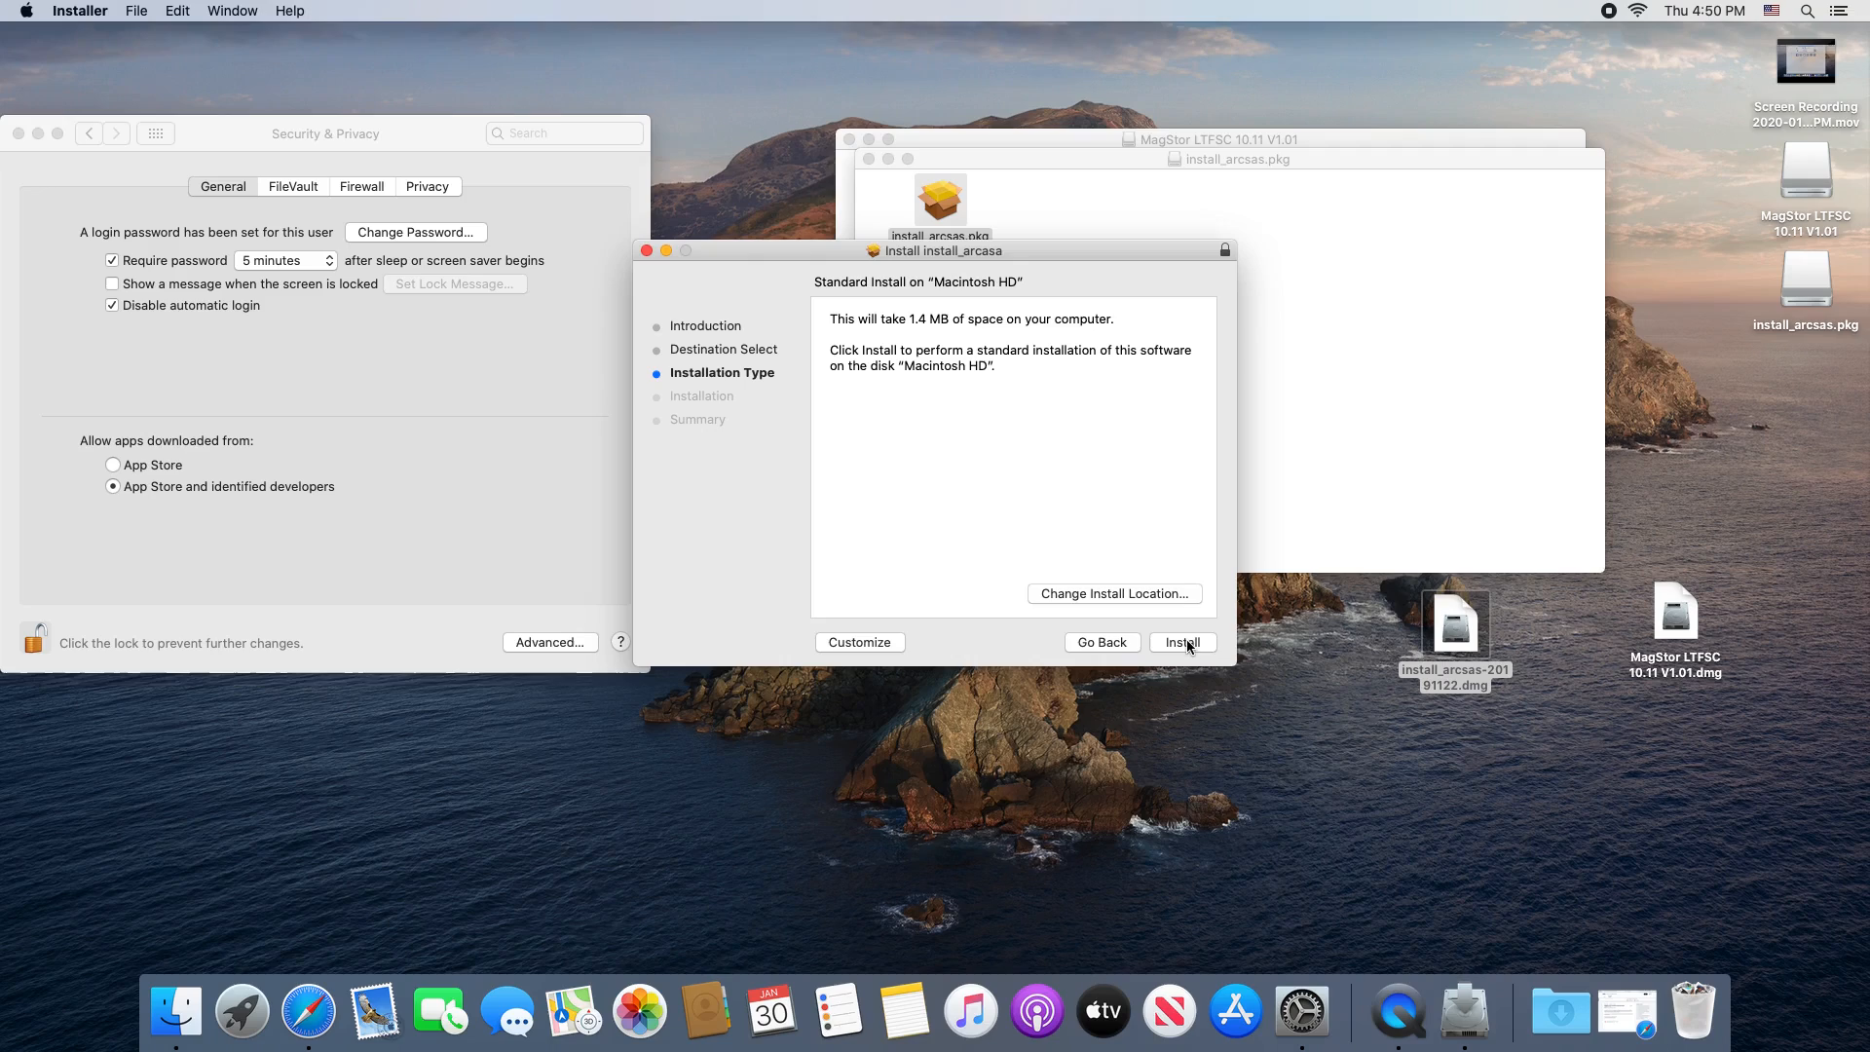
{"action": "left_click", "coordinate": [1182, 640]}
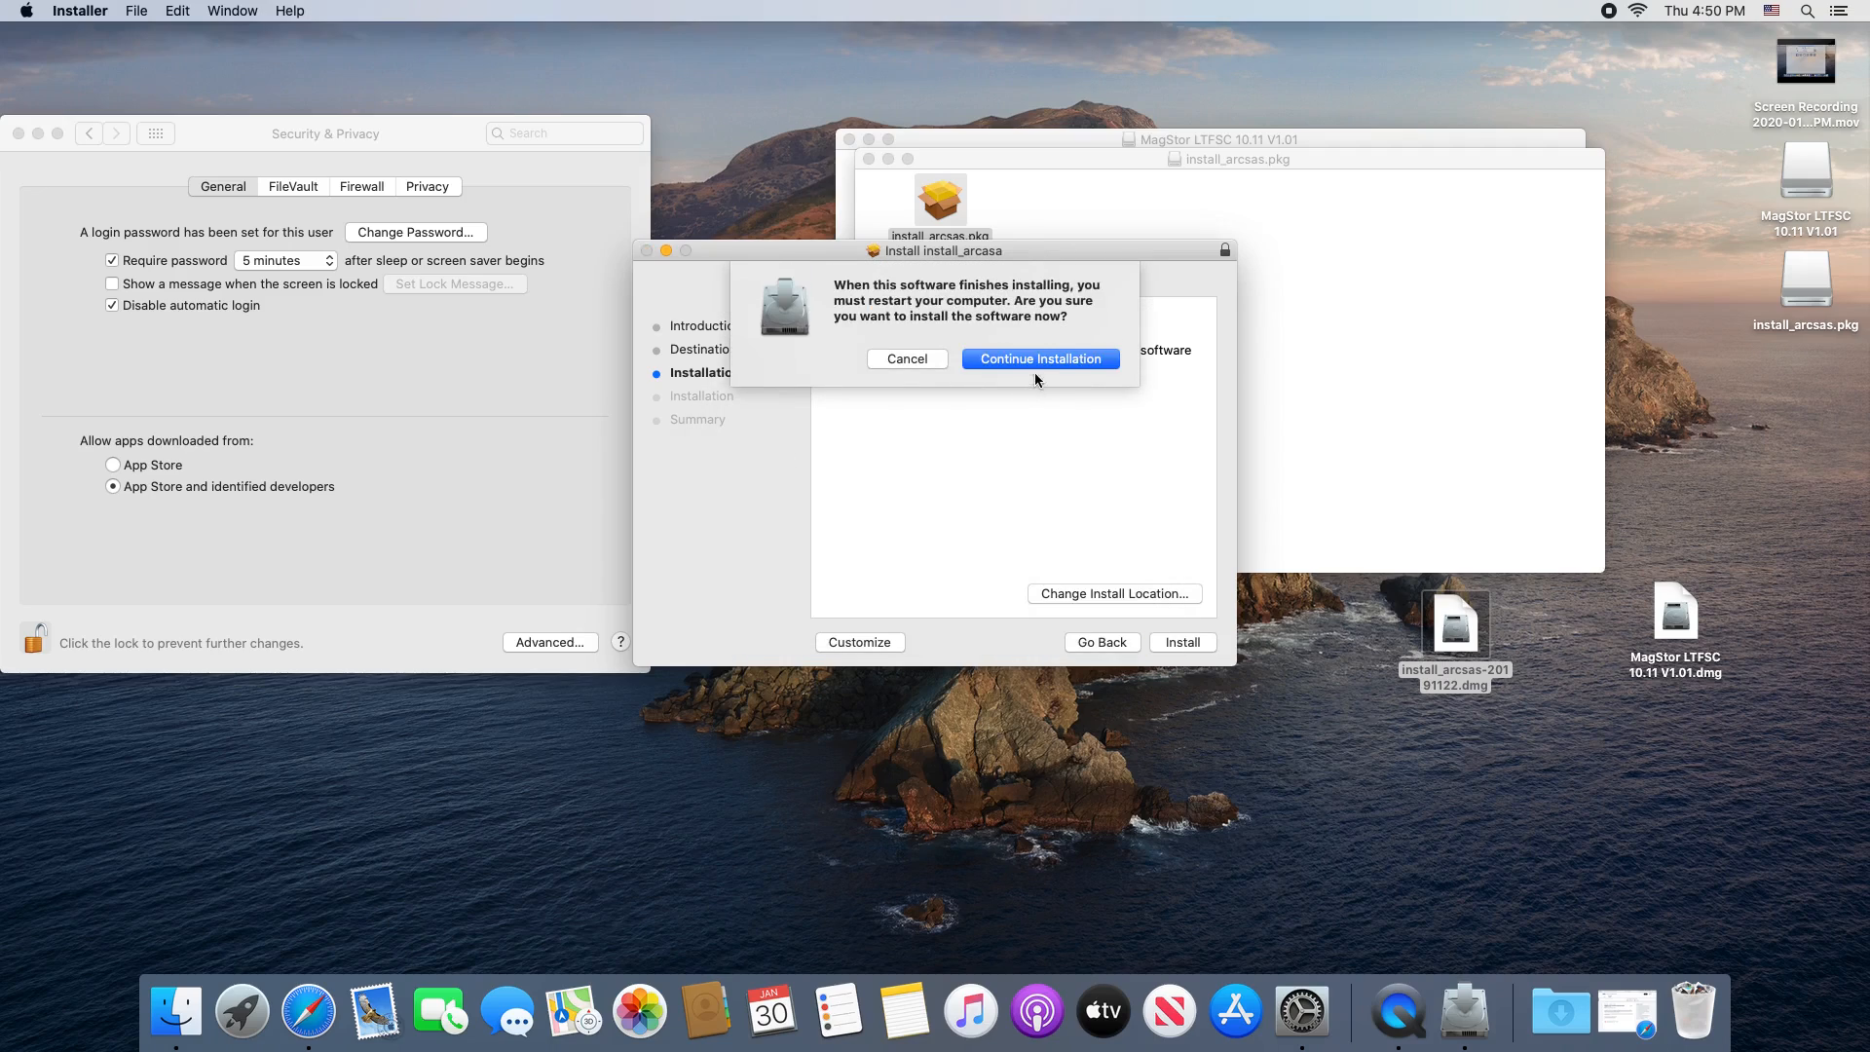
{"action": "left_click", "coordinate": [1038, 359]}
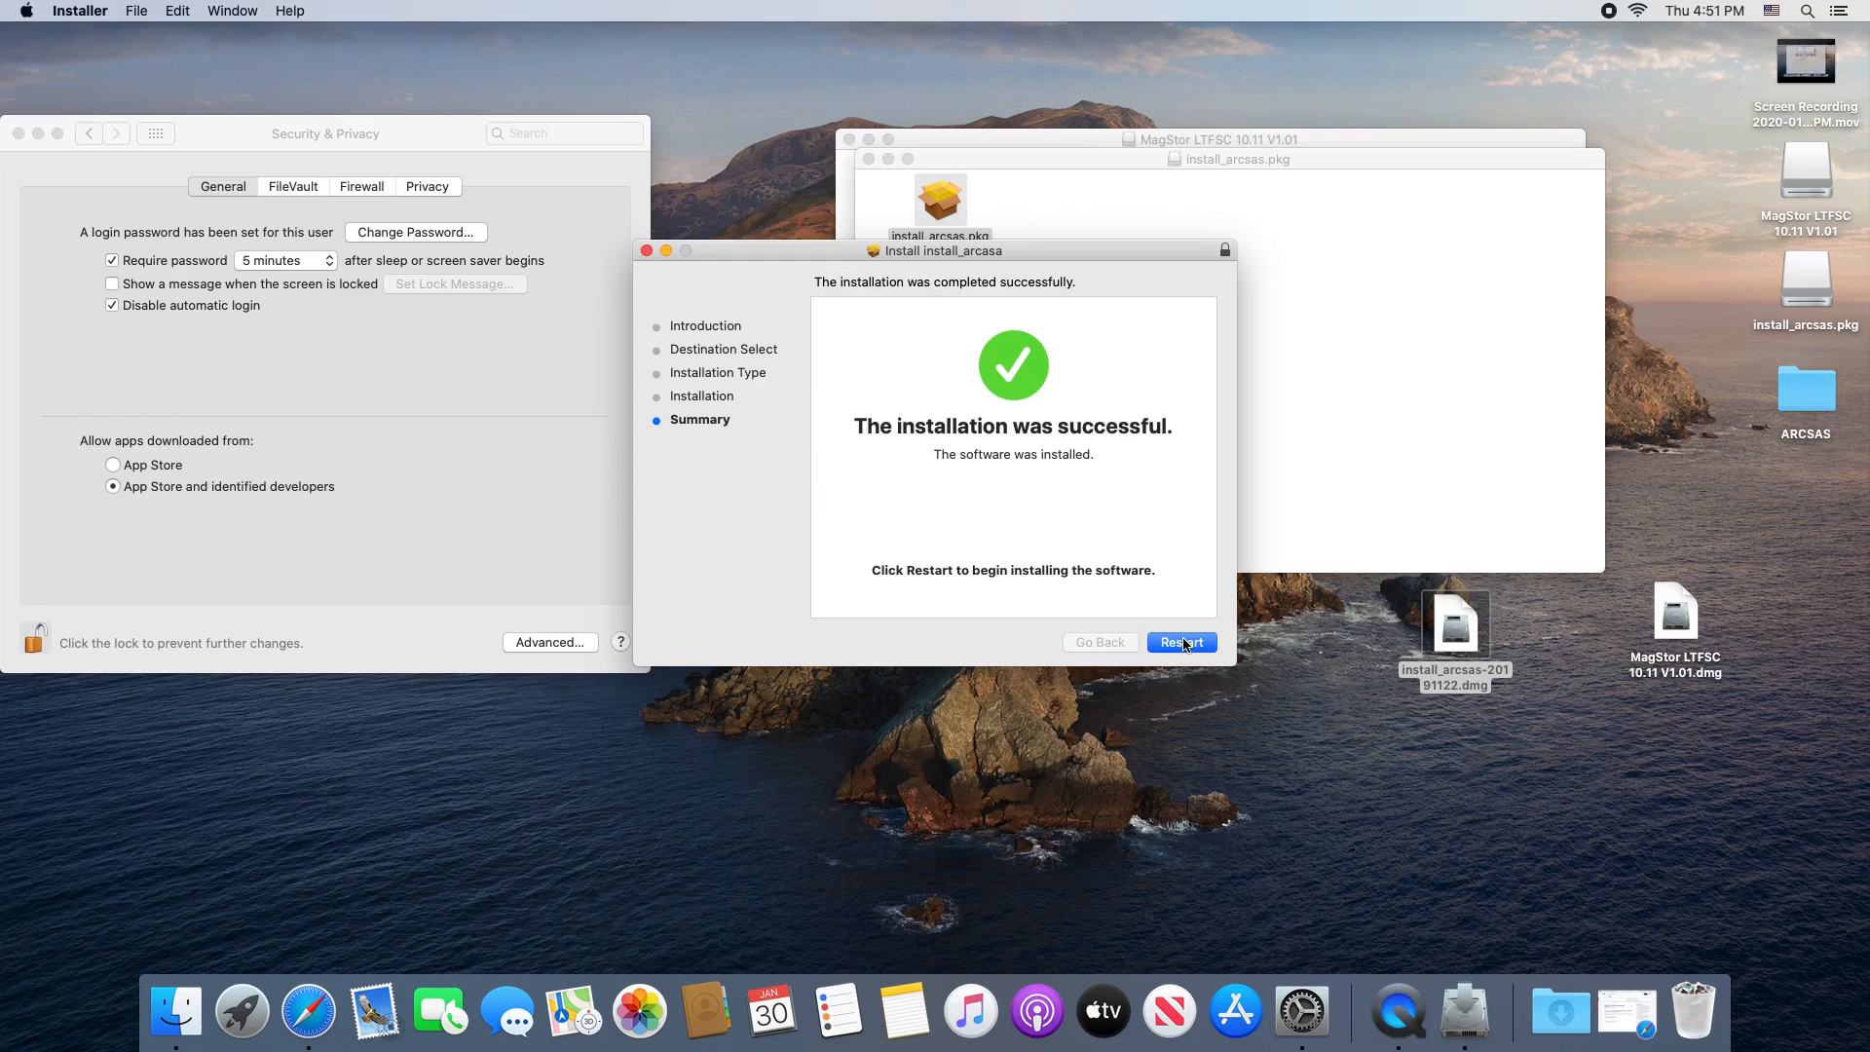
{"action": "mouse_move", "coordinate": [1462, 1011]}
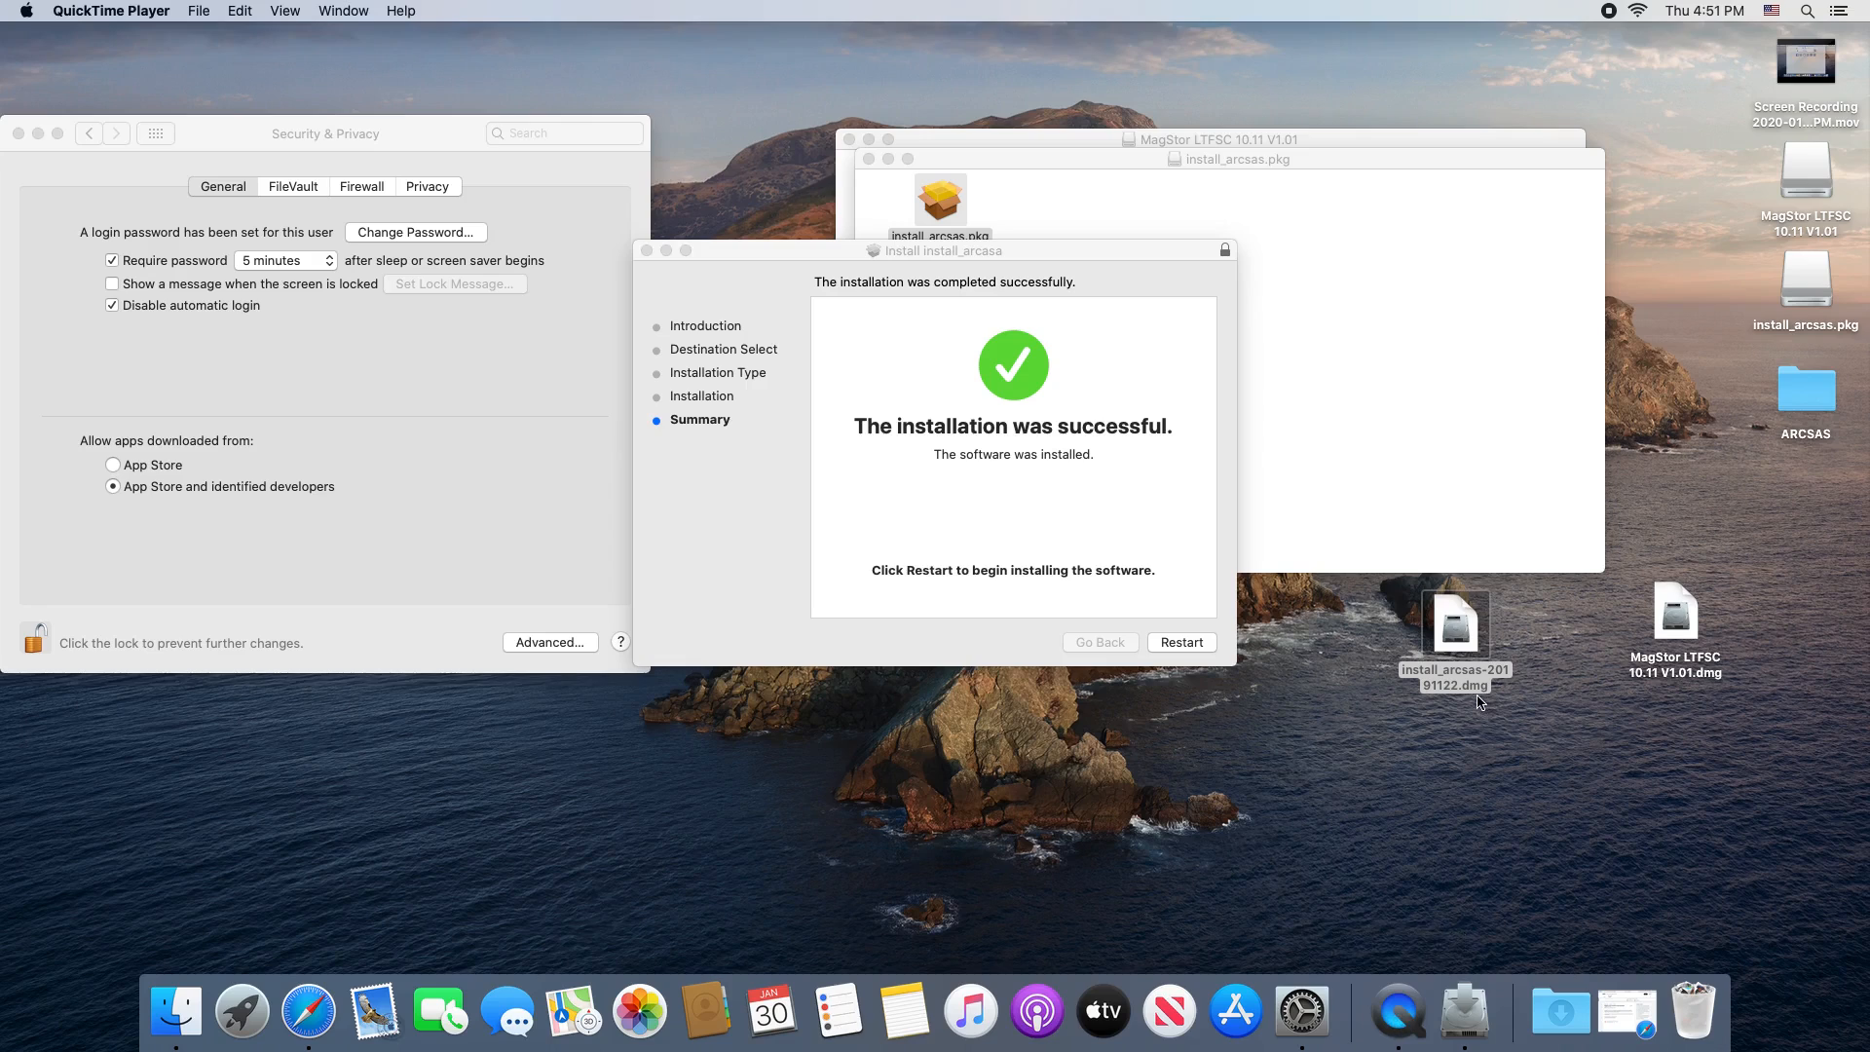
{"action": "mouse_move", "coordinate": [1611, 14]}
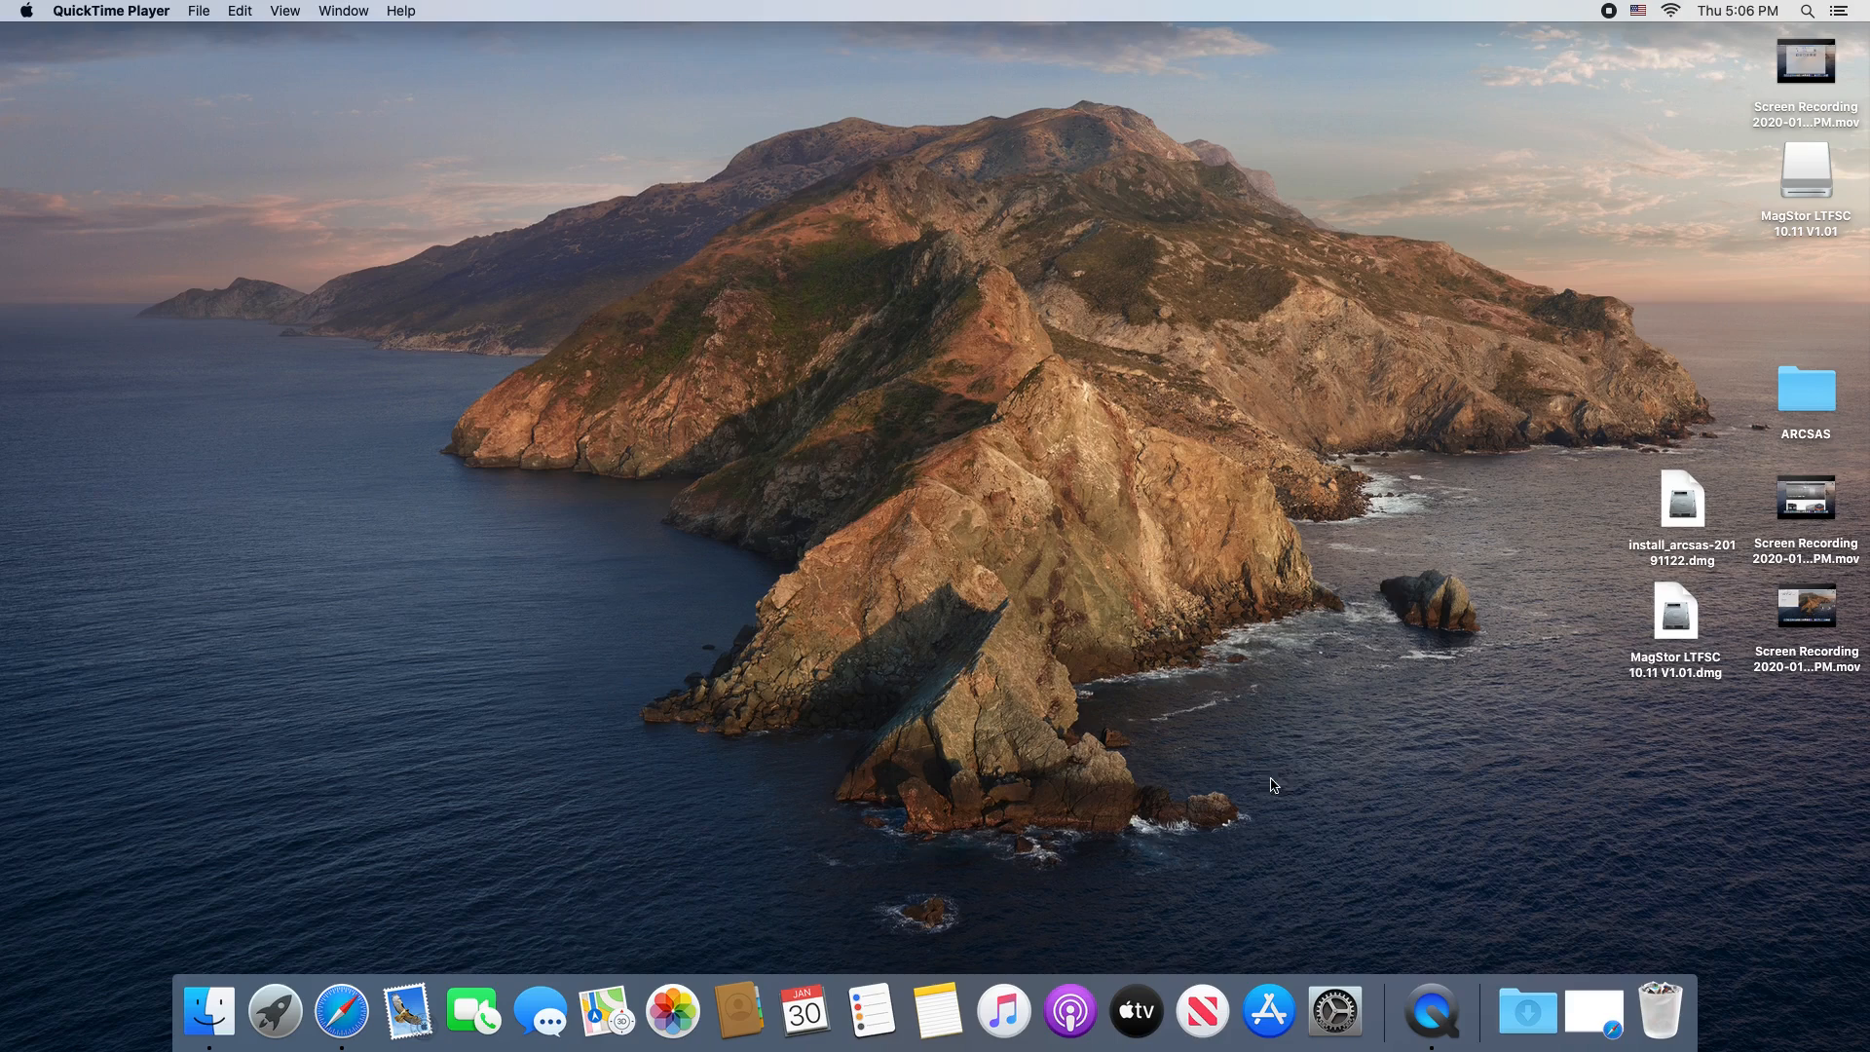
Step: Launch MagStor LTFS Companion from its disk image and go to System Preferences when it is blocked
{"action": "left_click", "coordinate": [1675, 611]}
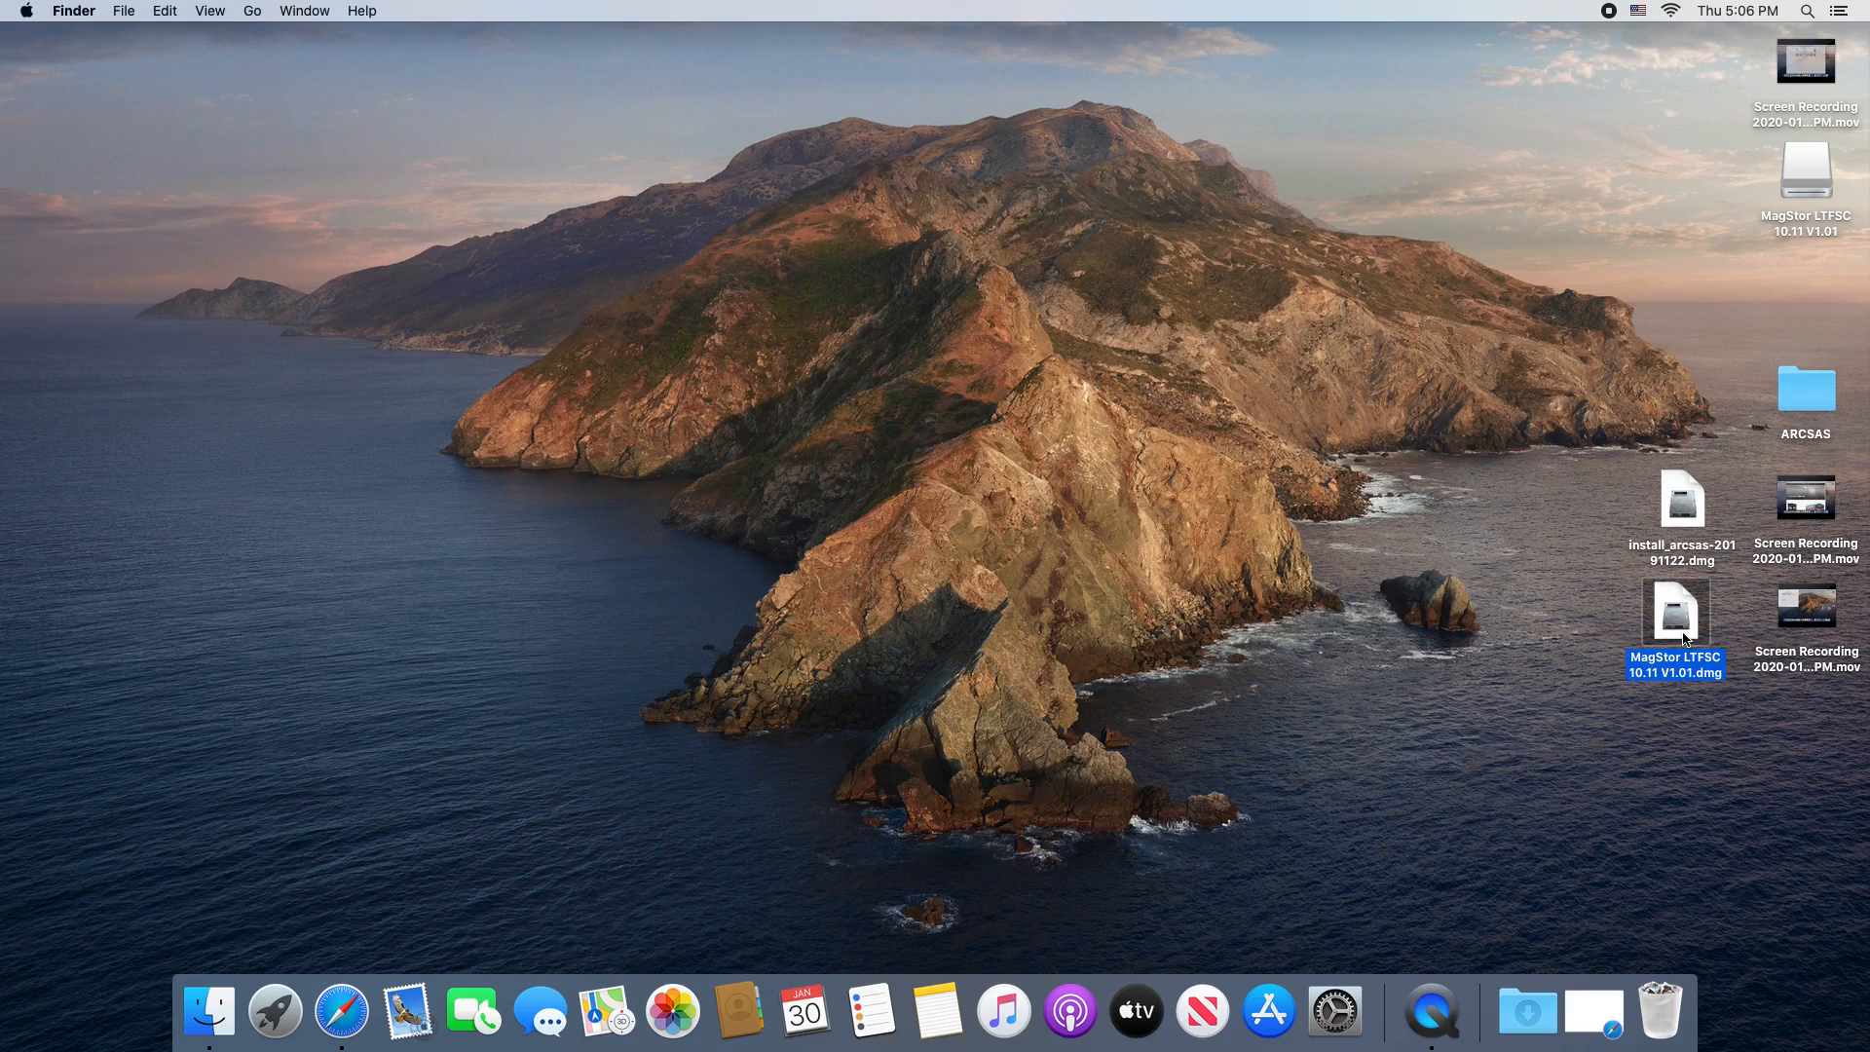
{"action": "double_click", "coordinate": [1675, 614]}
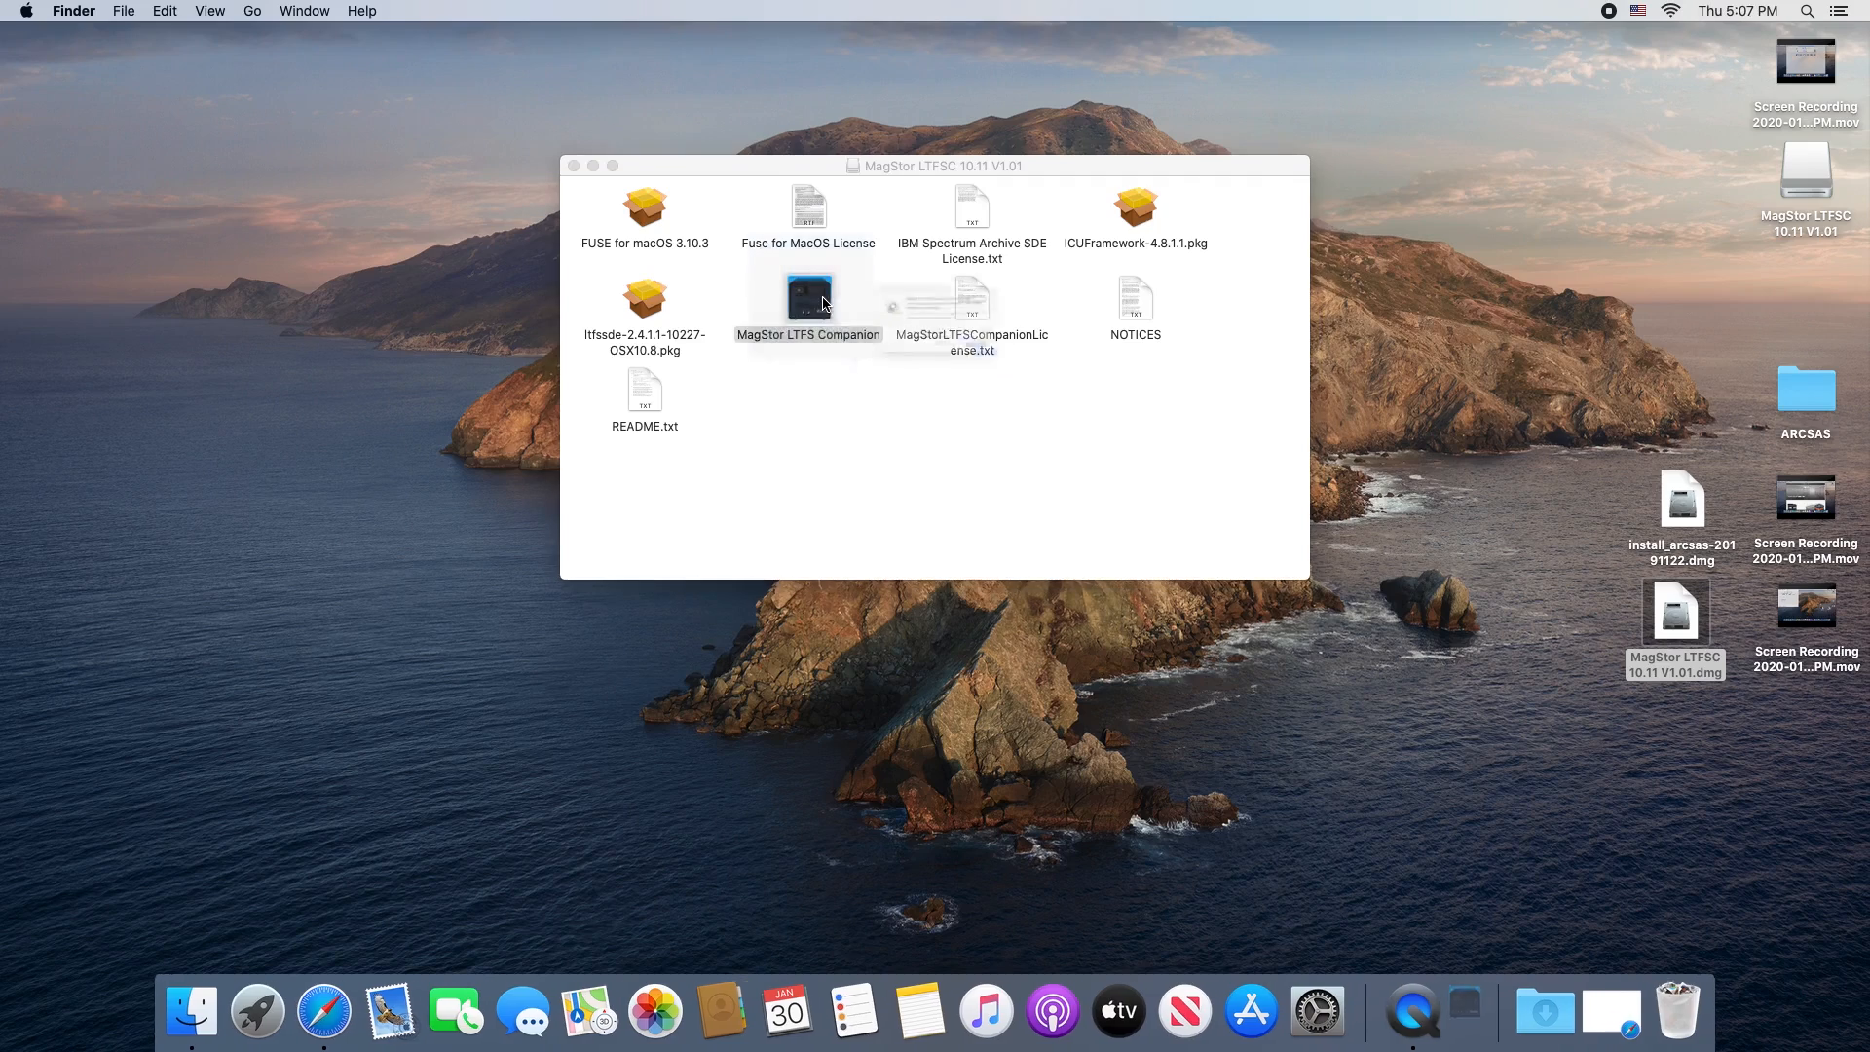
{"action": "left_click", "coordinate": [806, 296]}
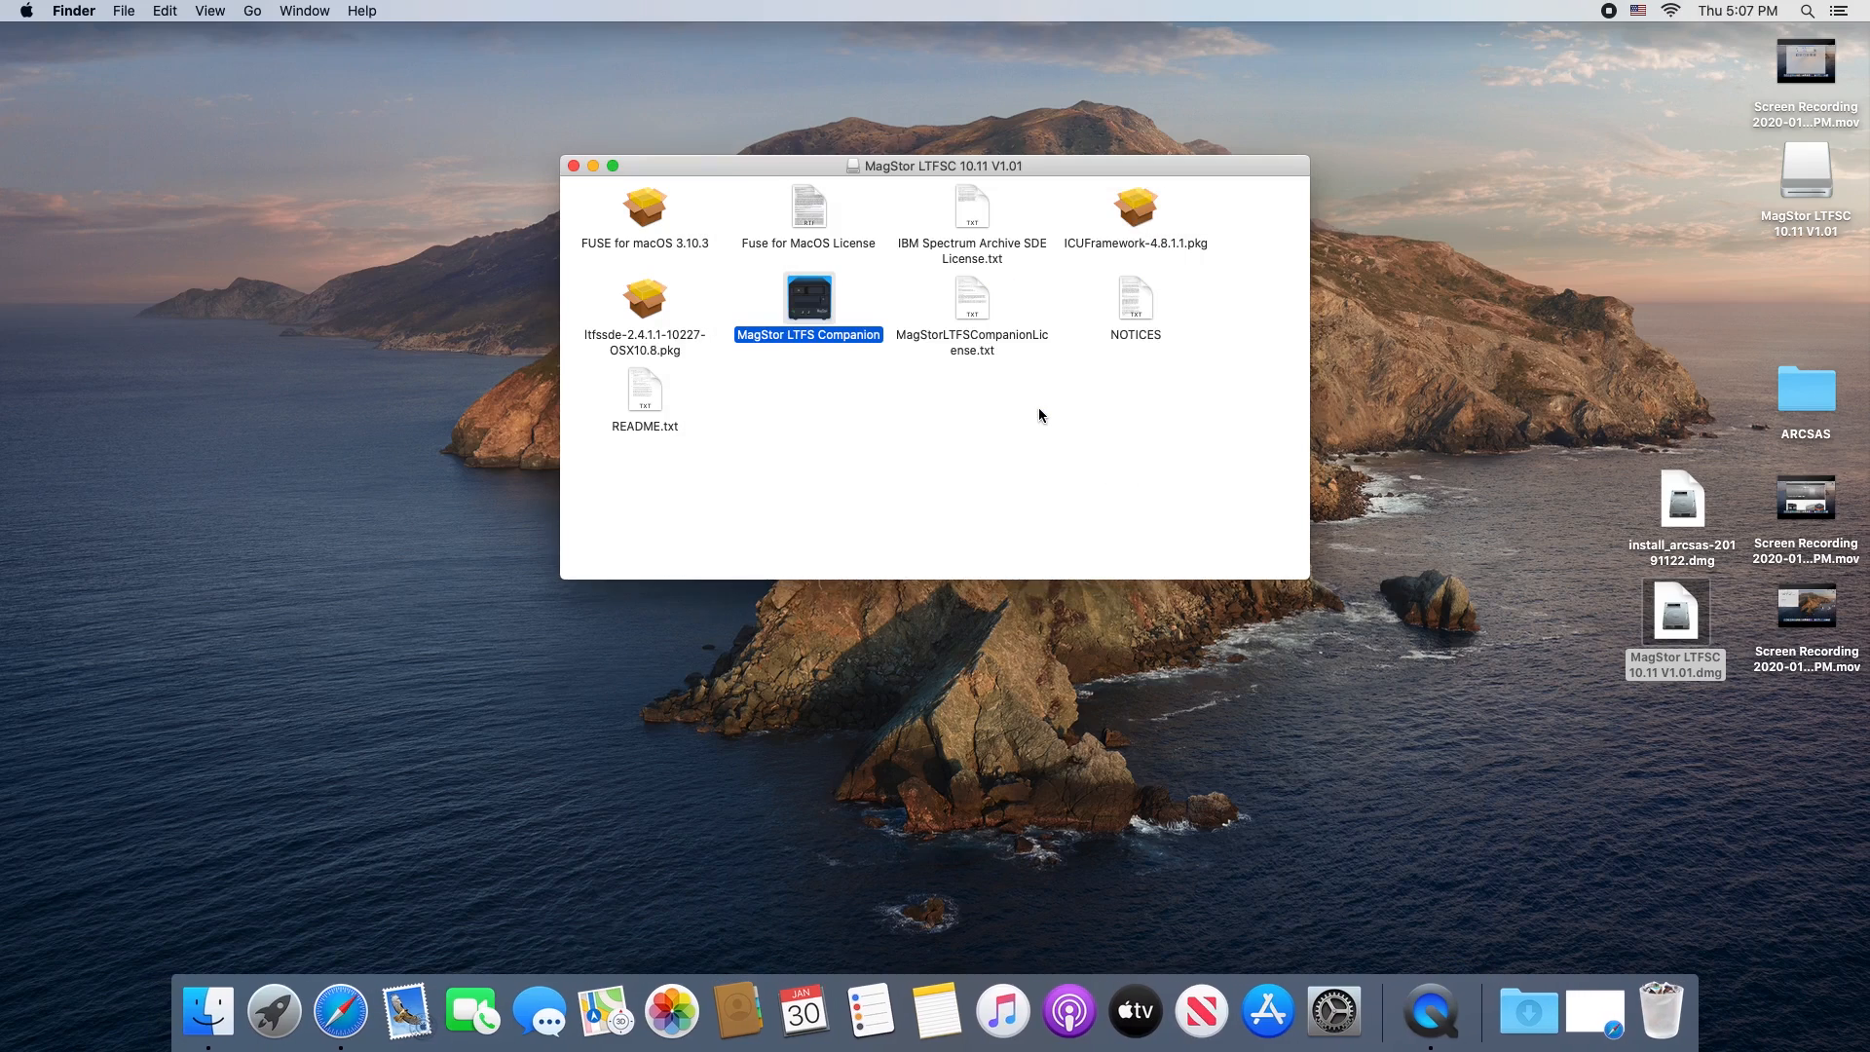
{"action": "left_click", "coordinate": [23, 11]}
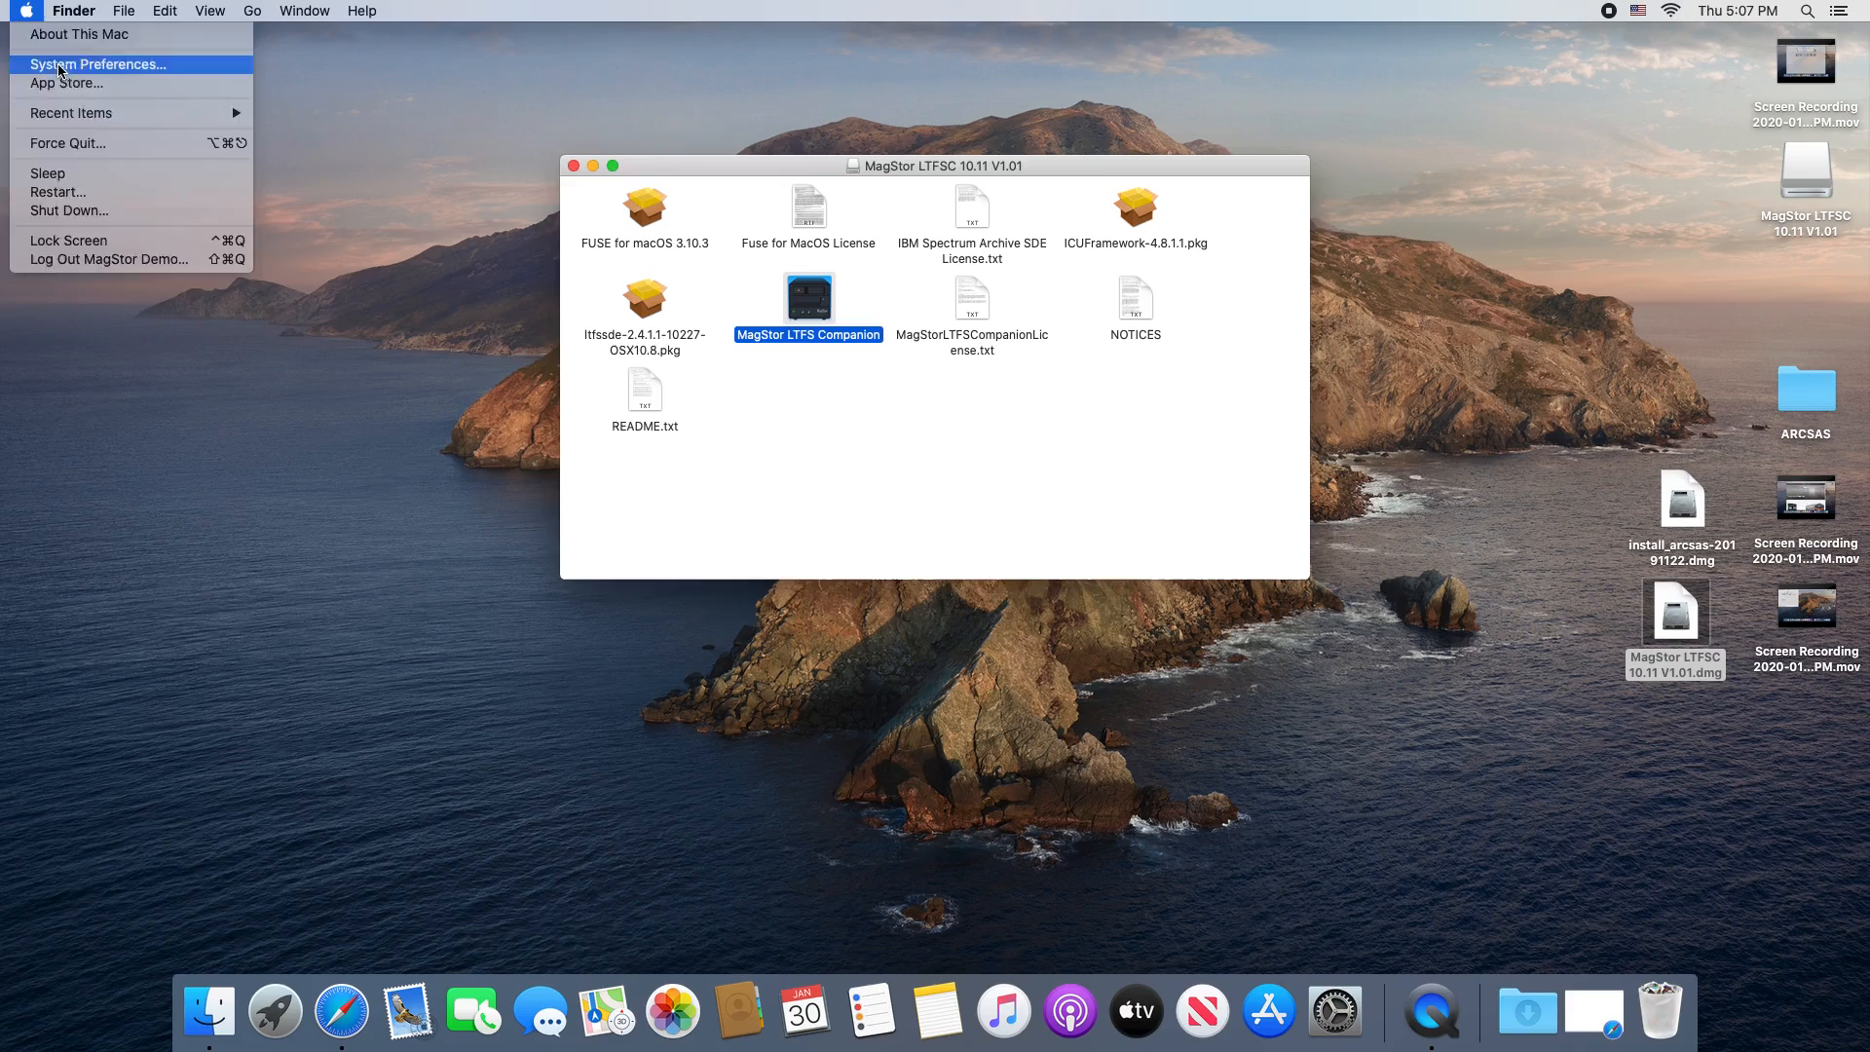
{"action": "left_click", "coordinate": [97, 64]}
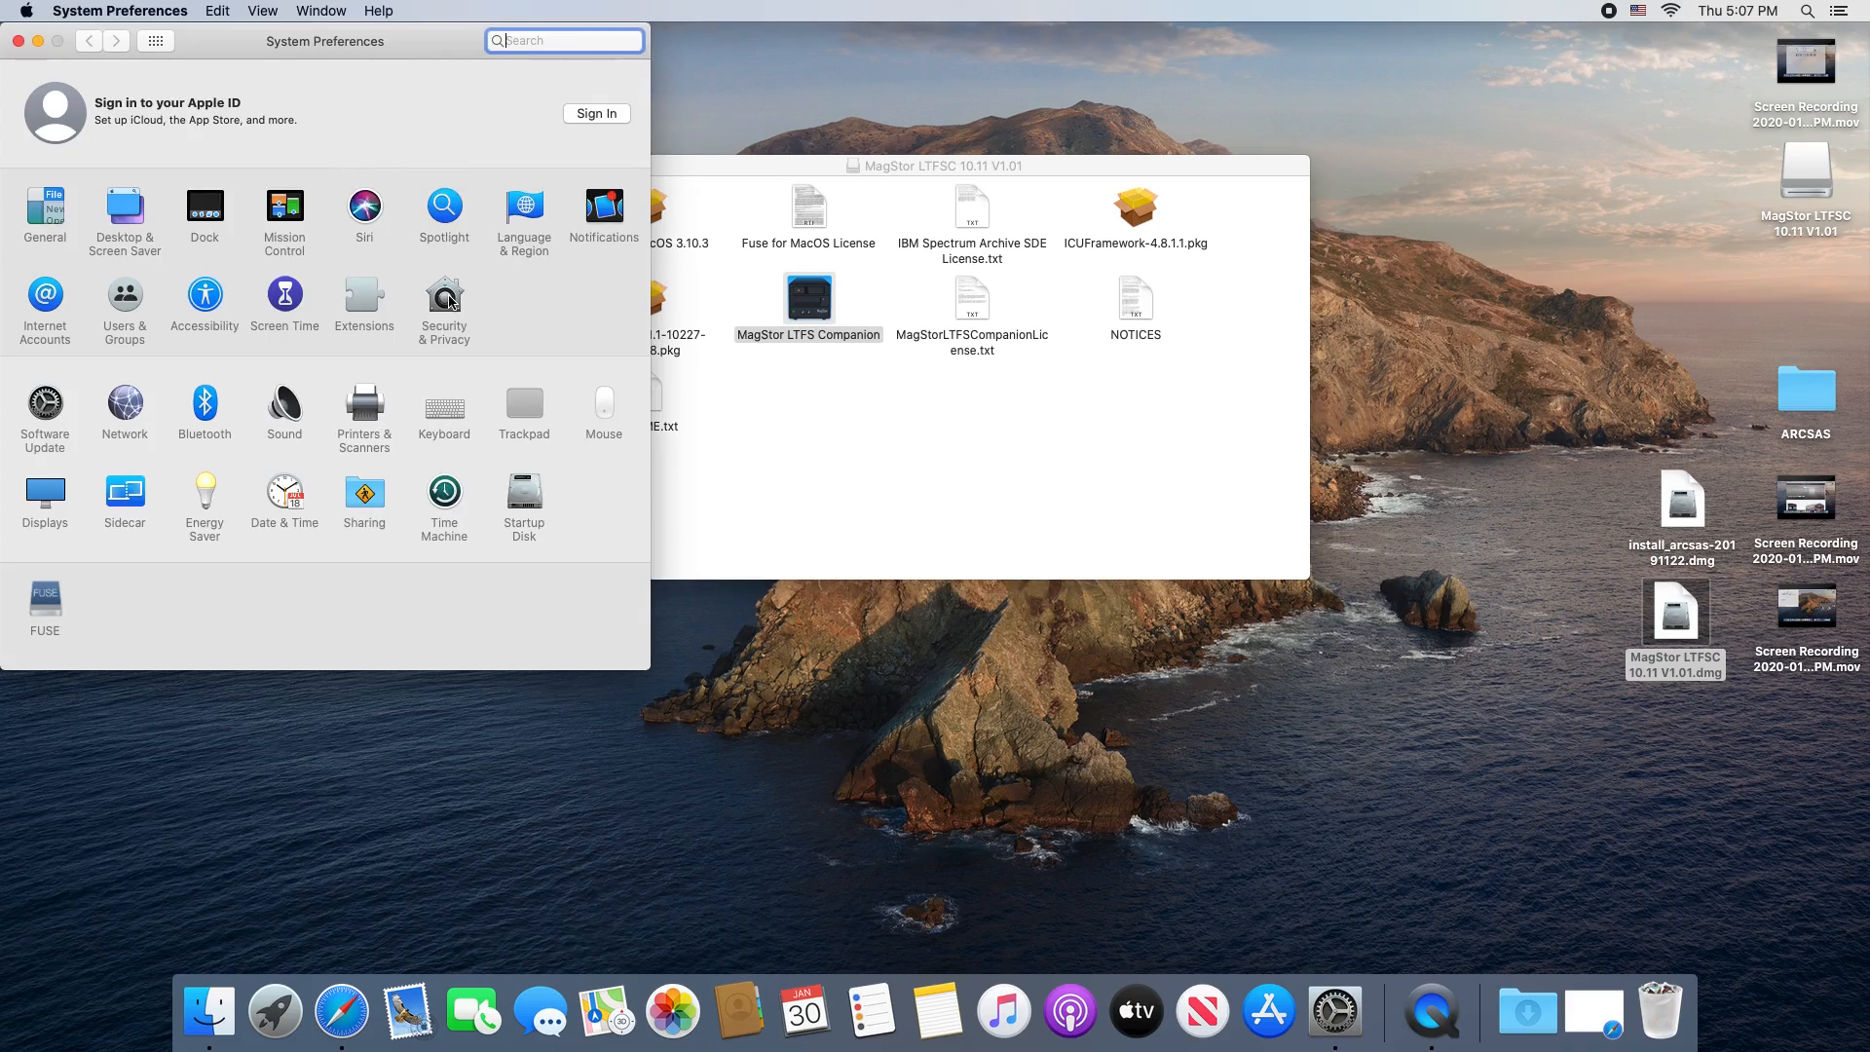
Step: Approve MagStor LTFS Companion in Security & Privacy and let the unverified app open
{"action": "left_click", "coordinate": [442, 302]}
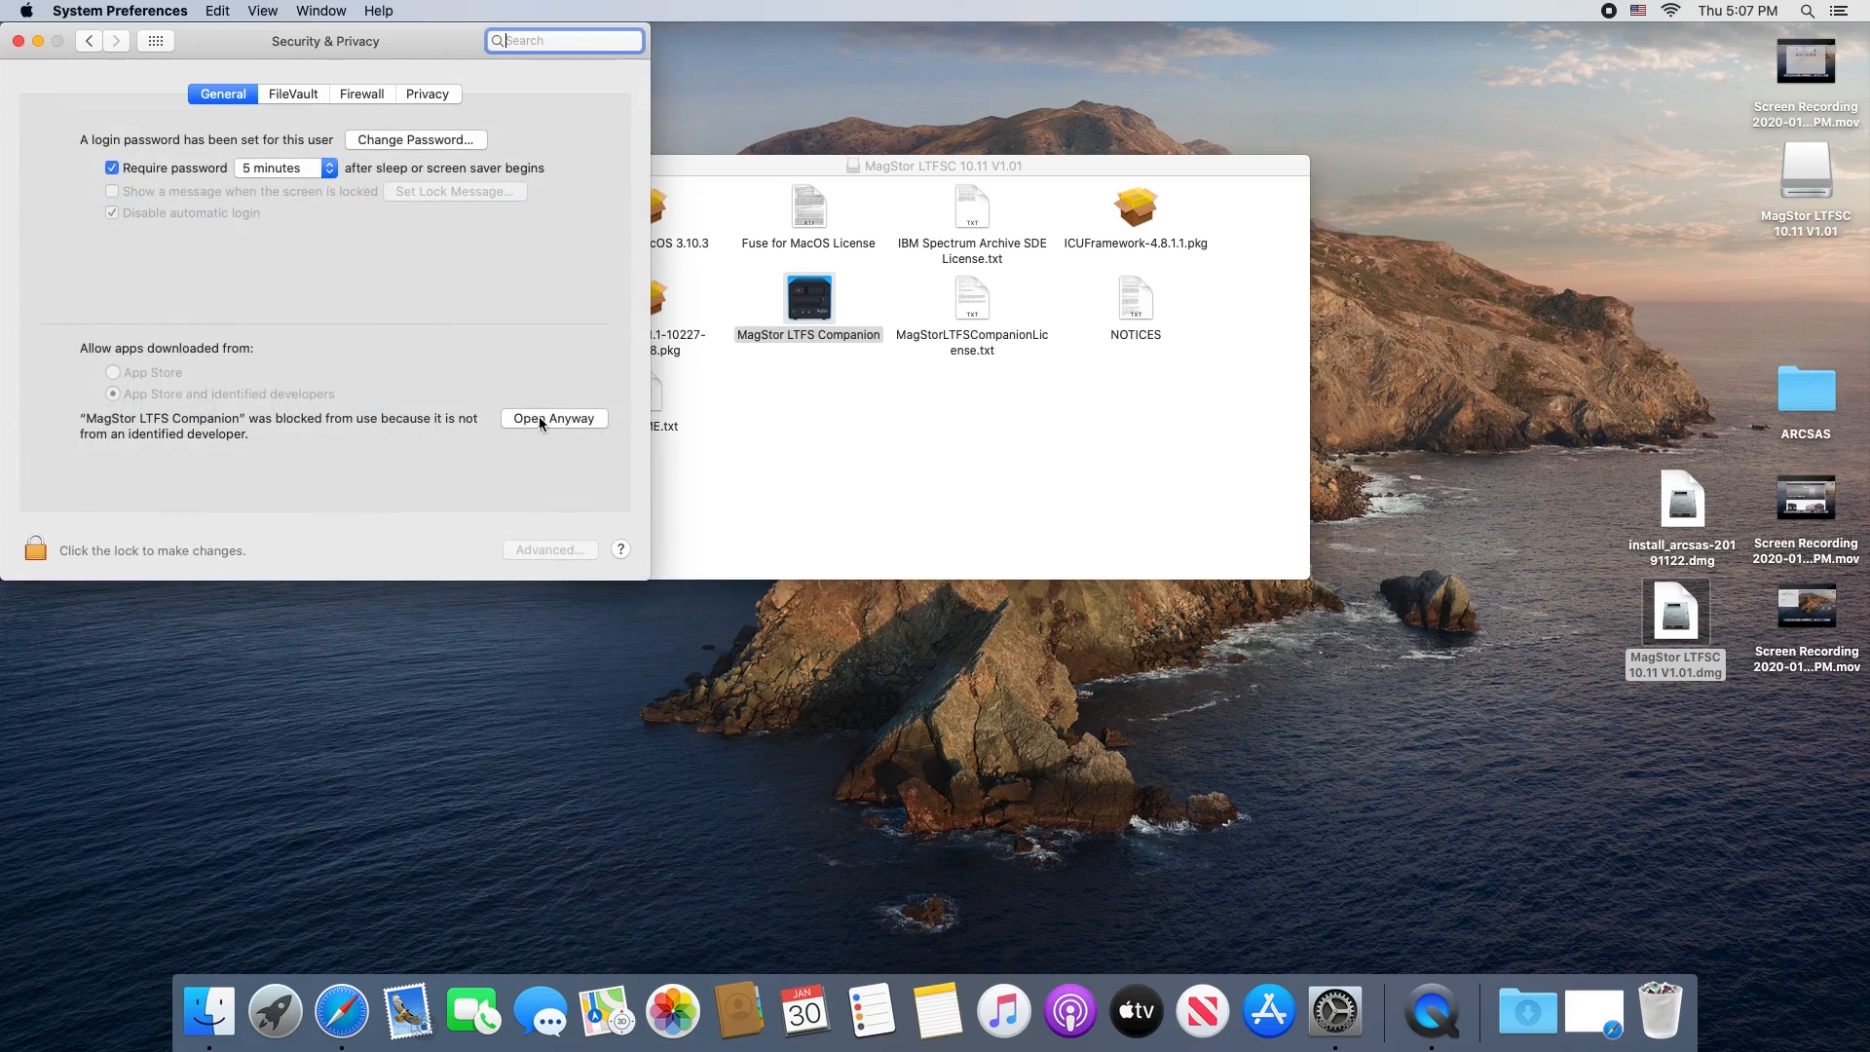
{"action": "left_click", "coordinate": [553, 417]}
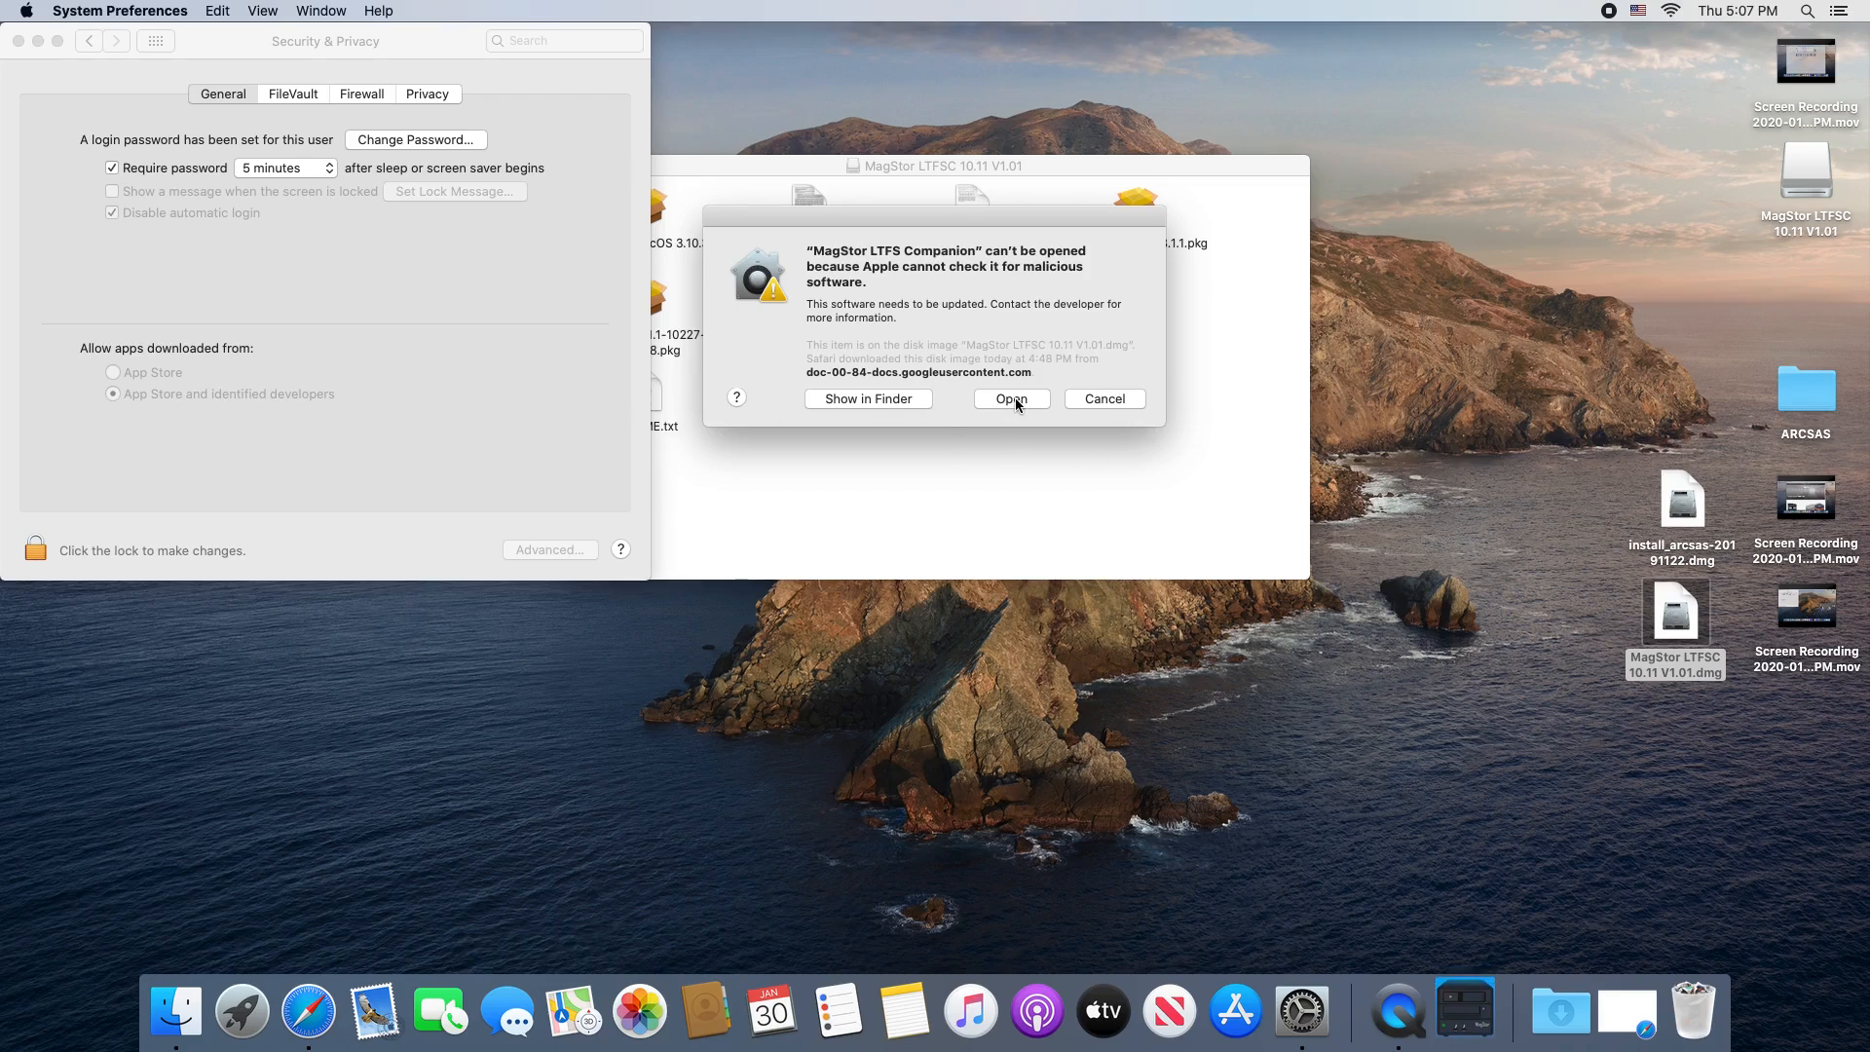
{"action": "left_click", "coordinate": [1008, 397]}
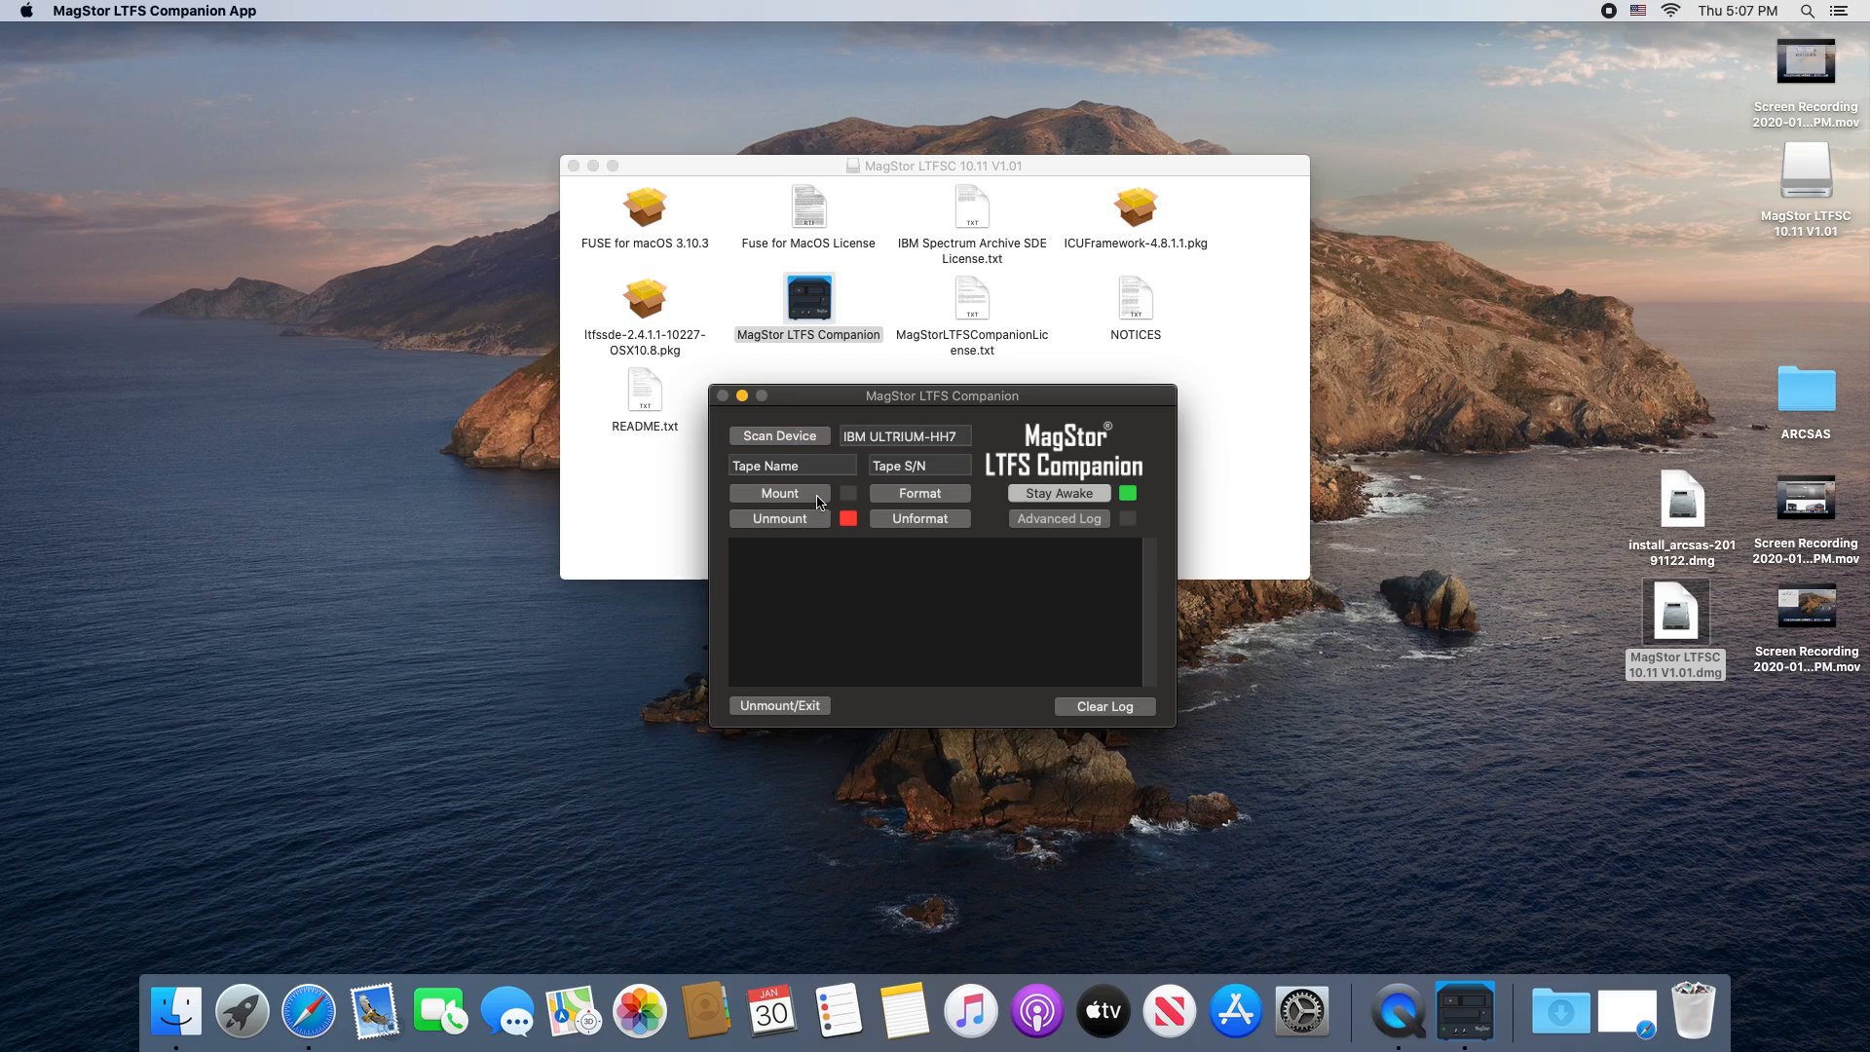
Step: Attempt to Mount the tape twice; the log reports the medium is not partitioned
{"action": "left_click", "coordinate": [779, 492]}
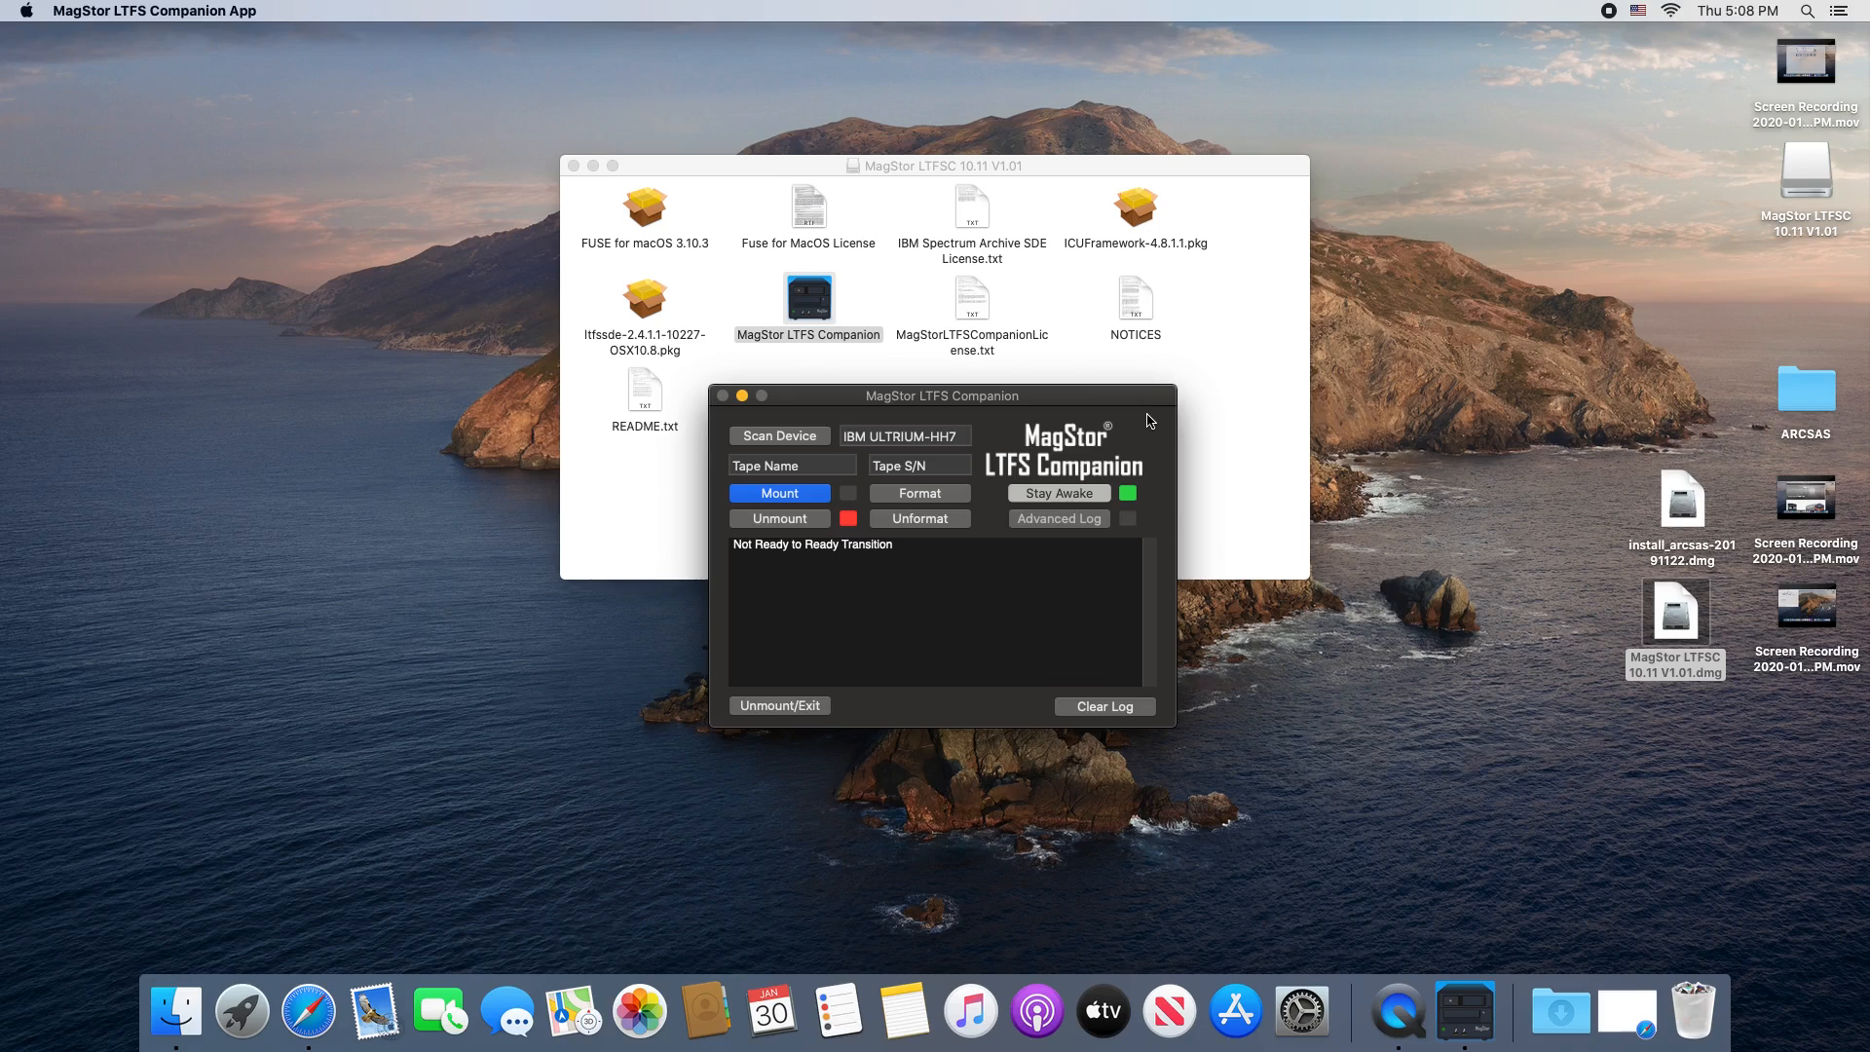
{"action": "left_click", "coordinate": [777, 493]}
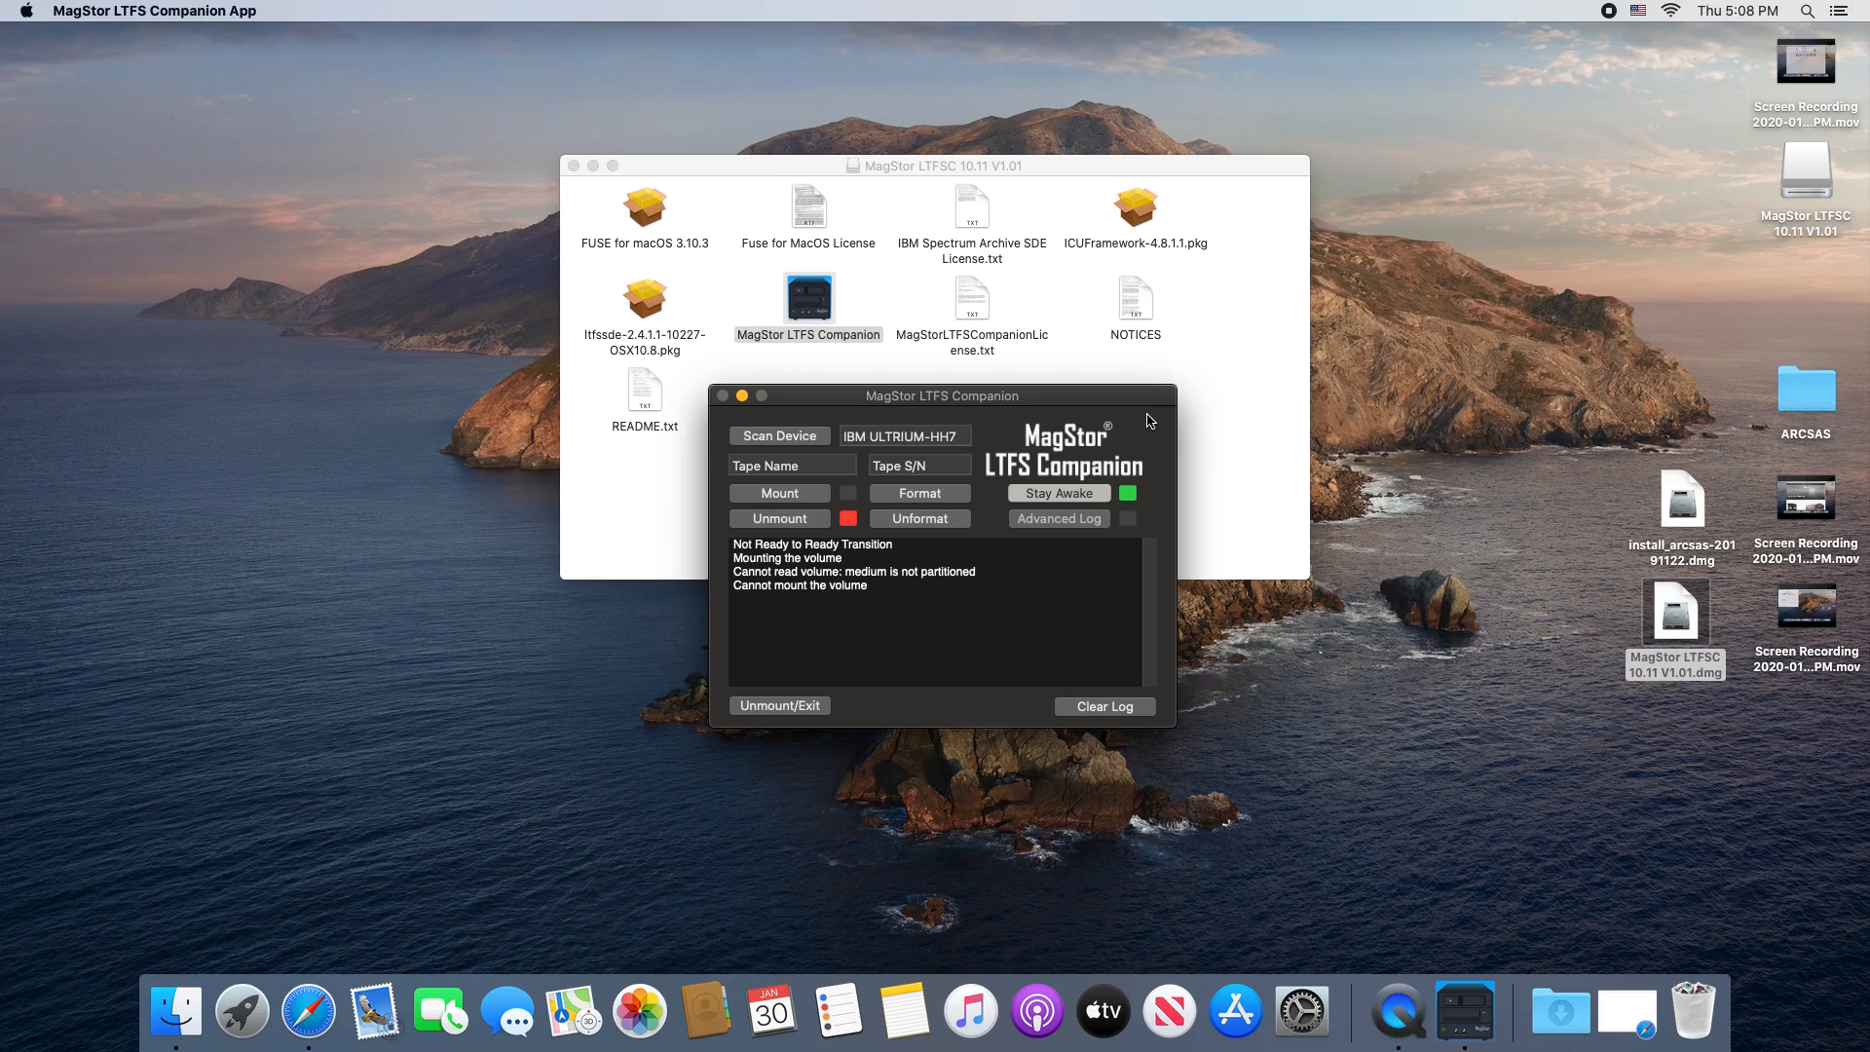
{"action": "mouse_move", "coordinate": [1071, 444]}
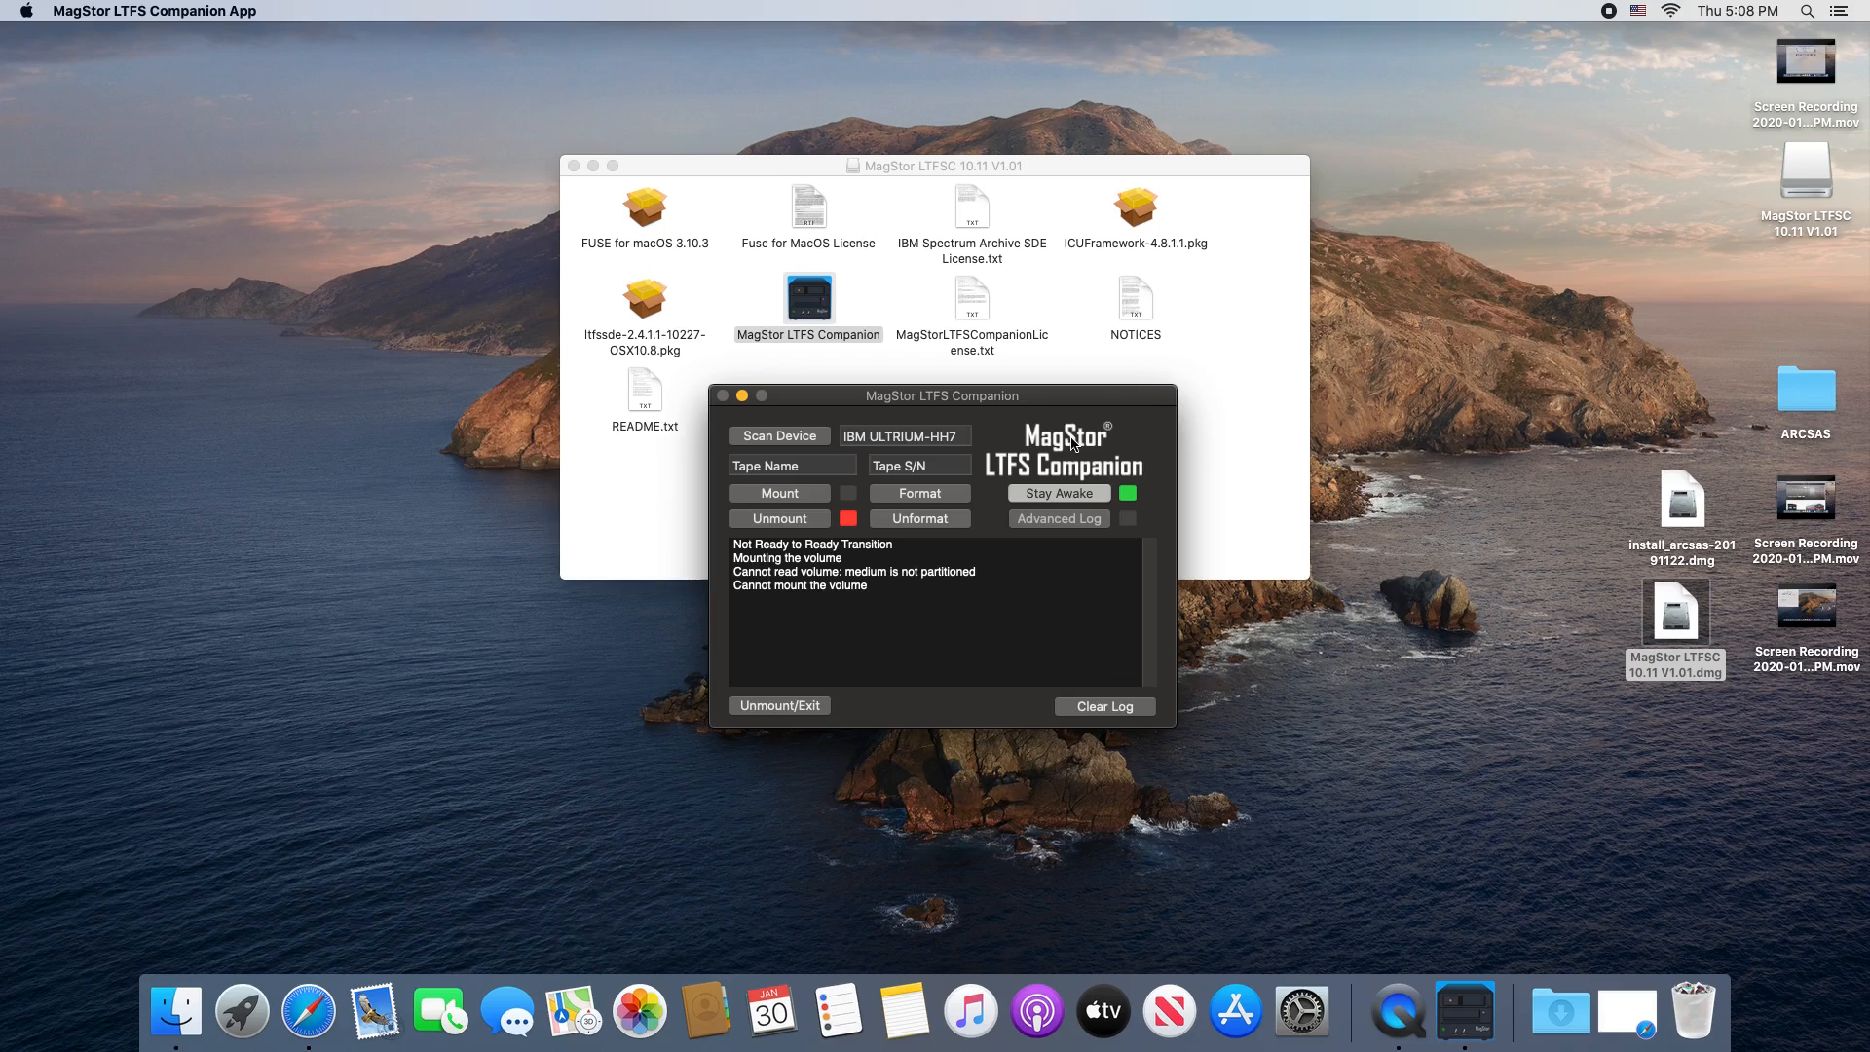
{"action": "mouse_move", "coordinate": [849, 561]}
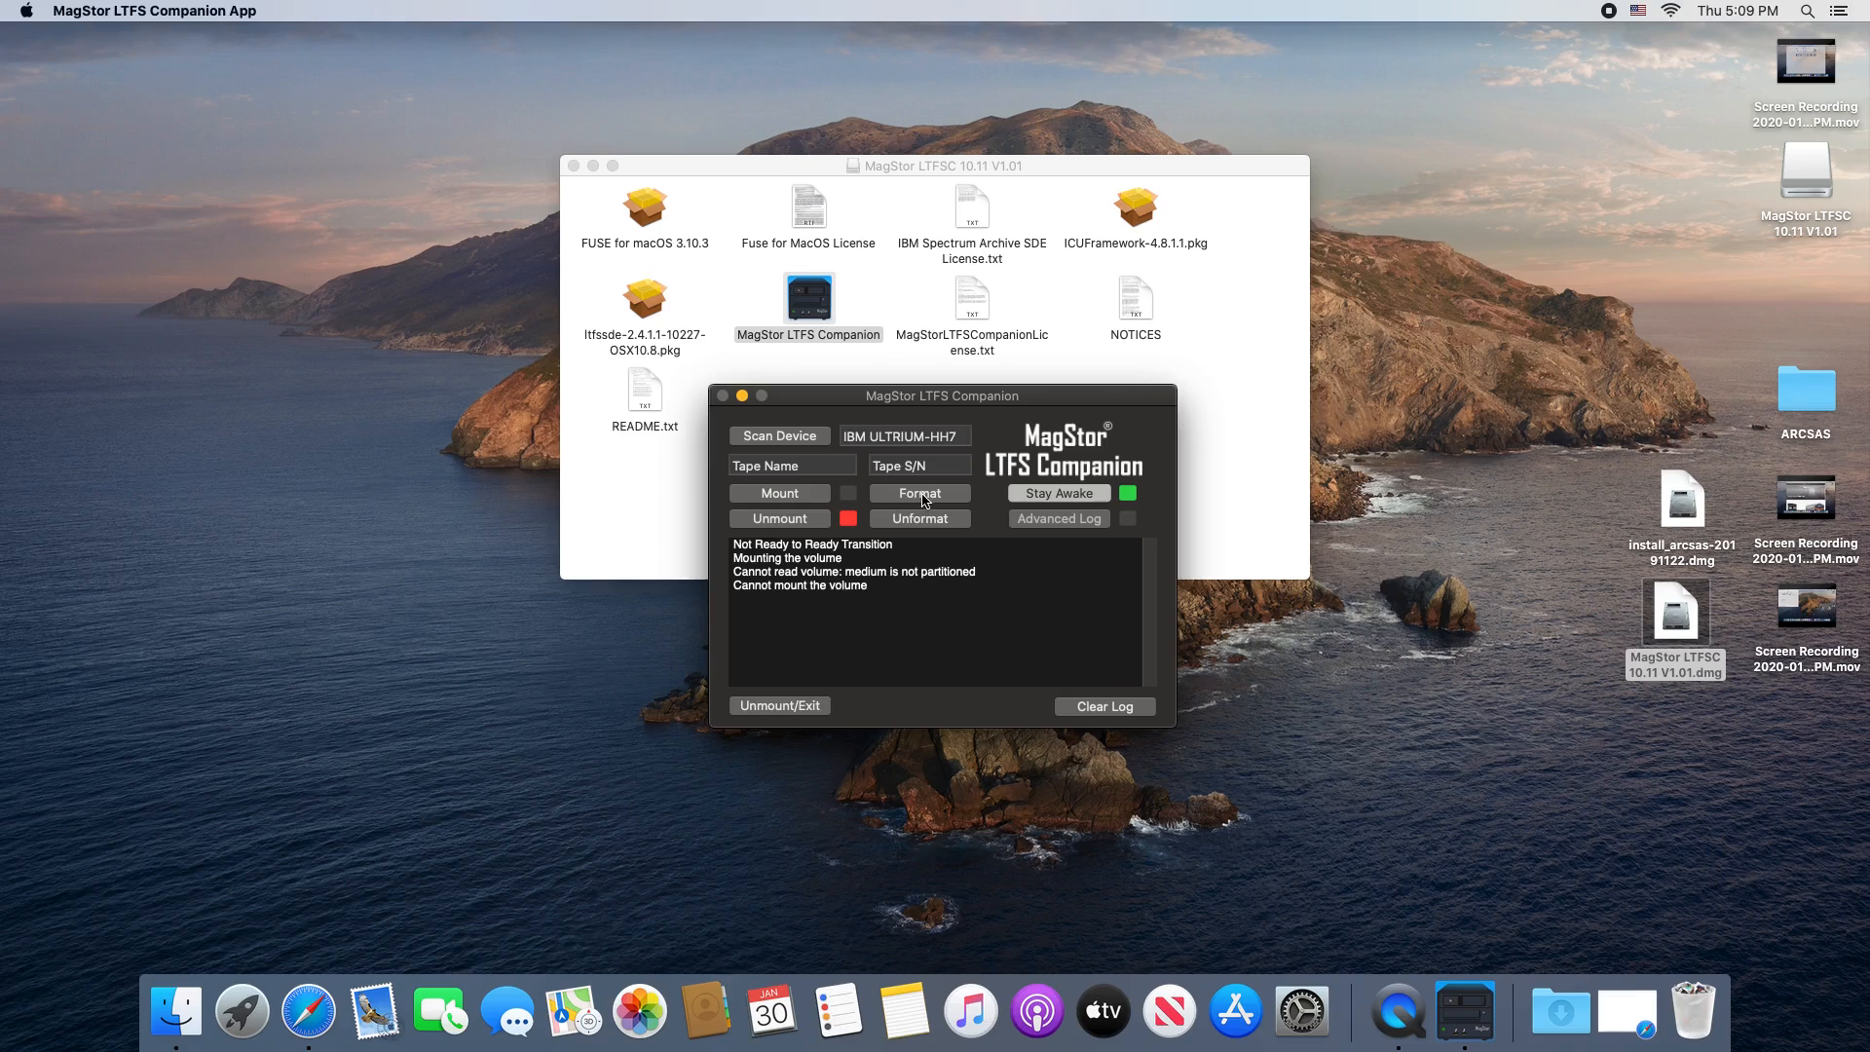
Step: Erase and format the inserted tape, confirming the warning, until 'Medium formatted successfully'
{"action": "left_click", "coordinate": [917, 493]}
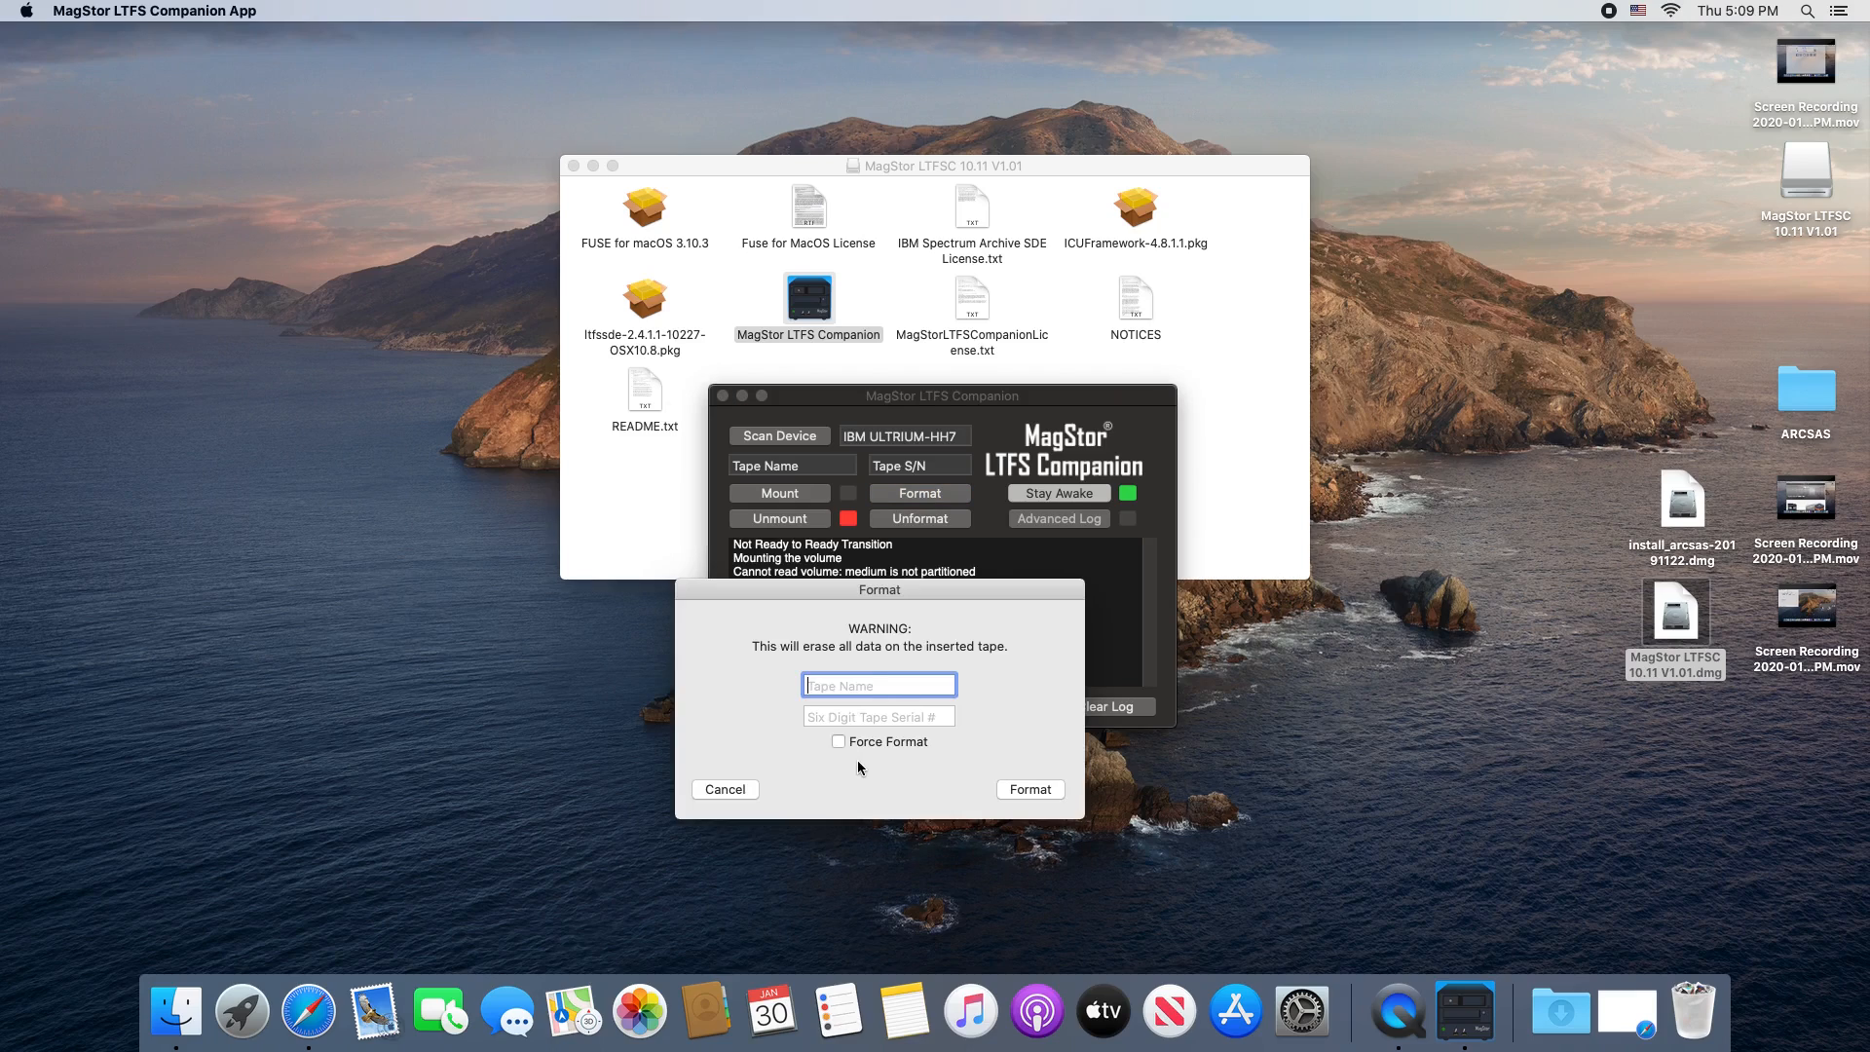
{"action": "left_click", "coordinate": [1028, 789]}
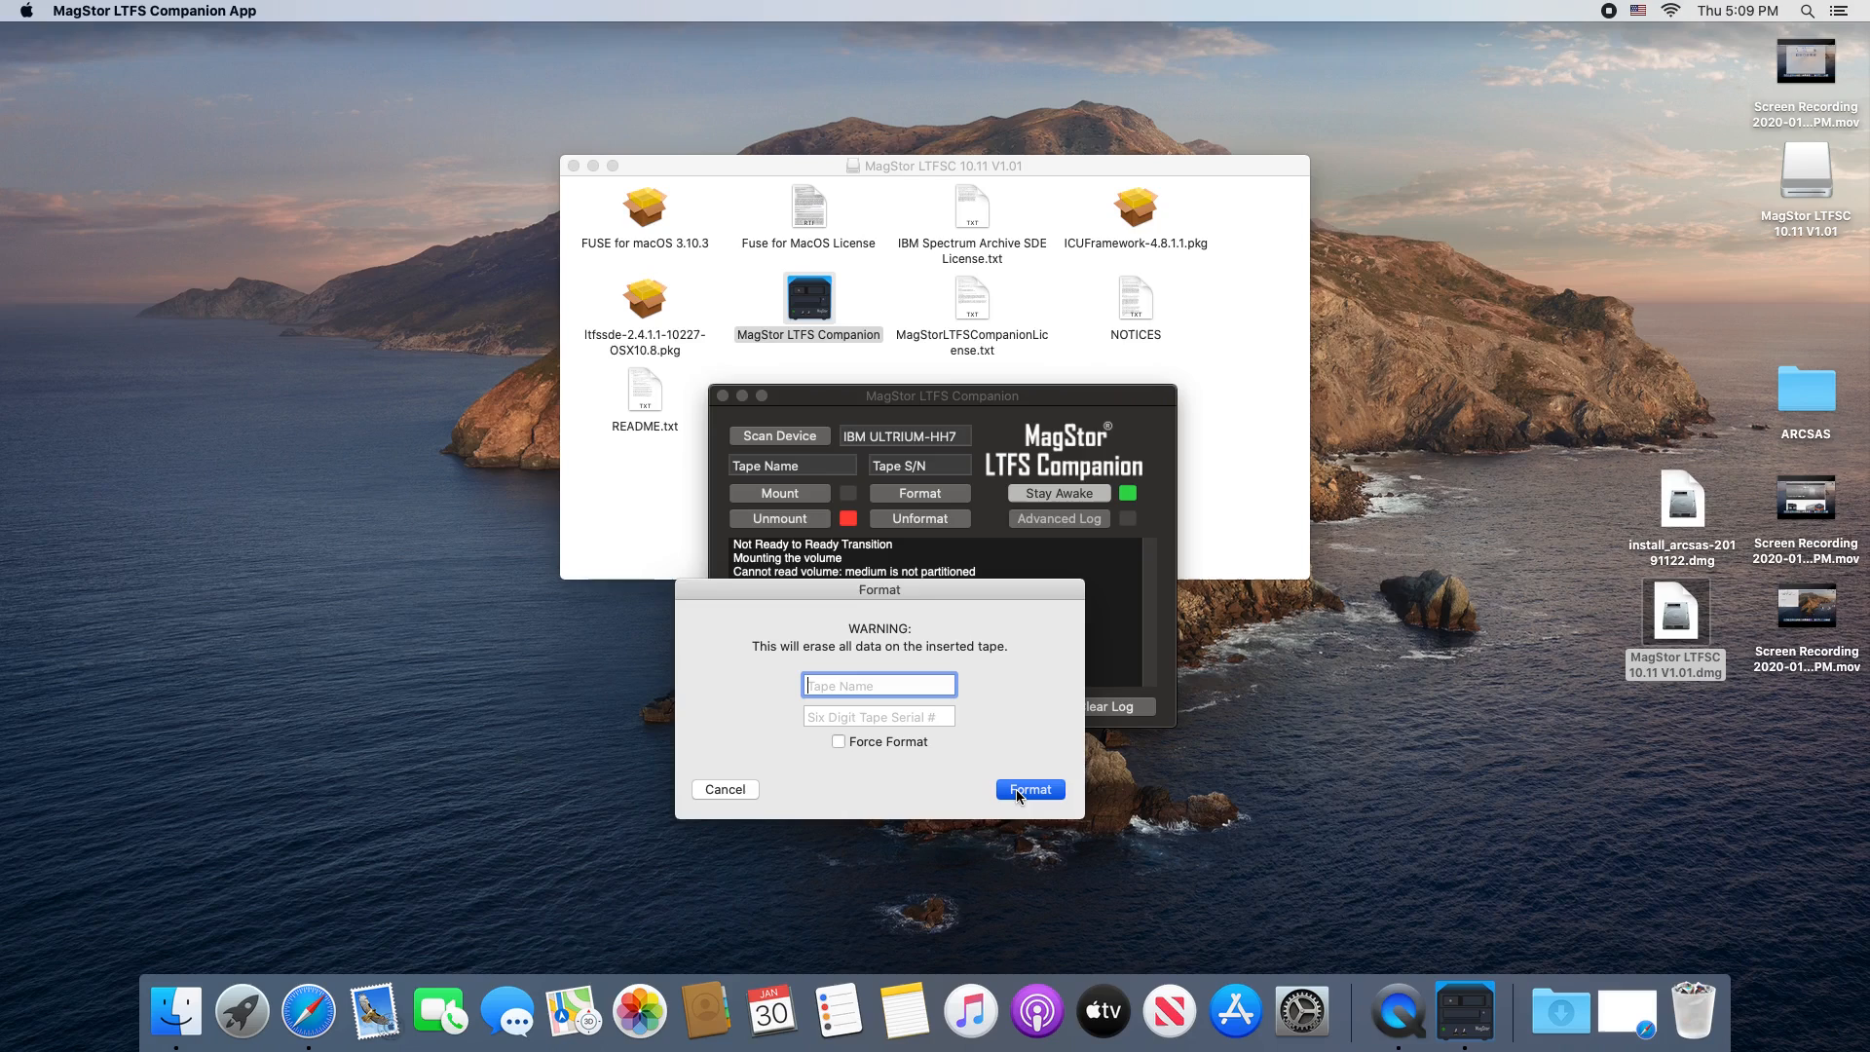
{"action": "mouse_move", "coordinate": [1127, 639]}
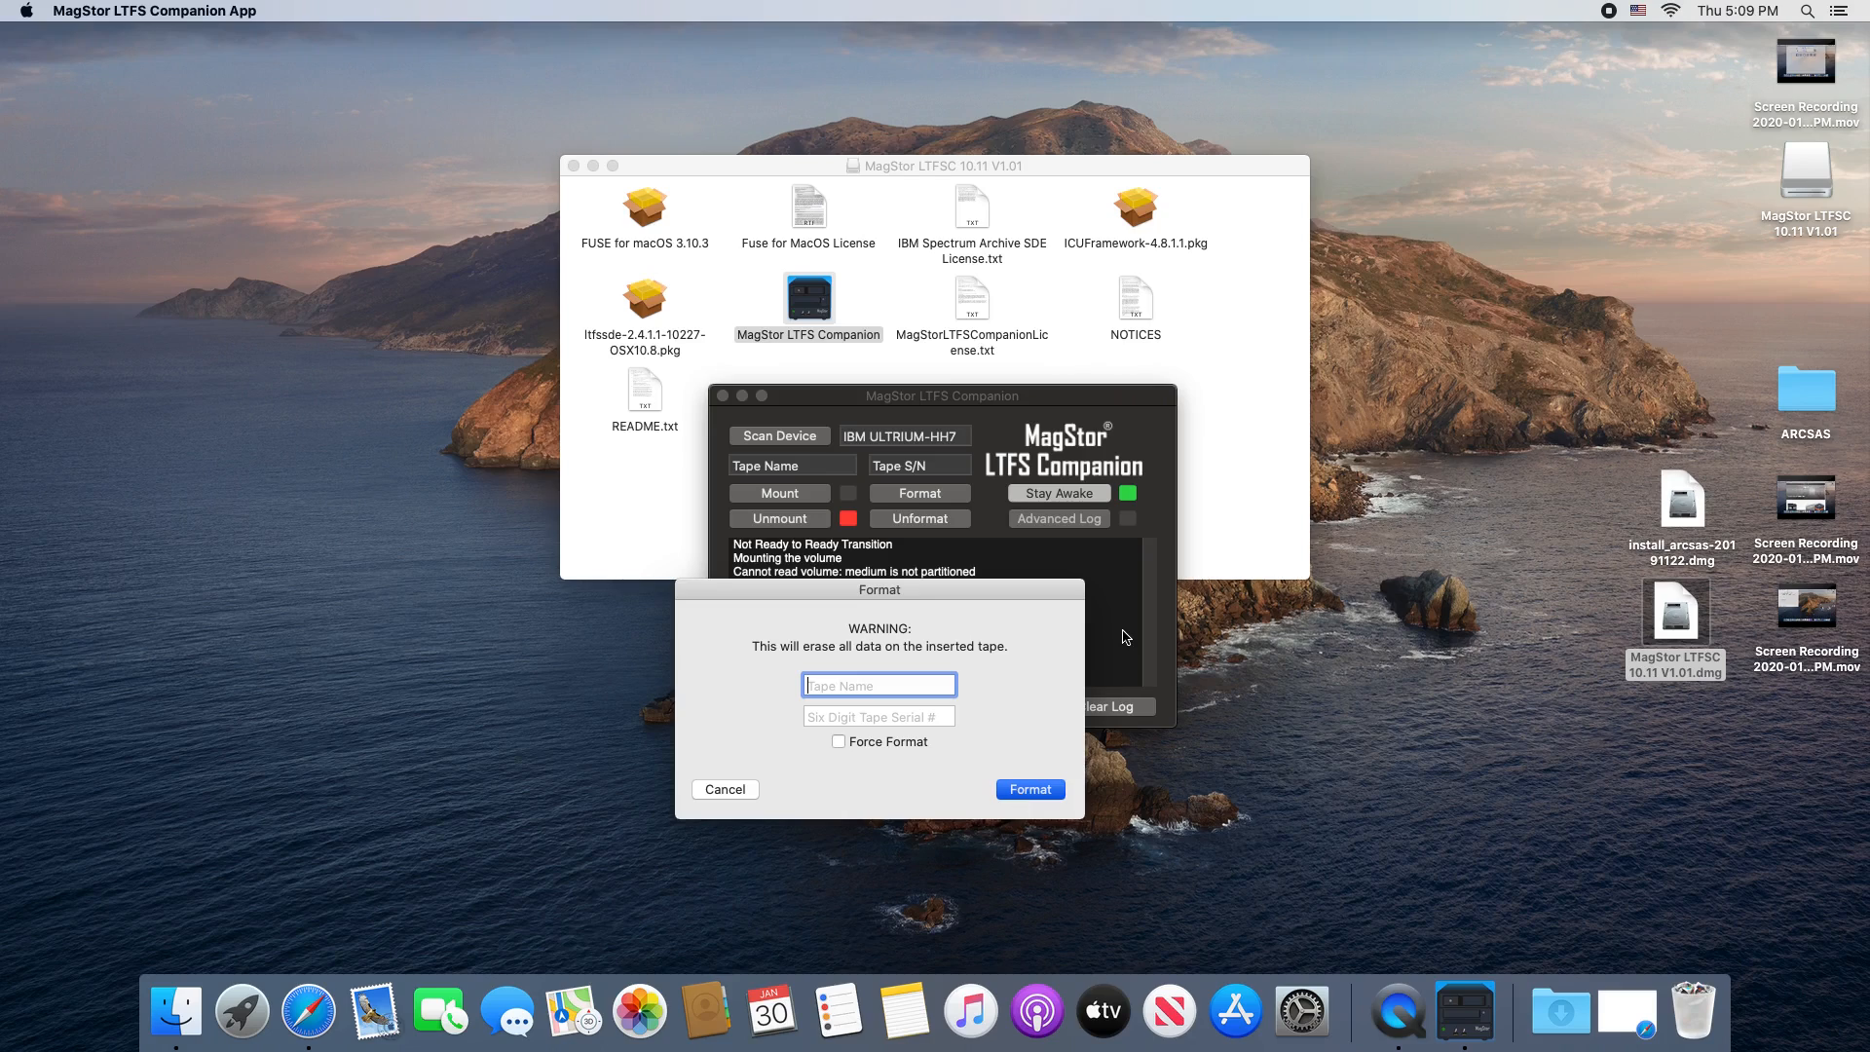
{"action": "mouse_move", "coordinate": [810, 751]}
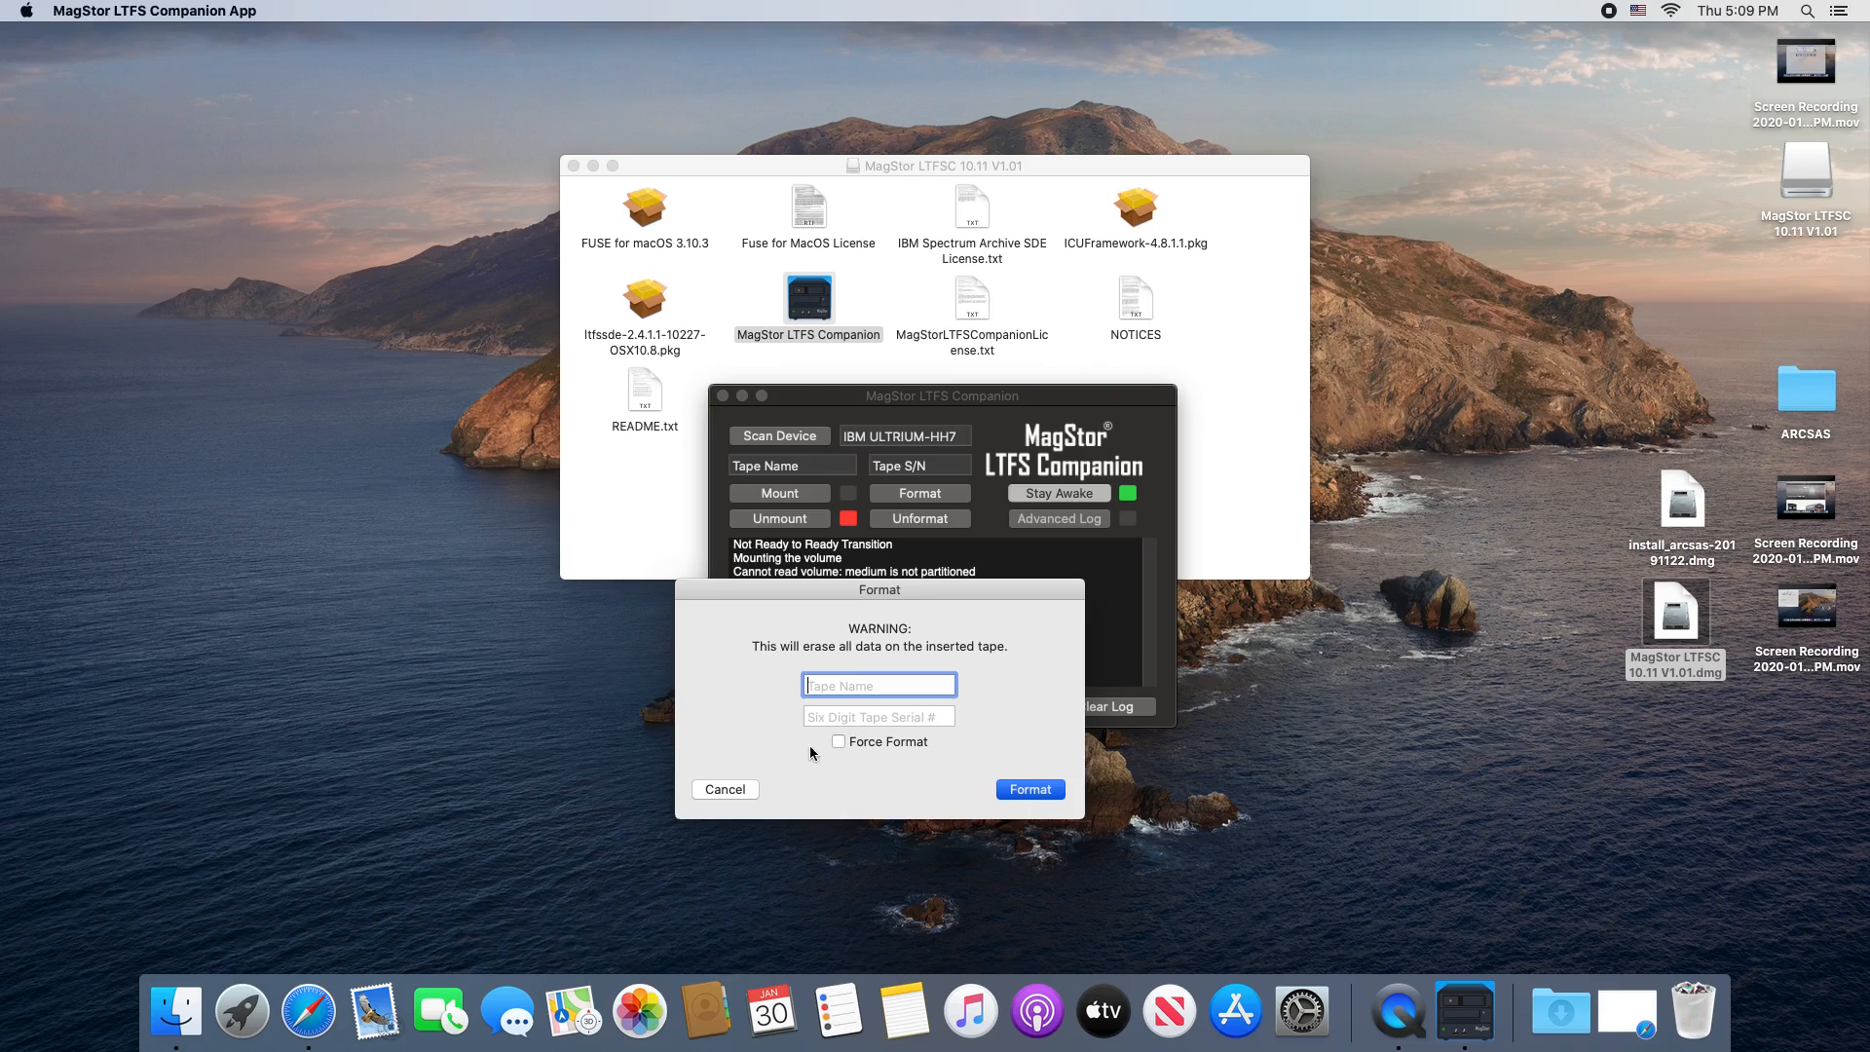
{"action": "mouse_move", "coordinate": [1102, 588]}
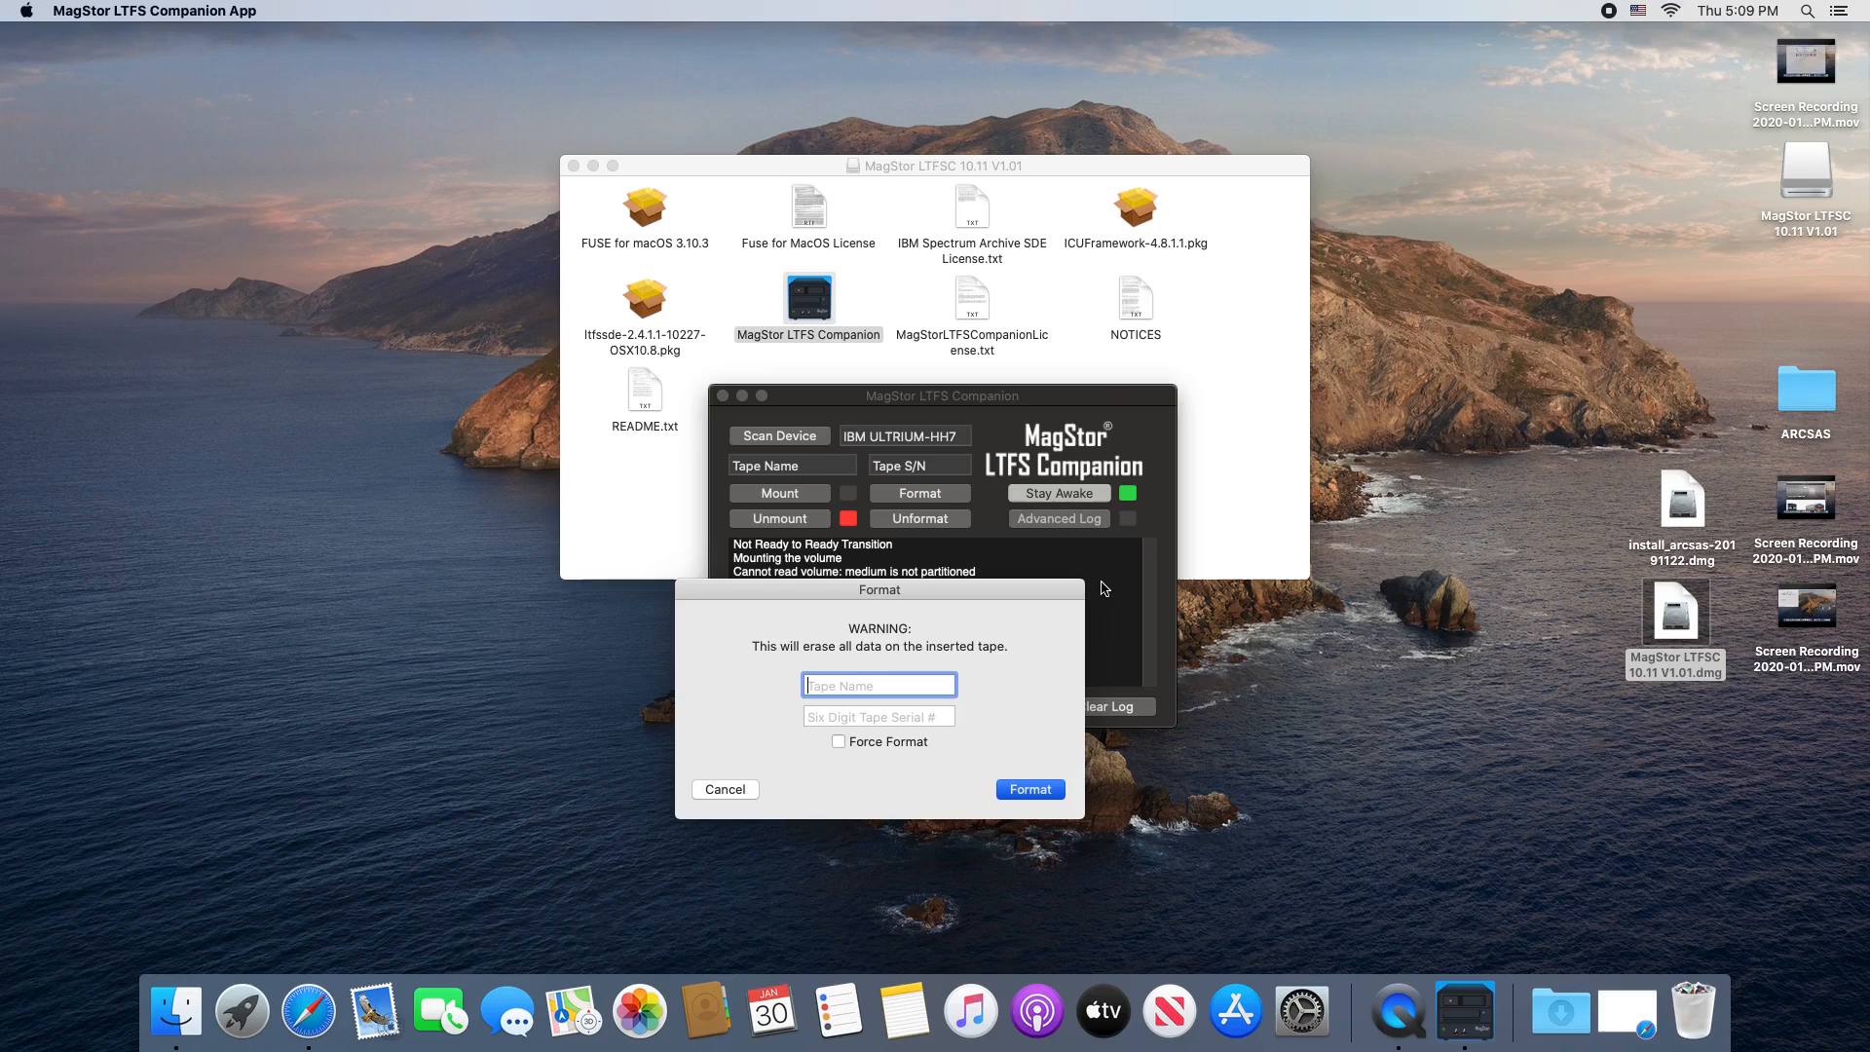
{"action": "left_click", "coordinate": [1028, 789]}
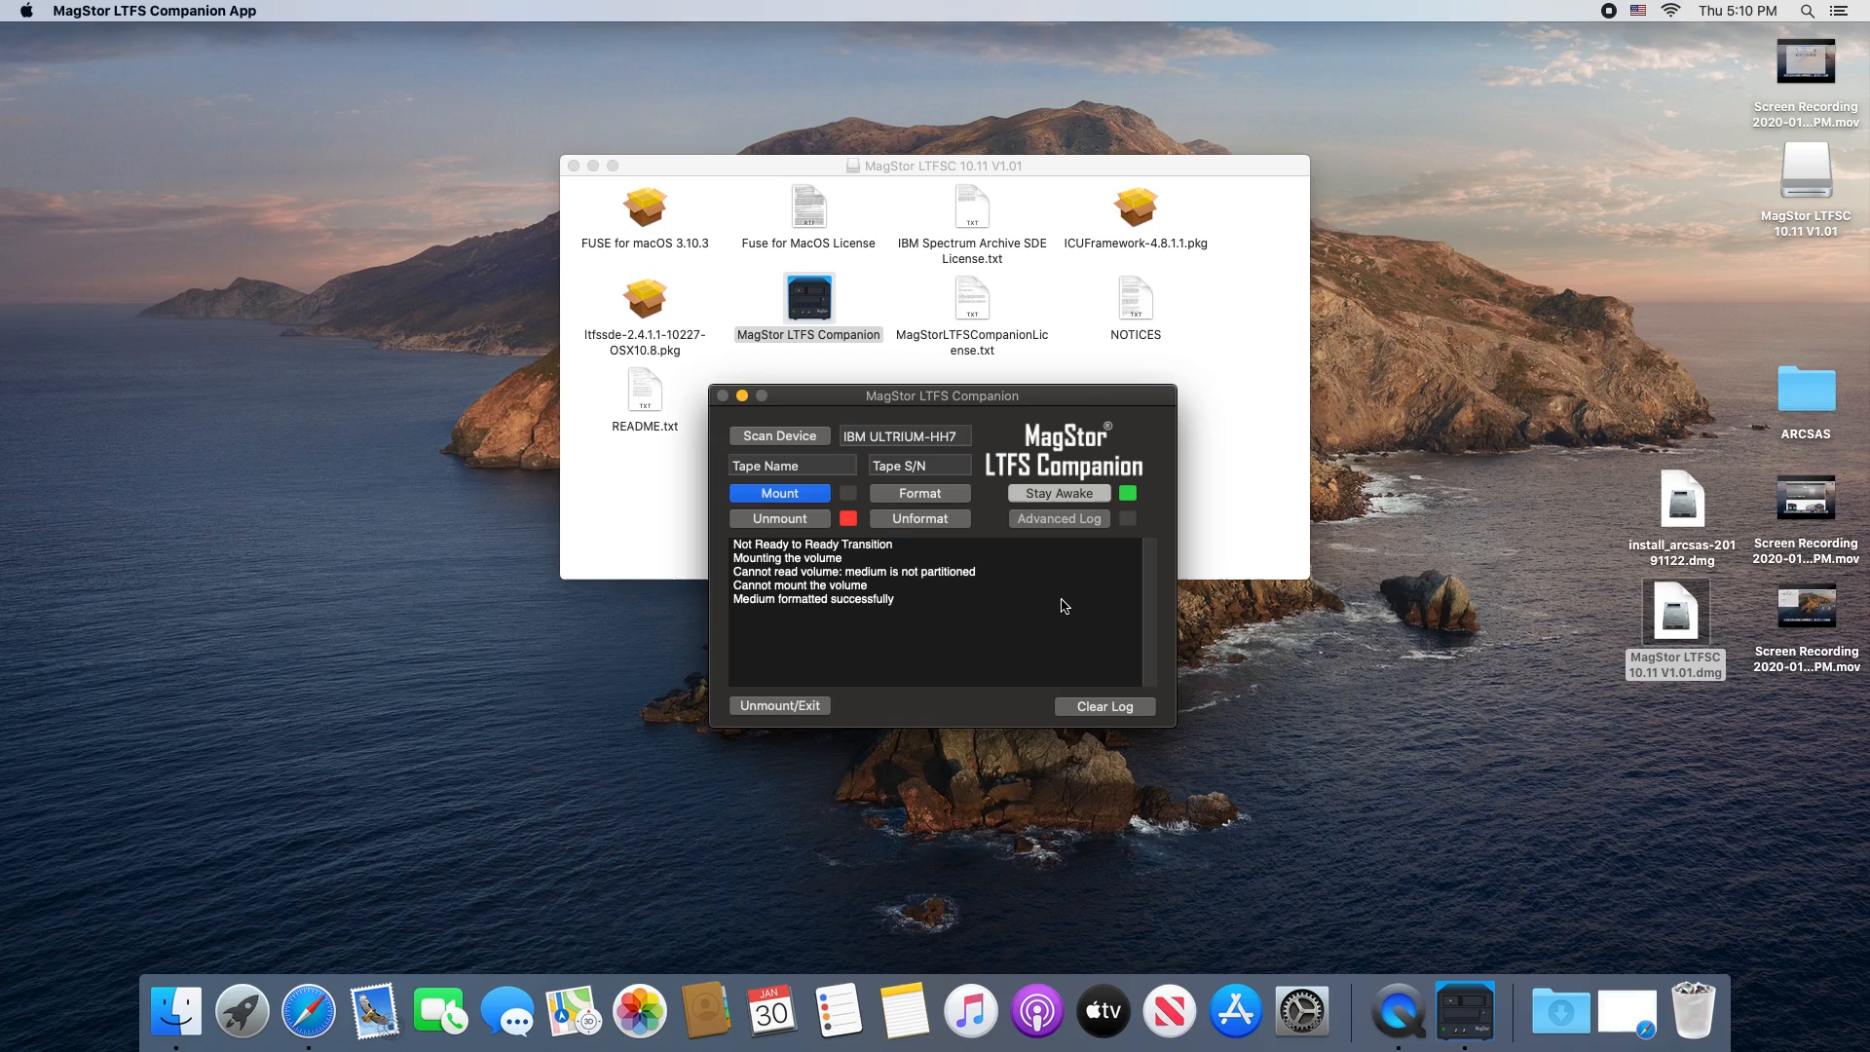
Step: Mount the freshly formatted tape as a volume
{"action": "left_click", "coordinate": [777, 493]}
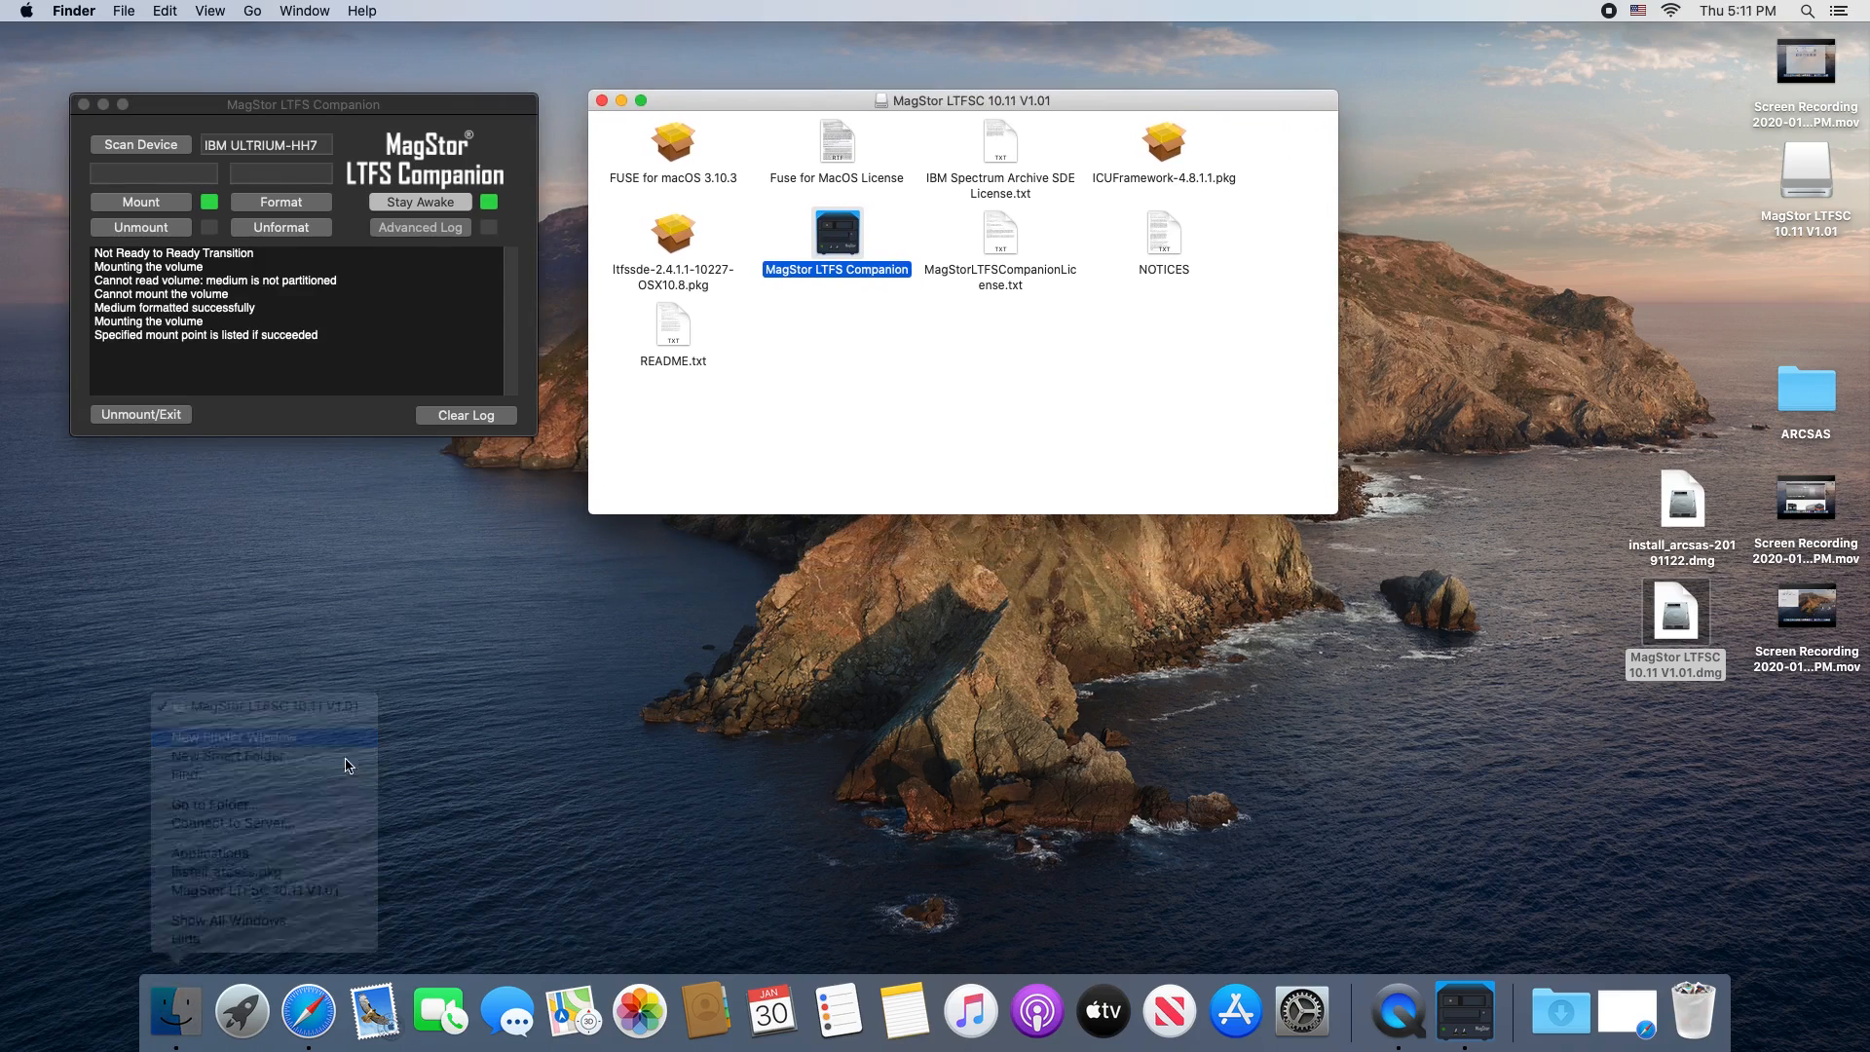
Step: List the computer's volumes in a new Finder window and select OSXFUSE Volume 0 (ltfs)
{"action": "left_click", "coordinate": [234, 736]}
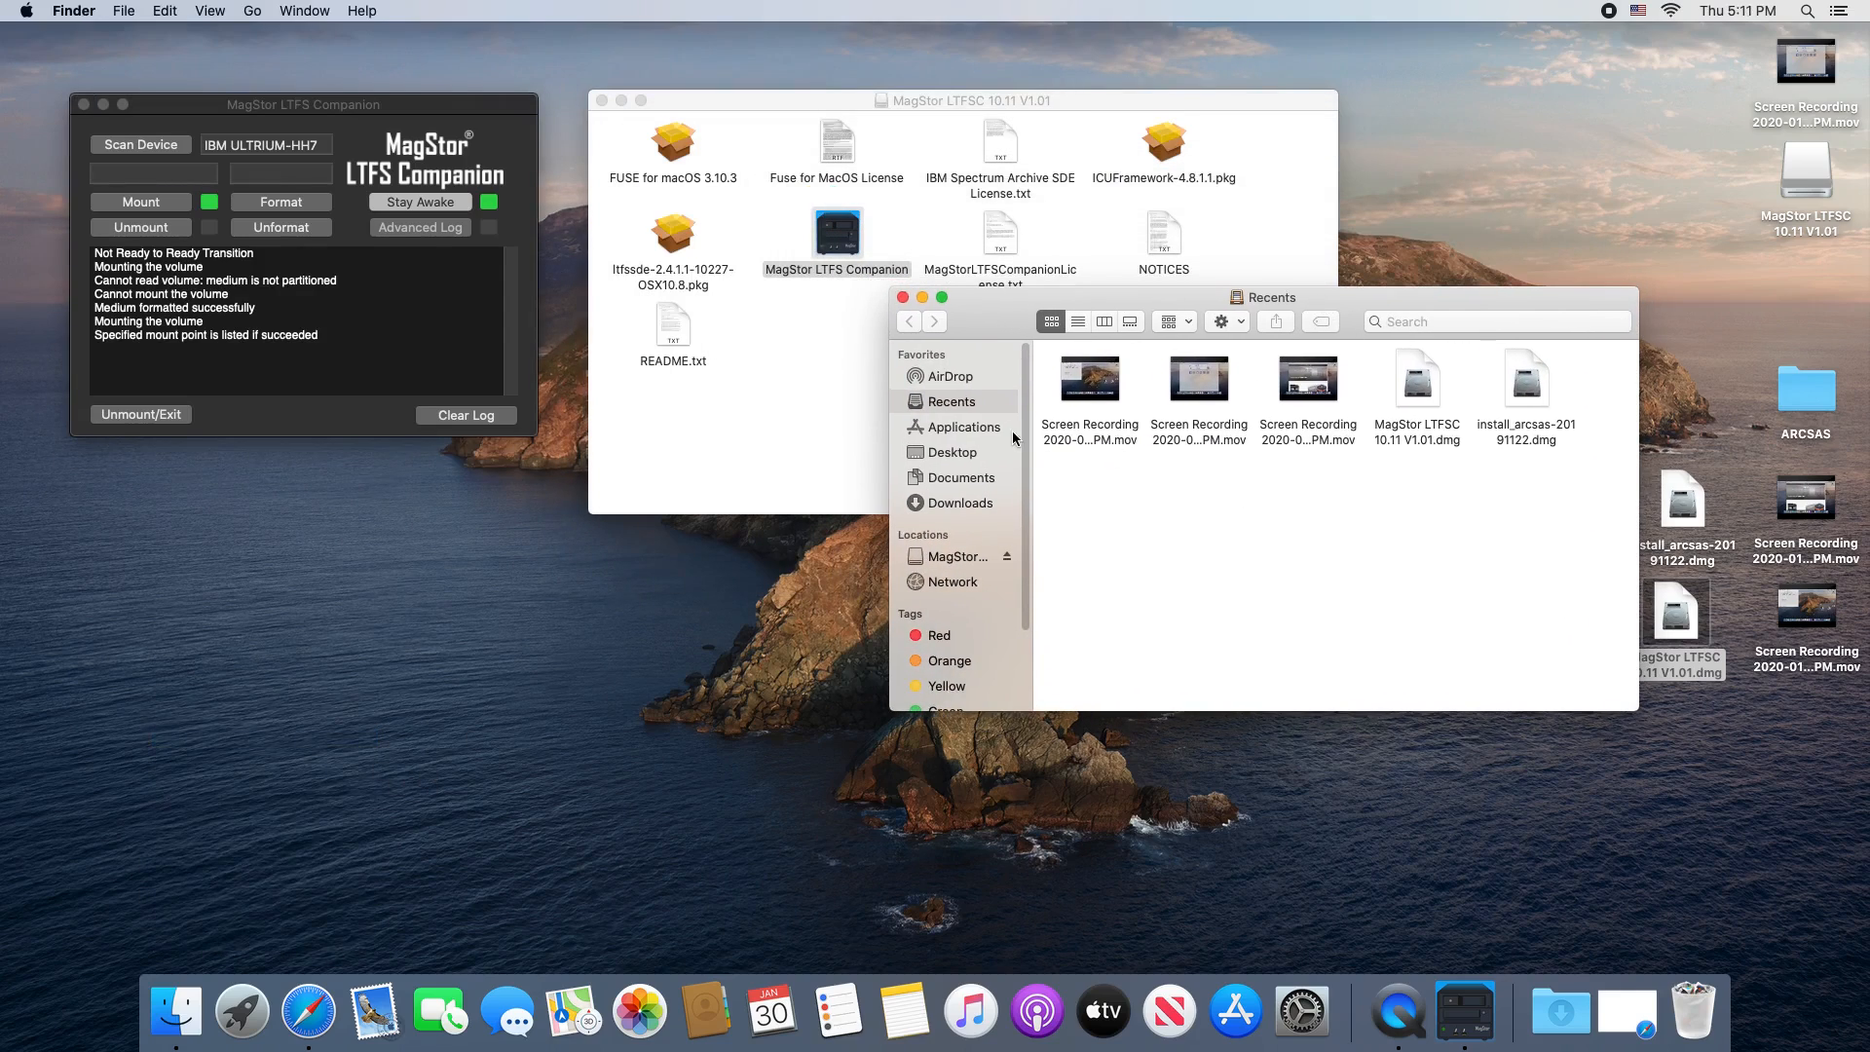
{"action": "left_click", "coordinate": [954, 557]}
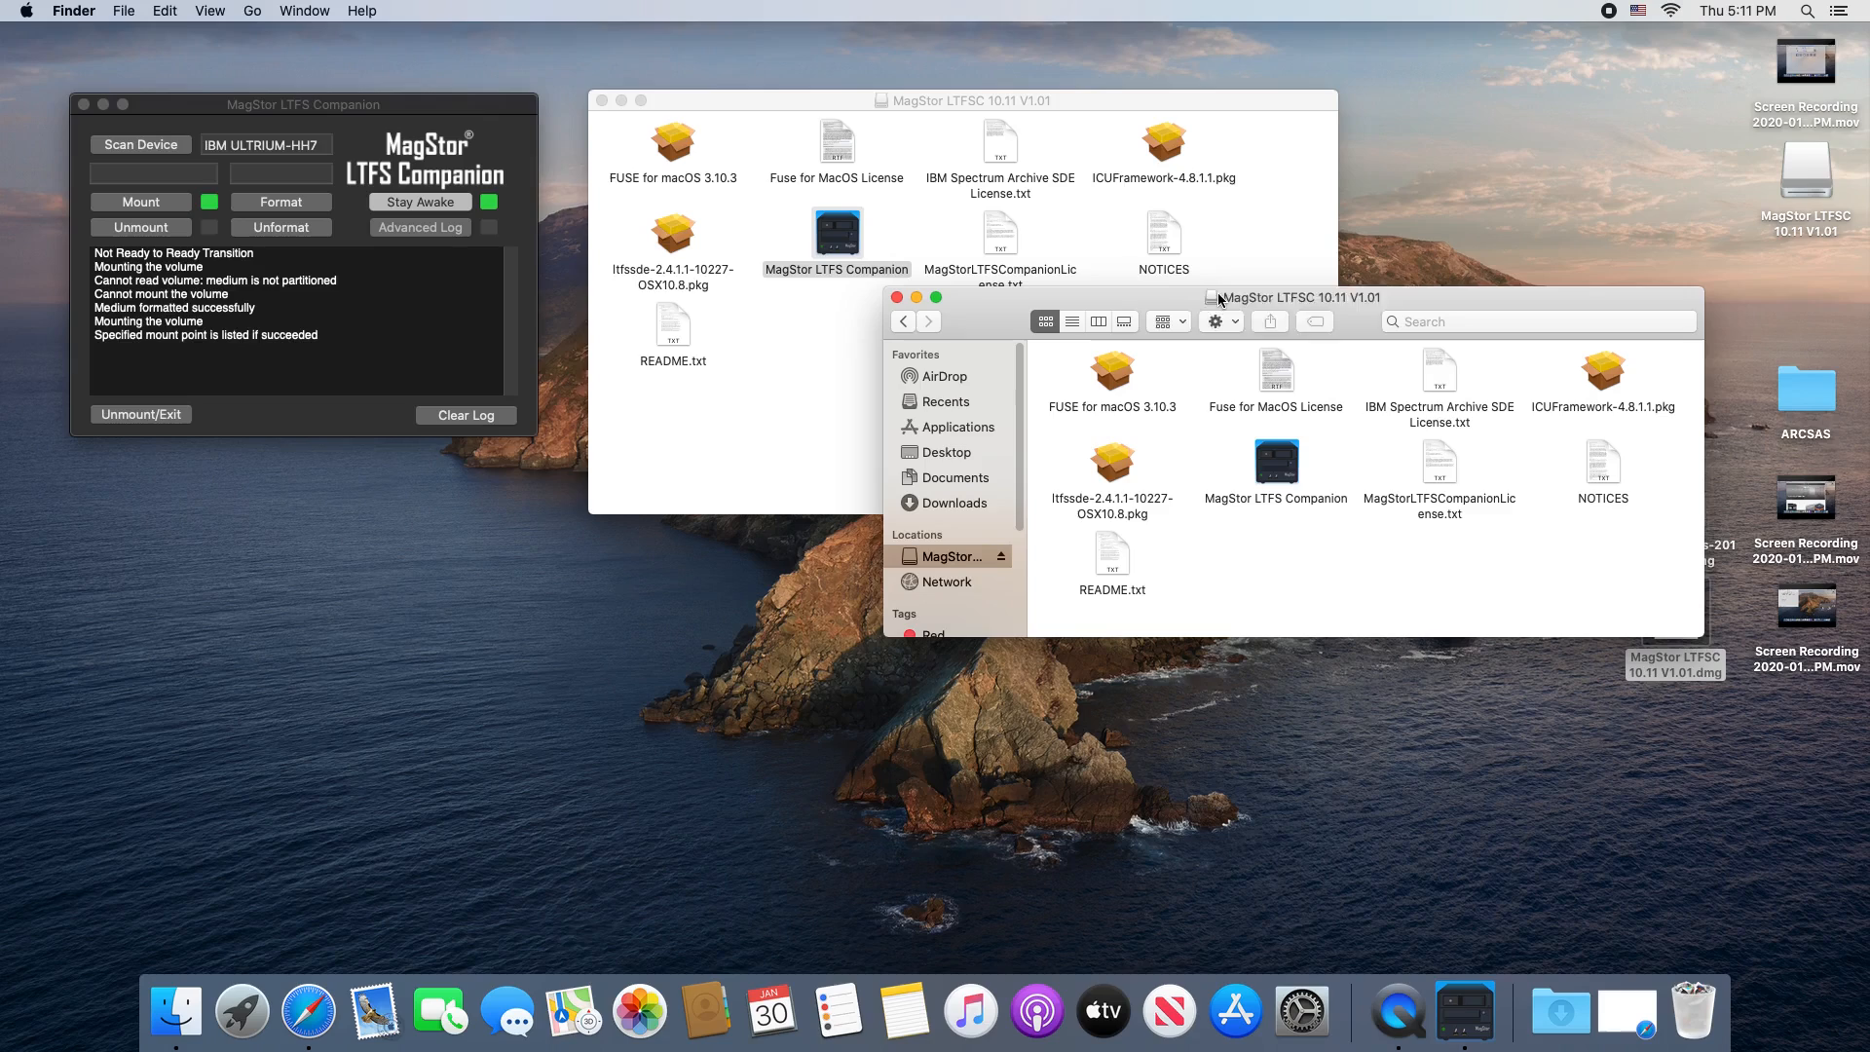
{"action": "left_click", "coordinate": [948, 557]}
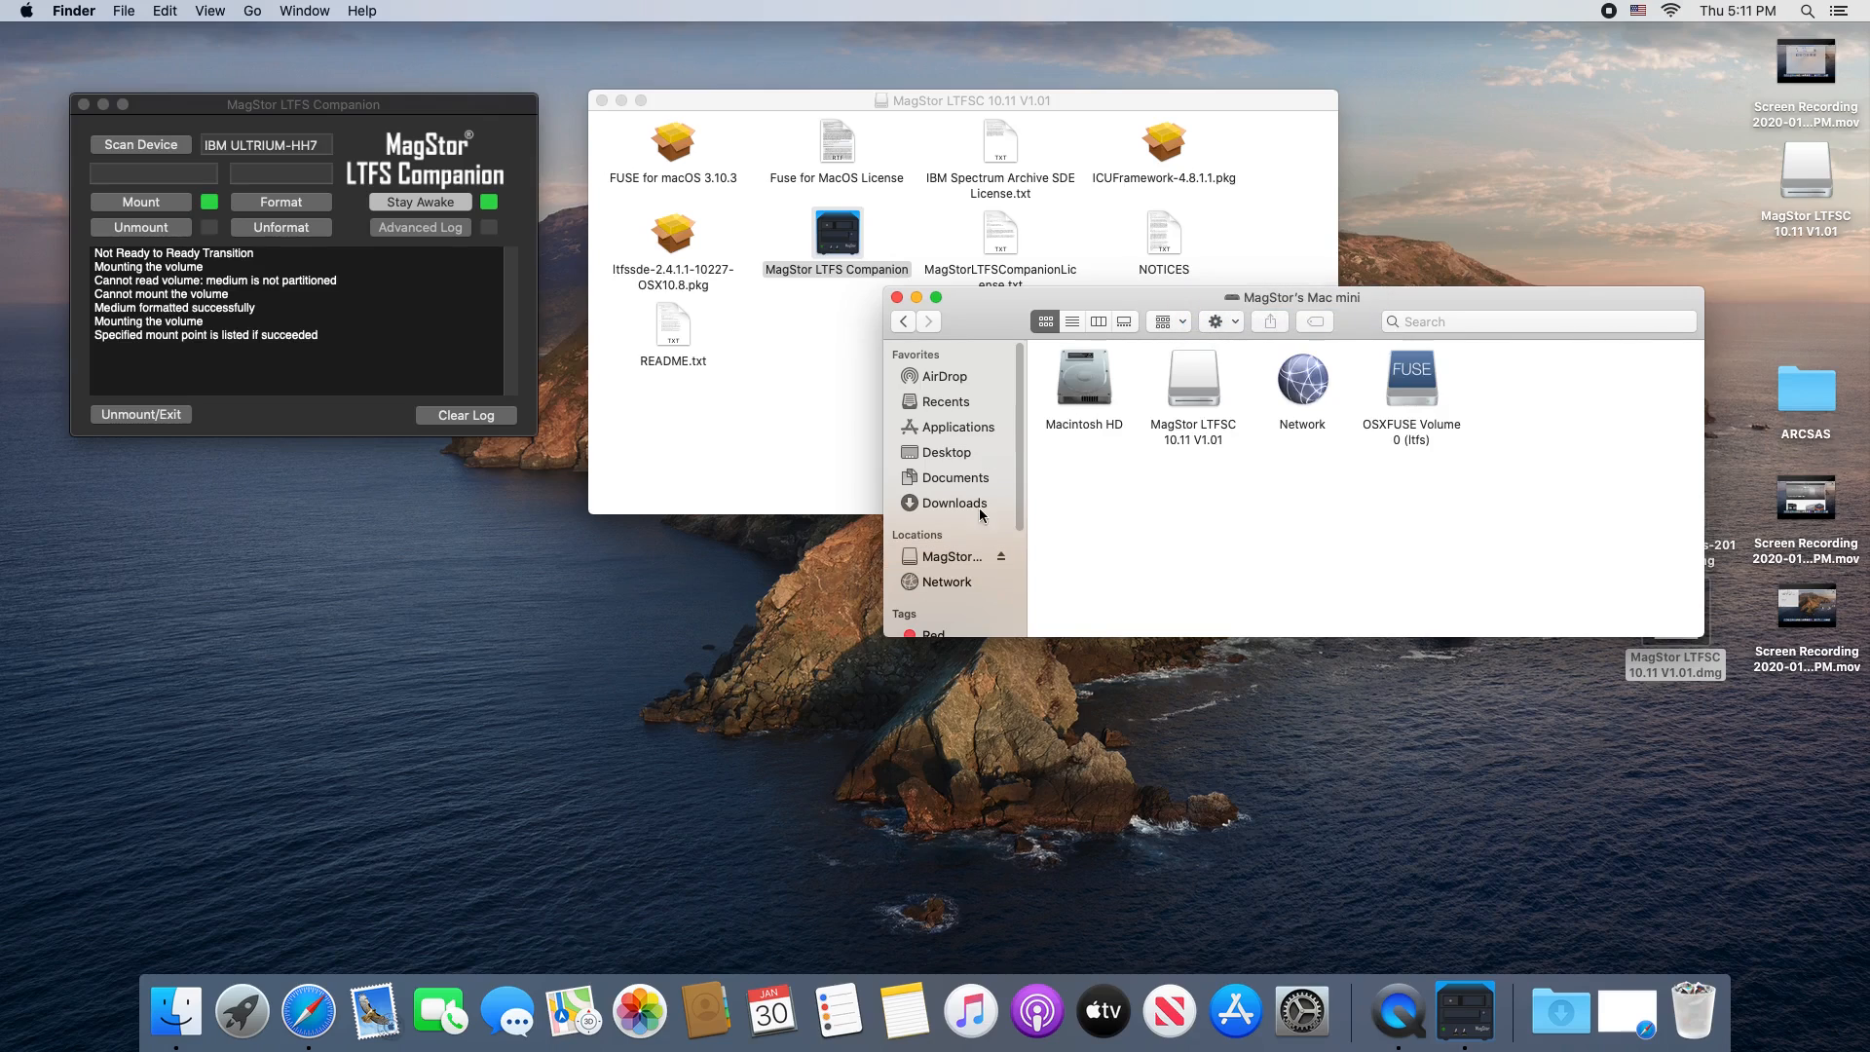
{"action": "left_click", "coordinate": [1410, 376]}
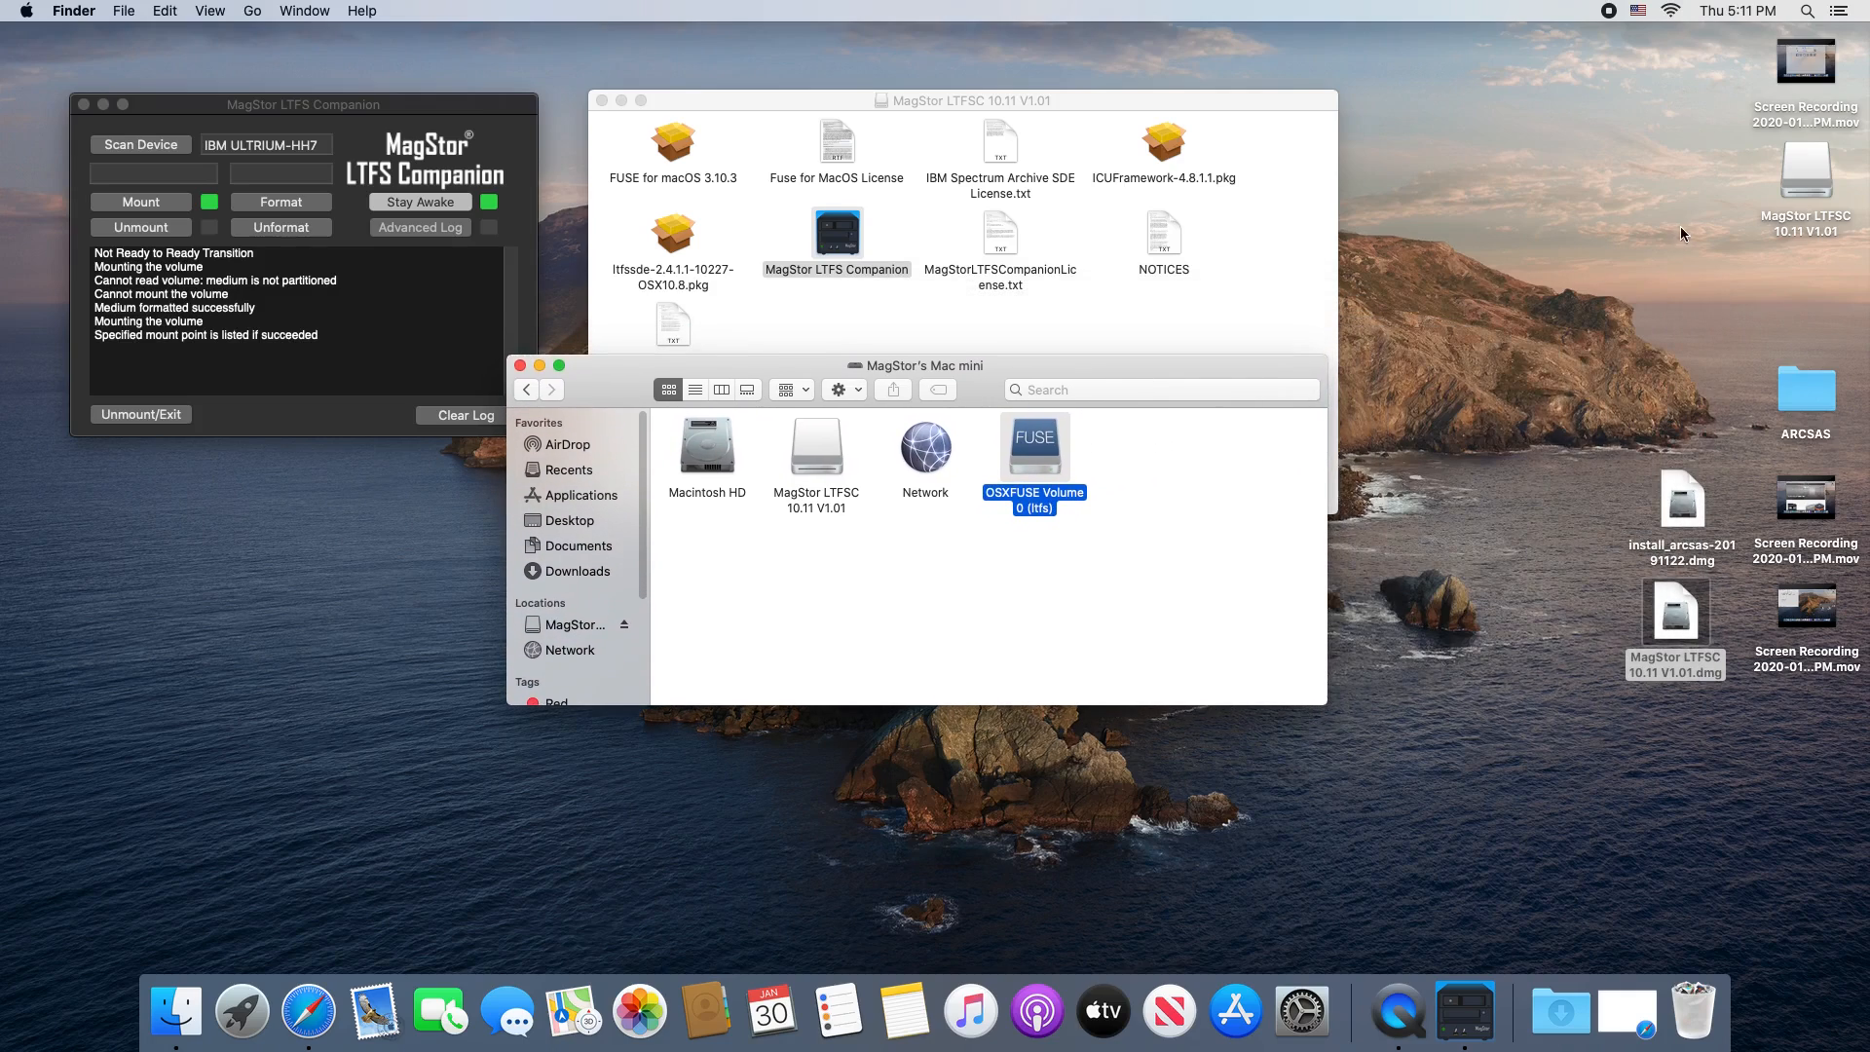
{"action": "mouse_move", "coordinate": [1682, 250]}
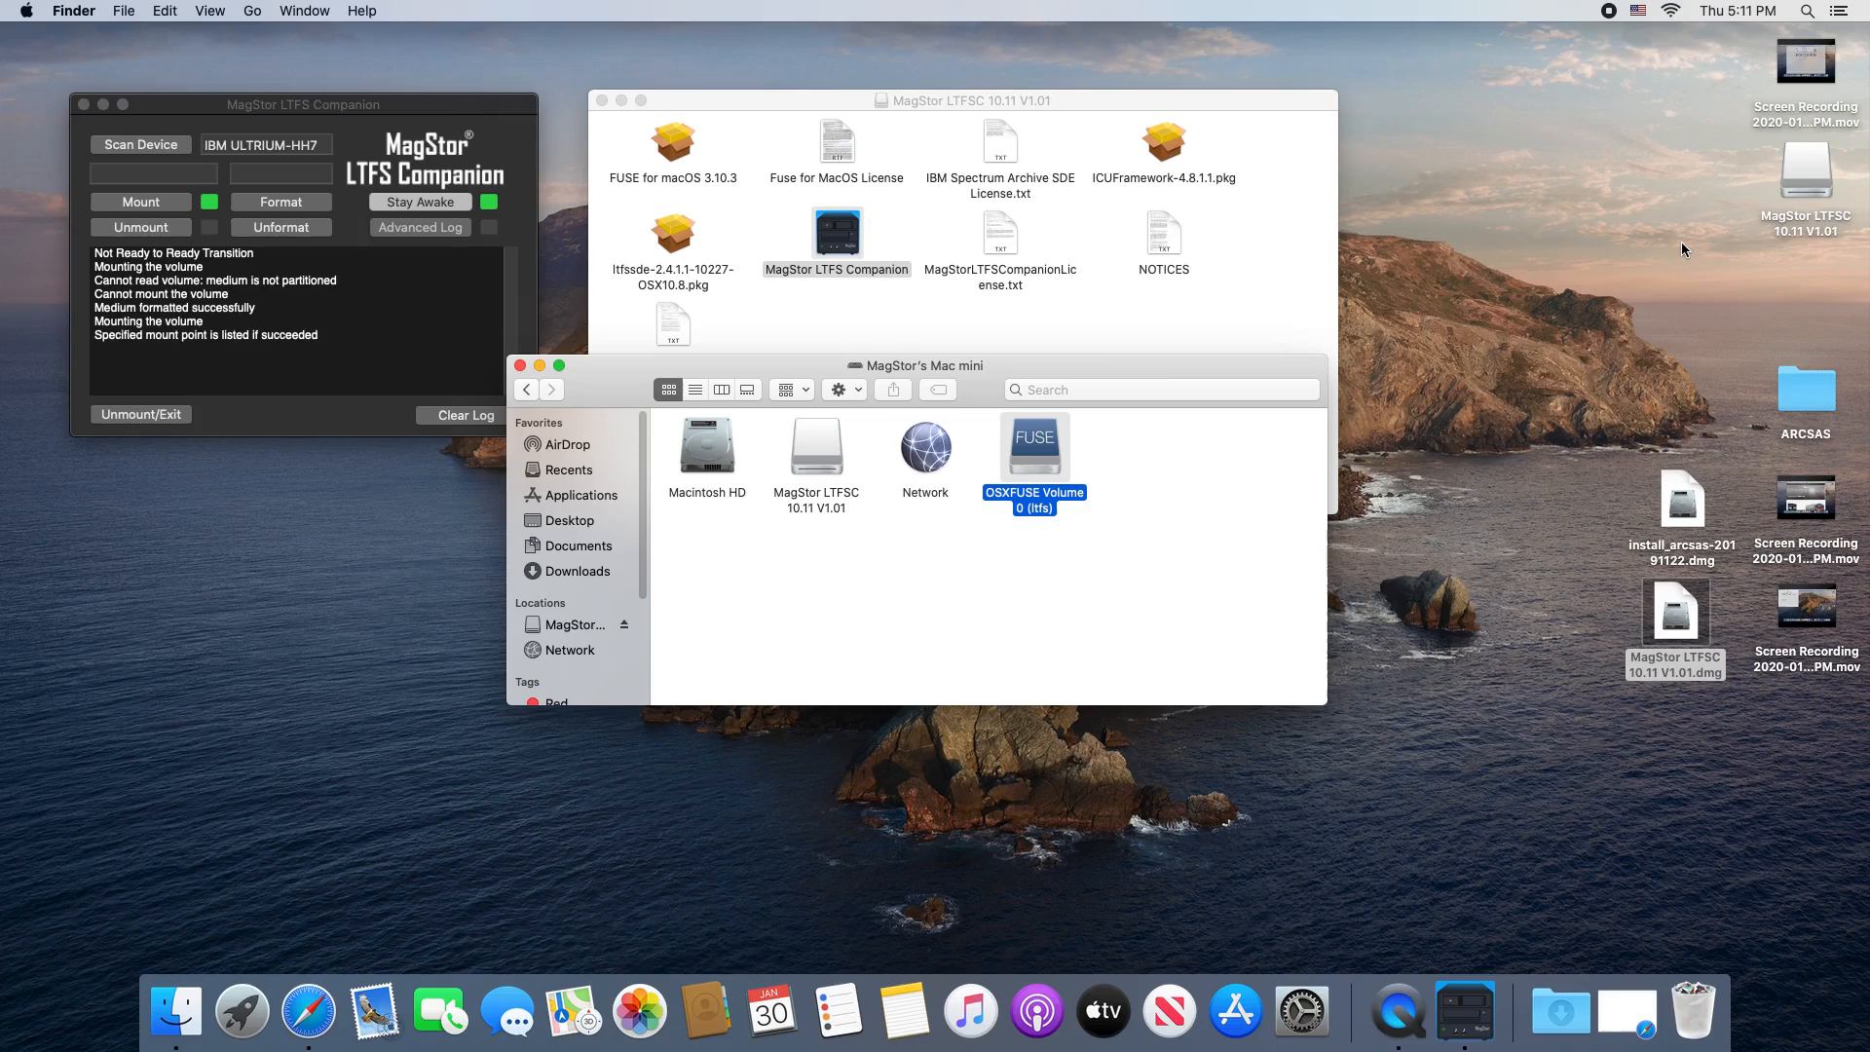
{"action": "mouse_move", "coordinate": [1533, 229]}
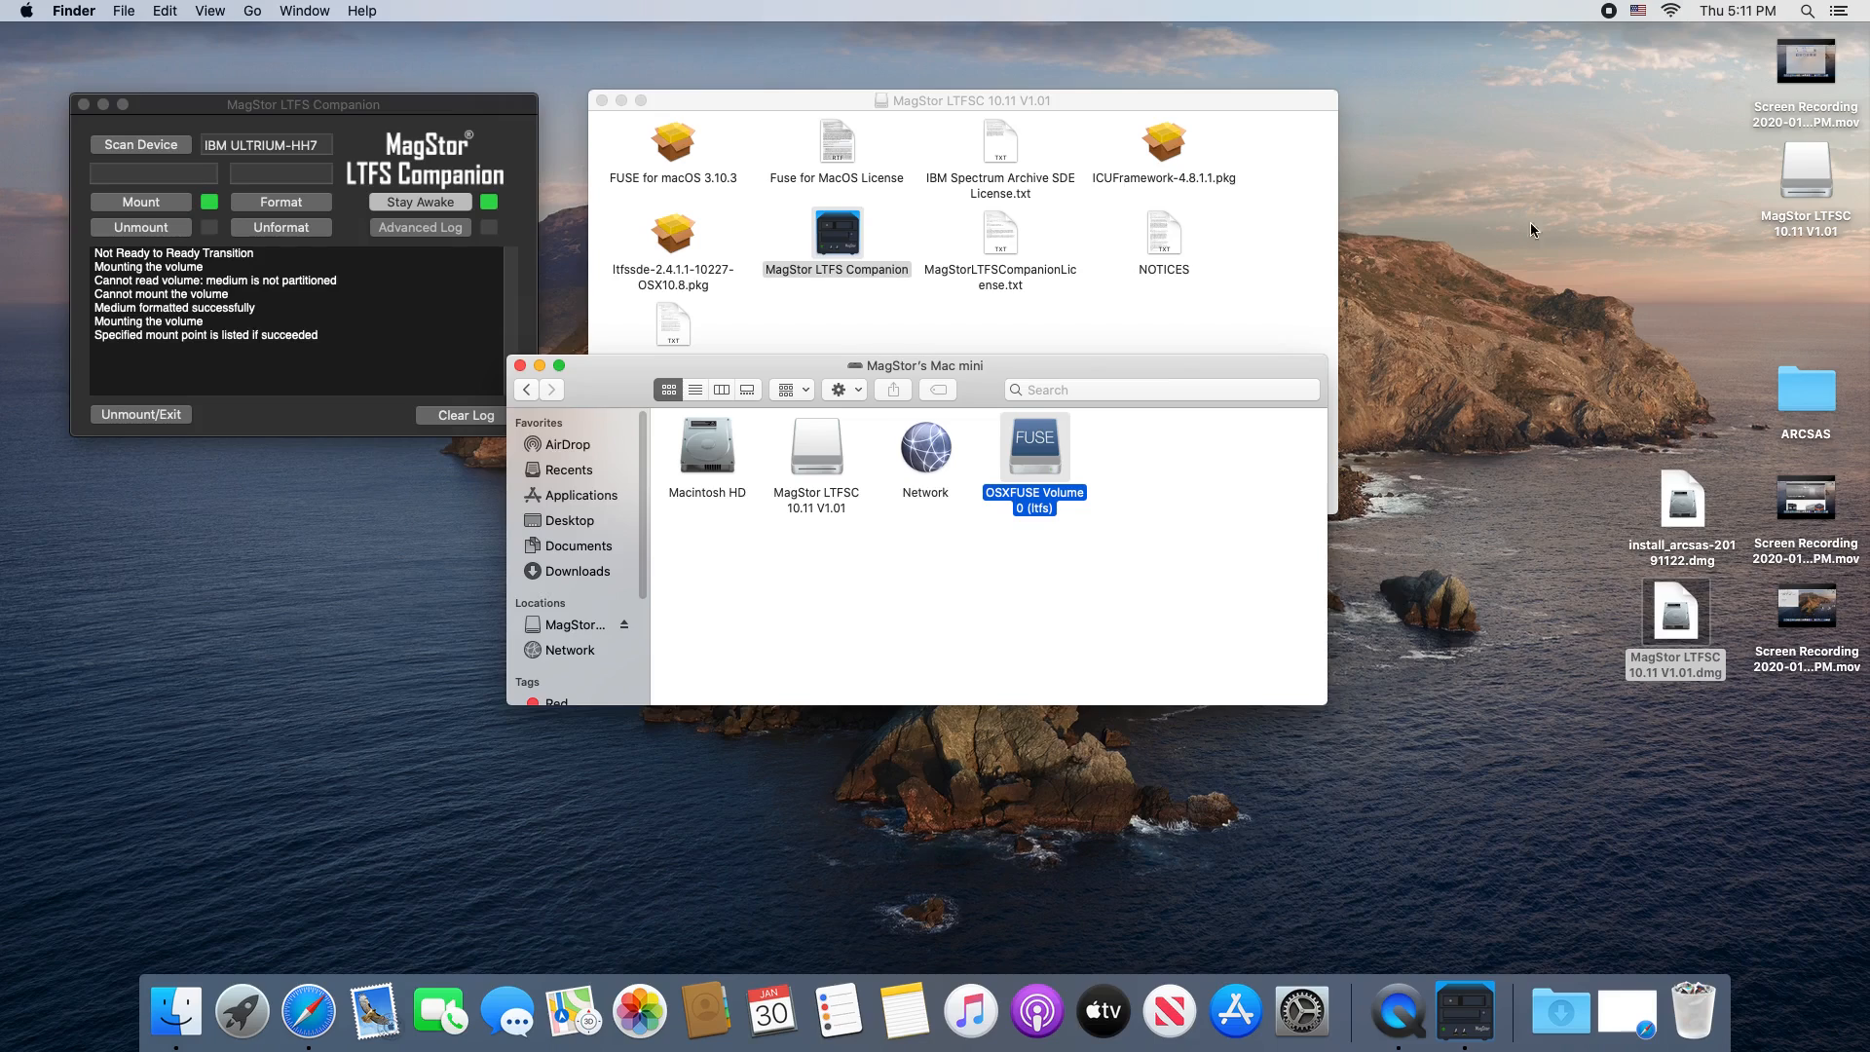
{"action": "left_click", "coordinate": [72, 11]}
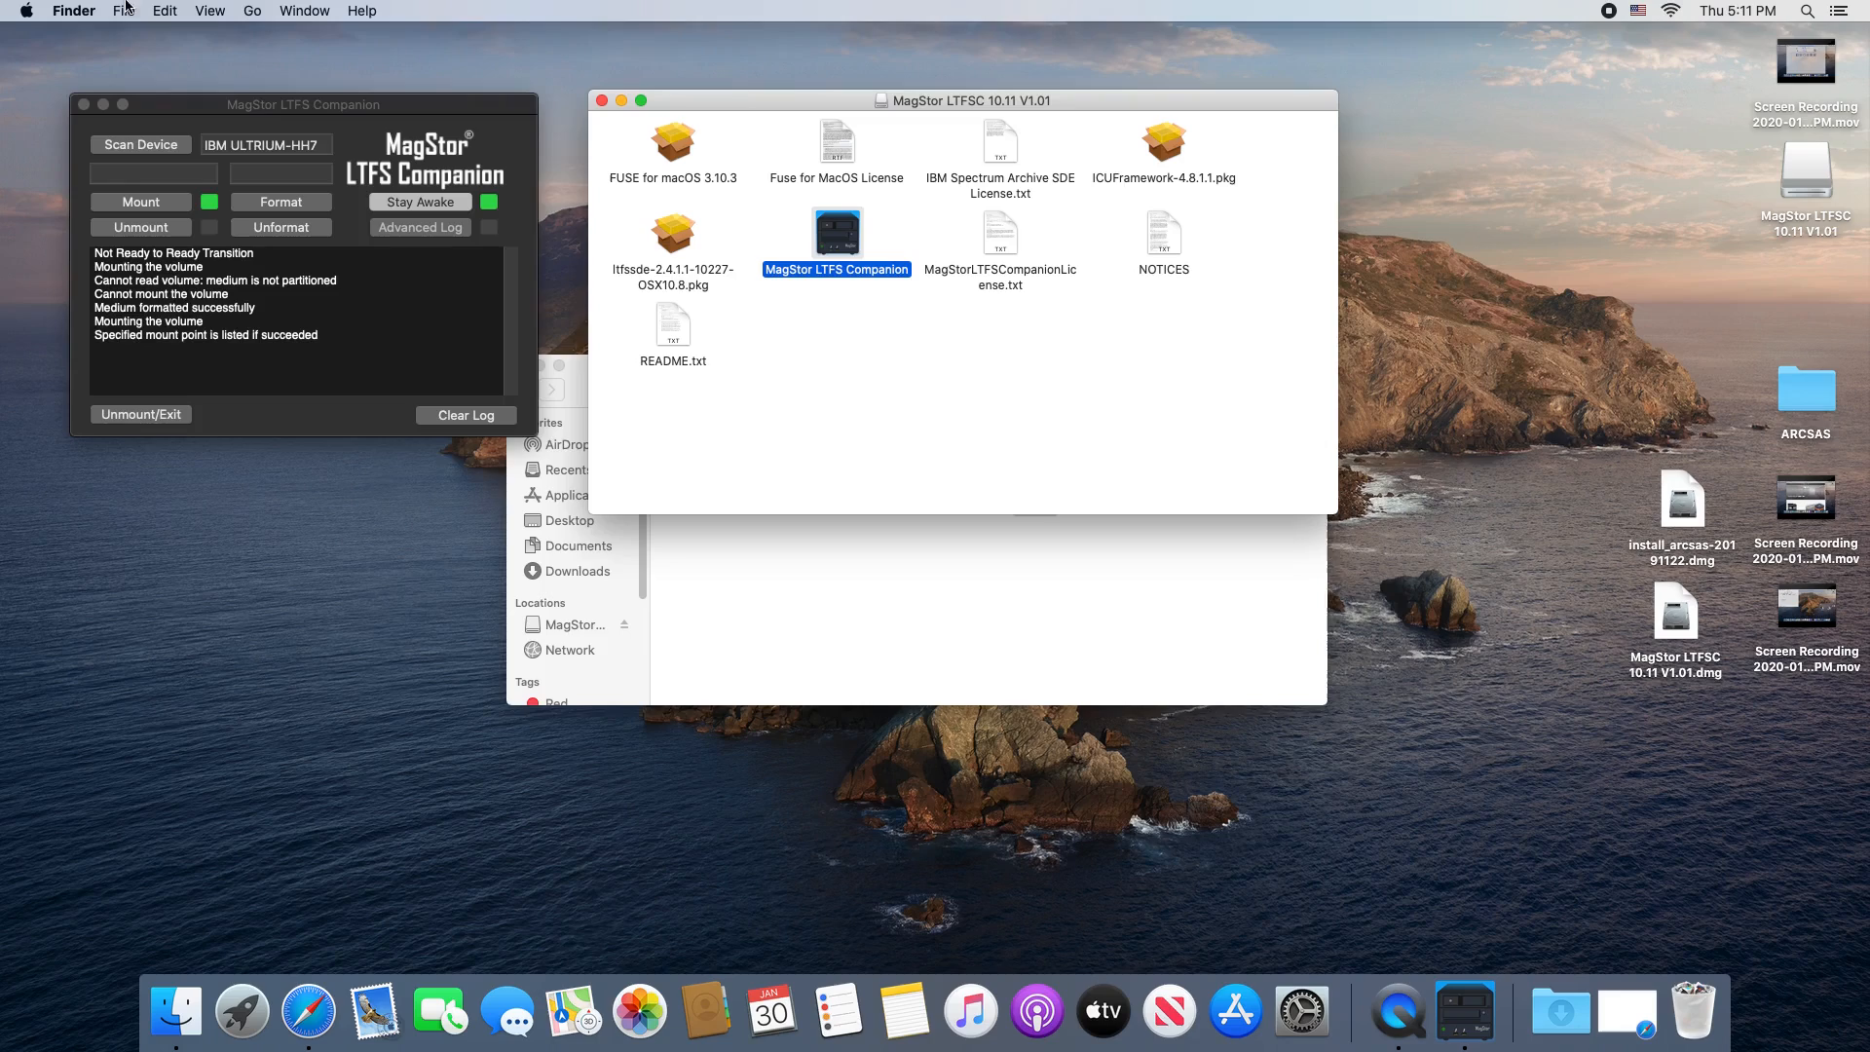
Step: Enable Connected servers on the desktop in Finder Preferences > General
{"action": "left_click", "coordinate": [73, 12]}
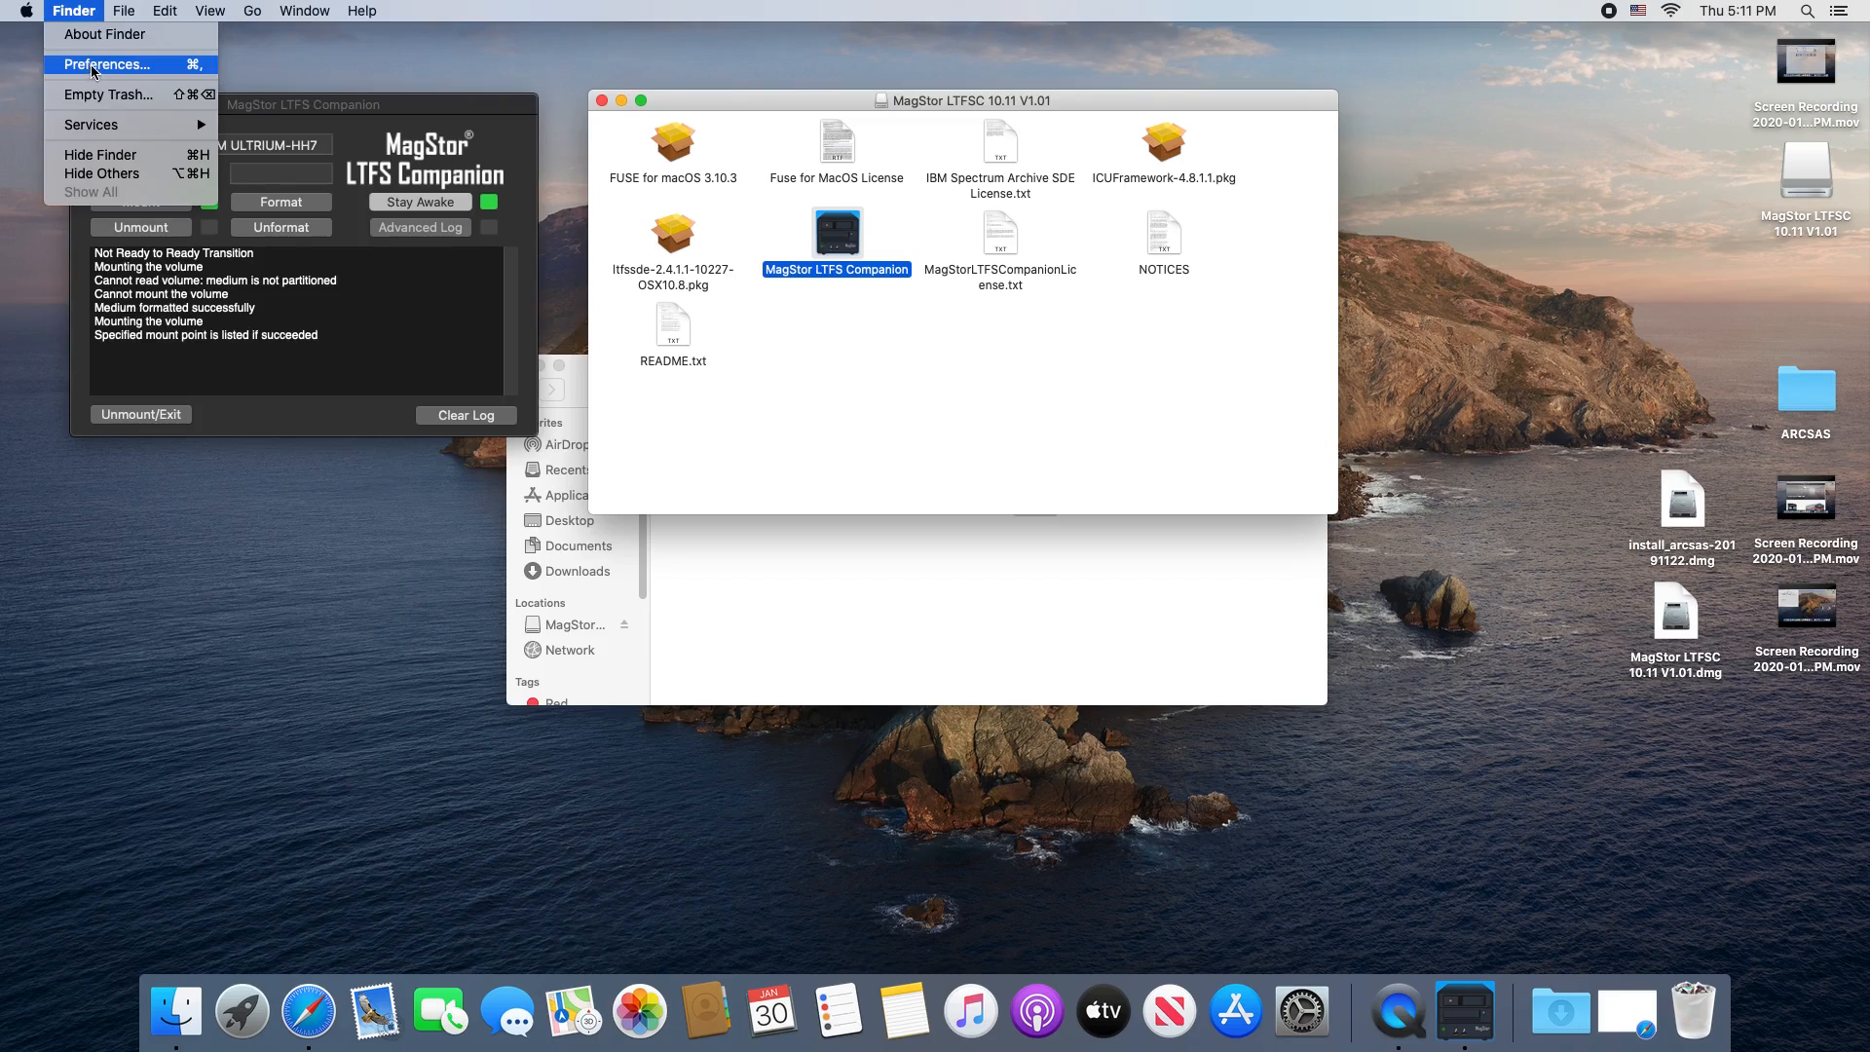
{"action": "left_click", "coordinate": [105, 65]}
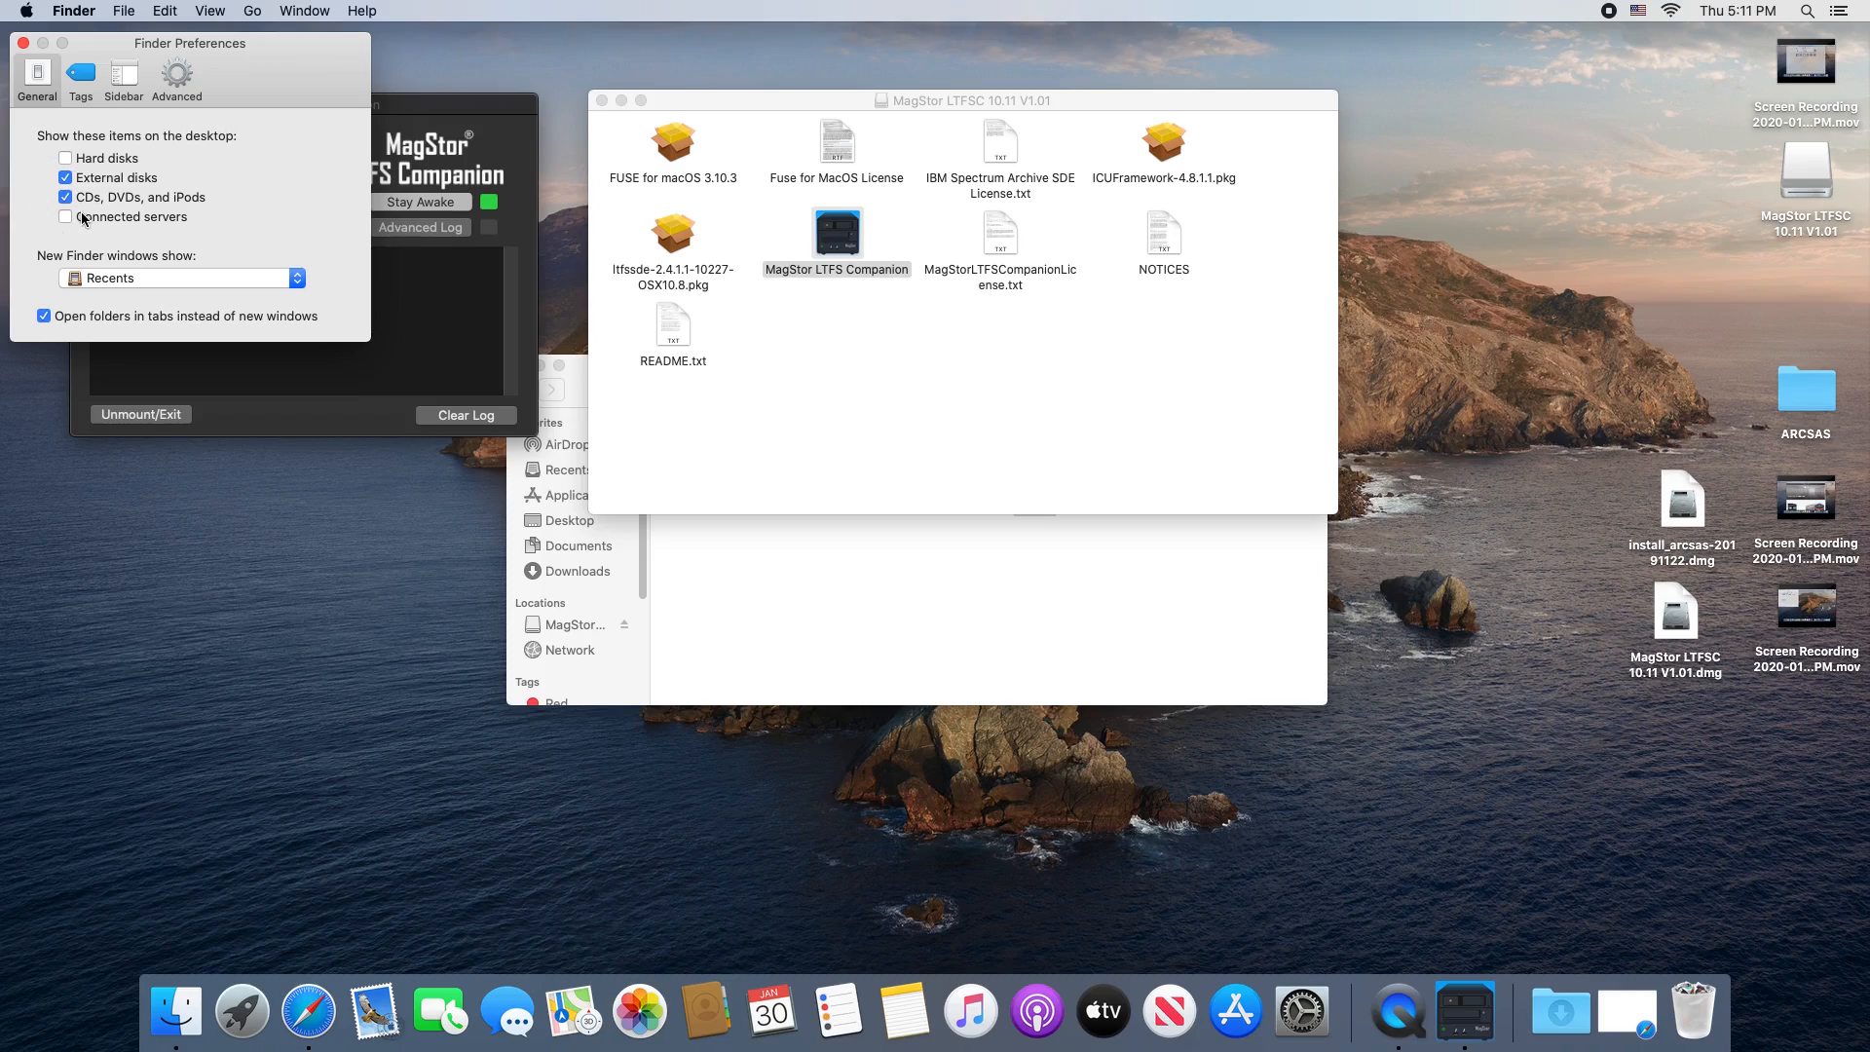
{"action": "left_click", "coordinate": [66, 216]}
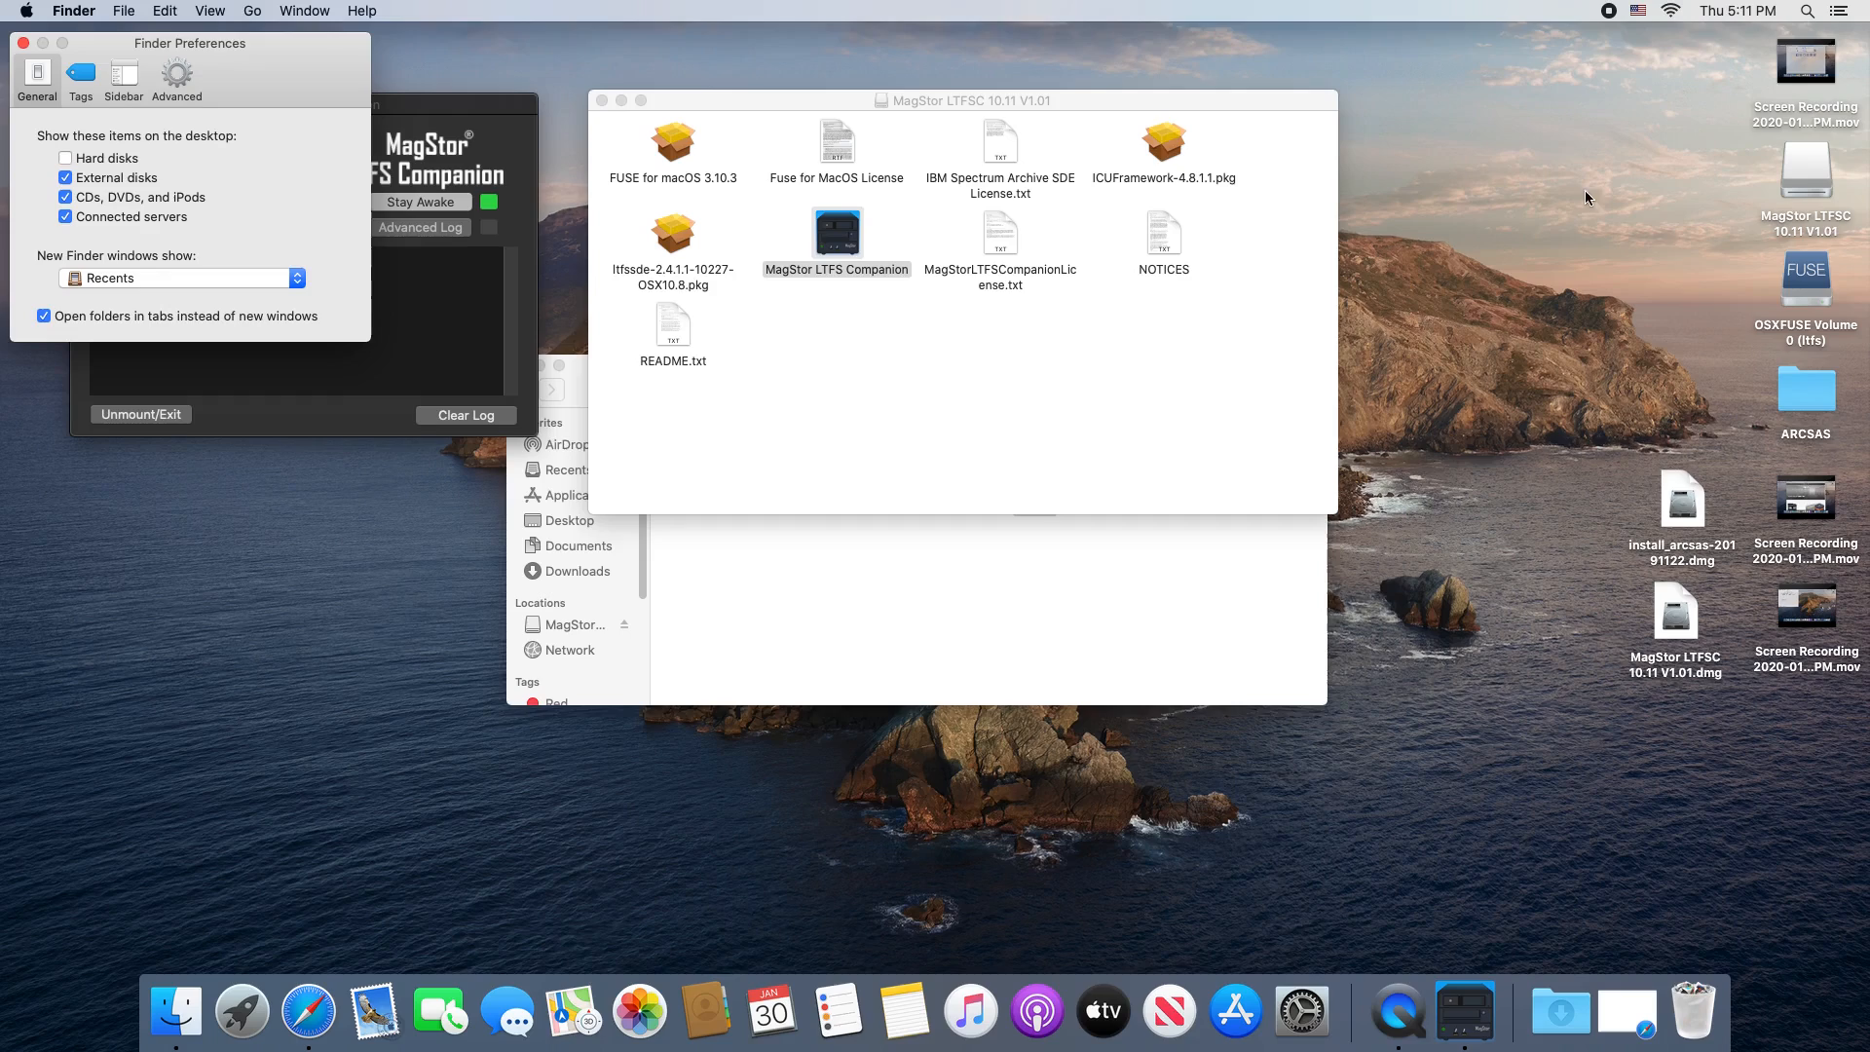
{"action": "mouse_move", "coordinate": [290, 156]}
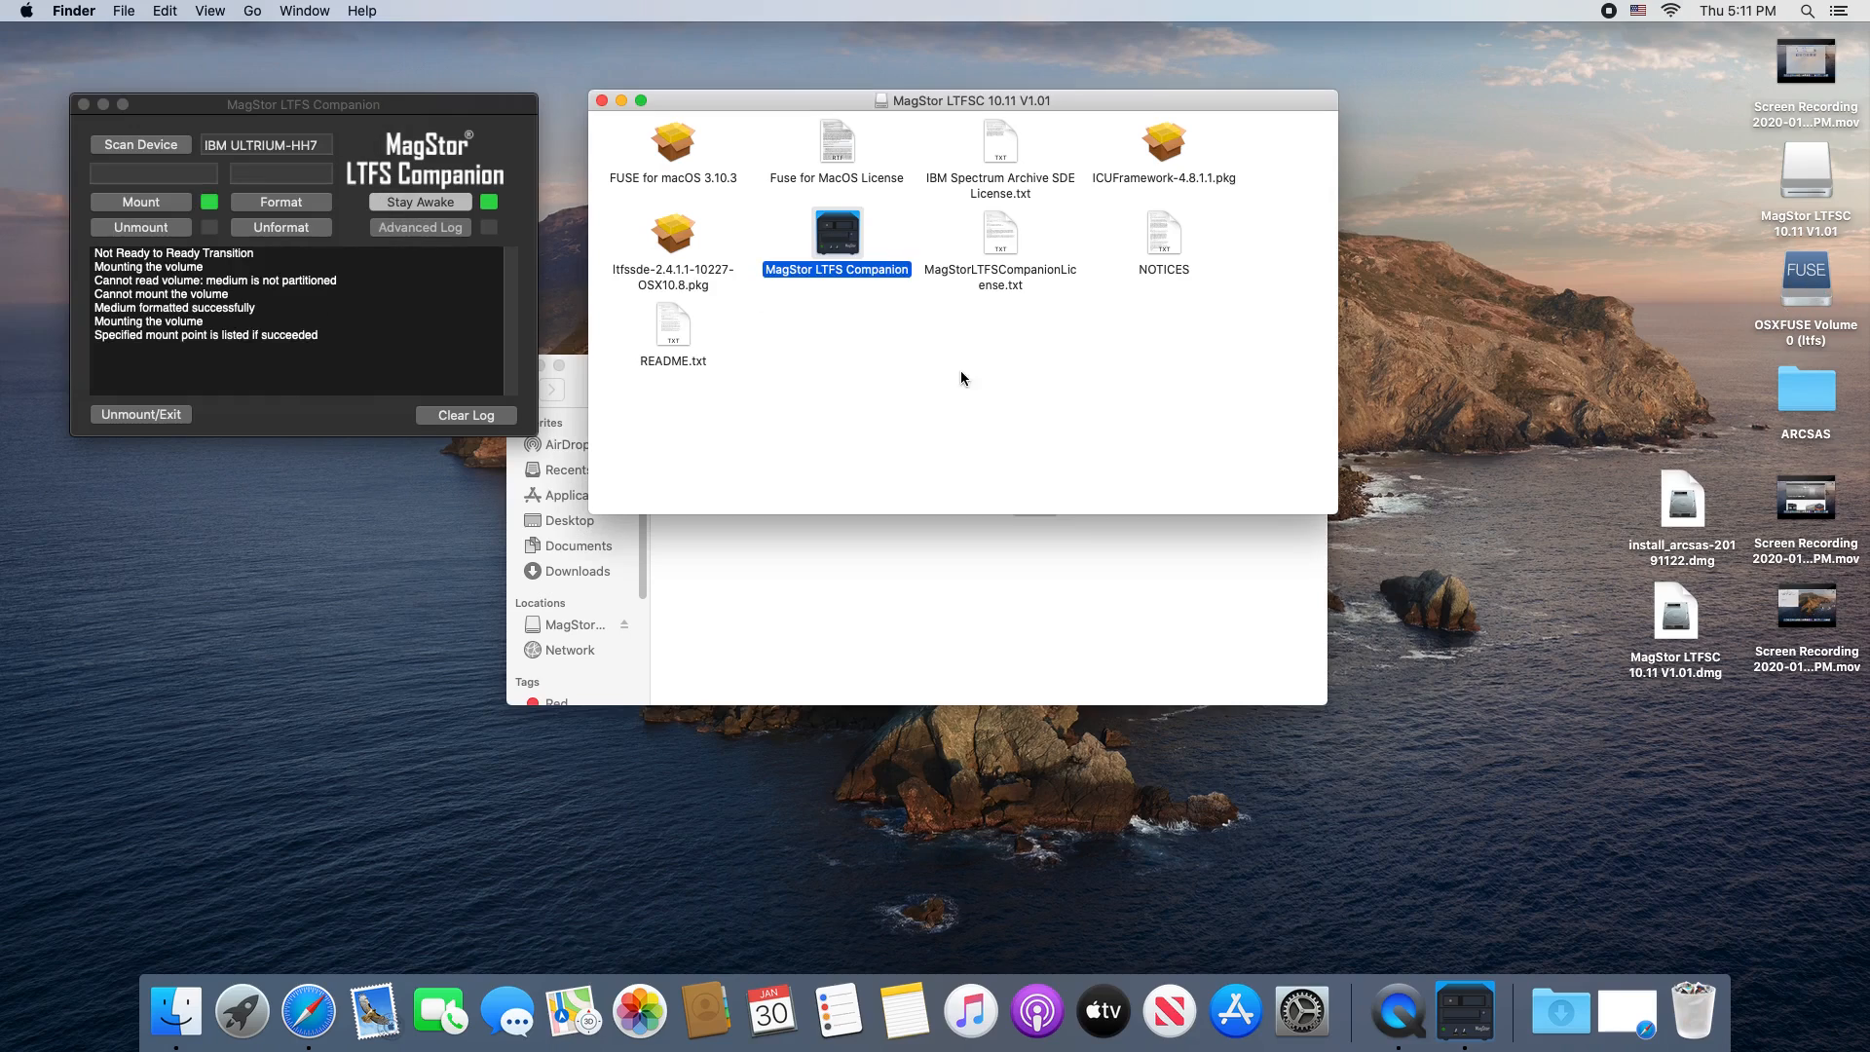
{"action": "left_click", "coordinate": [964, 379]}
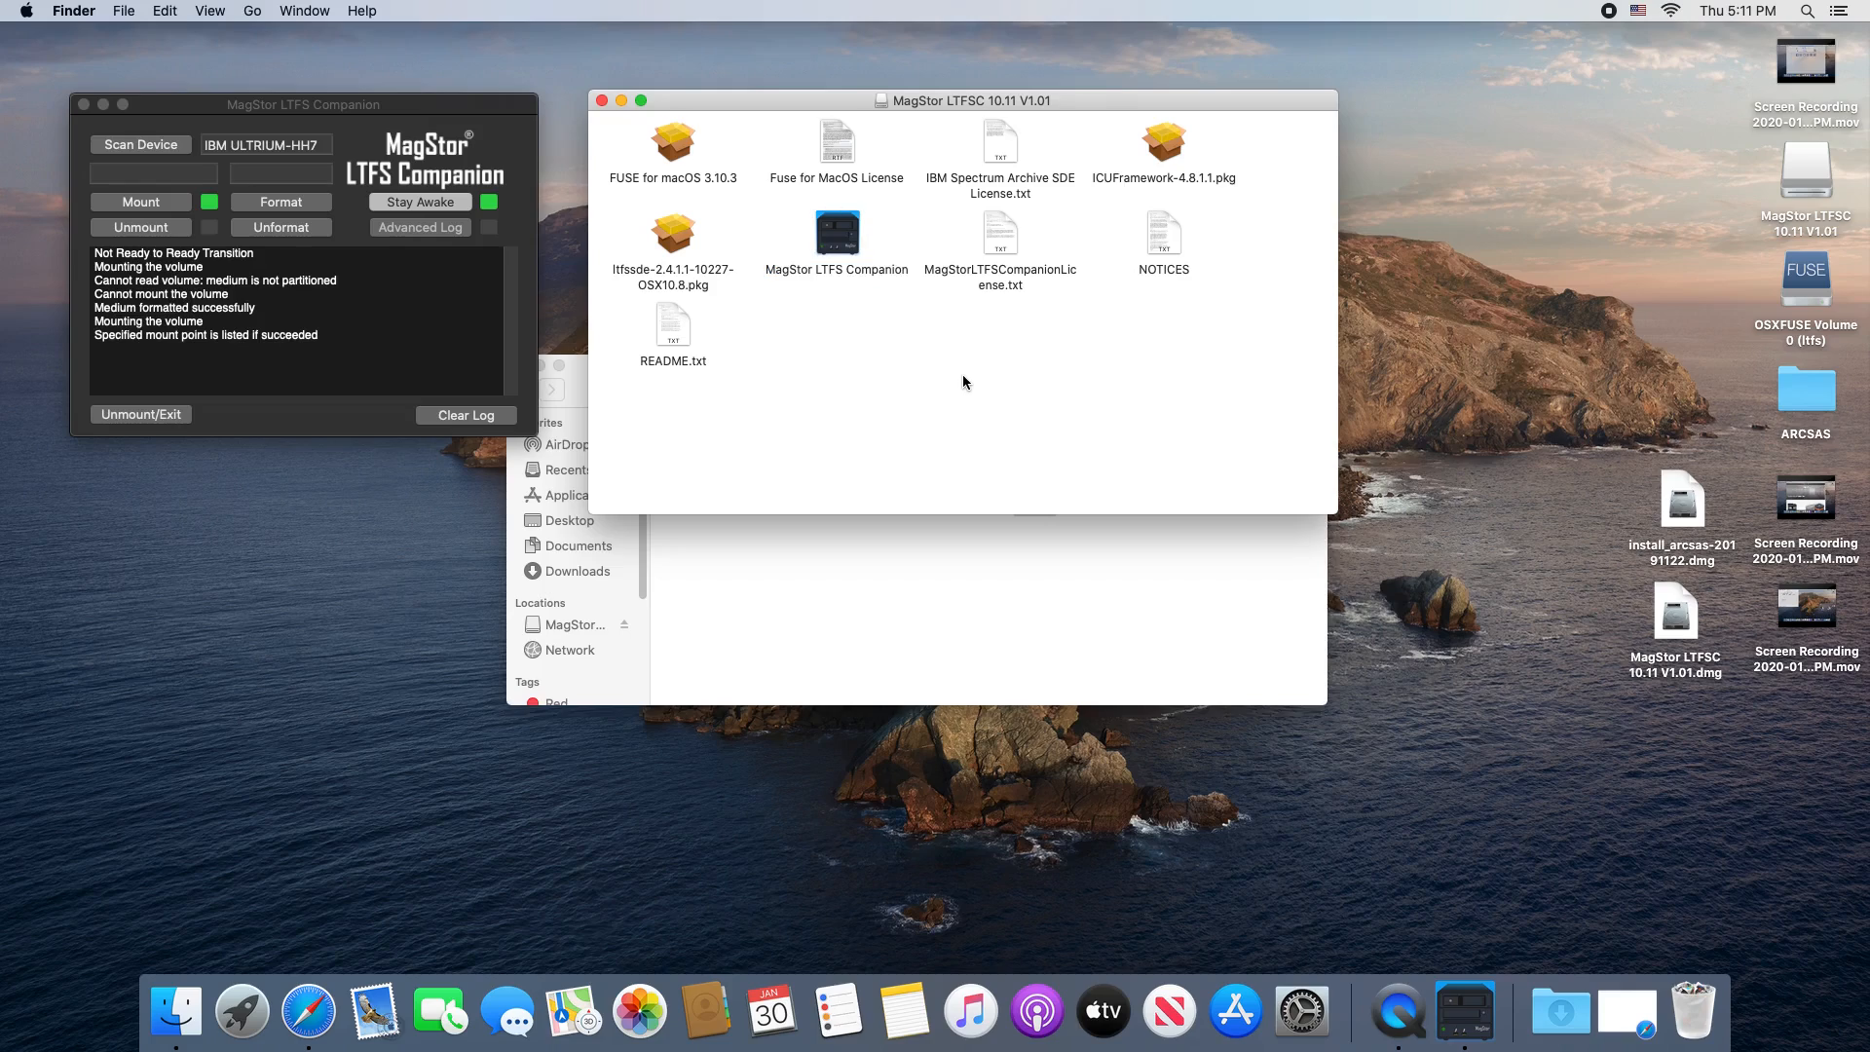
{"action": "mouse_move", "coordinate": [1201, 259]}
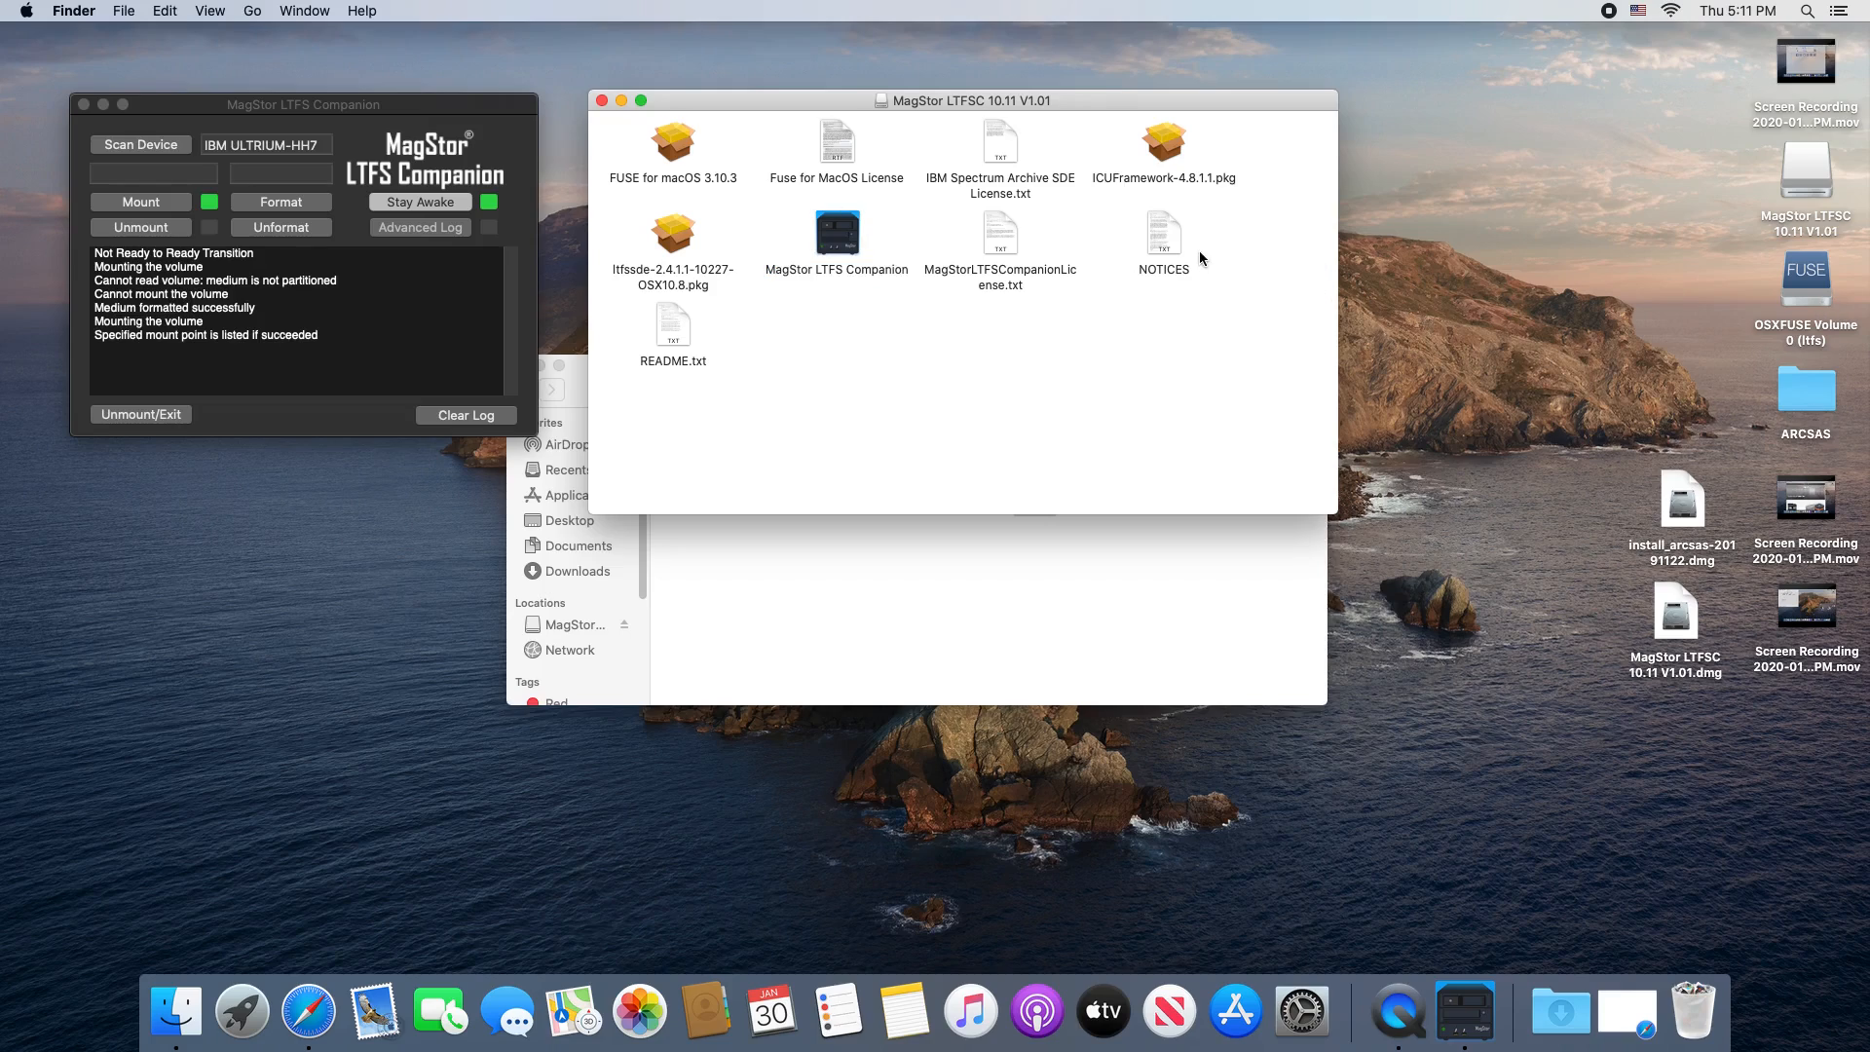
Step: Copy install_arcsas-20191122.dmg onto the OSXFUSE tape volume and decline Time Machine with Don't Use
{"action": "left_click", "coordinate": [1803, 283]}
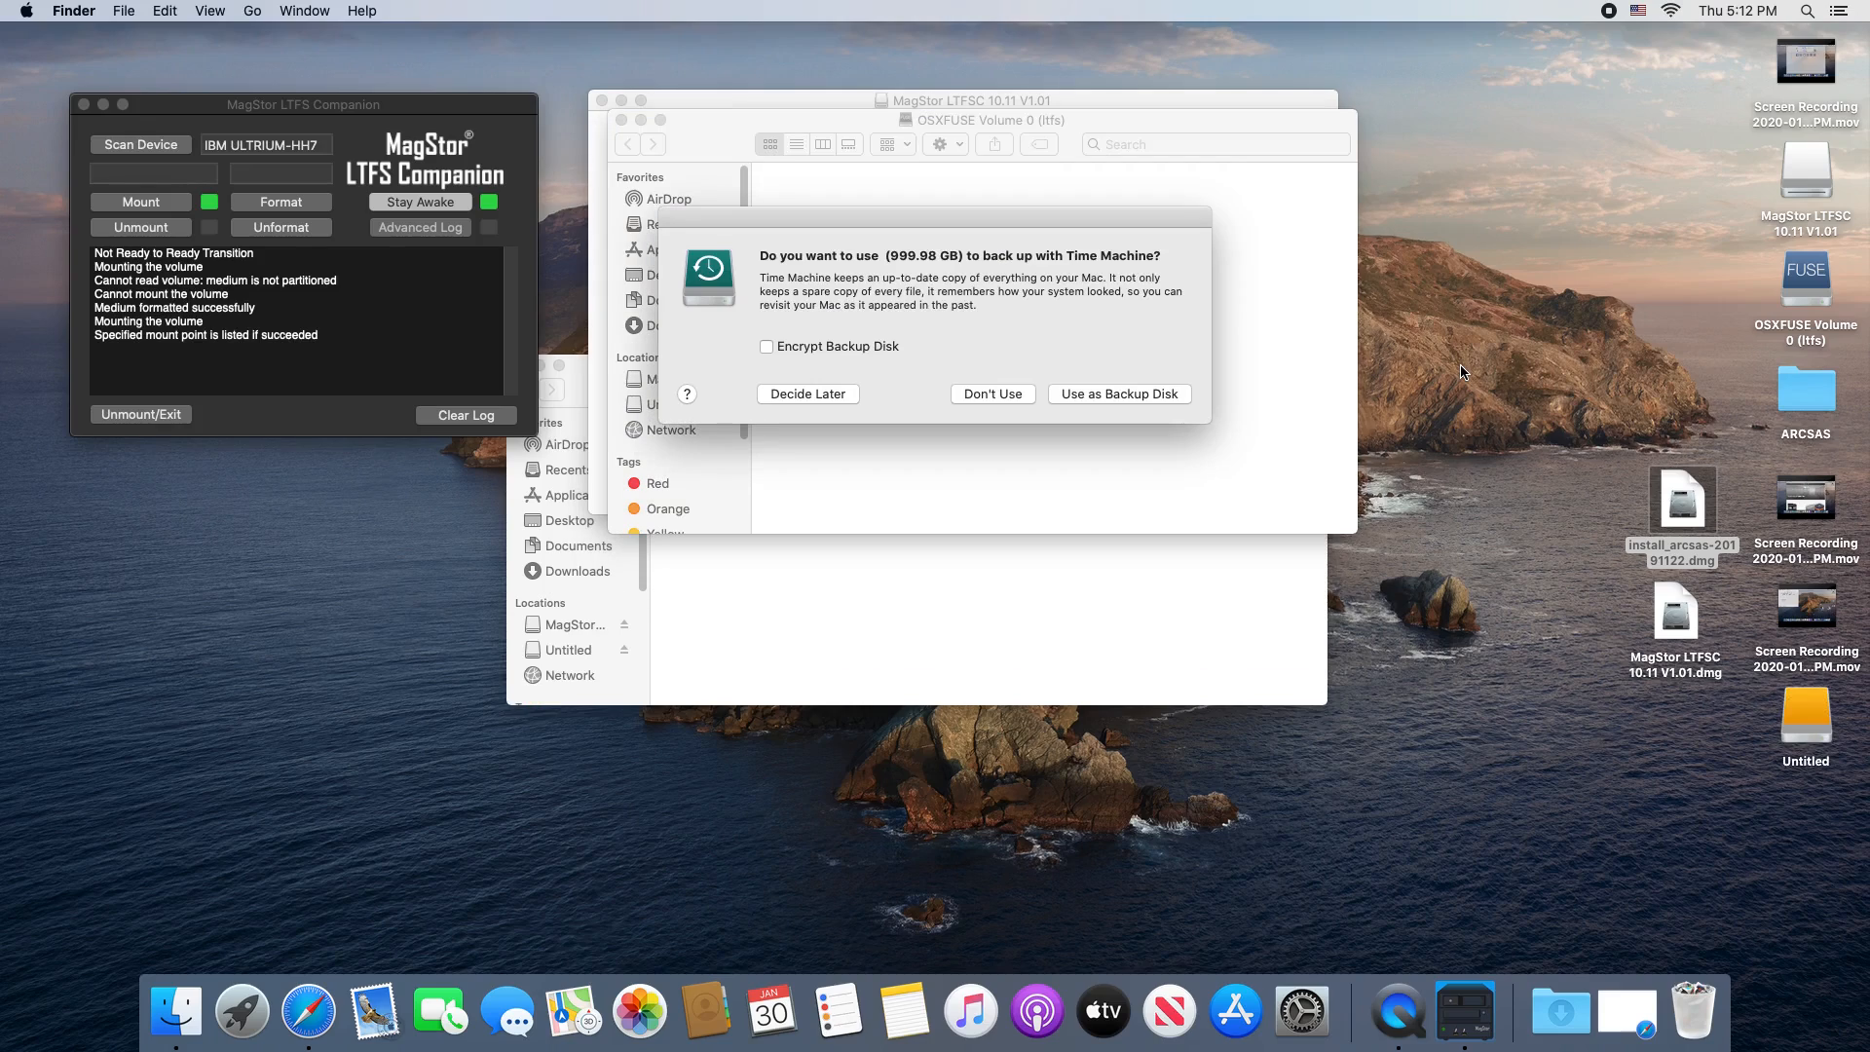
{"action": "mouse_move", "coordinate": [1308, 300]}
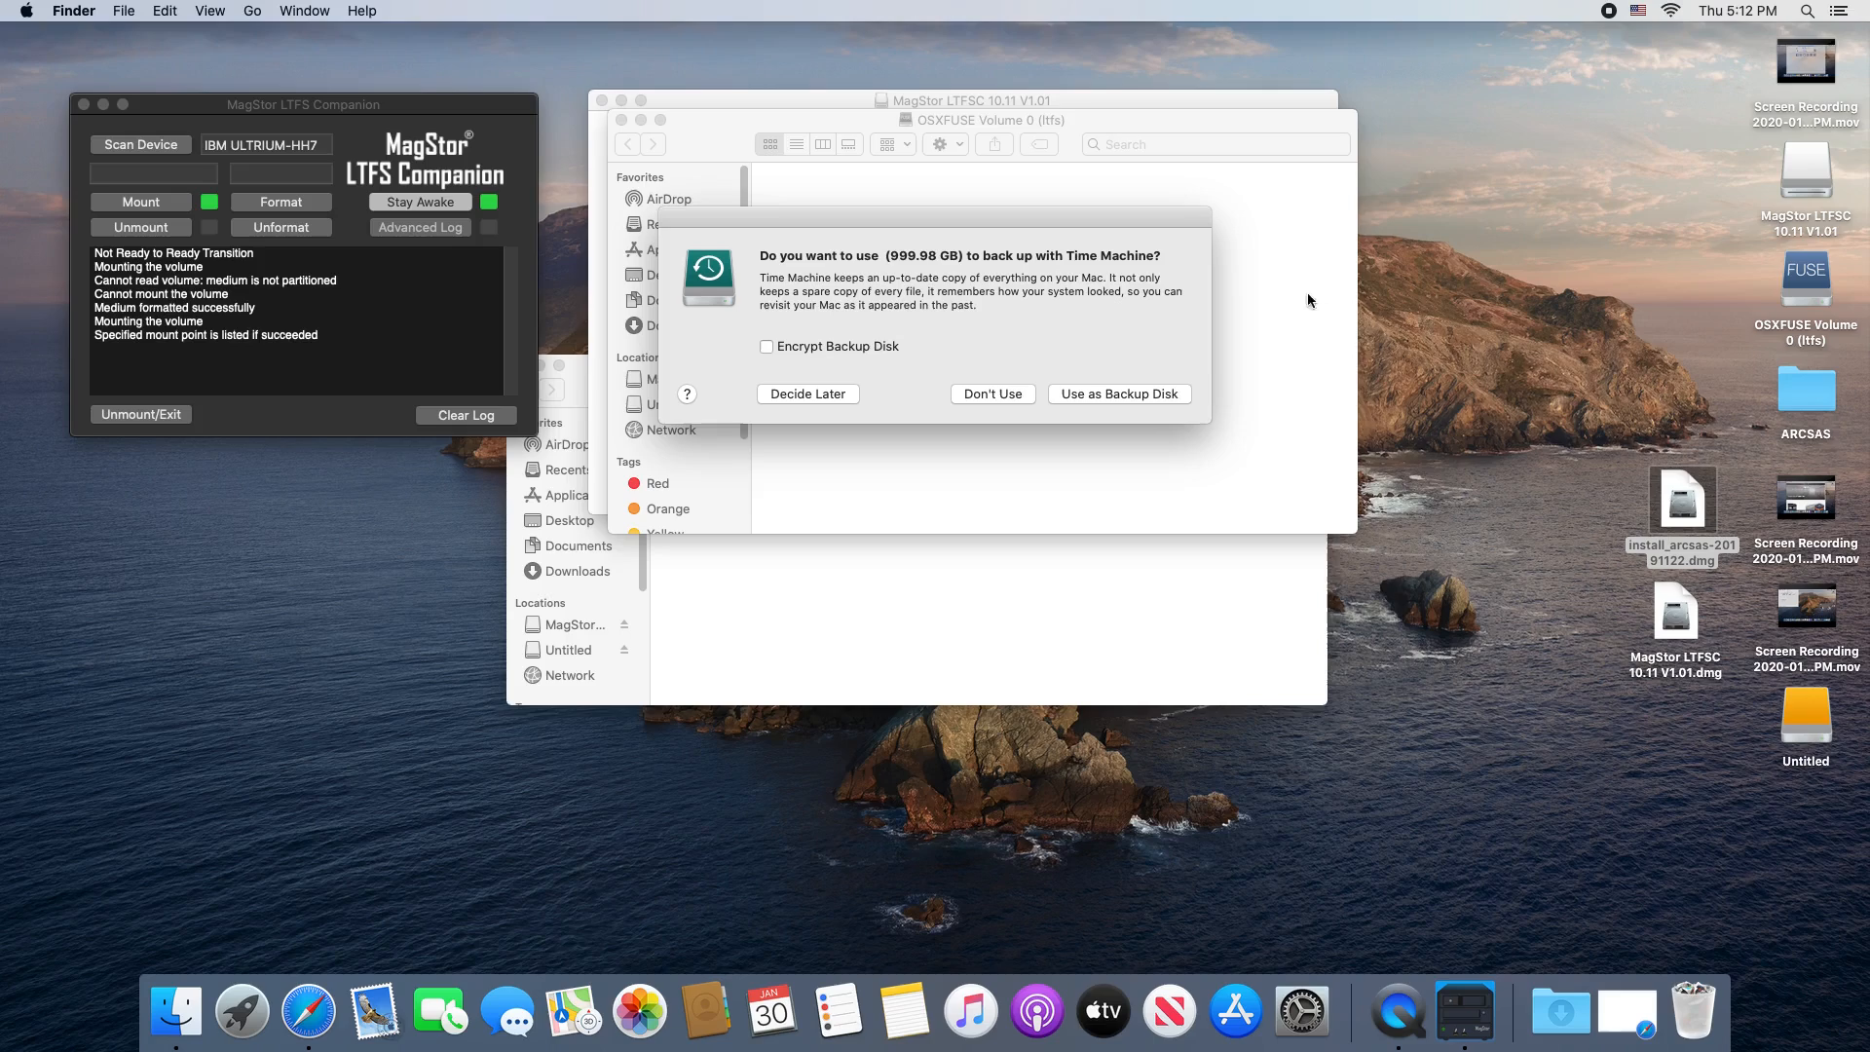
{"action": "left_click", "coordinate": [991, 393]}
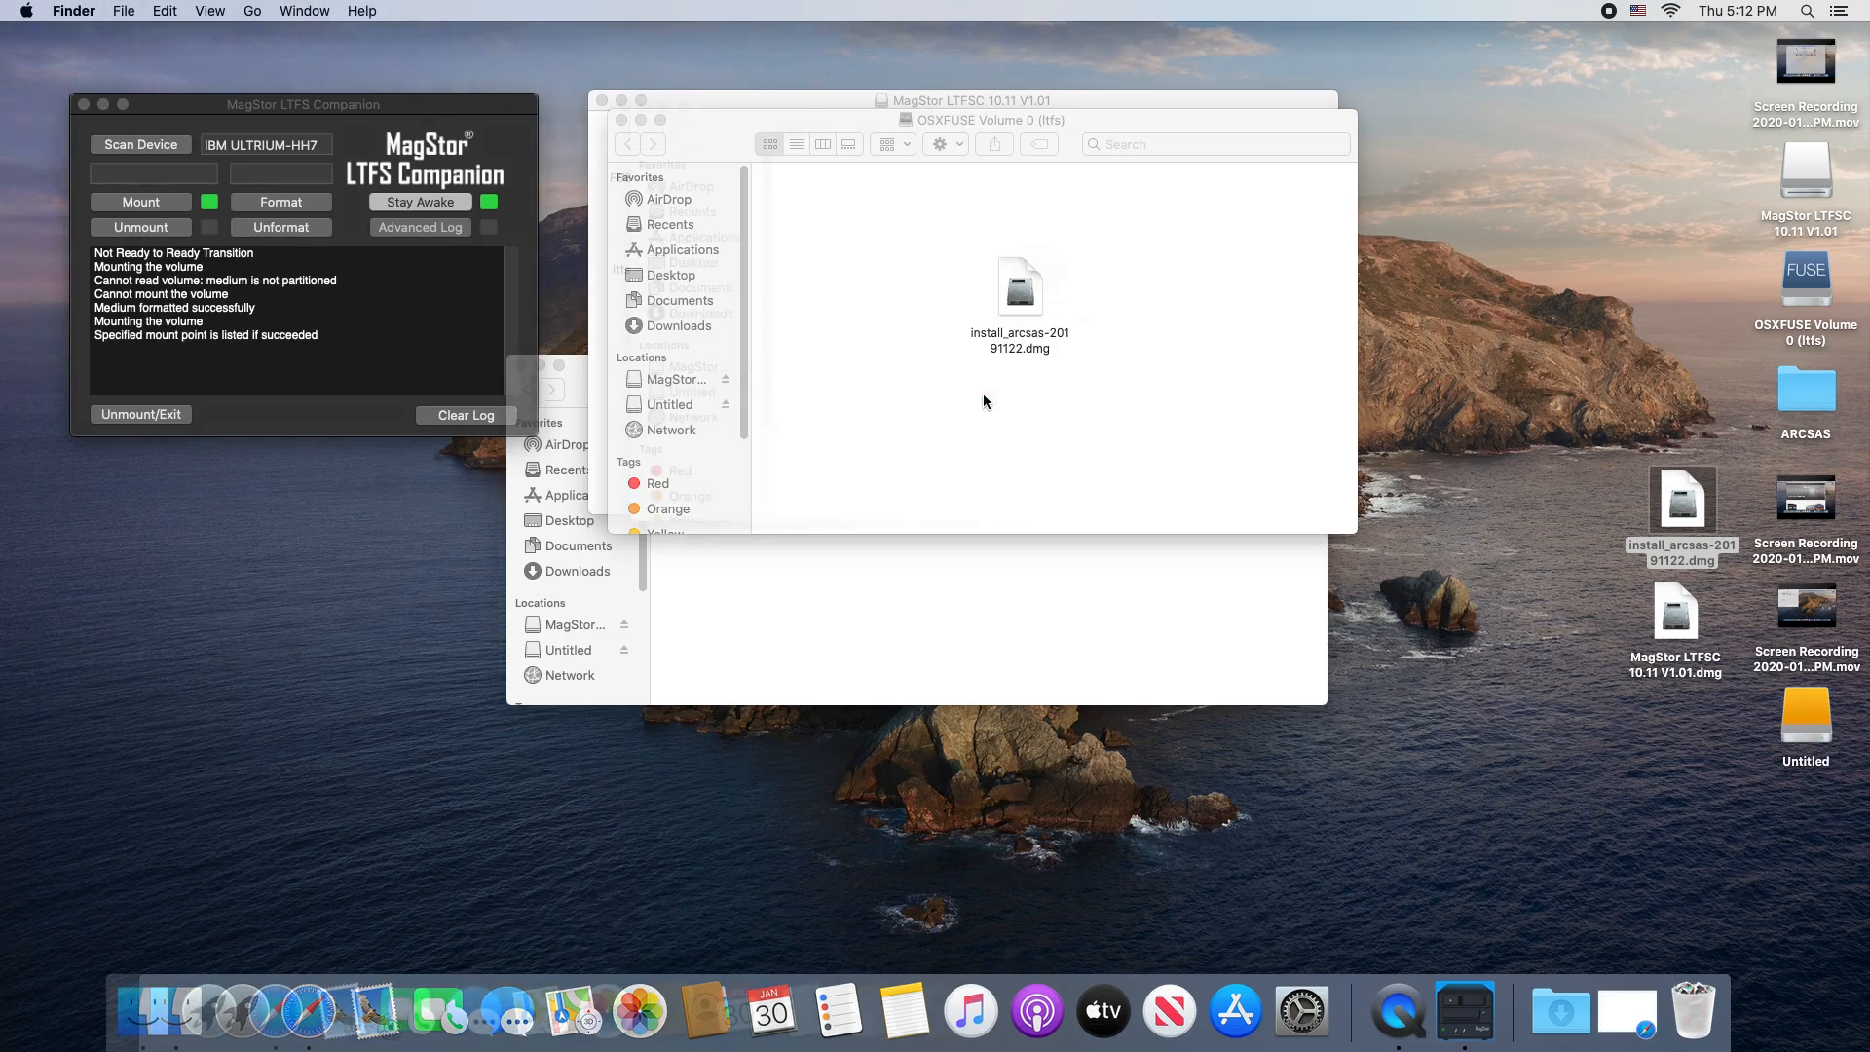
Step: Peek at the Untitled drive's Windows system folders, then close its window
{"action": "double_click", "coordinate": [1804, 714]}
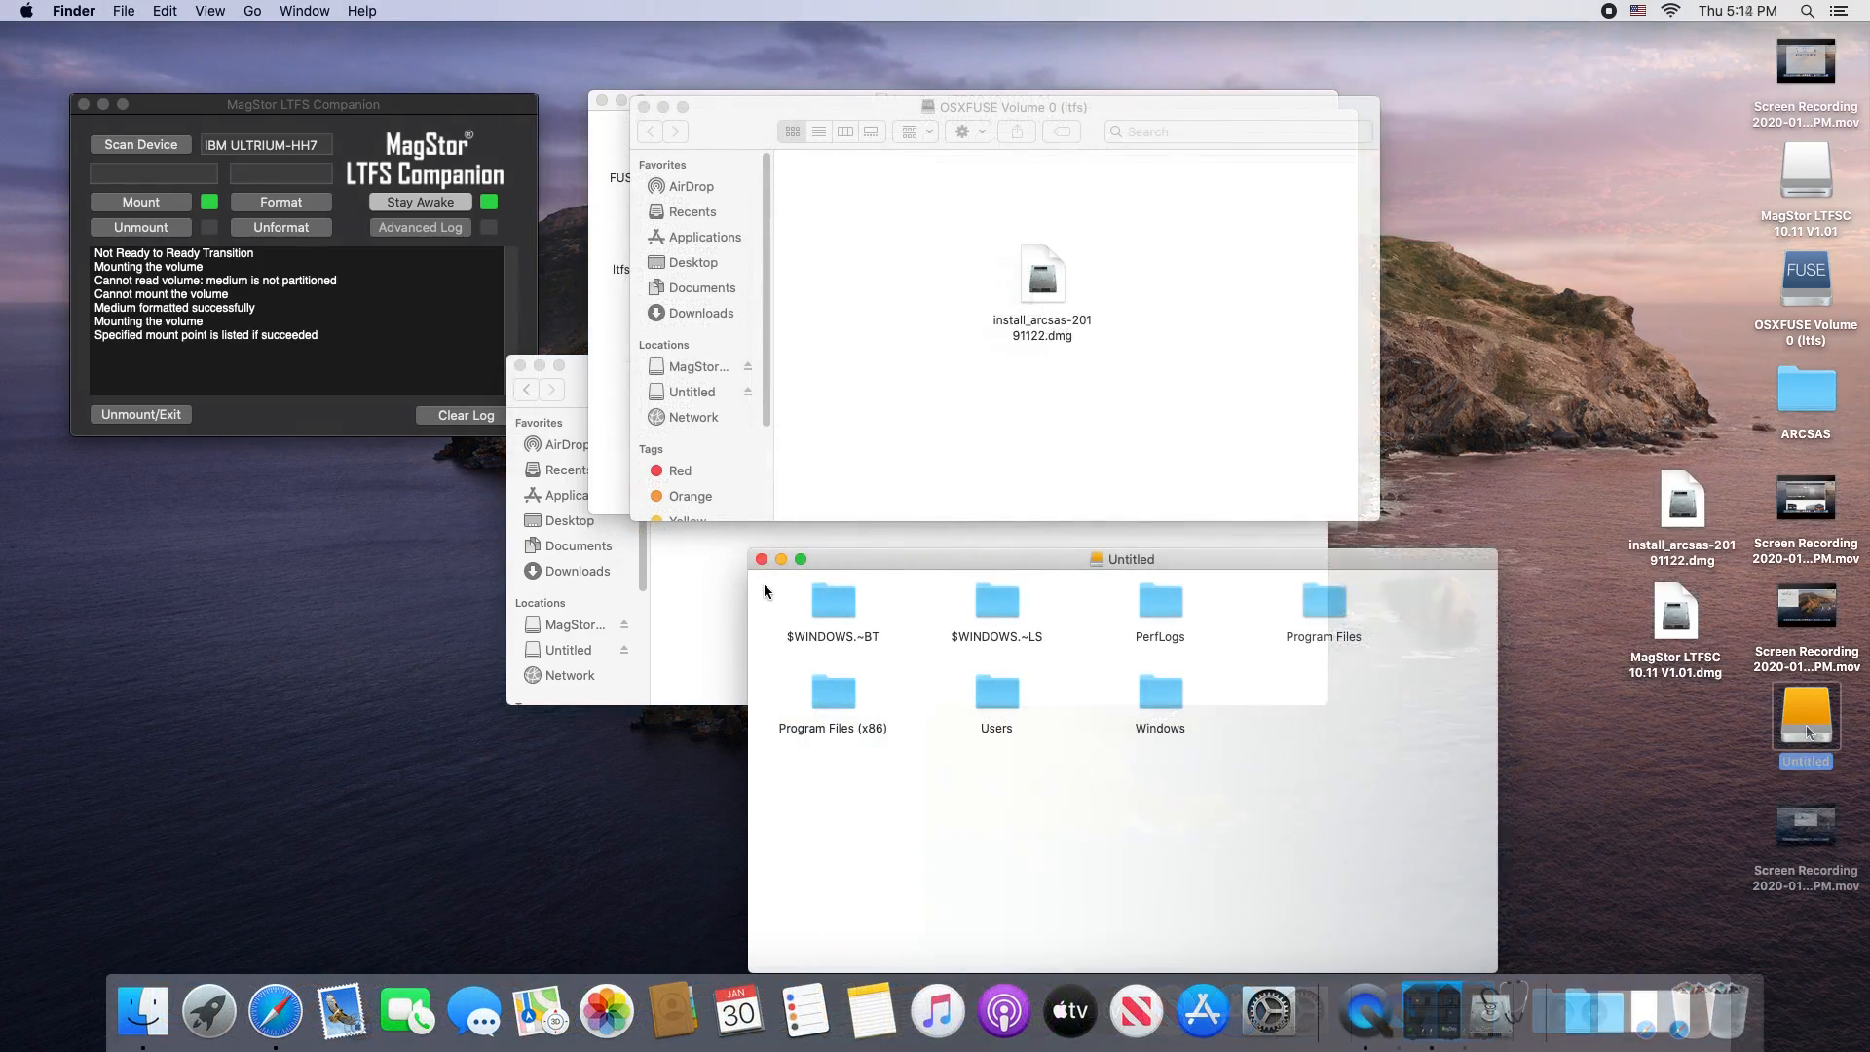
{"action": "left_click", "coordinate": [759, 559]}
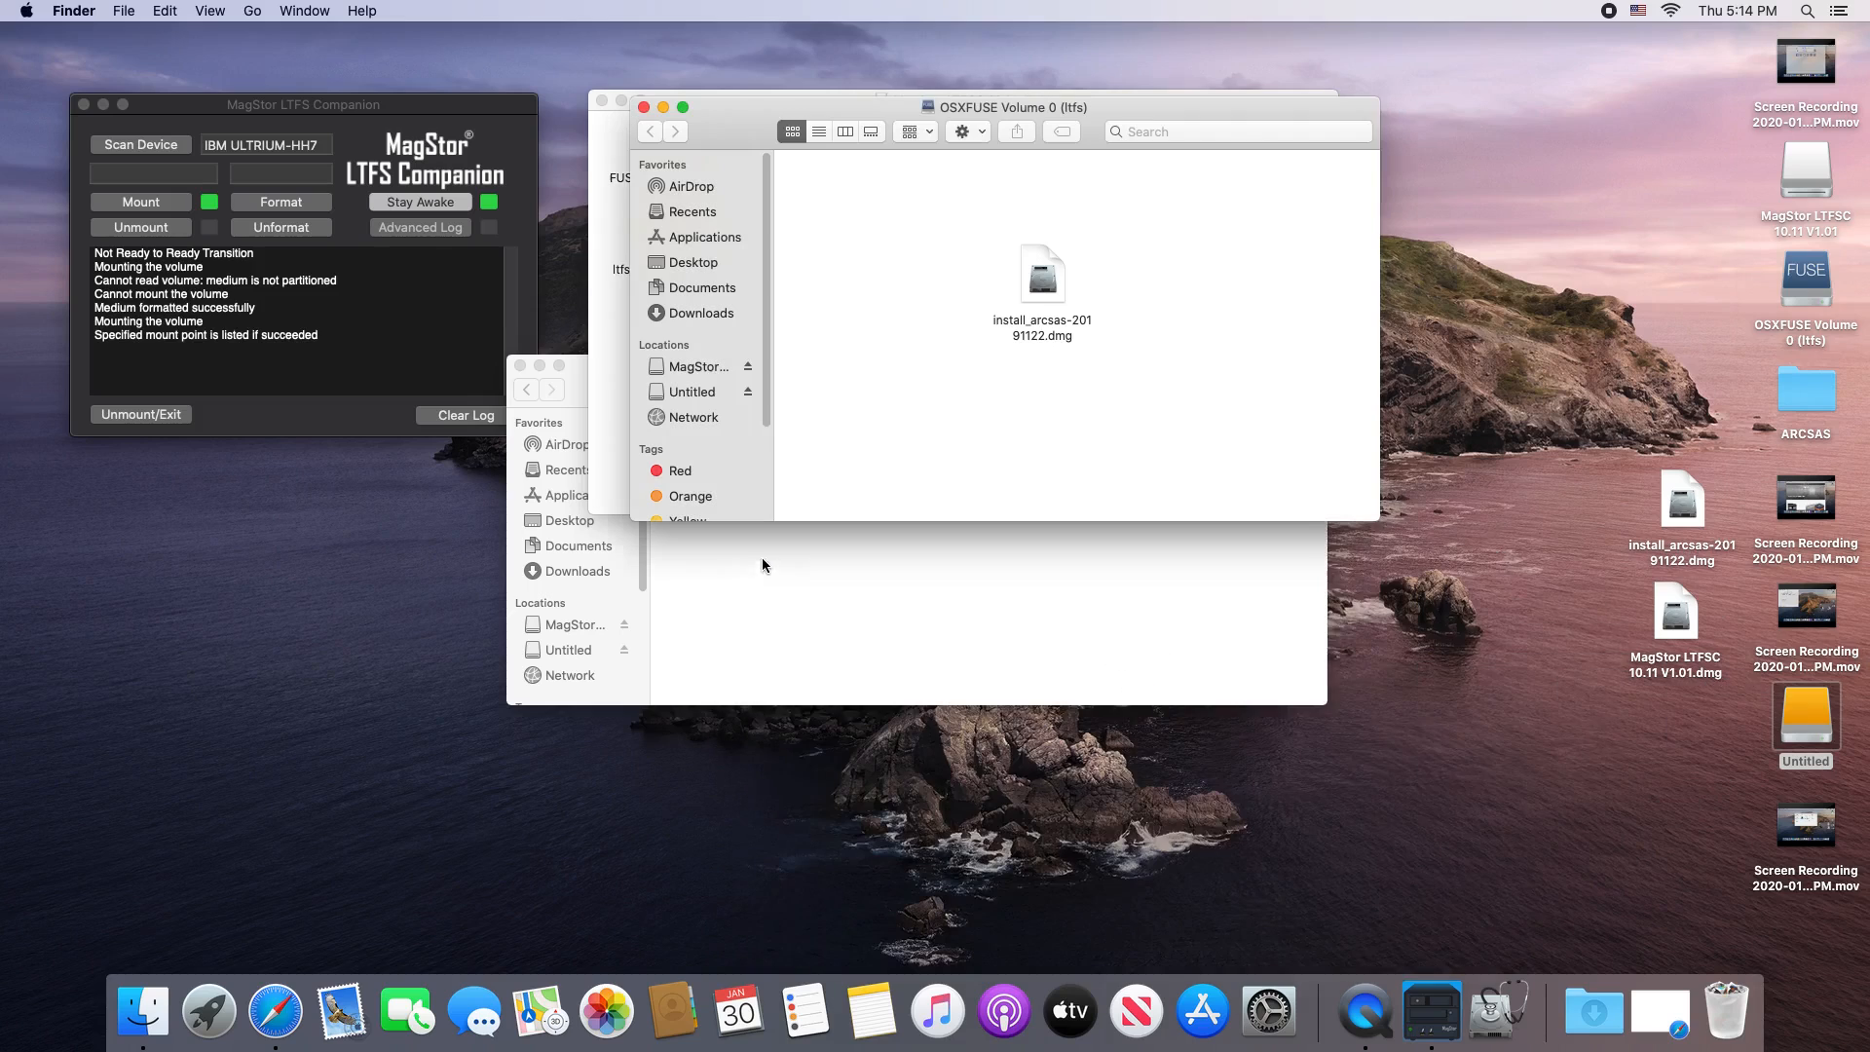
{"action": "mouse_move", "coordinate": [208, 1011]}
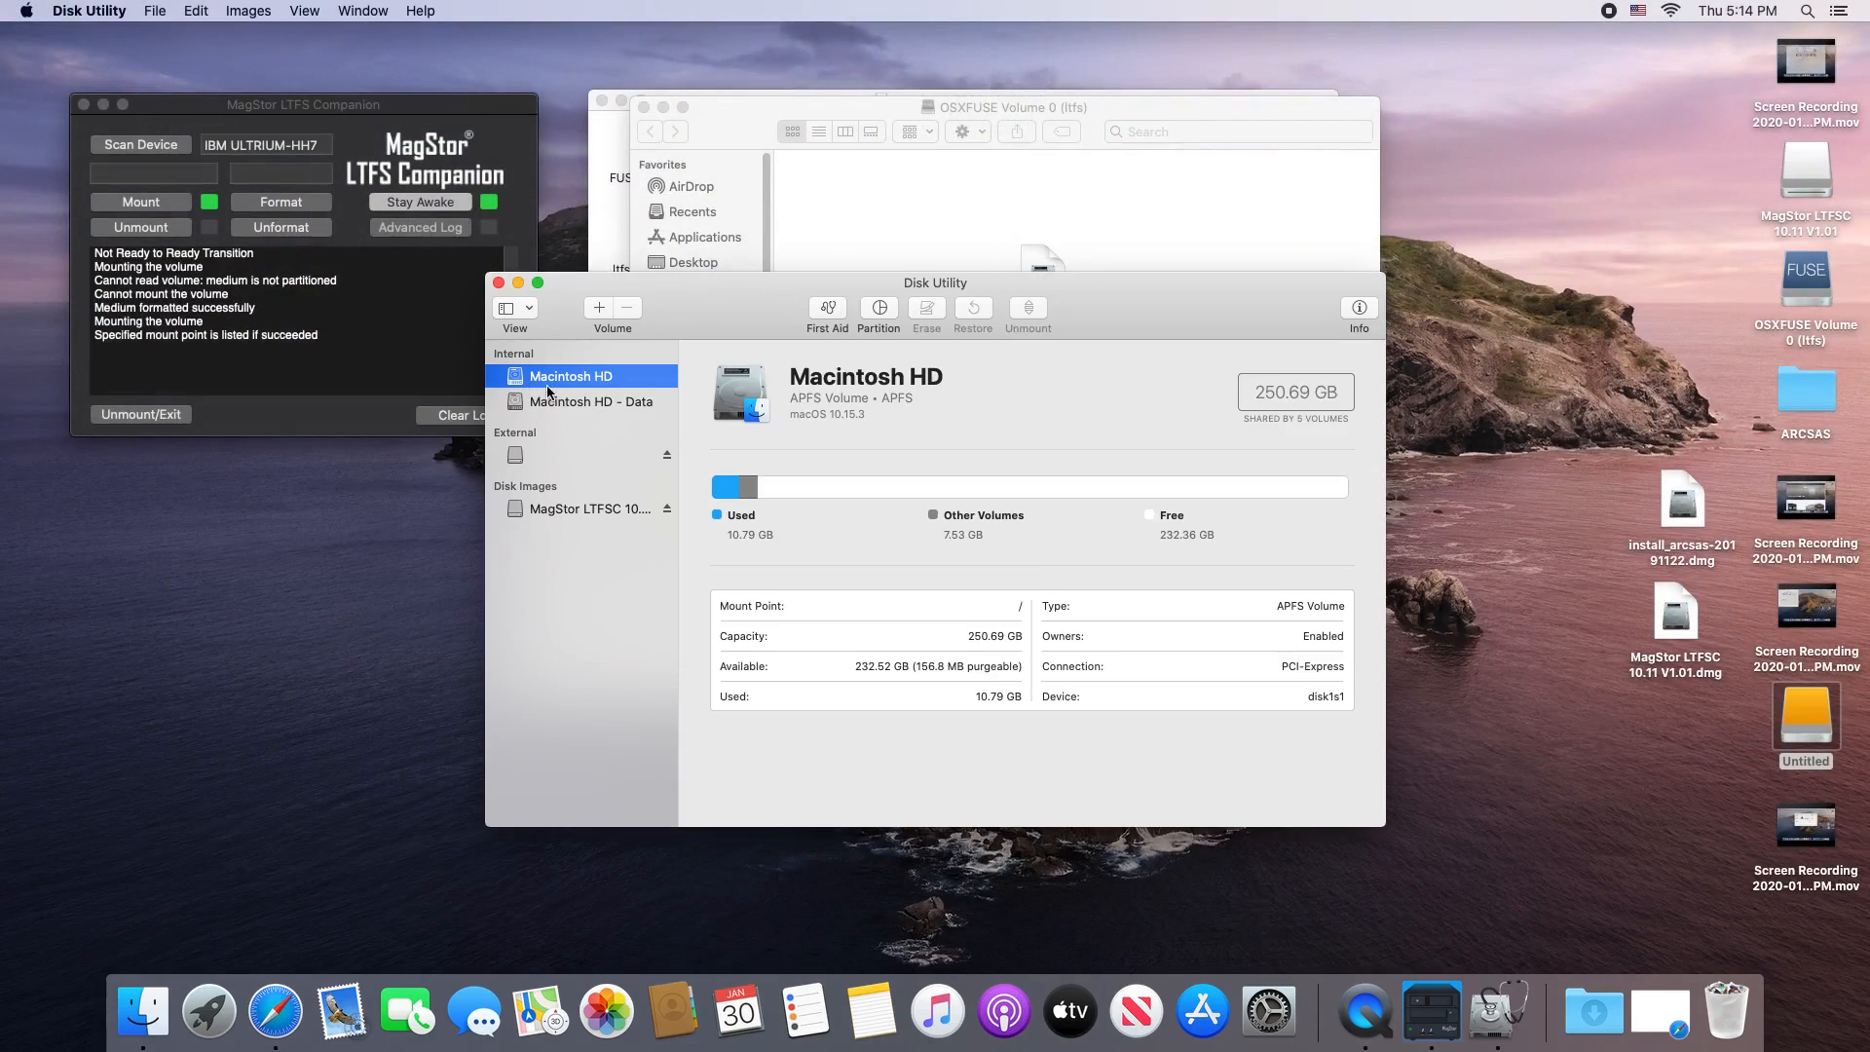
Step: Select the external 999.98 GB NTFS SAS drive and bring up its Erase dialog
{"action": "left_click", "coordinate": [582, 401]}
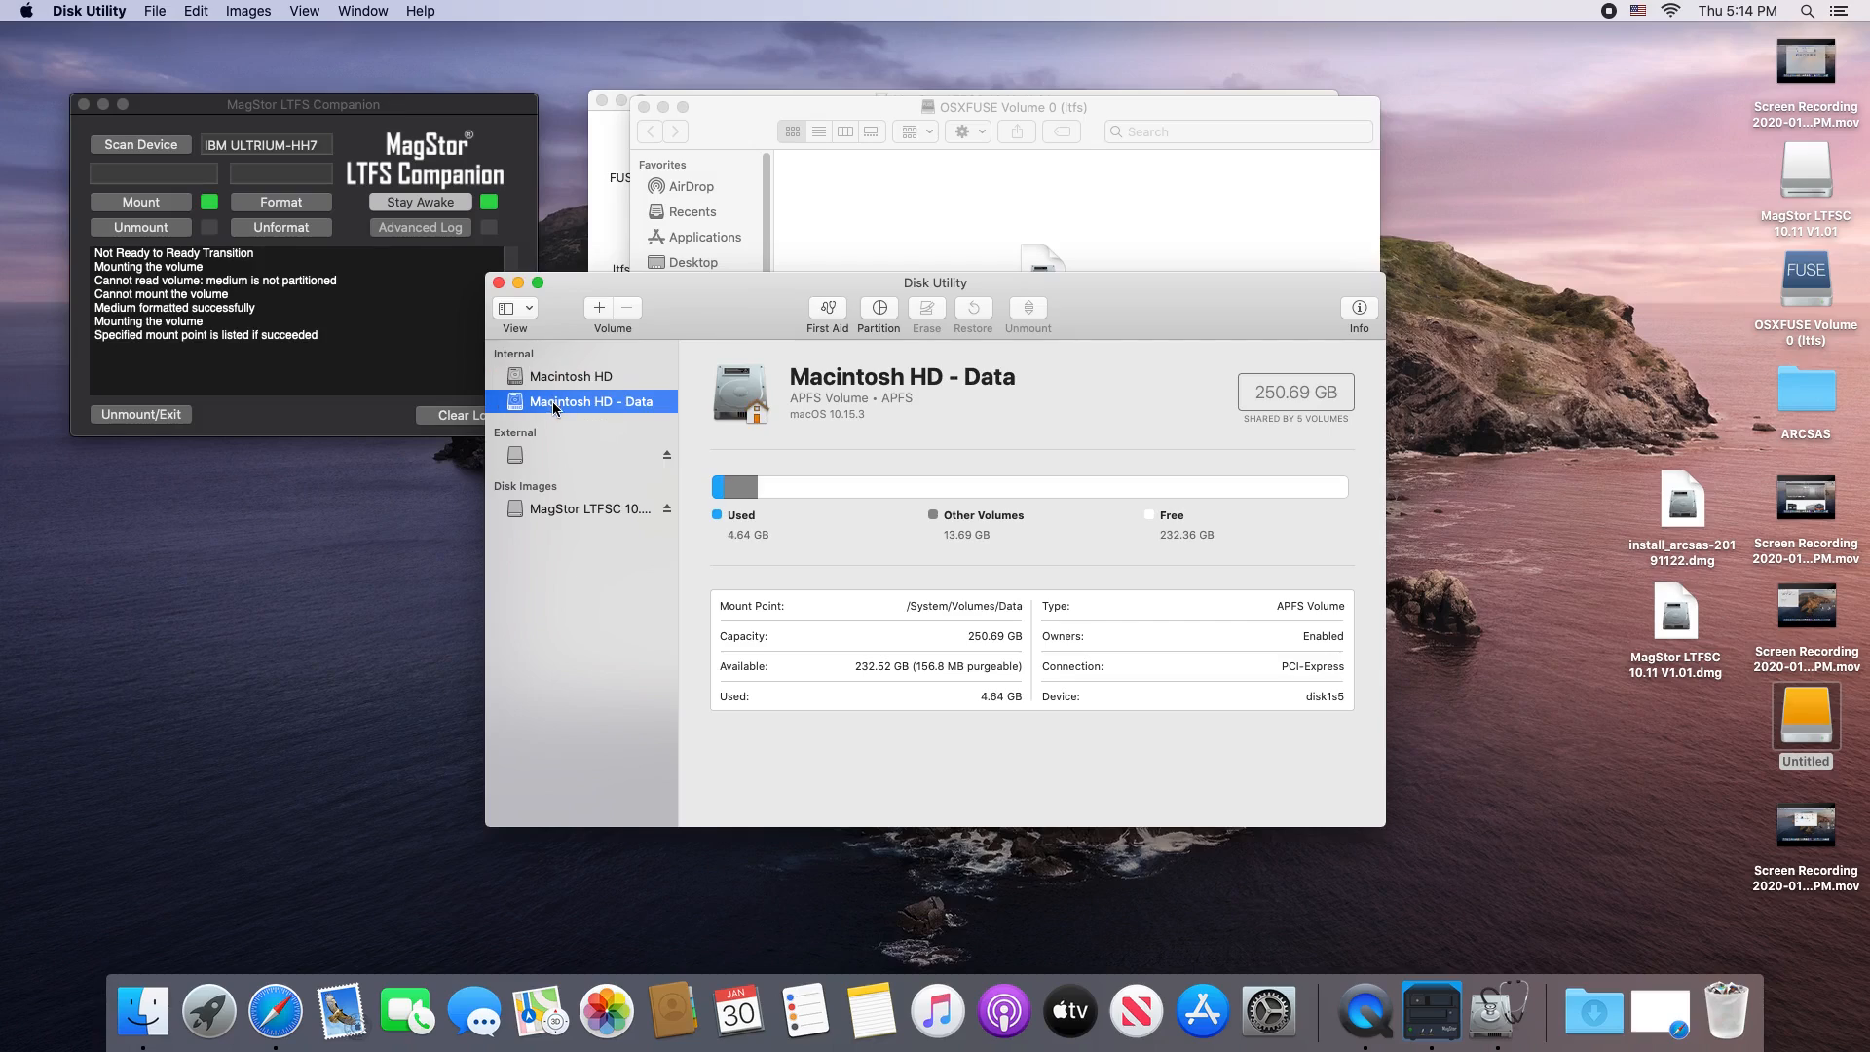
{"action": "mouse_move", "coordinate": [567, 516]}
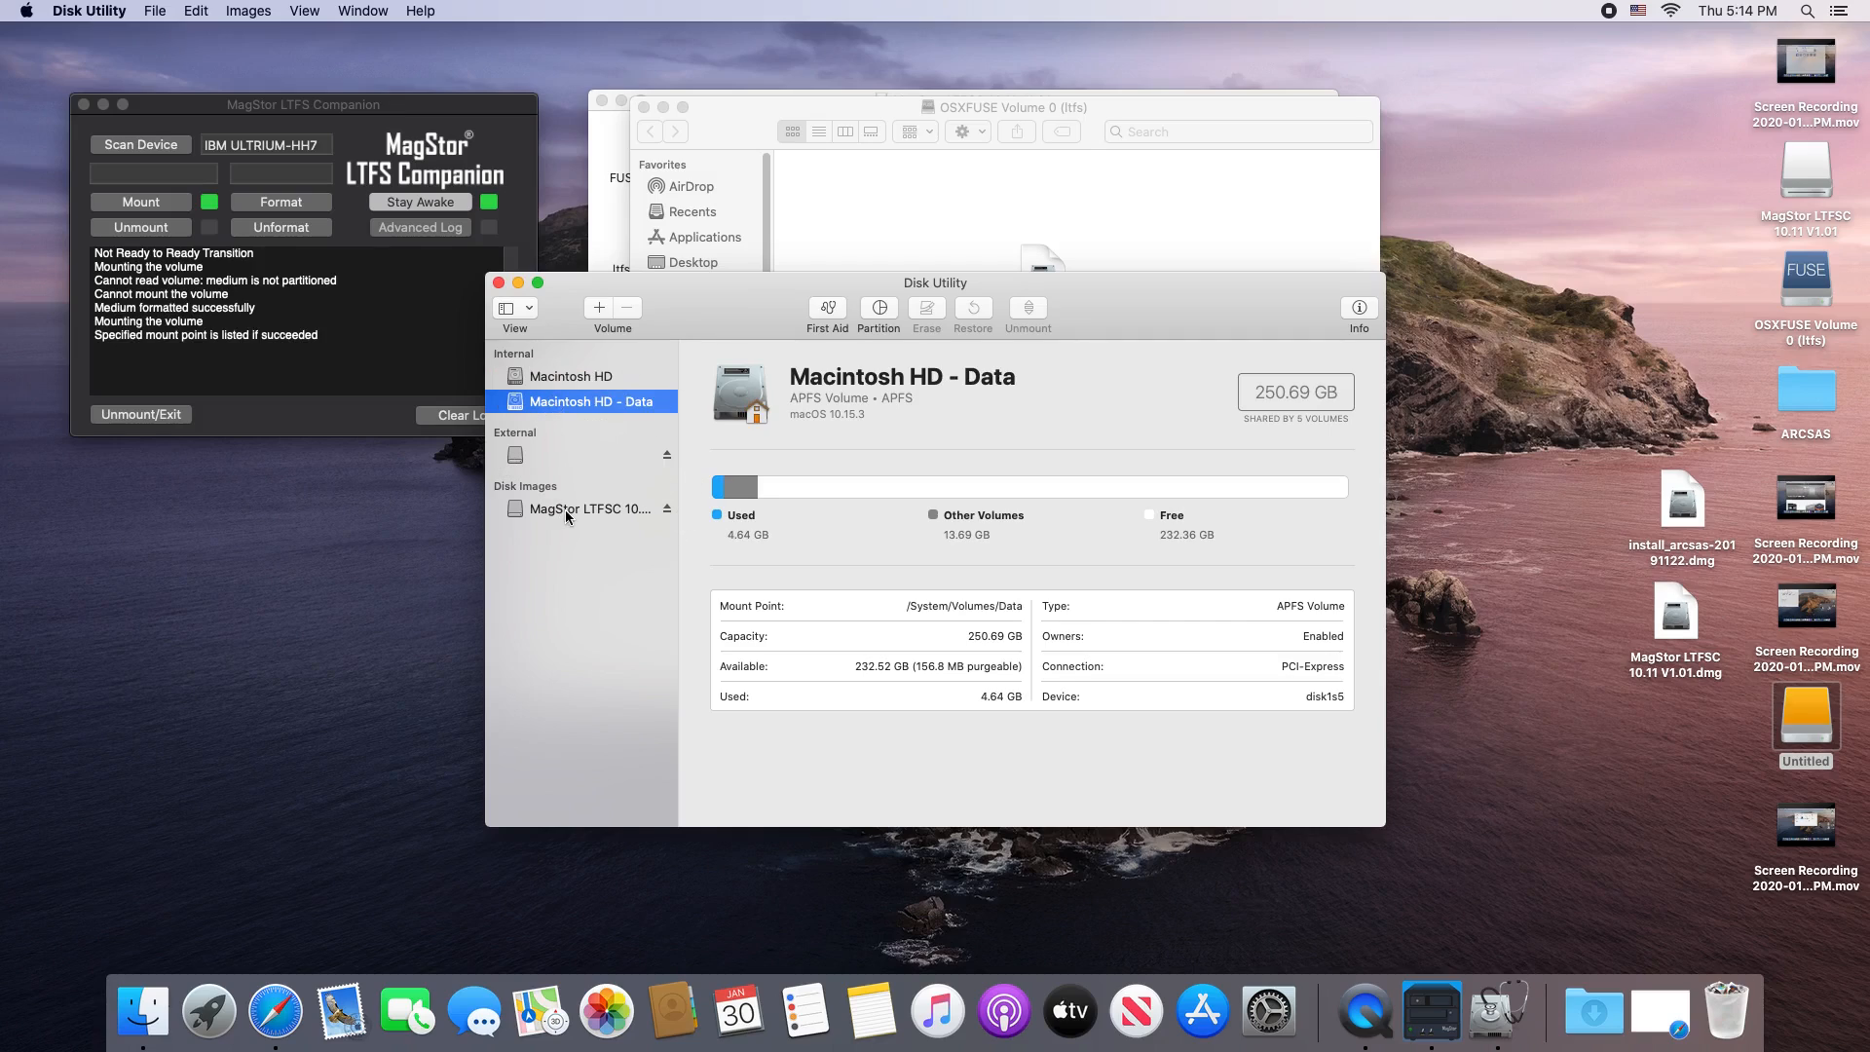
{"action": "left_click", "coordinate": [588, 508]}
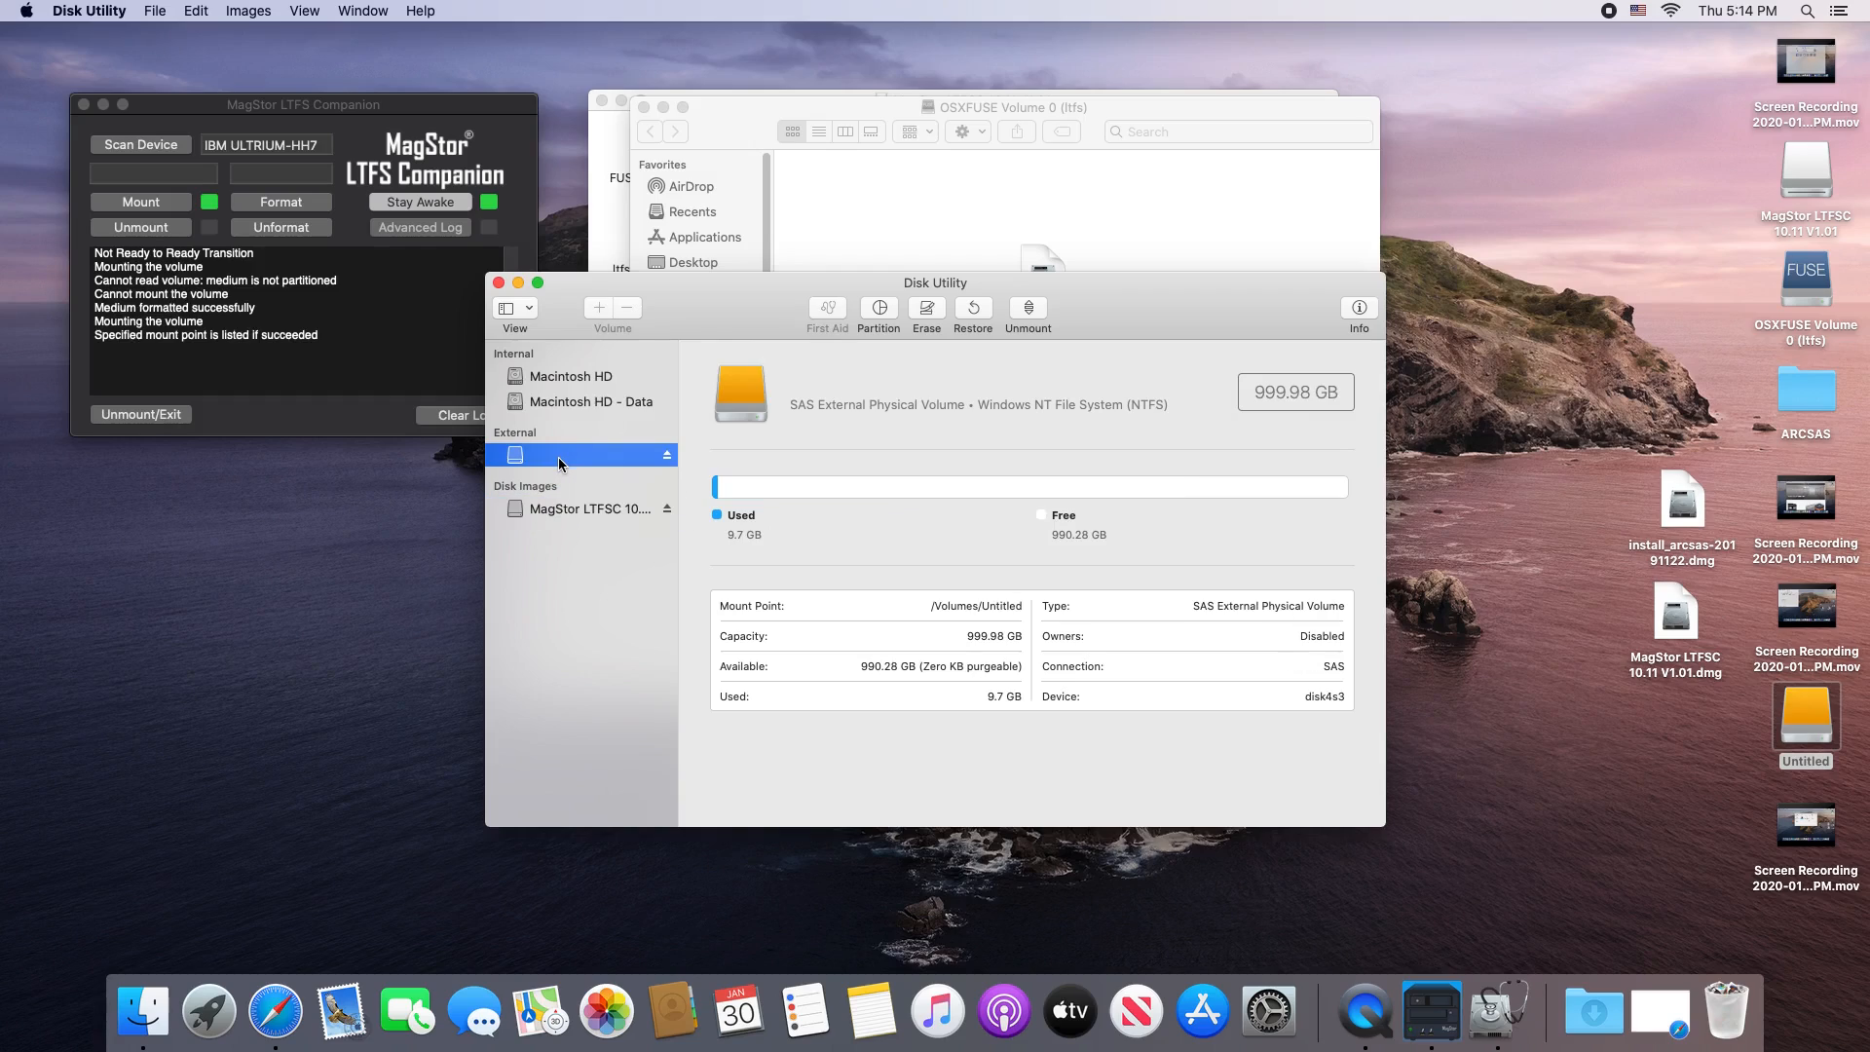
{"action": "mouse_move", "coordinate": [727, 423]}
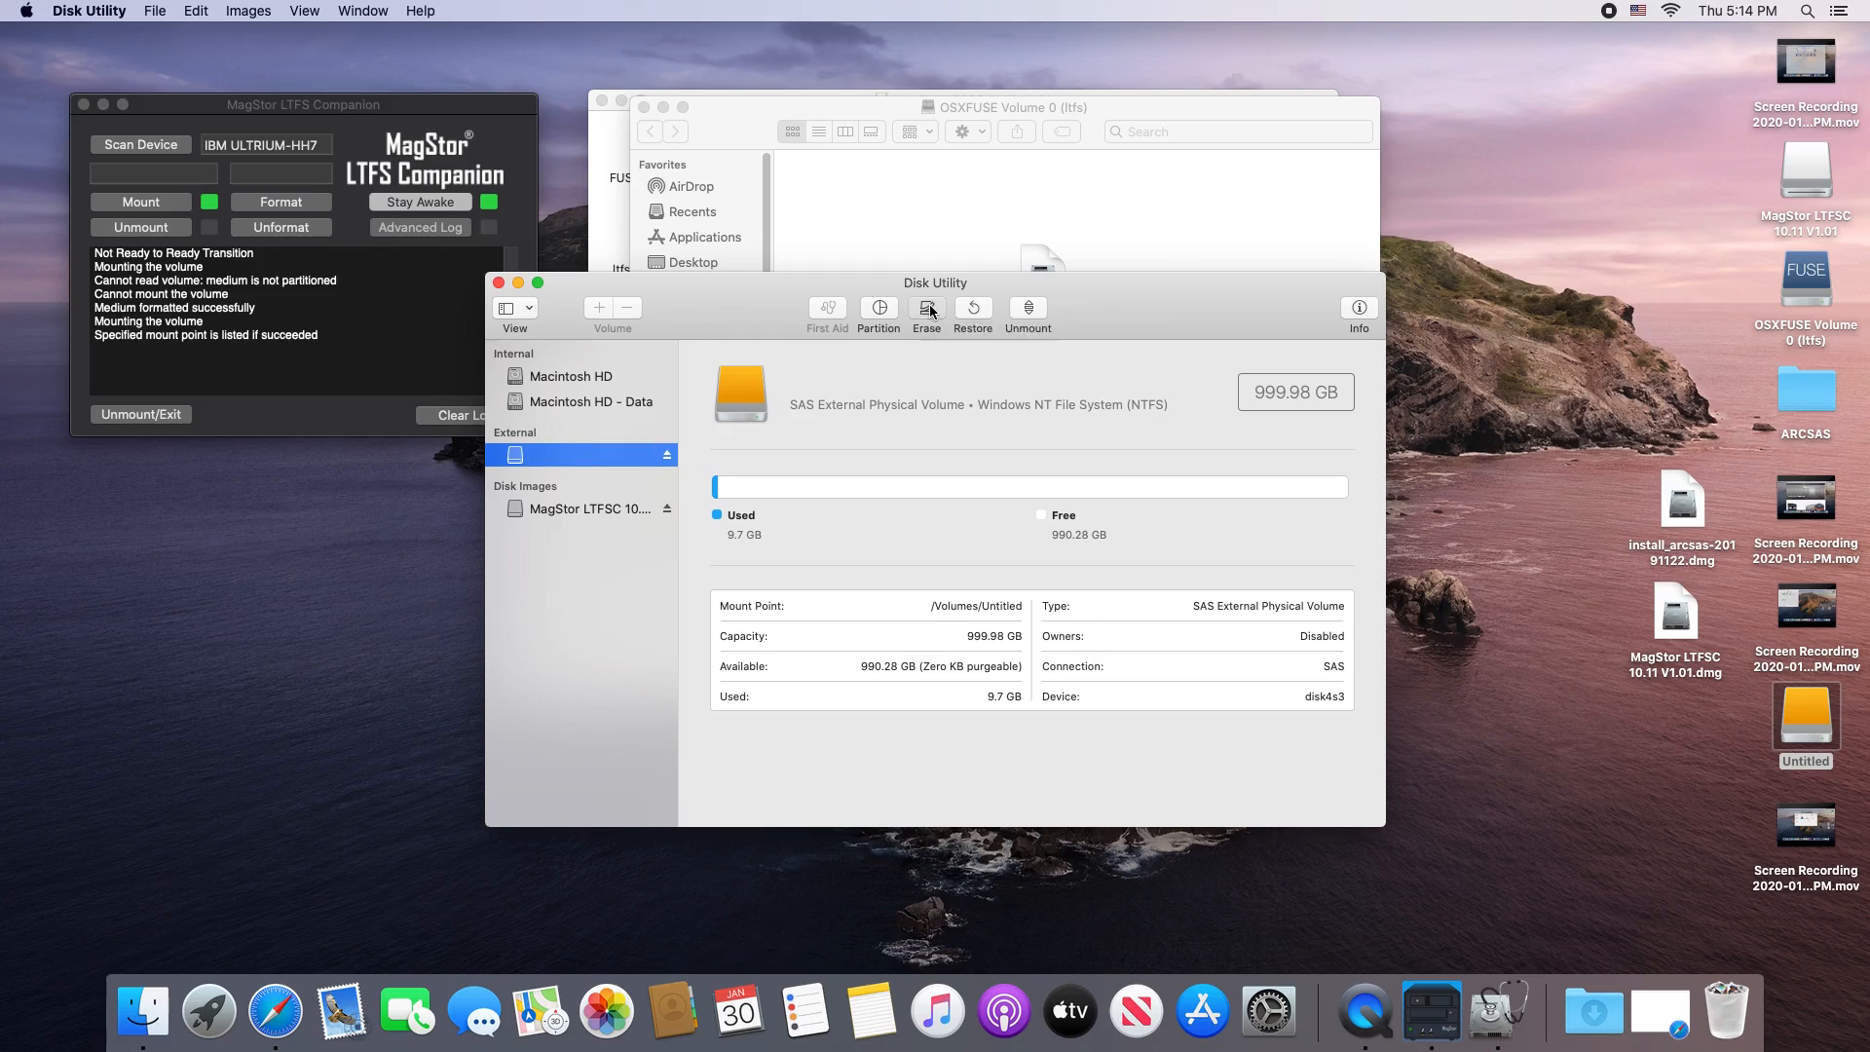
{"action": "left_click", "coordinate": [925, 314]}
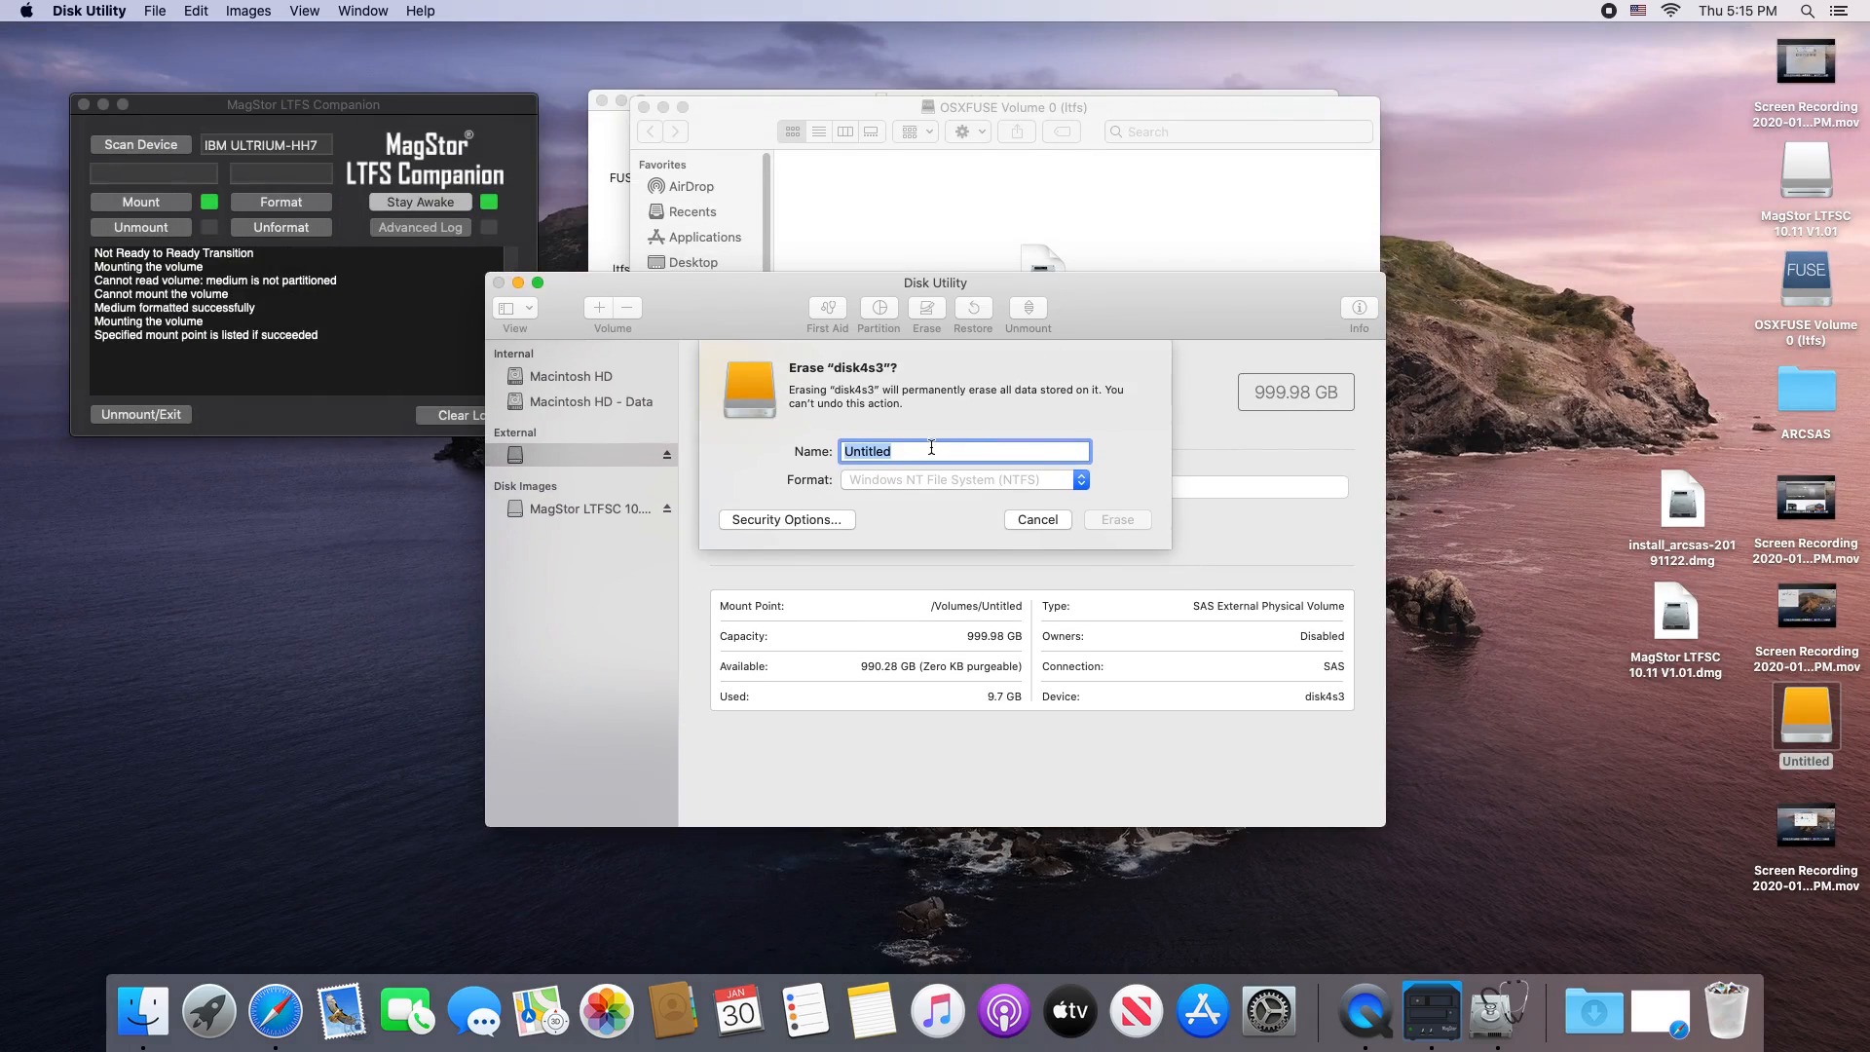
Step: Erase the external drive as an APFS volume named MagStor HDD
{"action": "type", "text": "MagStor HDD"}
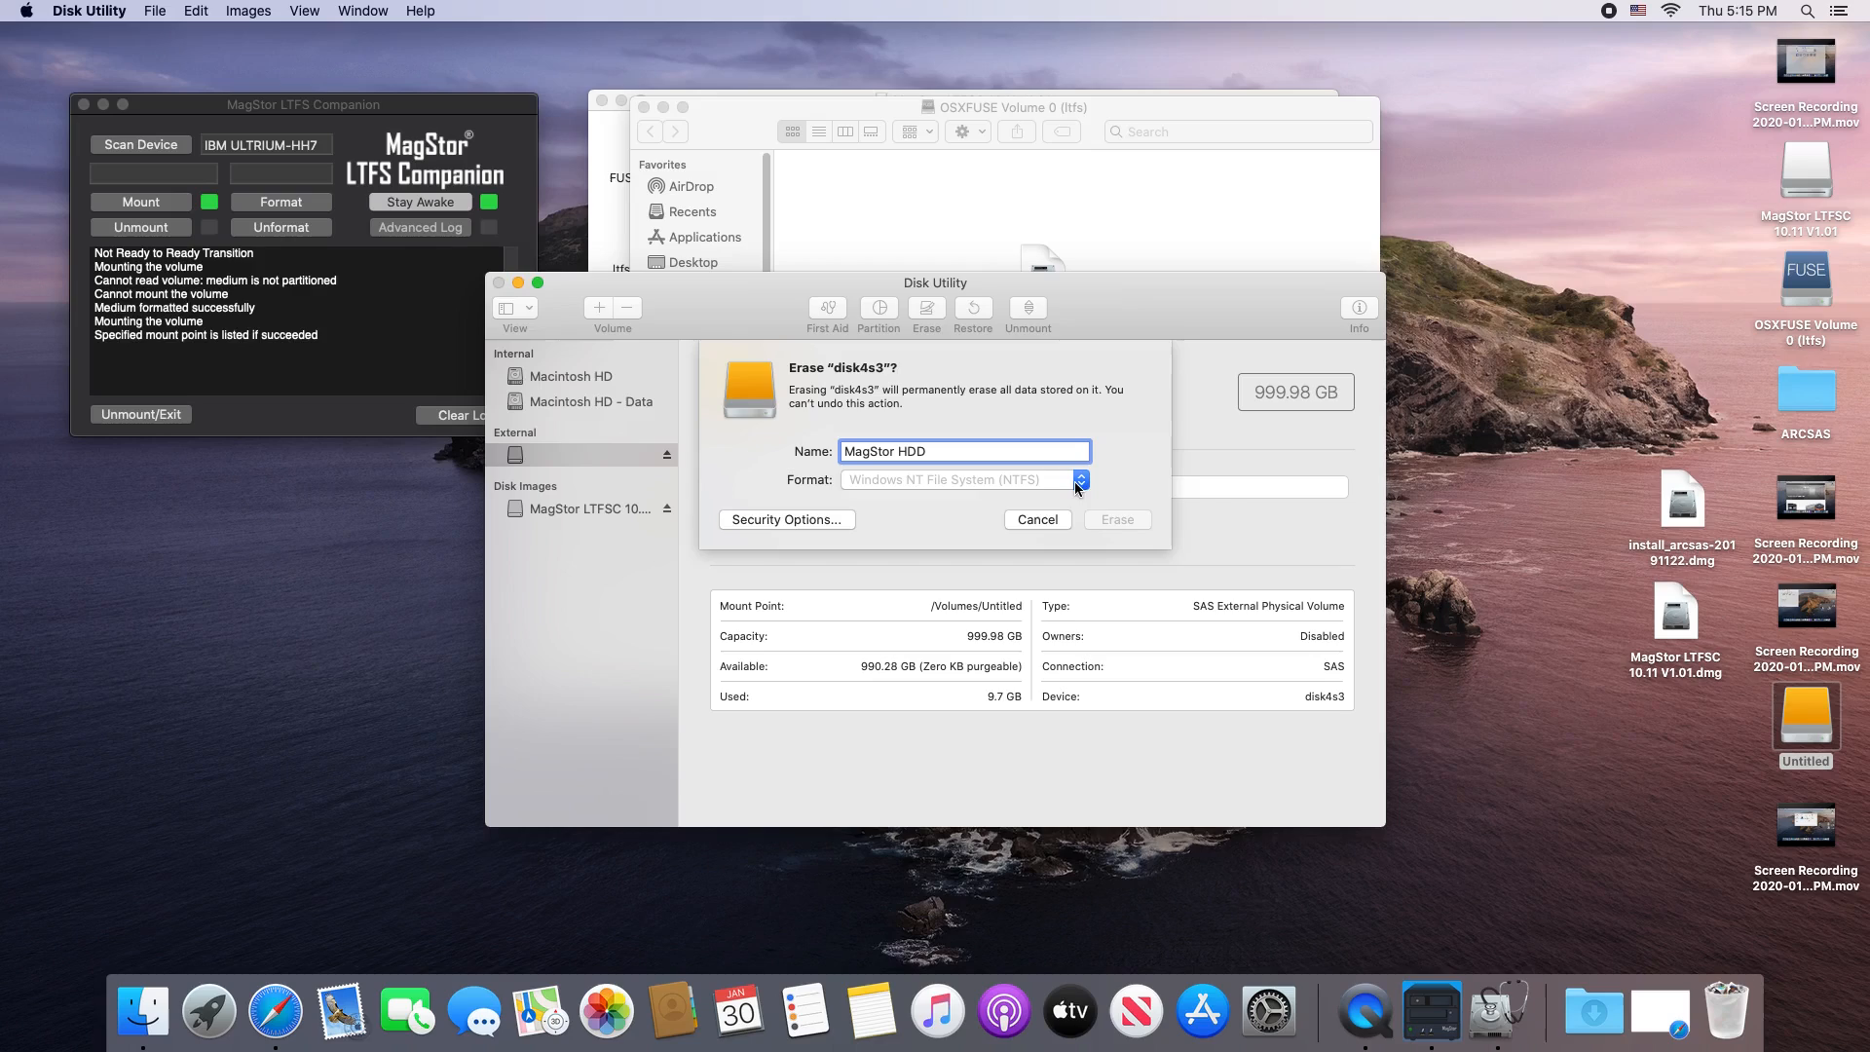
{"action": "left_click", "coordinate": [1077, 479]}
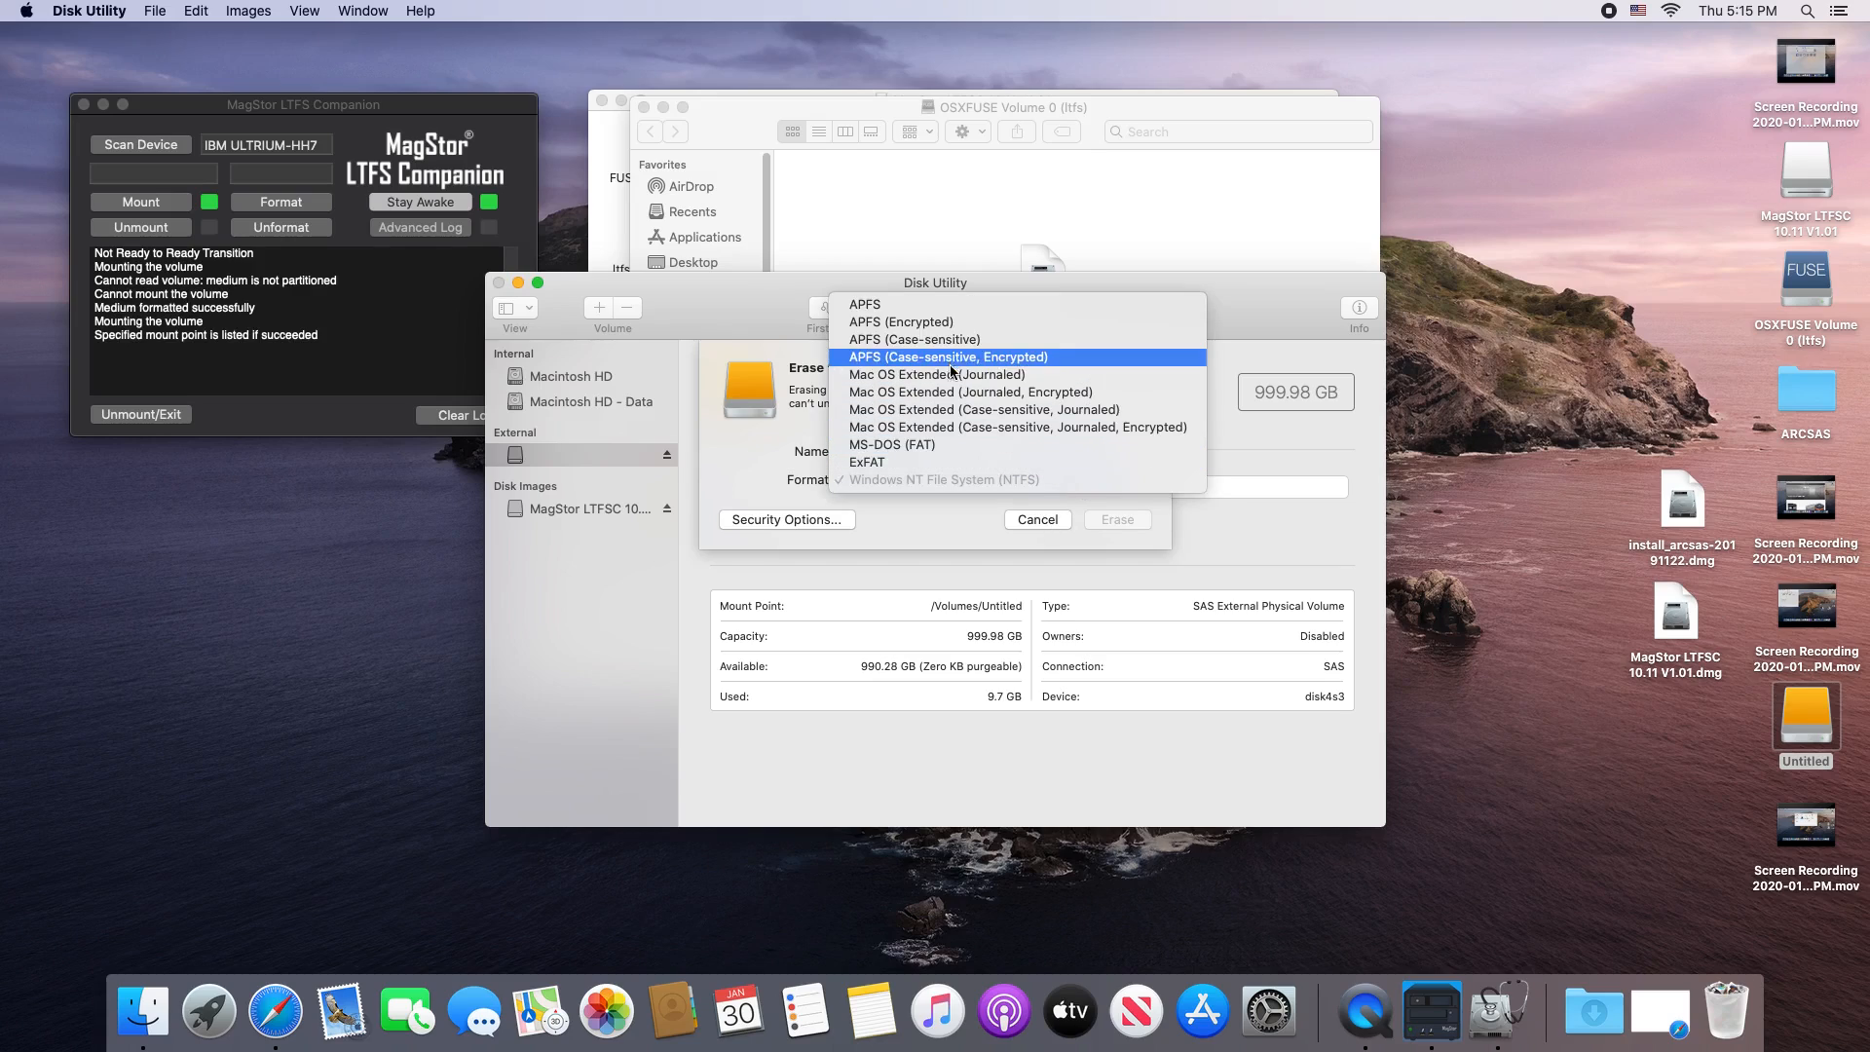
{"action": "mouse_move", "coordinate": [937, 374]}
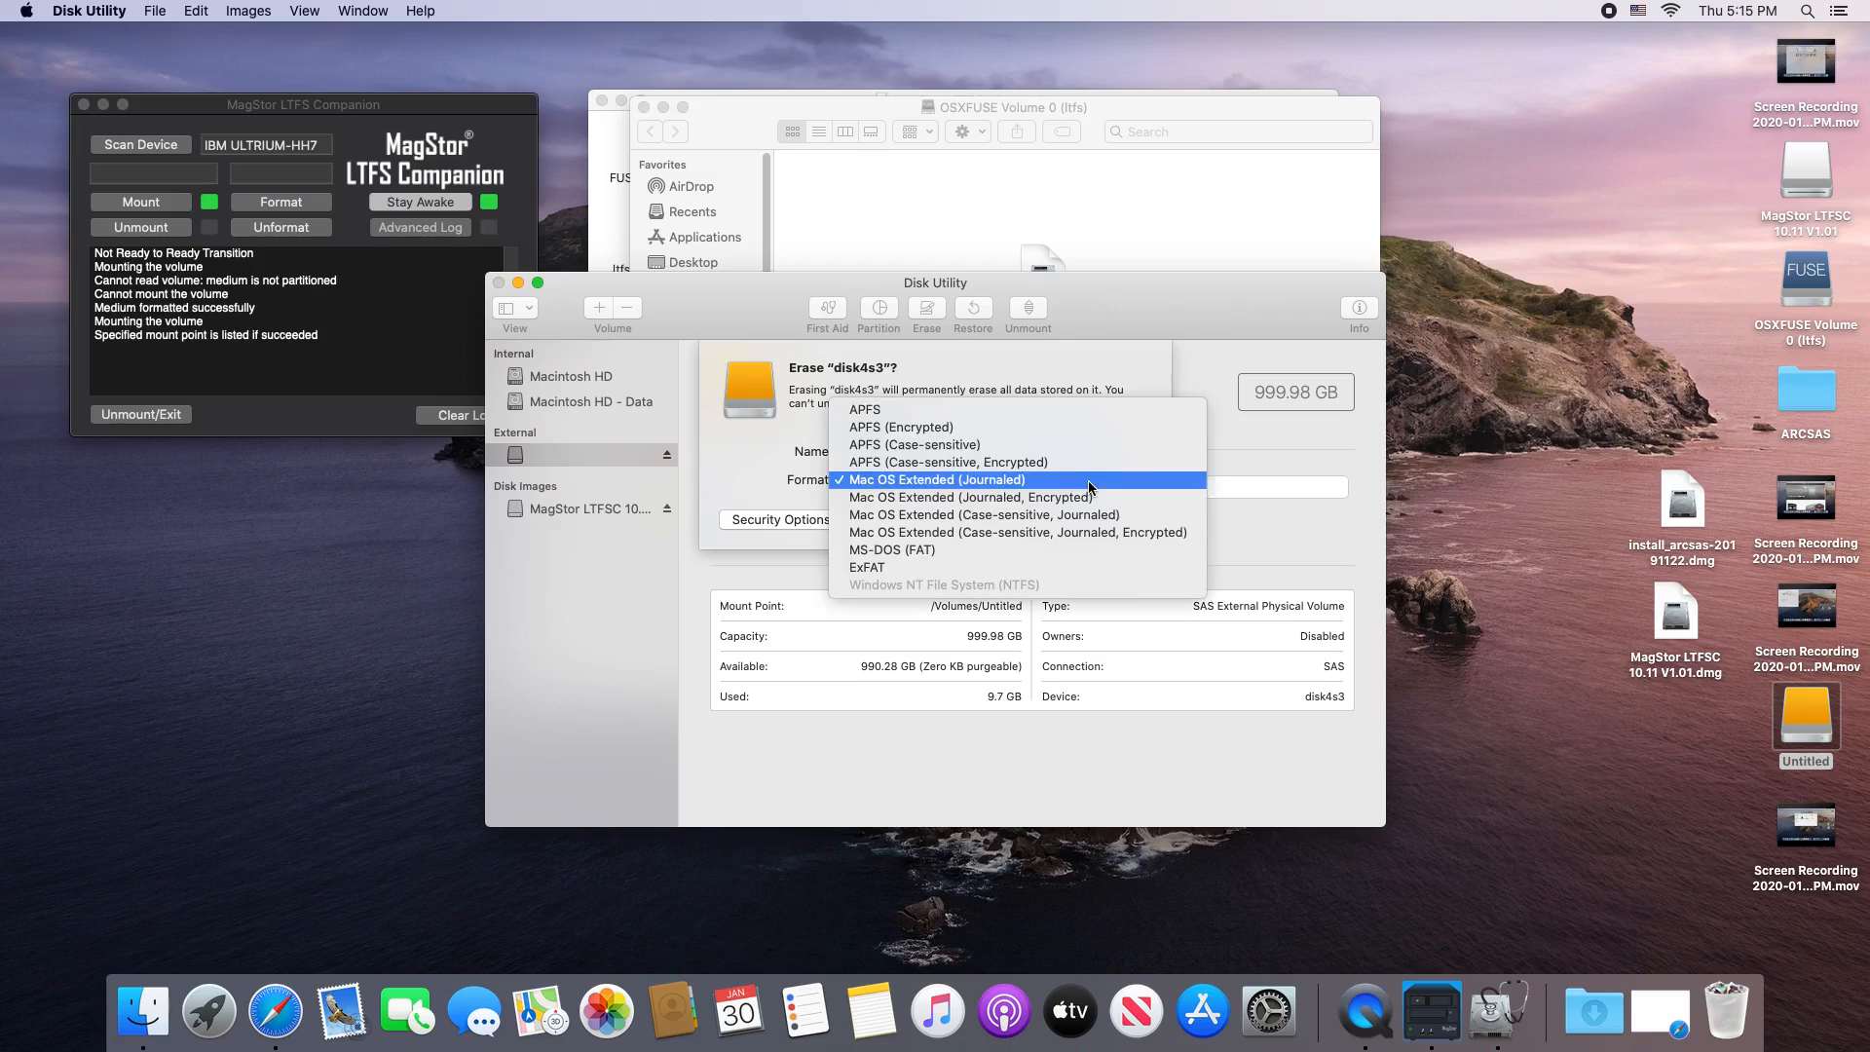
{"action": "left_click", "coordinate": [863, 409]}
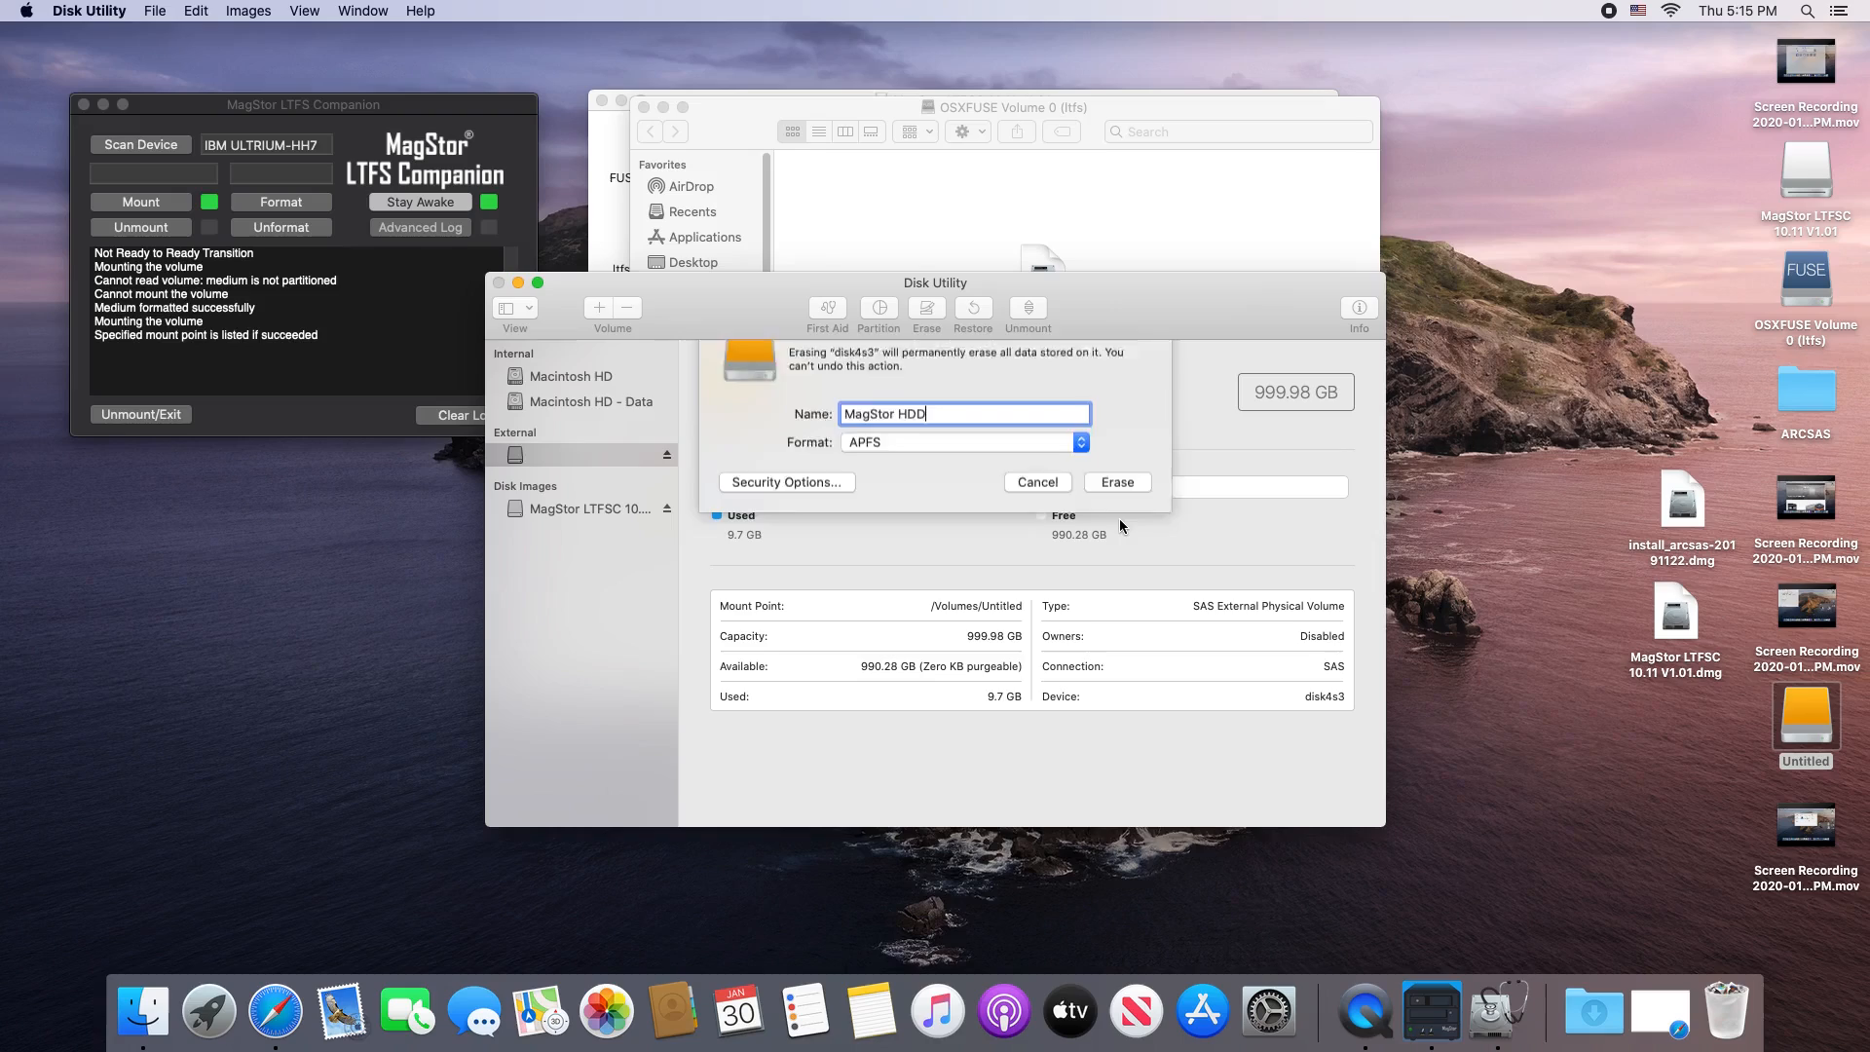
{"action": "left_click", "coordinate": [1114, 481]}
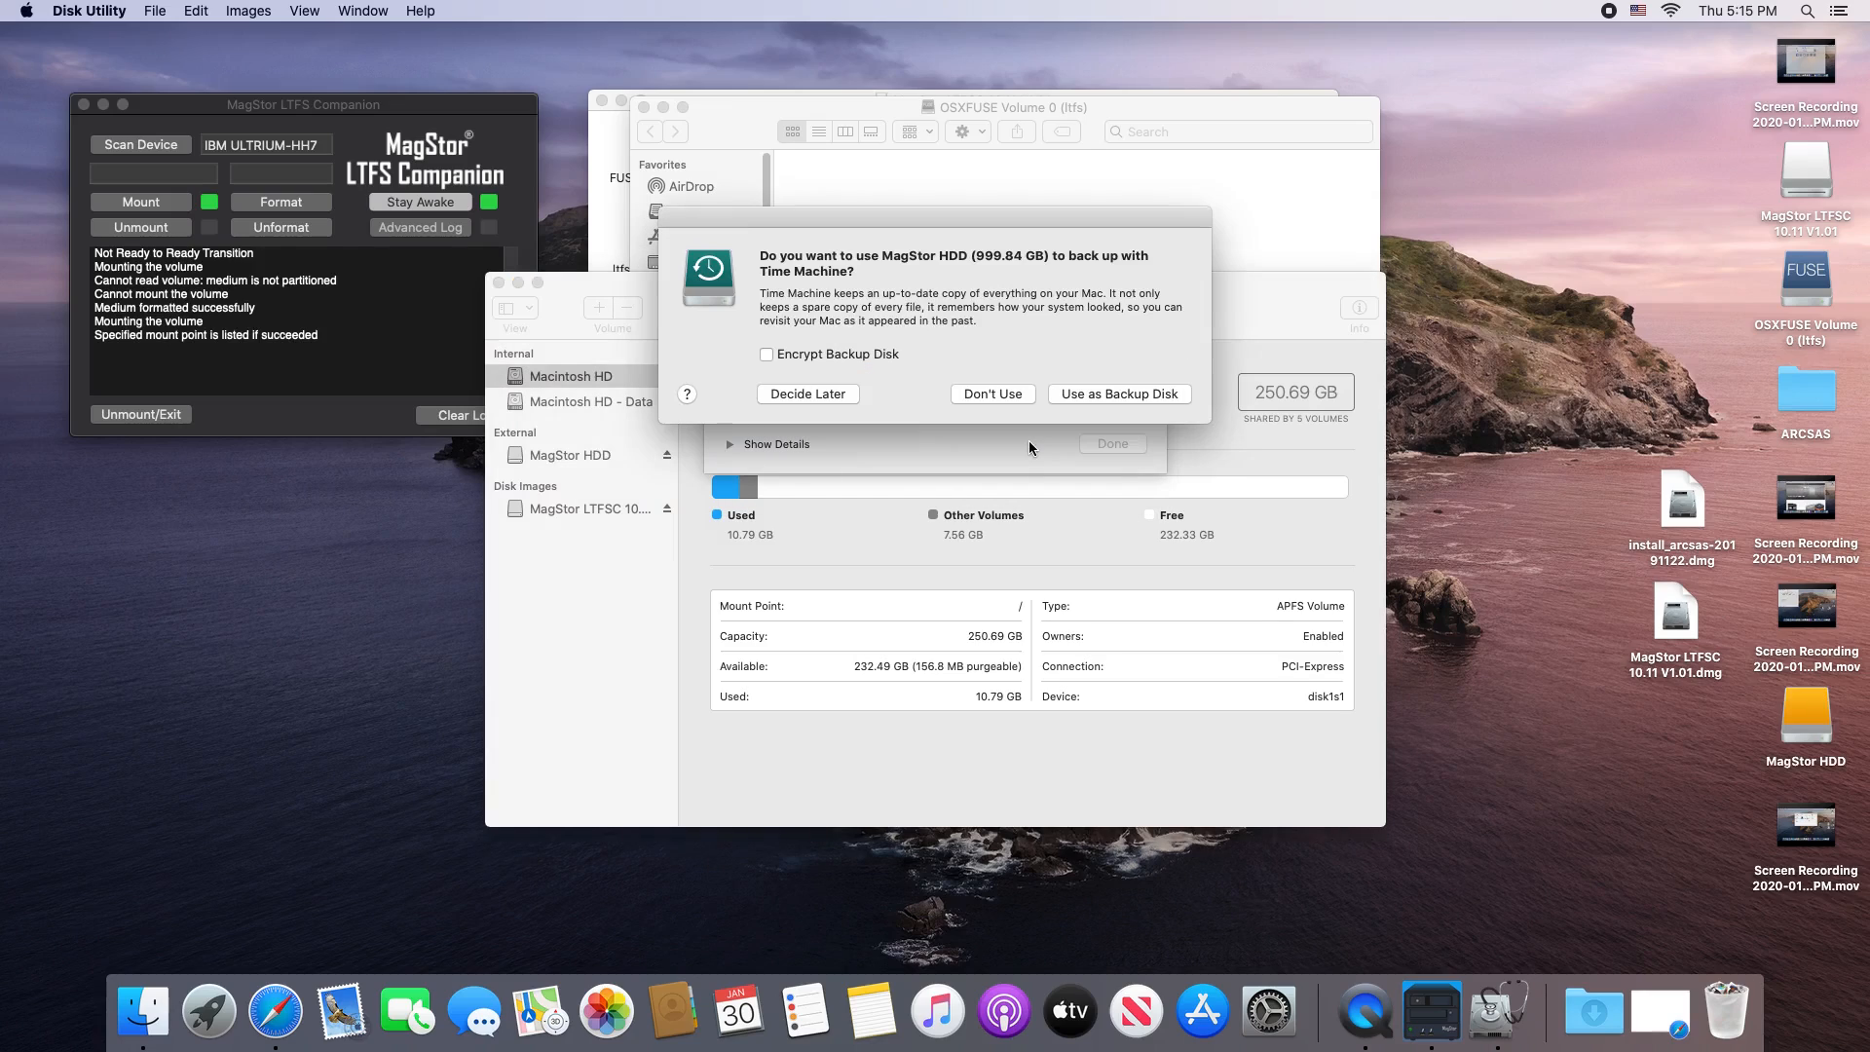
Step: Decline Time Machine, copy the screen recording and installer to MagStor HDD, and Replace the duplicate on tape
{"action": "left_click", "coordinate": [991, 394]}
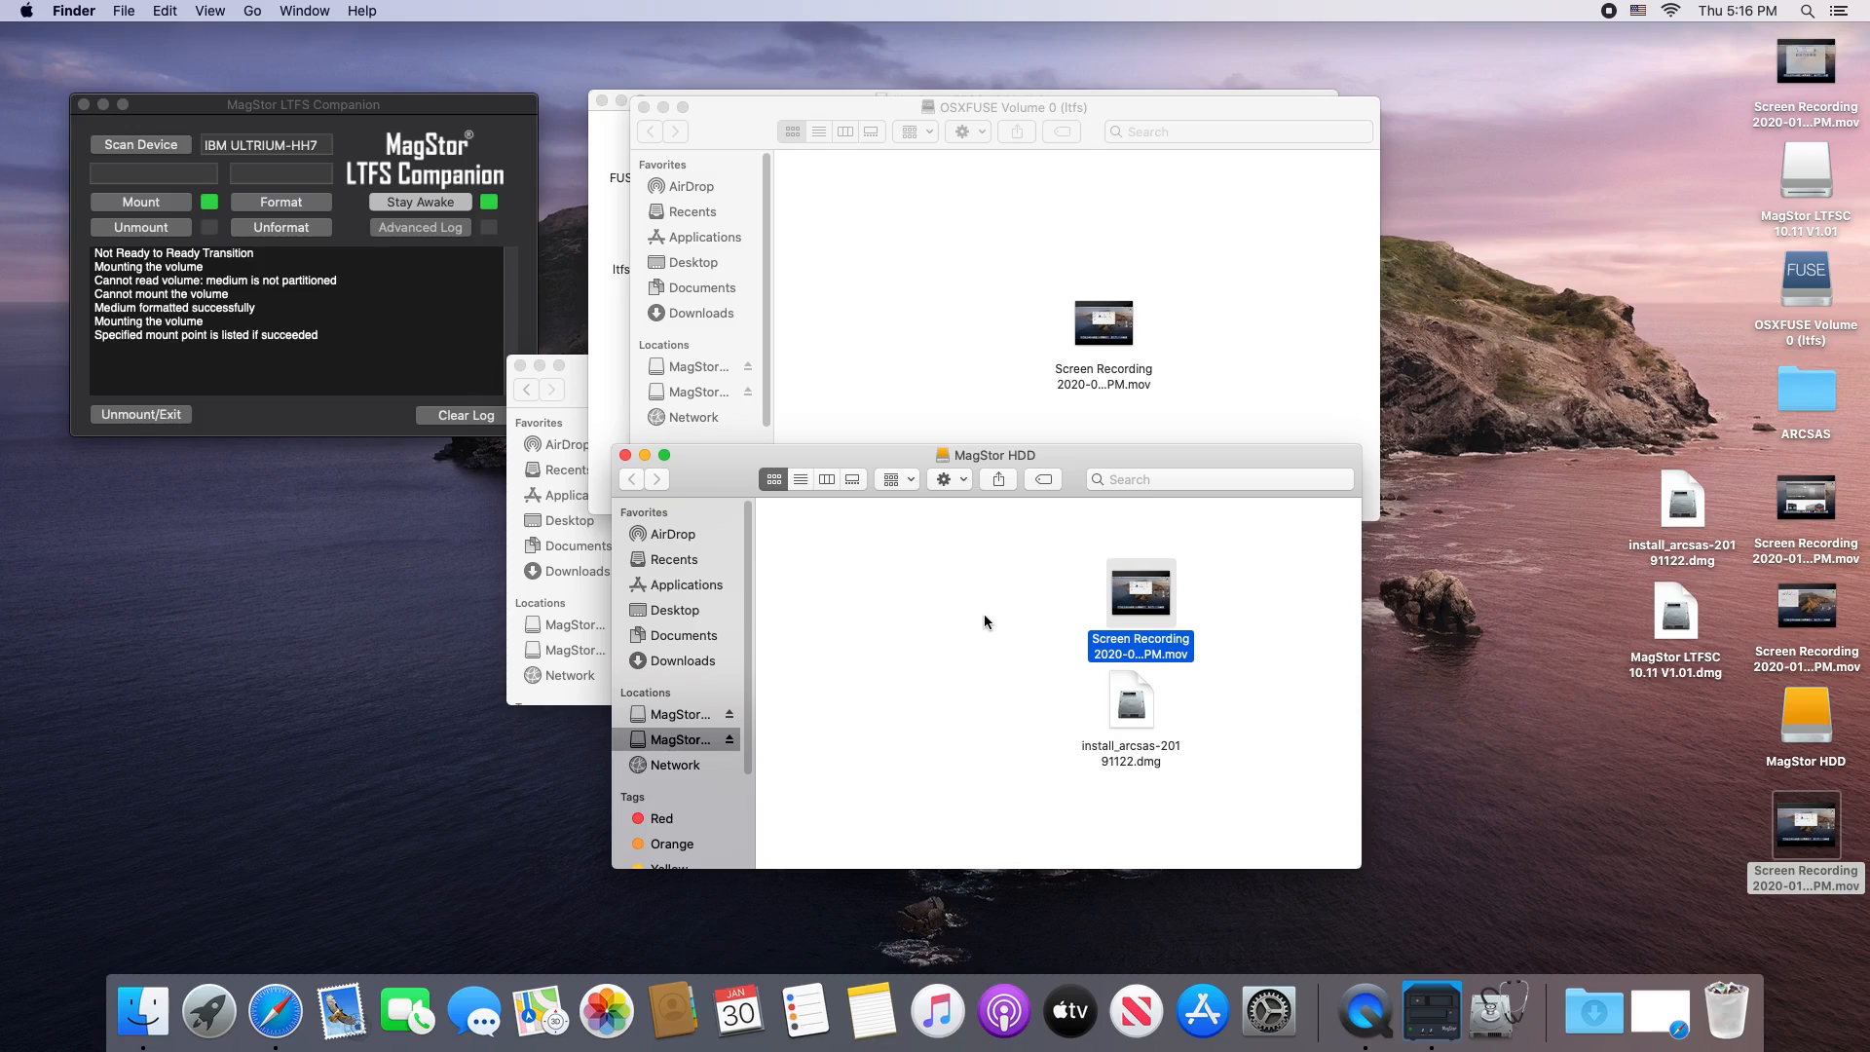
{"action": "mouse_move", "coordinate": [1051, 769]}
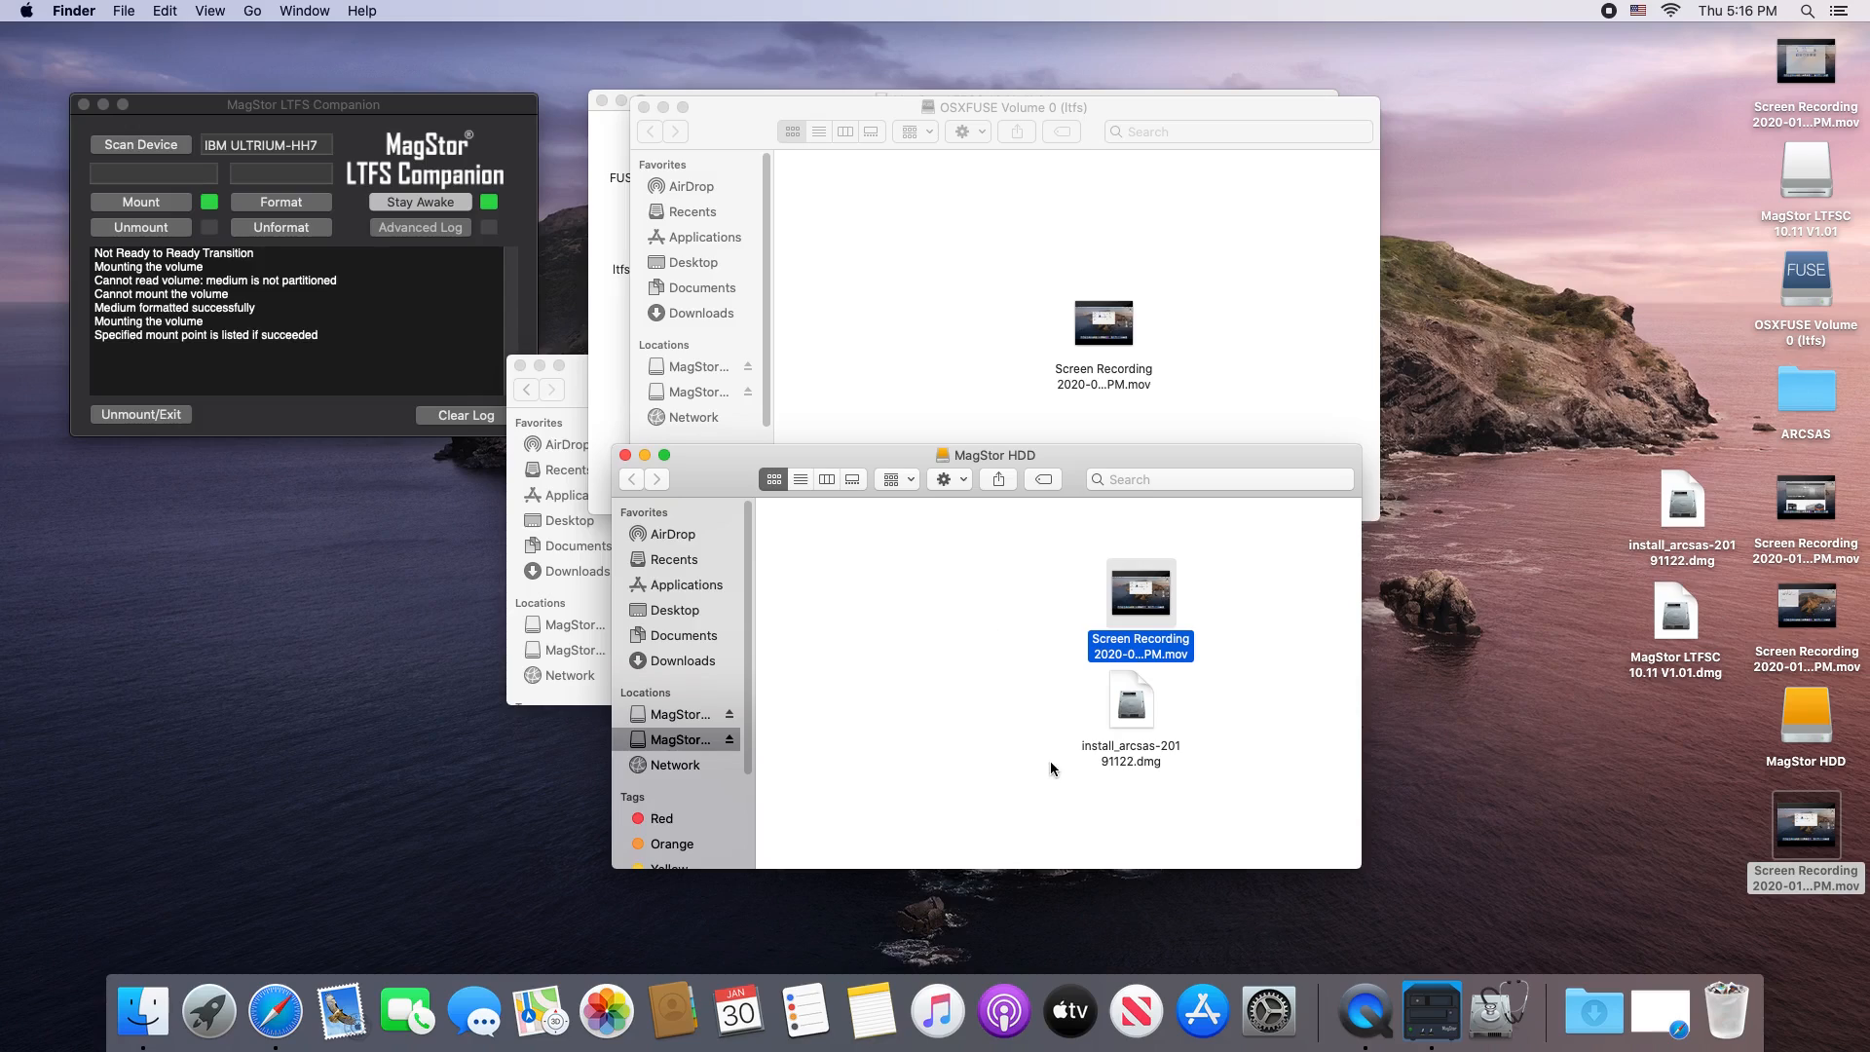
{"action": "mouse_move", "coordinate": [1143, 721]}
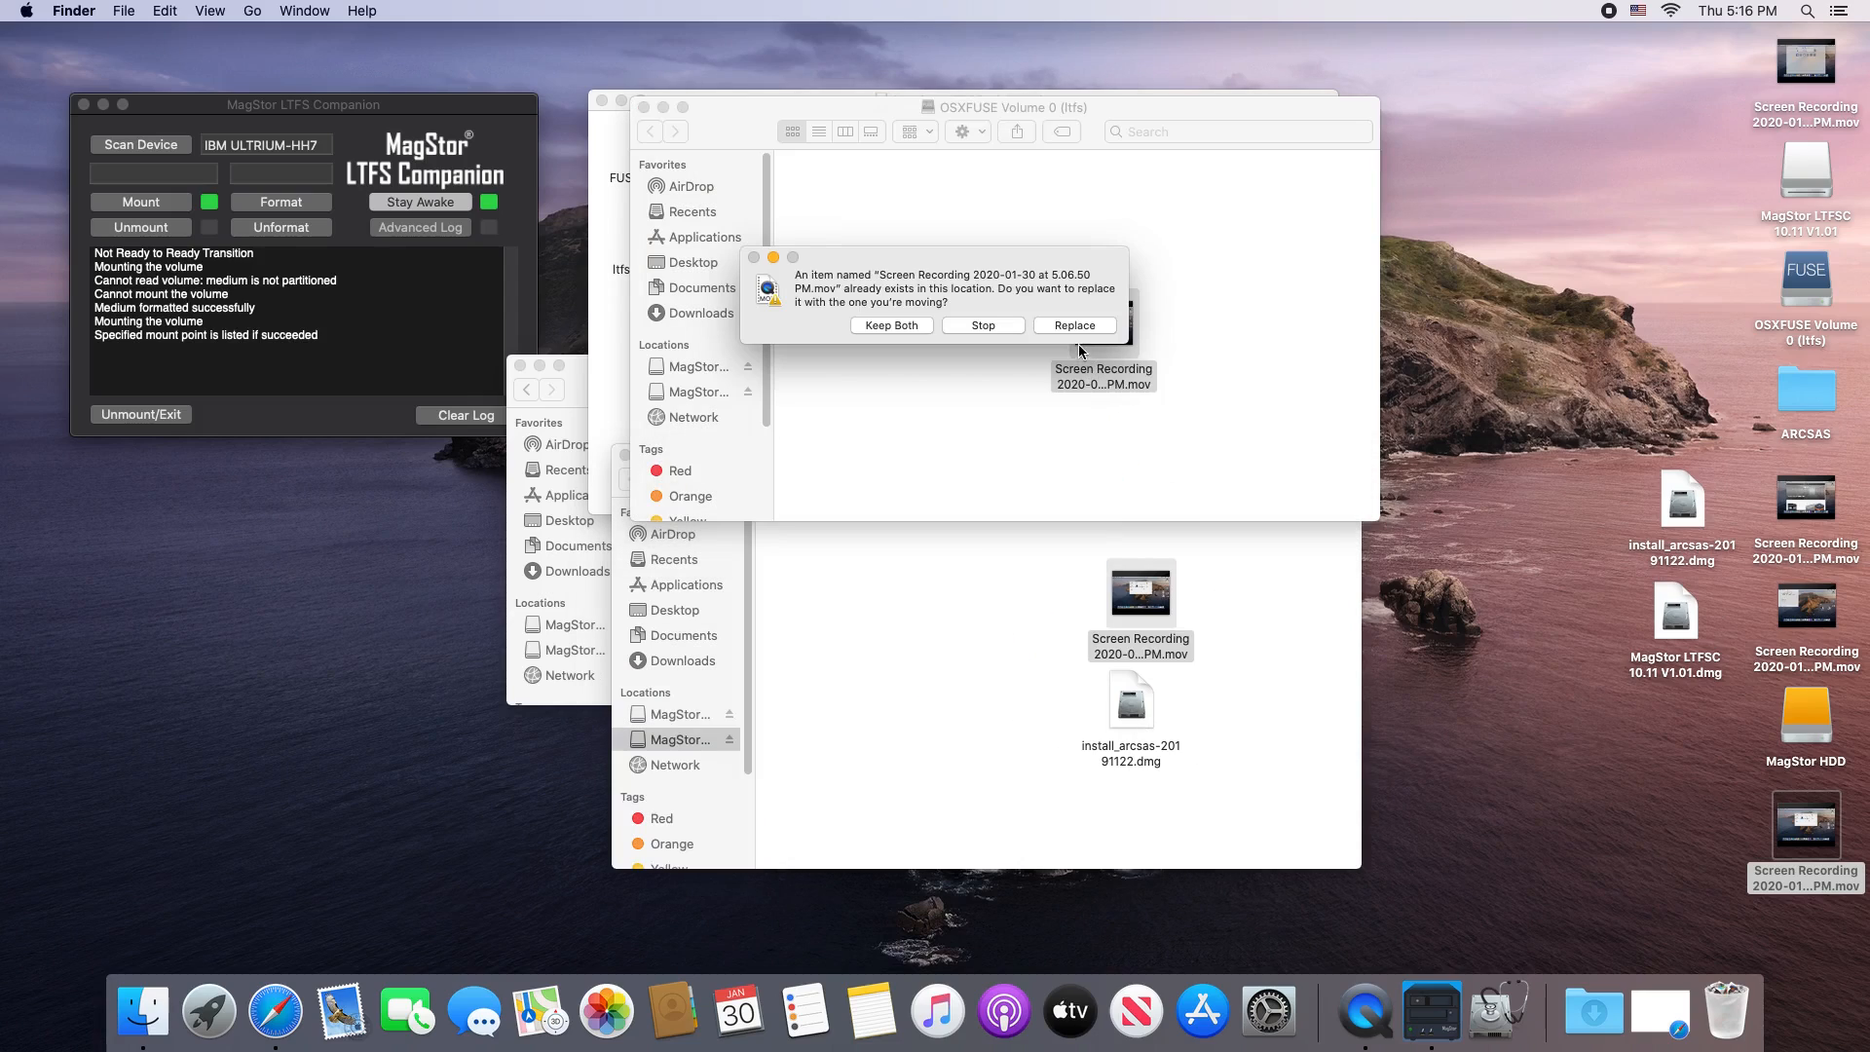
{"action": "left_click", "coordinate": [1075, 325]}
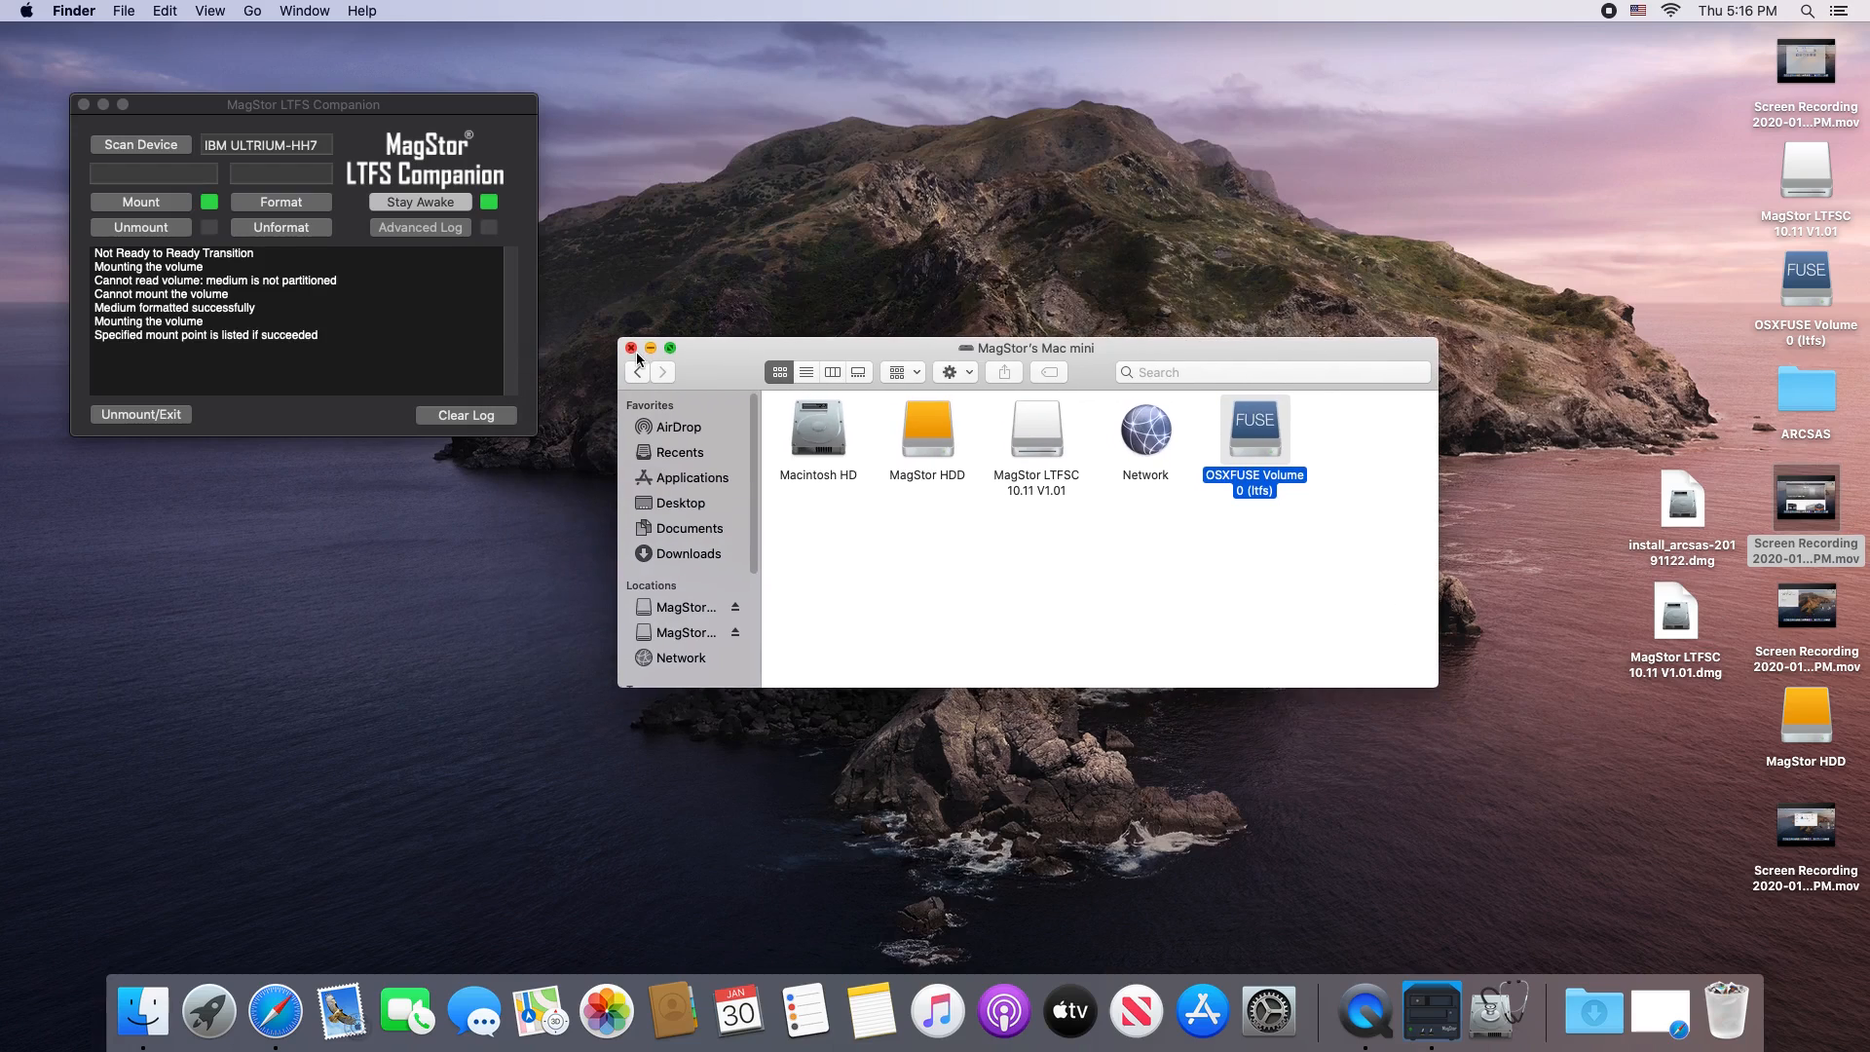
Step: Close the drive list window and eject MagStor HDD from the desktop
{"action": "left_click", "coordinate": [629, 347]}
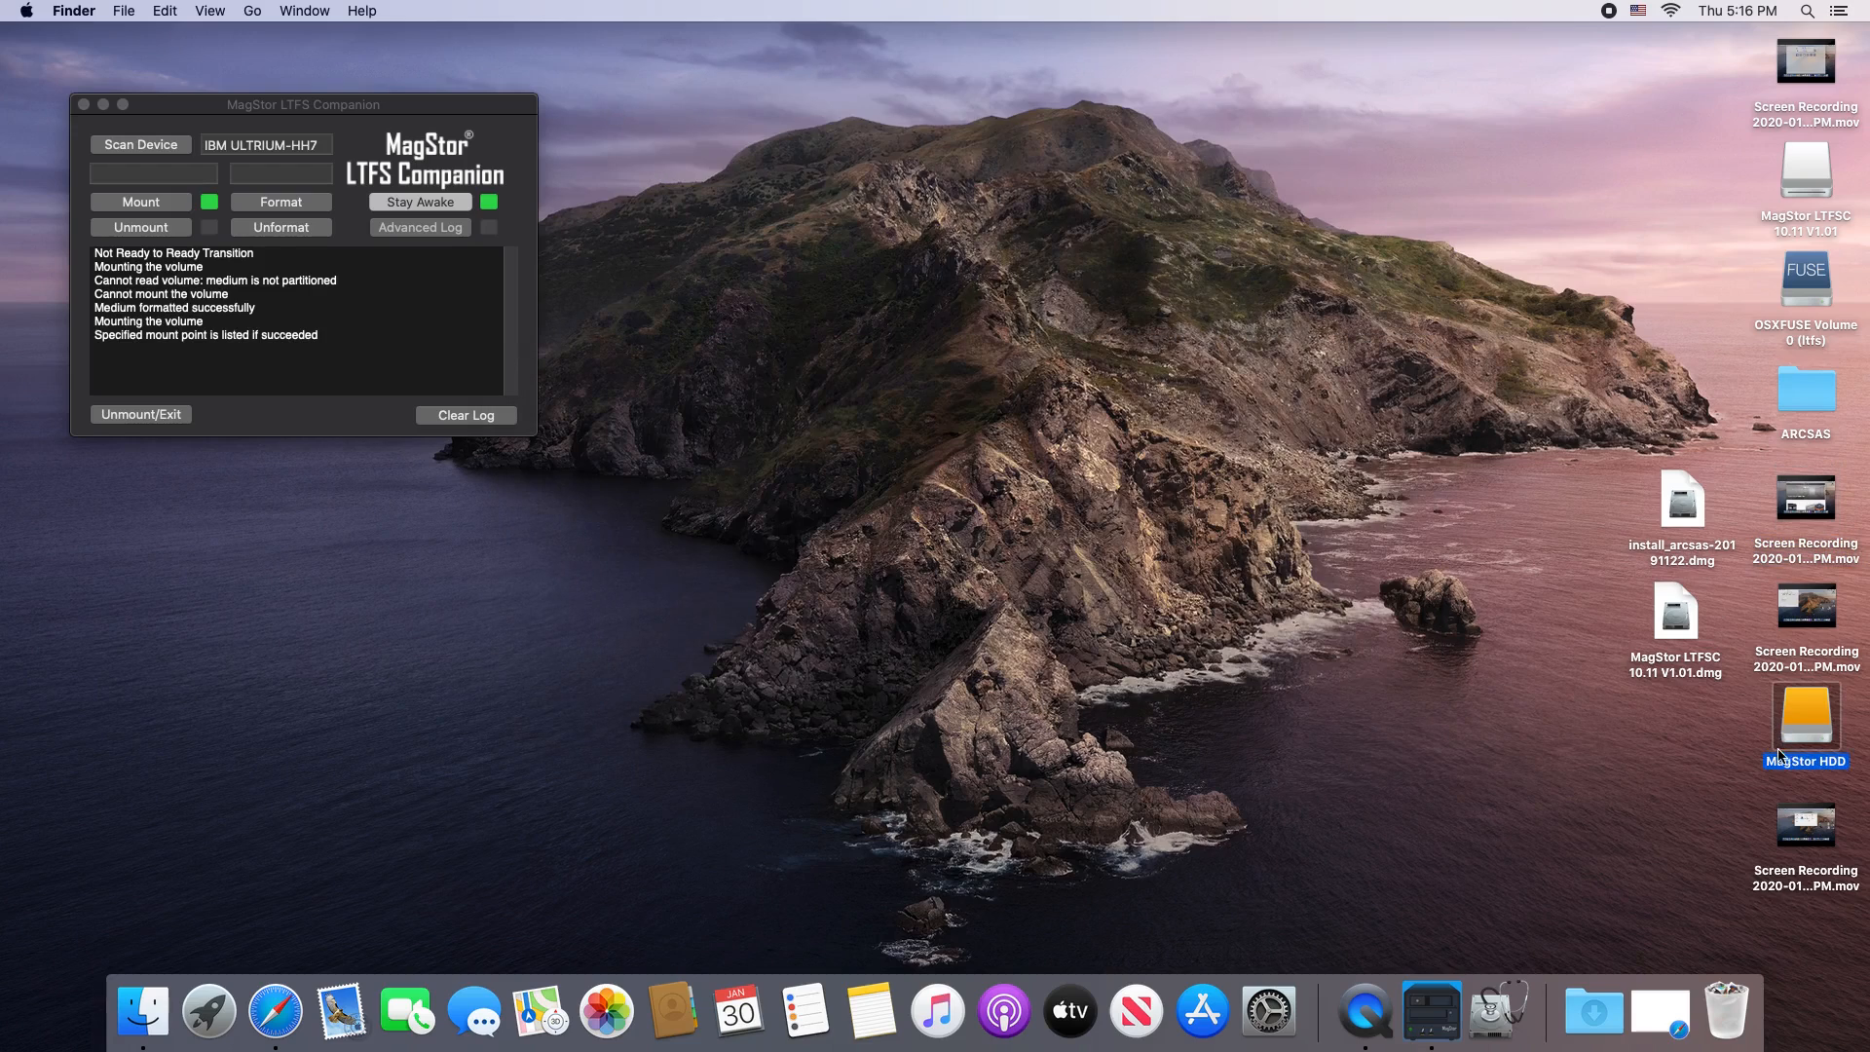
{"action": "right_click", "coordinate": [1803, 727]}
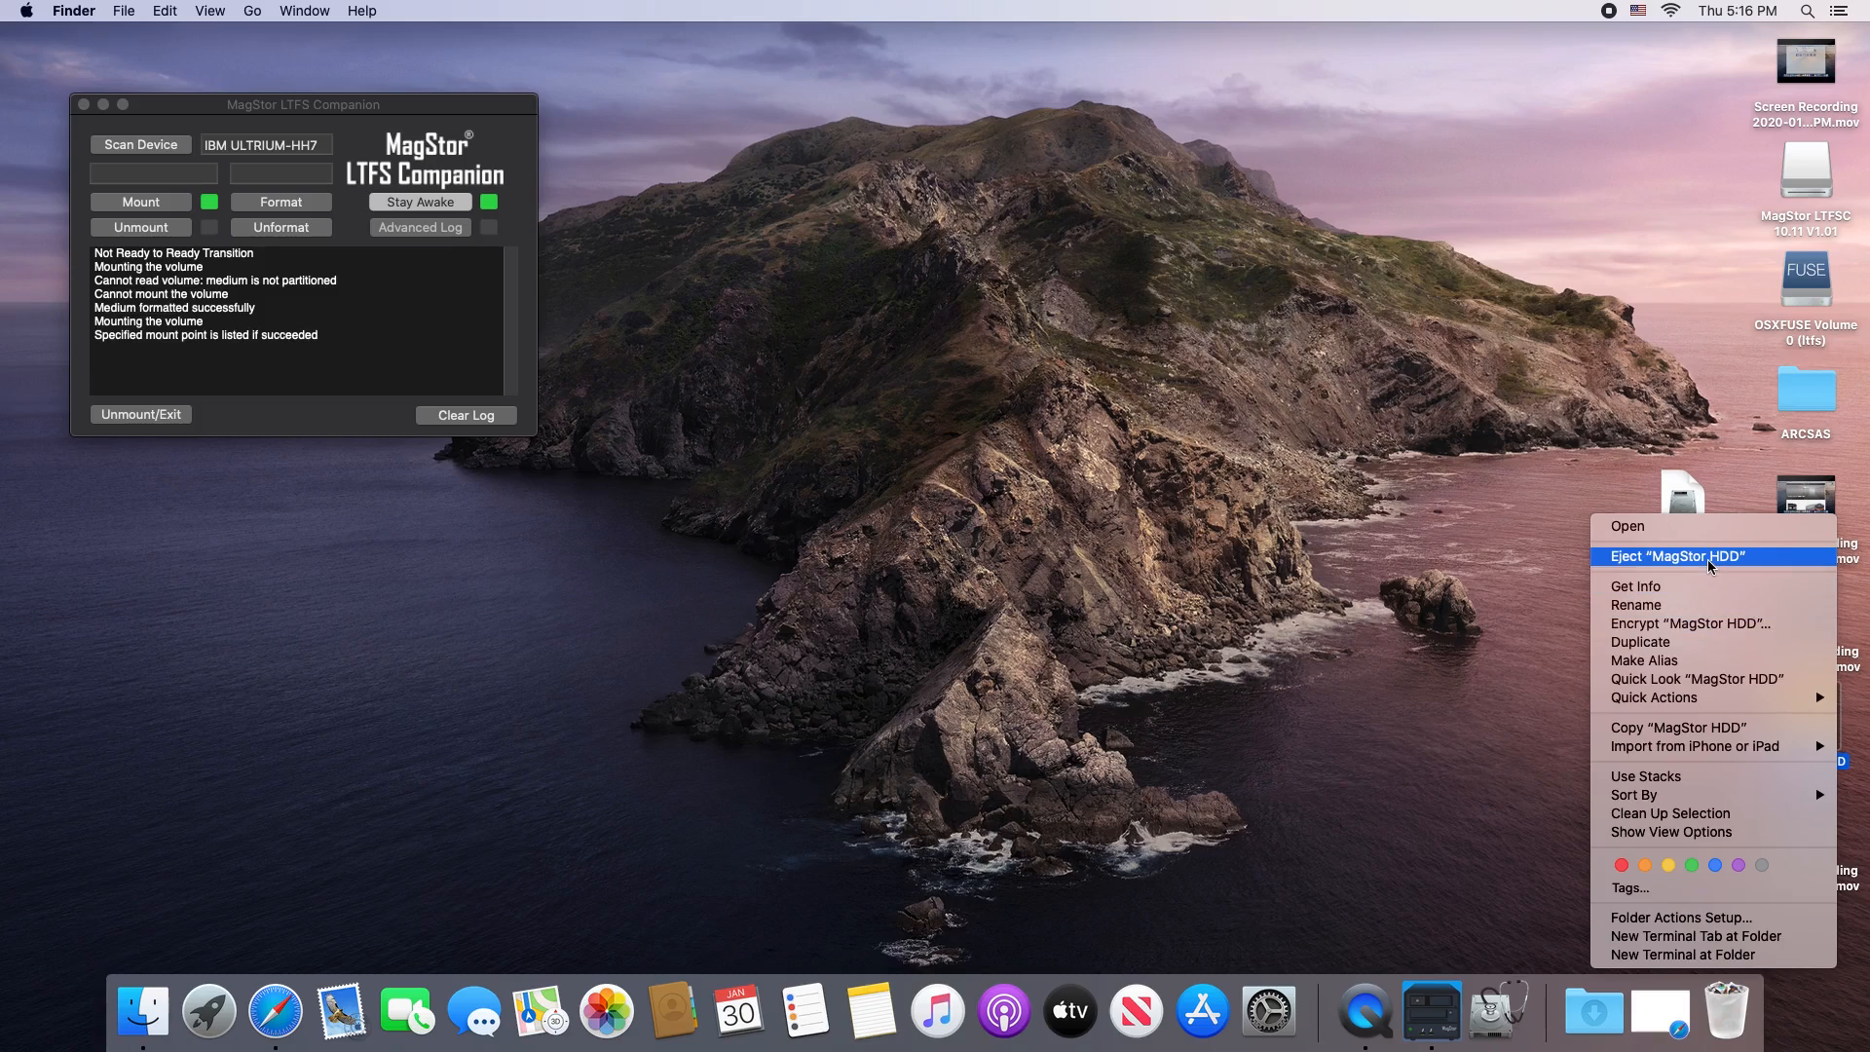
{"action": "left_click", "coordinate": [1676, 555]}
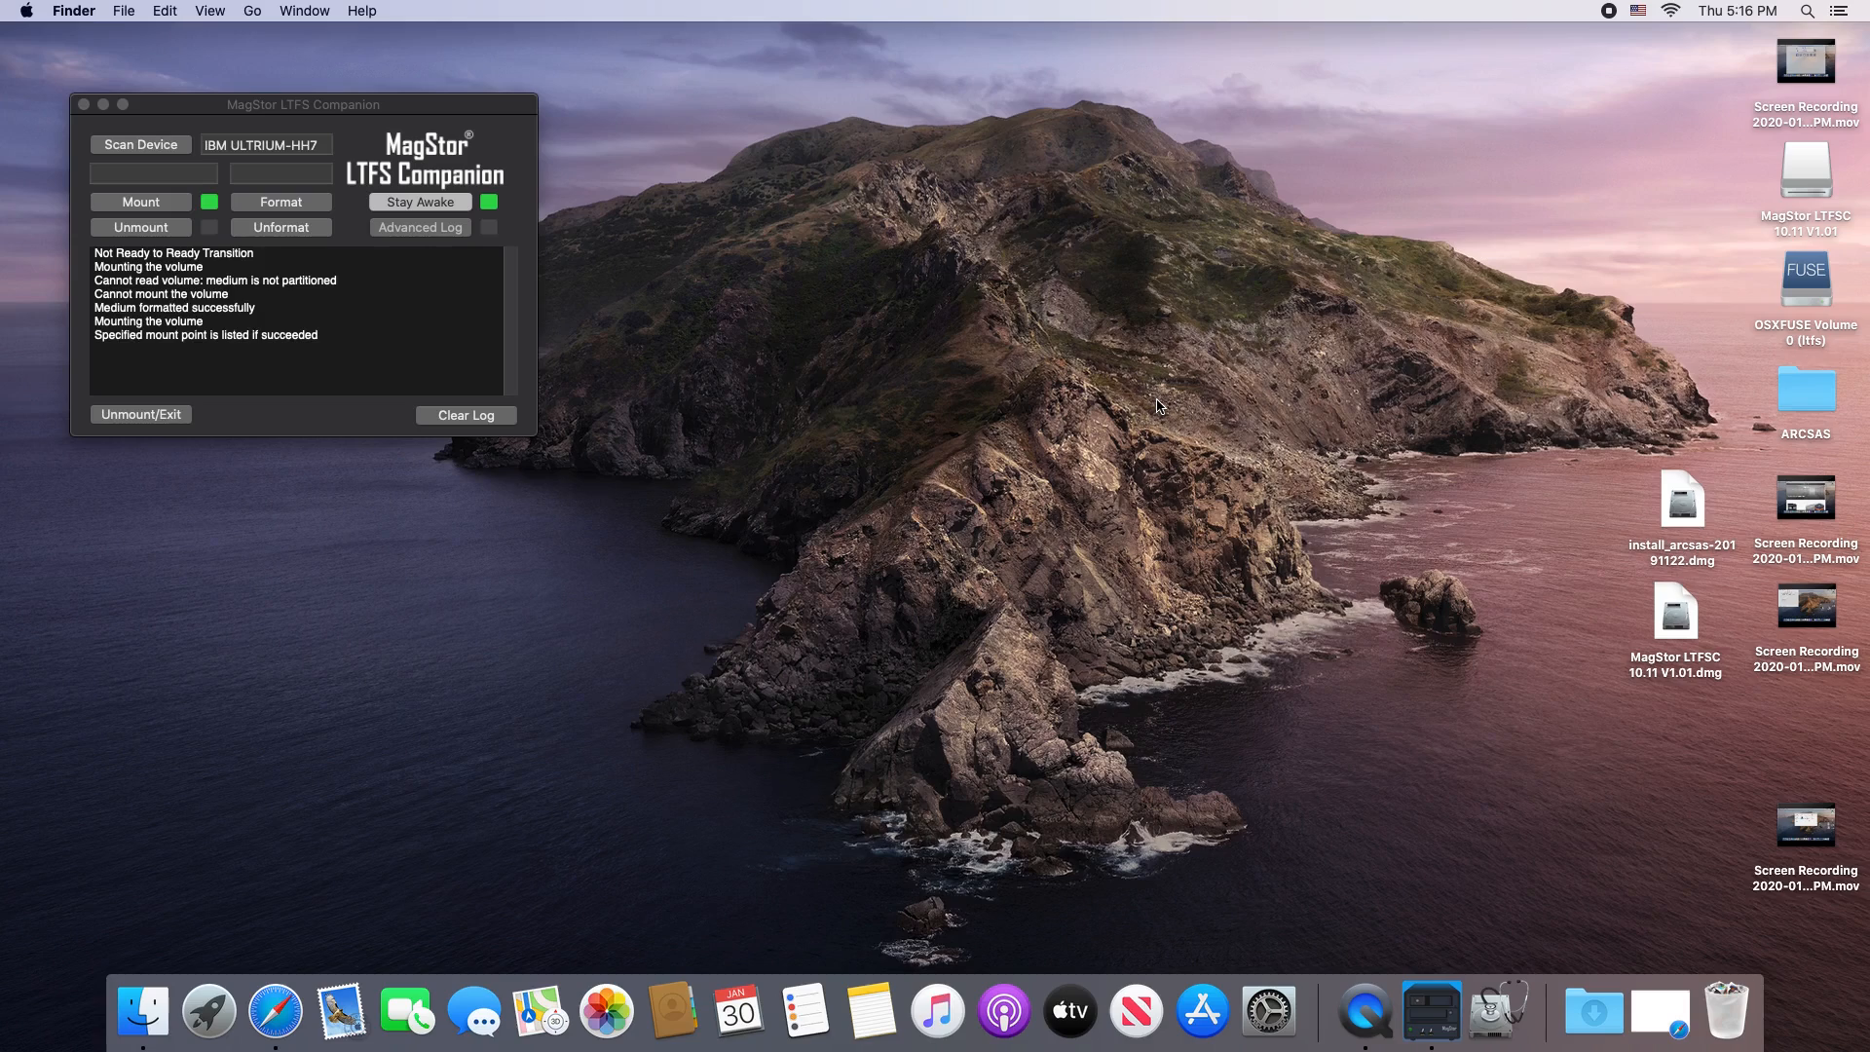
{"action": "mouse_move", "coordinate": [139, 234]}
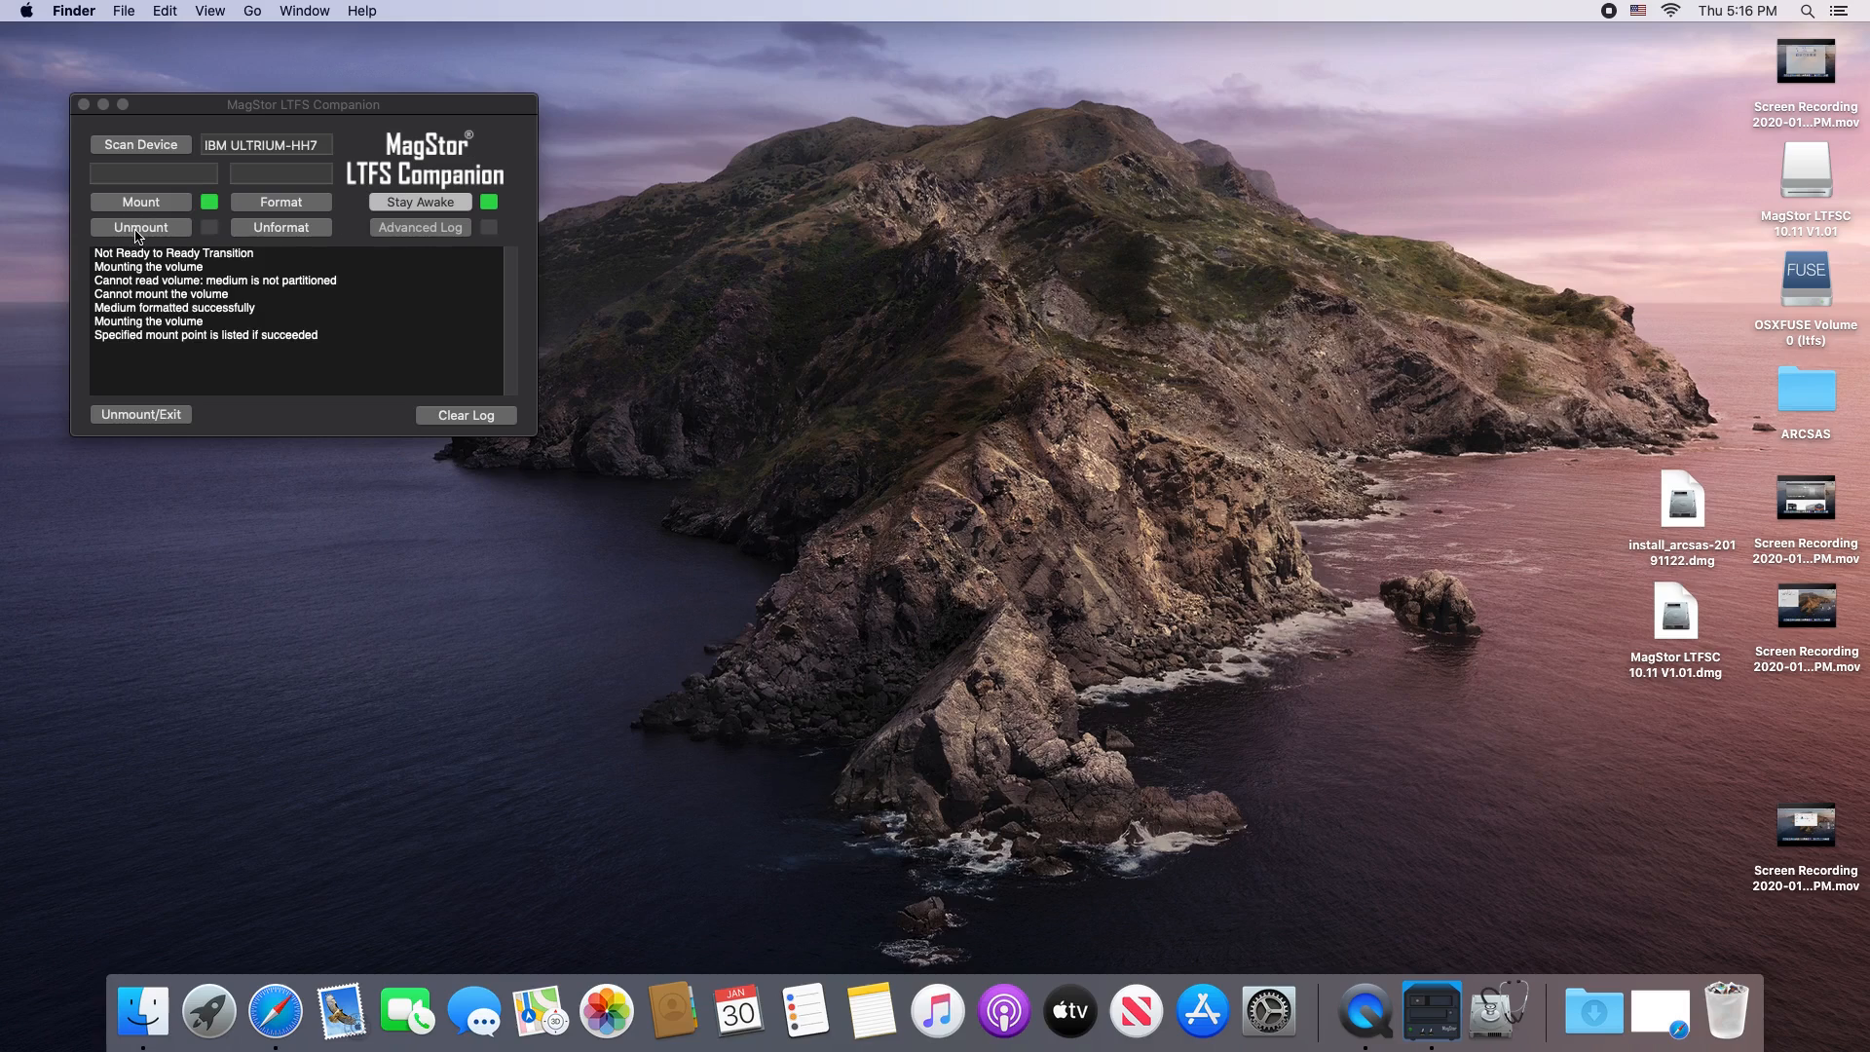
Step: Unmount the tape from LTFS Companion and wait for 'Tape unmounted' in the log
{"action": "left_click", "coordinate": [280, 173]}
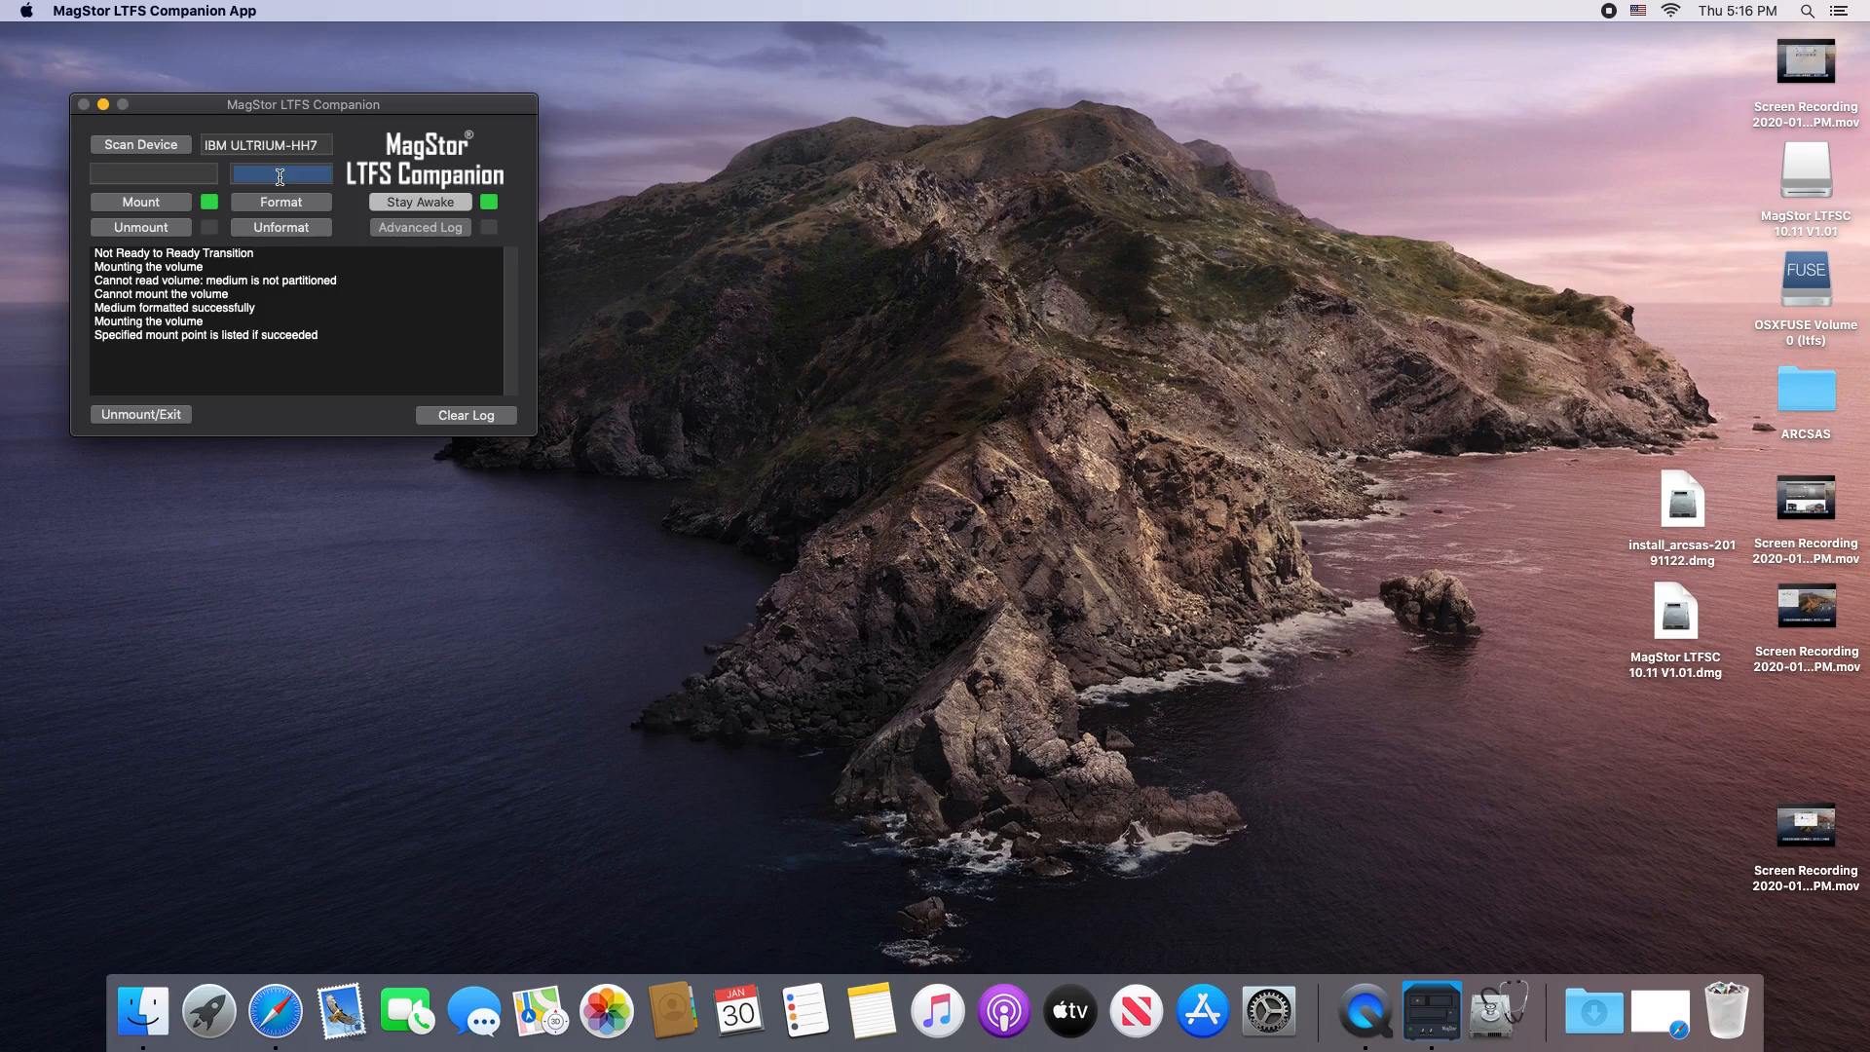
{"action": "left_click", "coordinate": [141, 228]}
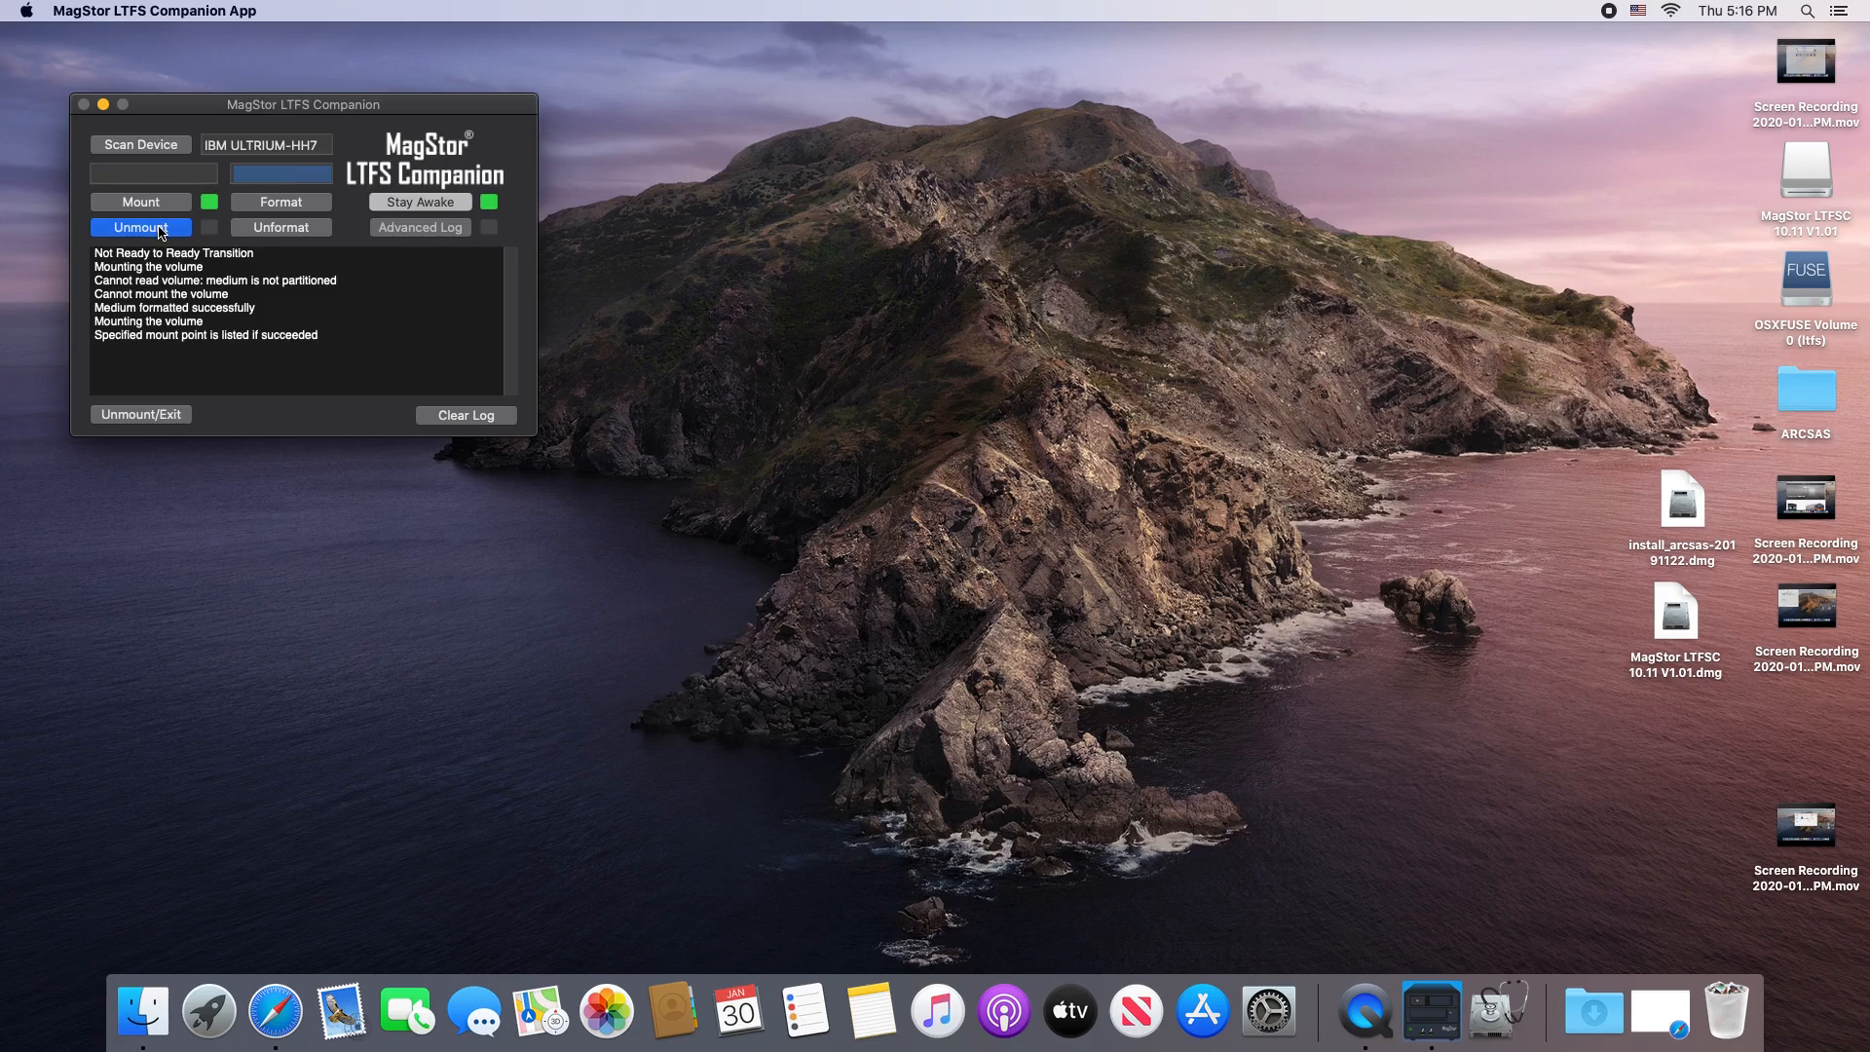
{"action": "mouse_move", "coordinate": [311, 331]}
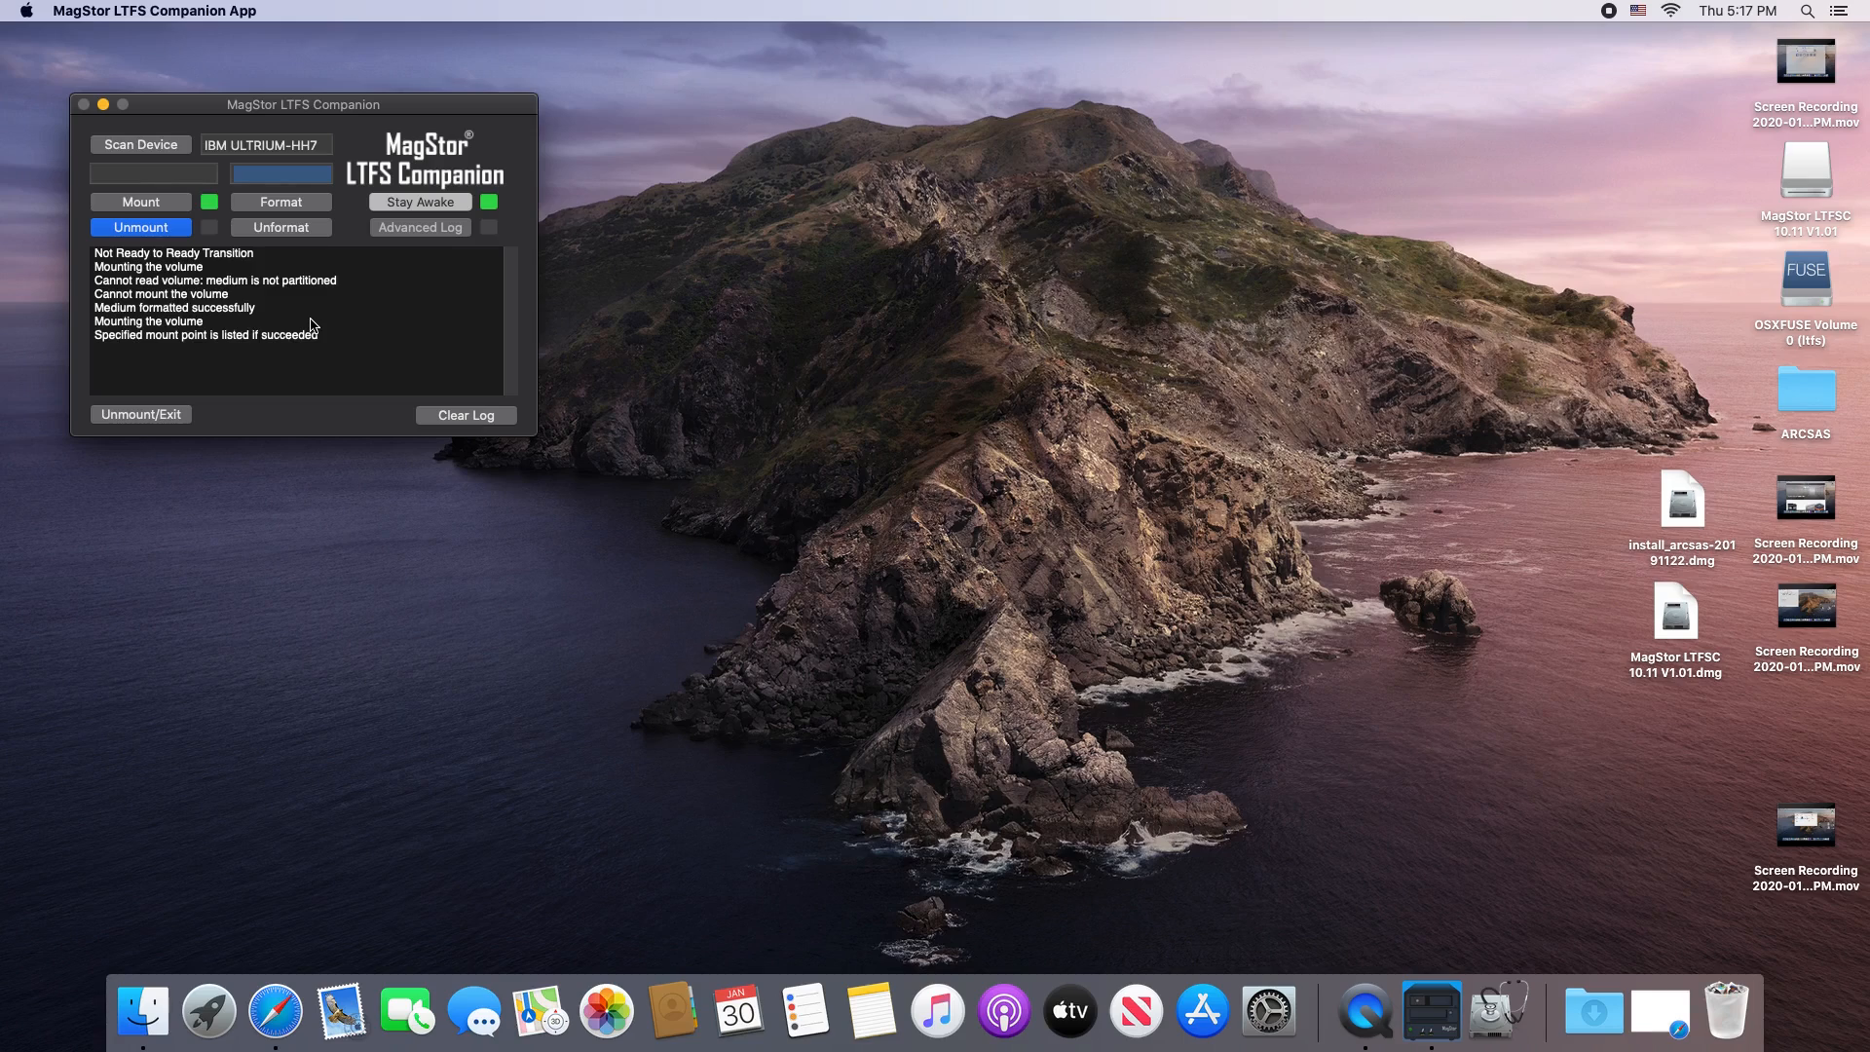
{"action": "mouse_move", "coordinate": [439, 348]}
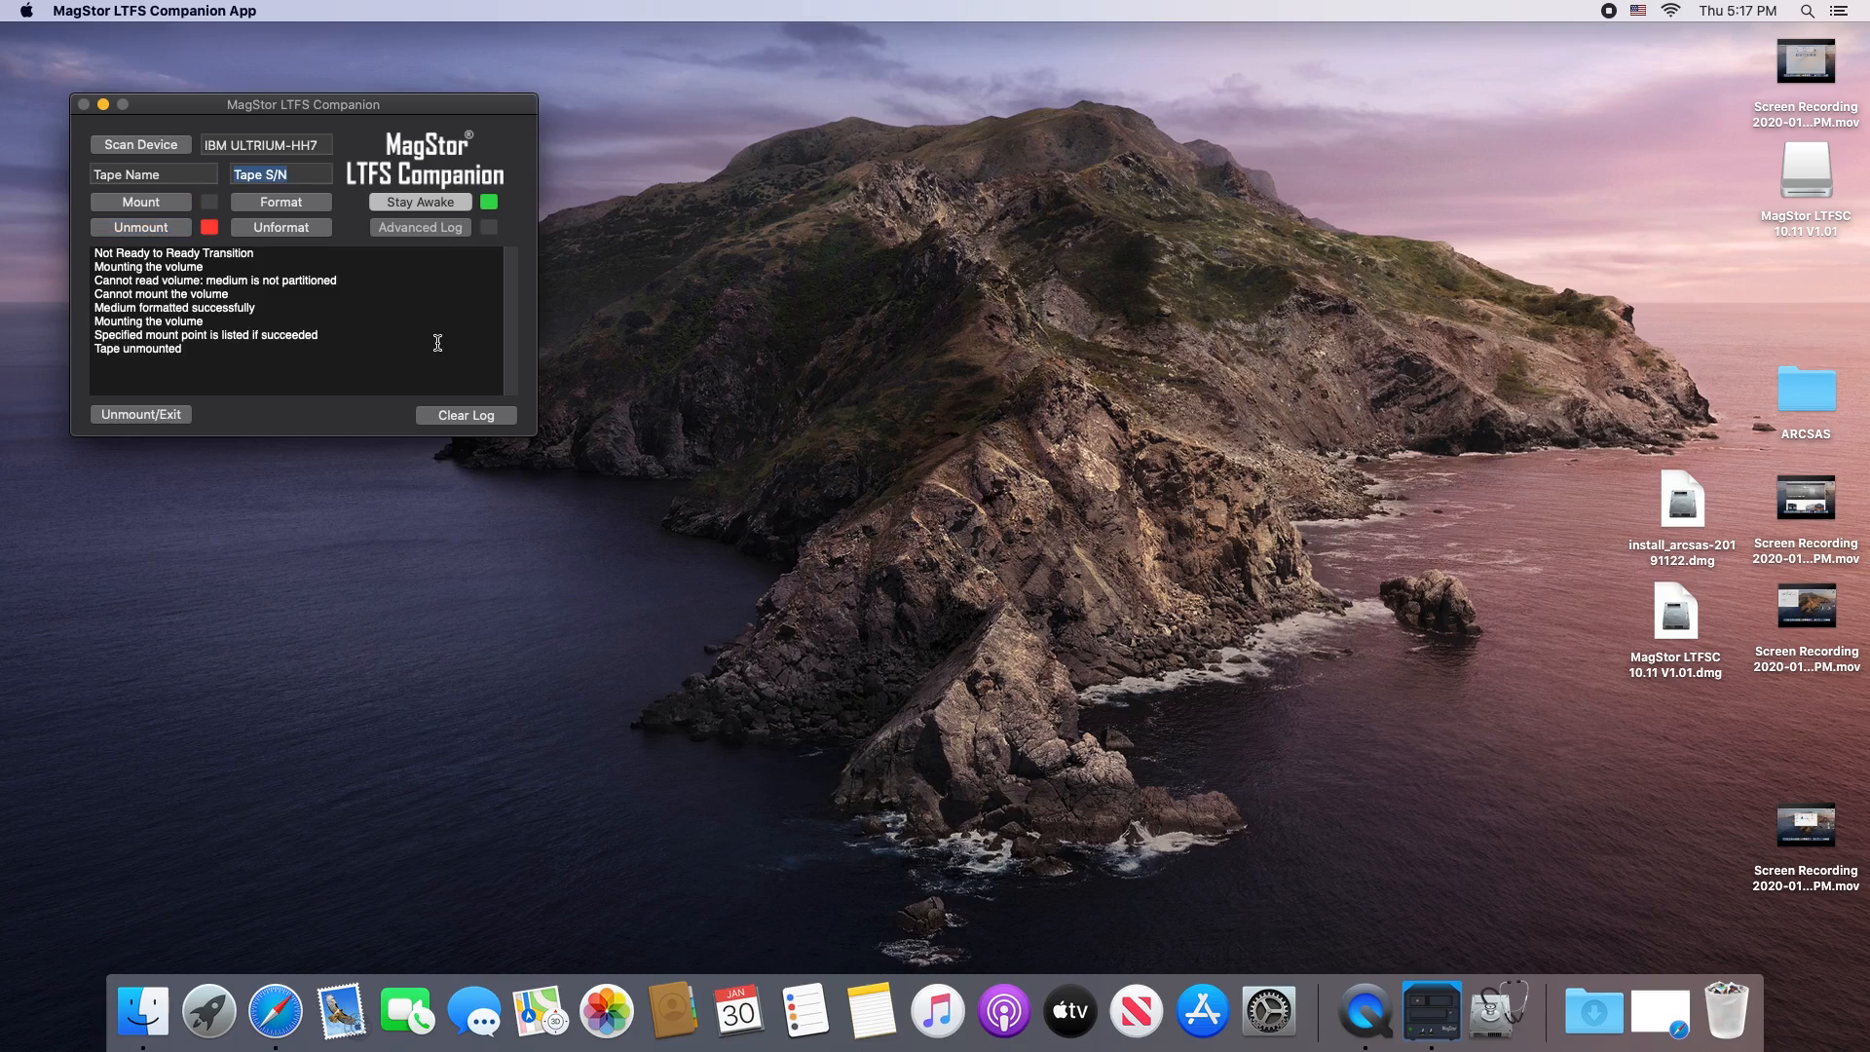
{"action": "mouse_move", "coordinate": [274, 368]}
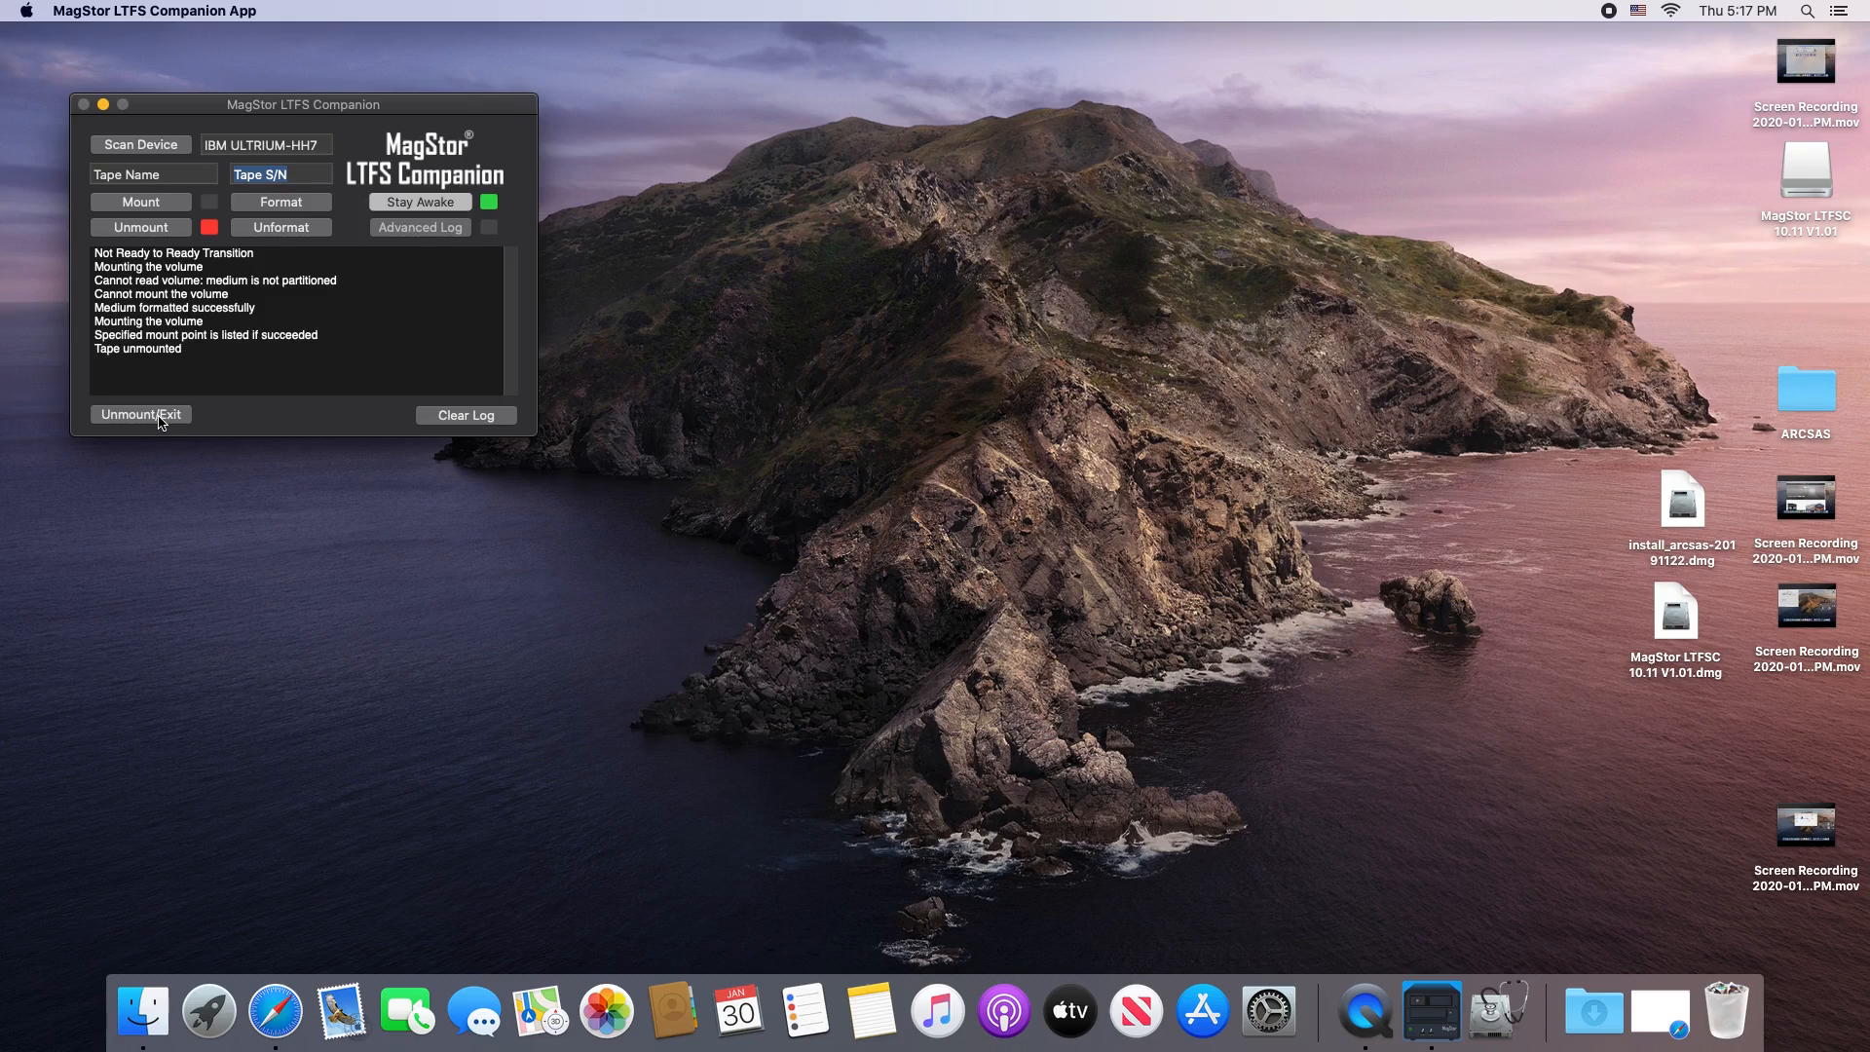
Step: Unmount the MagStor tape and exit LTFS Companion via Unmount/Exit
{"action": "left_click", "coordinate": [140, 412]}
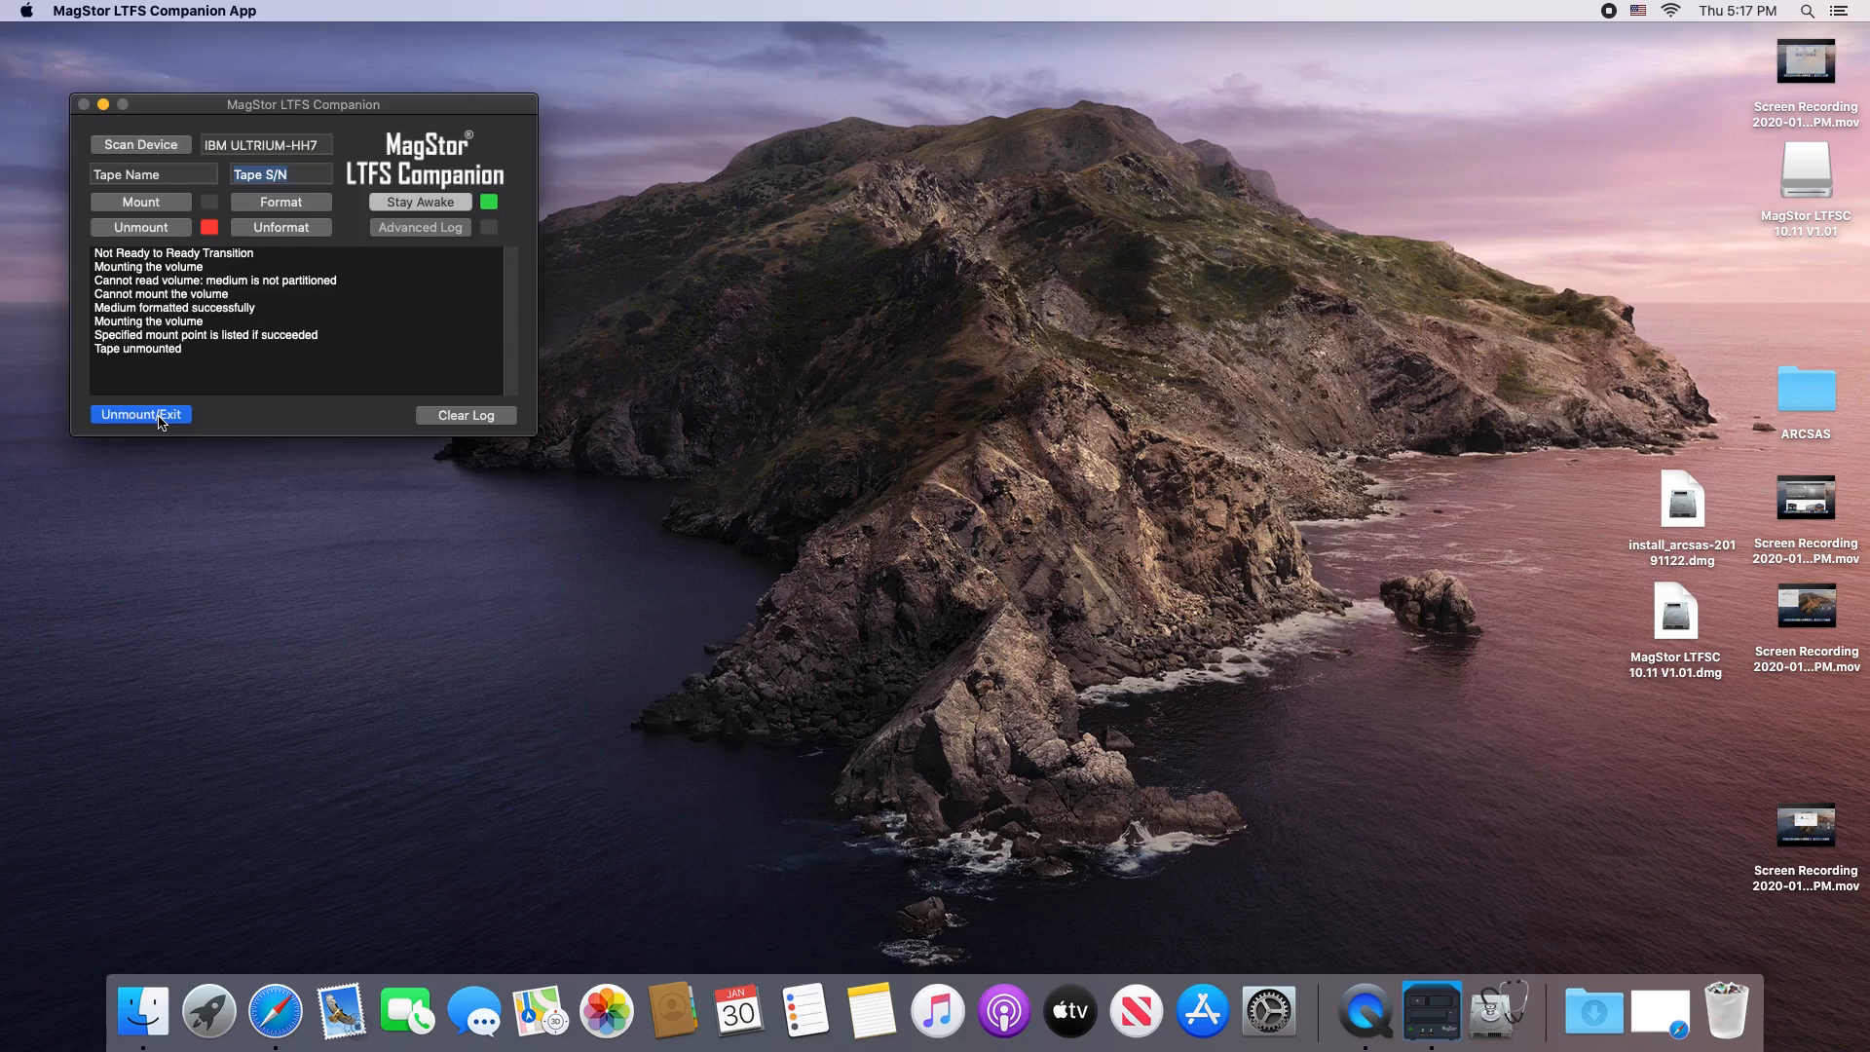
{"action": "left_click", "coordinate": [140, 413]}
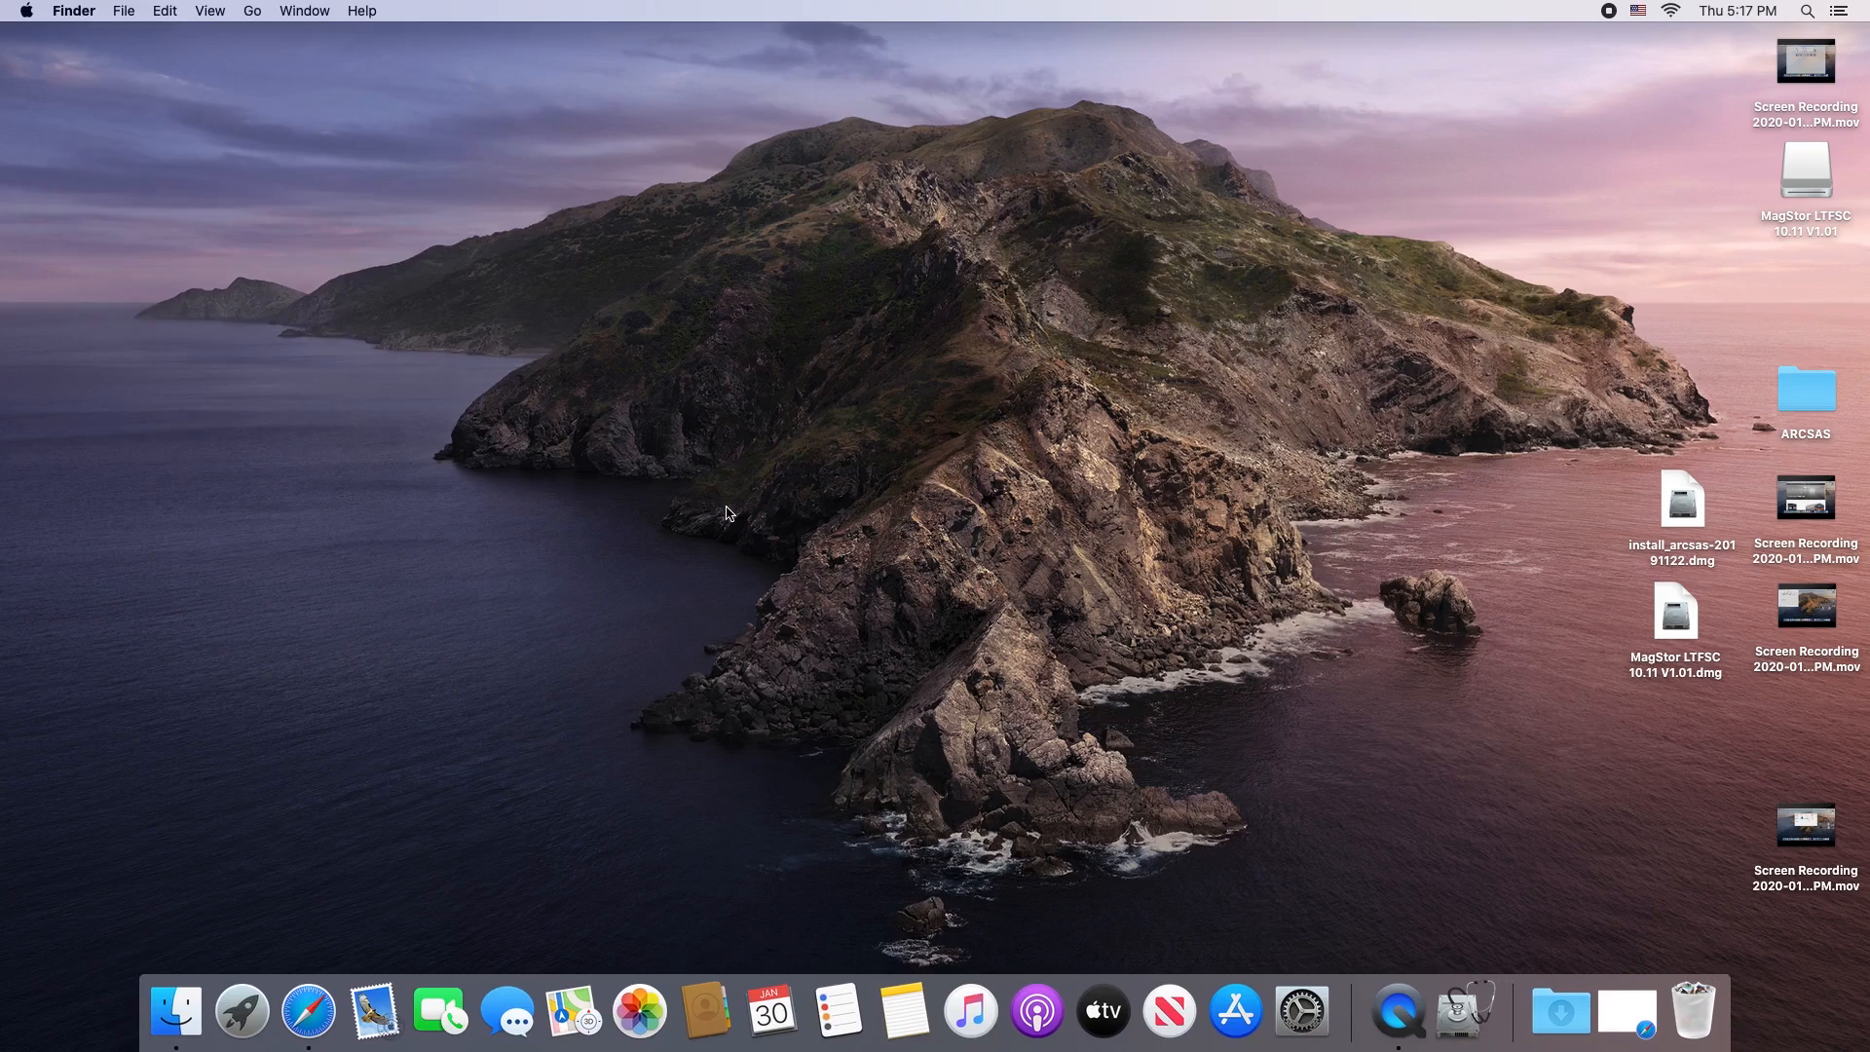